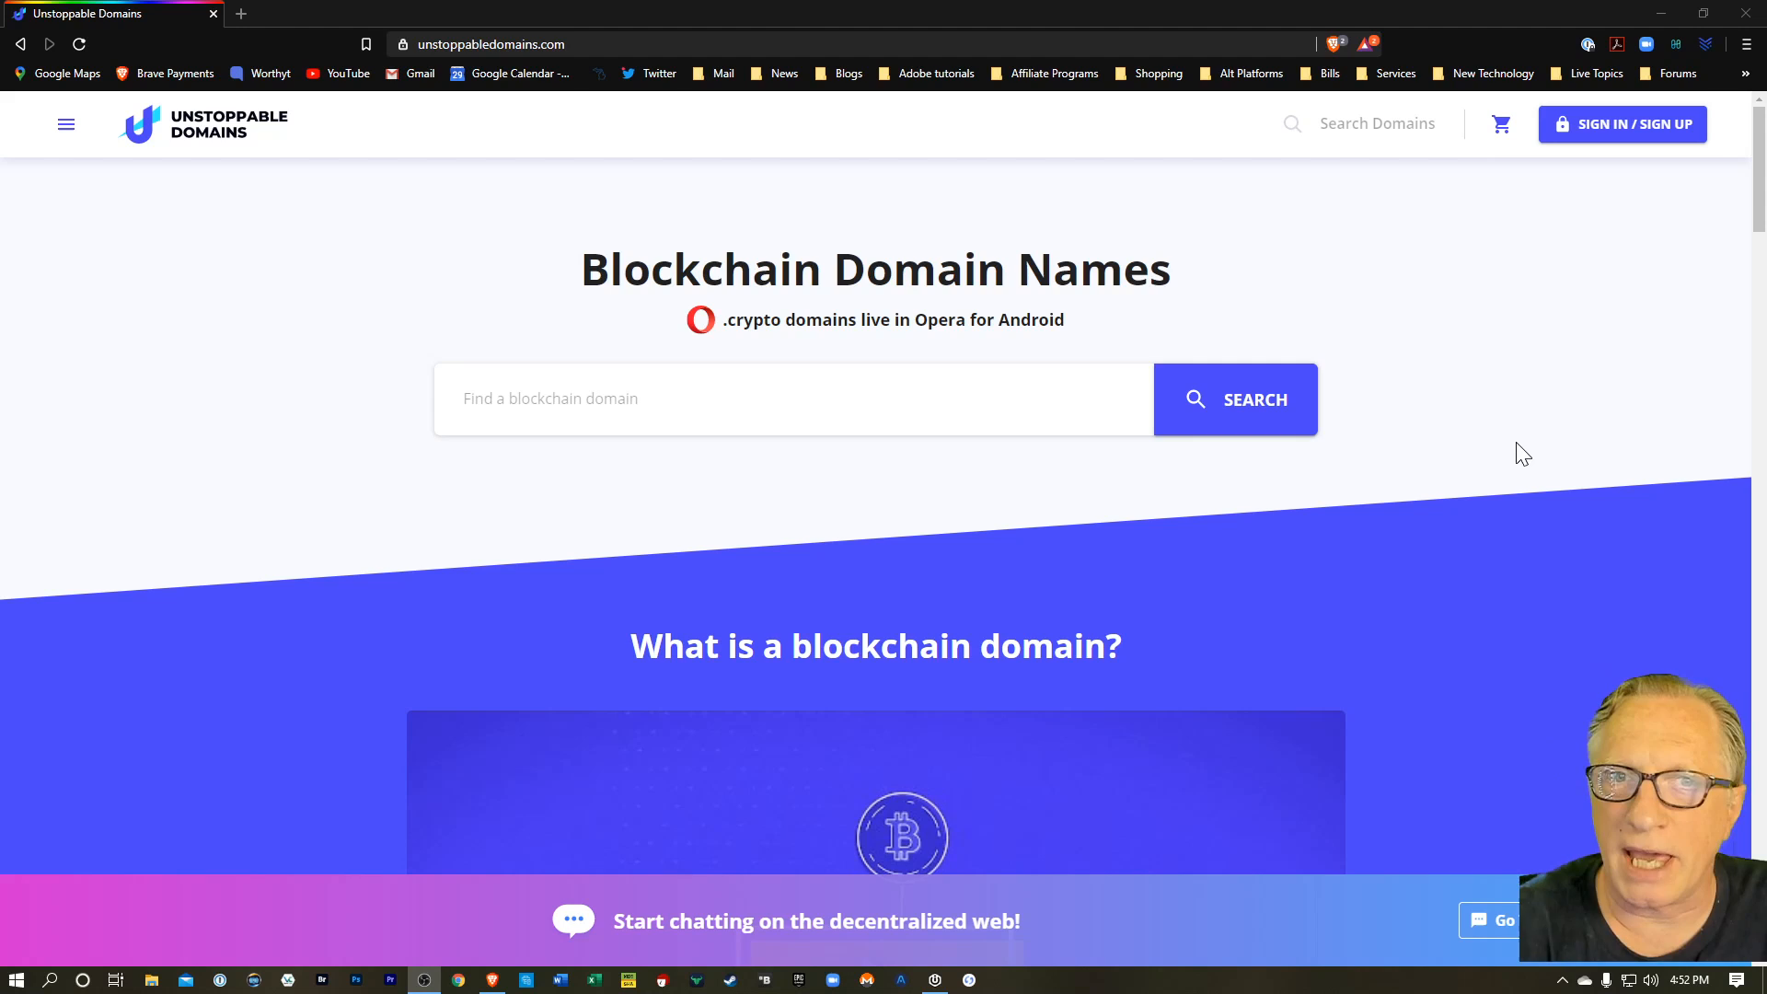
pyautogui.moveTo(1463, 475)
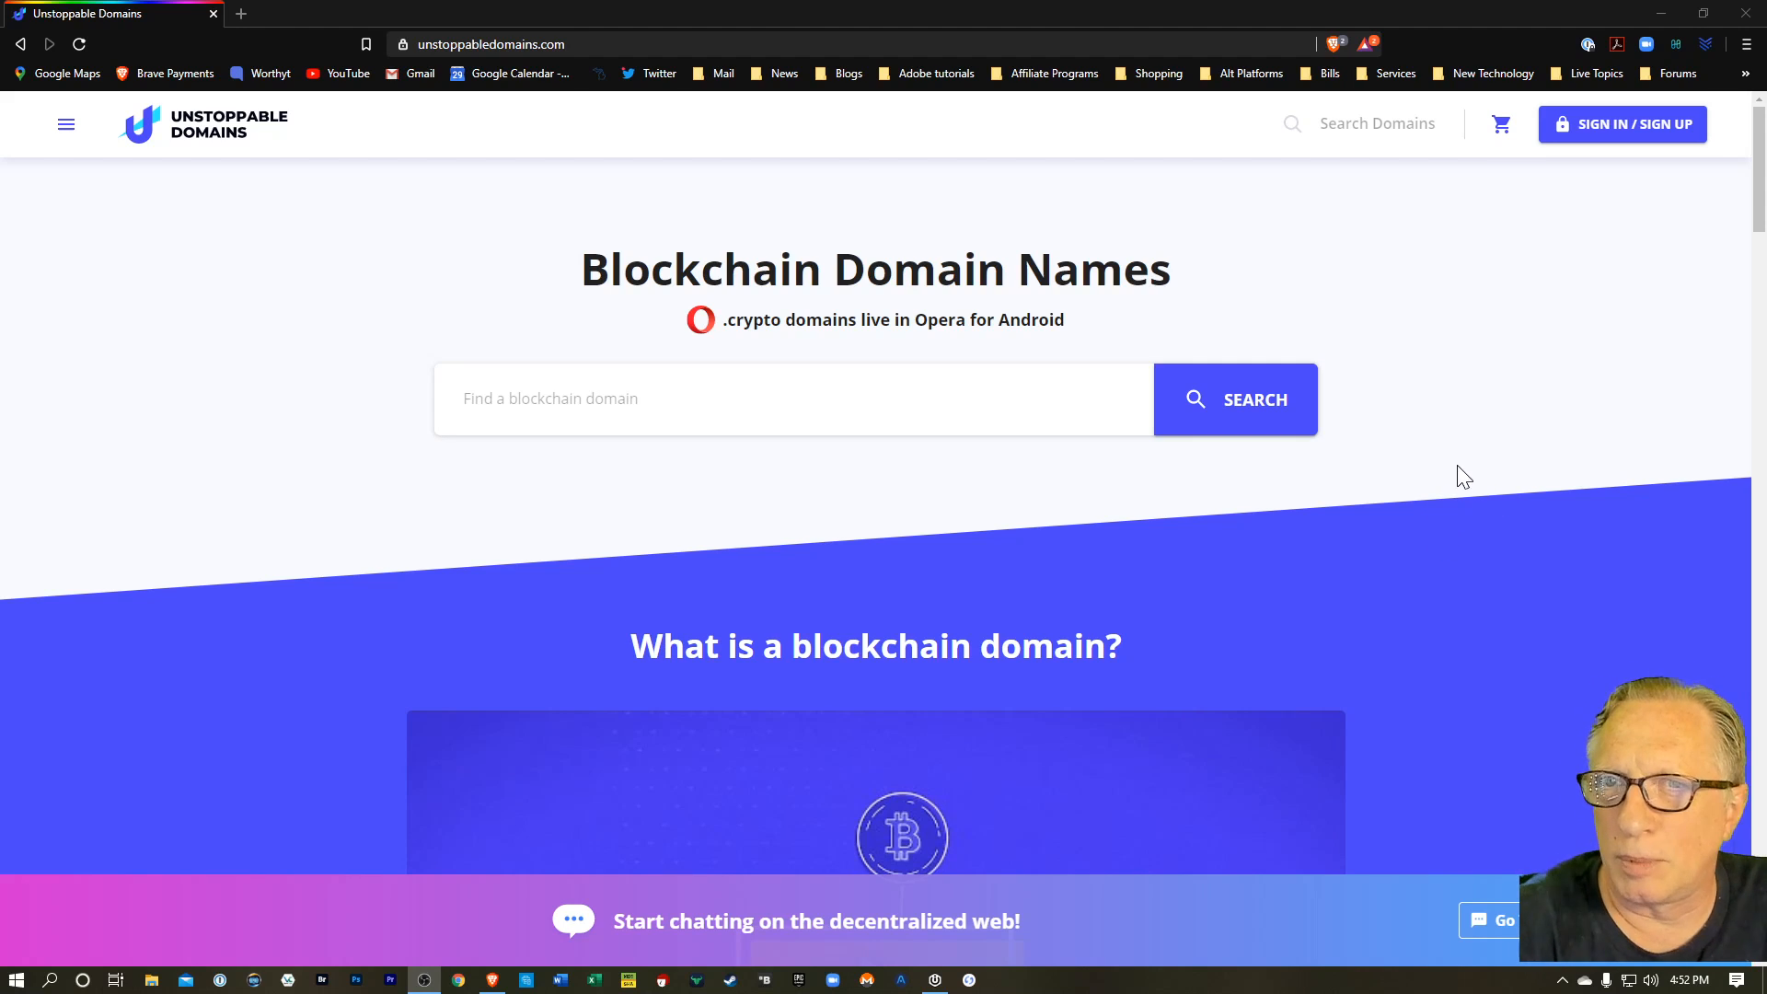
# - Go to the Unstoppable Domains sign in / sign up page from the homepage
pyautogui.scroll(-3)
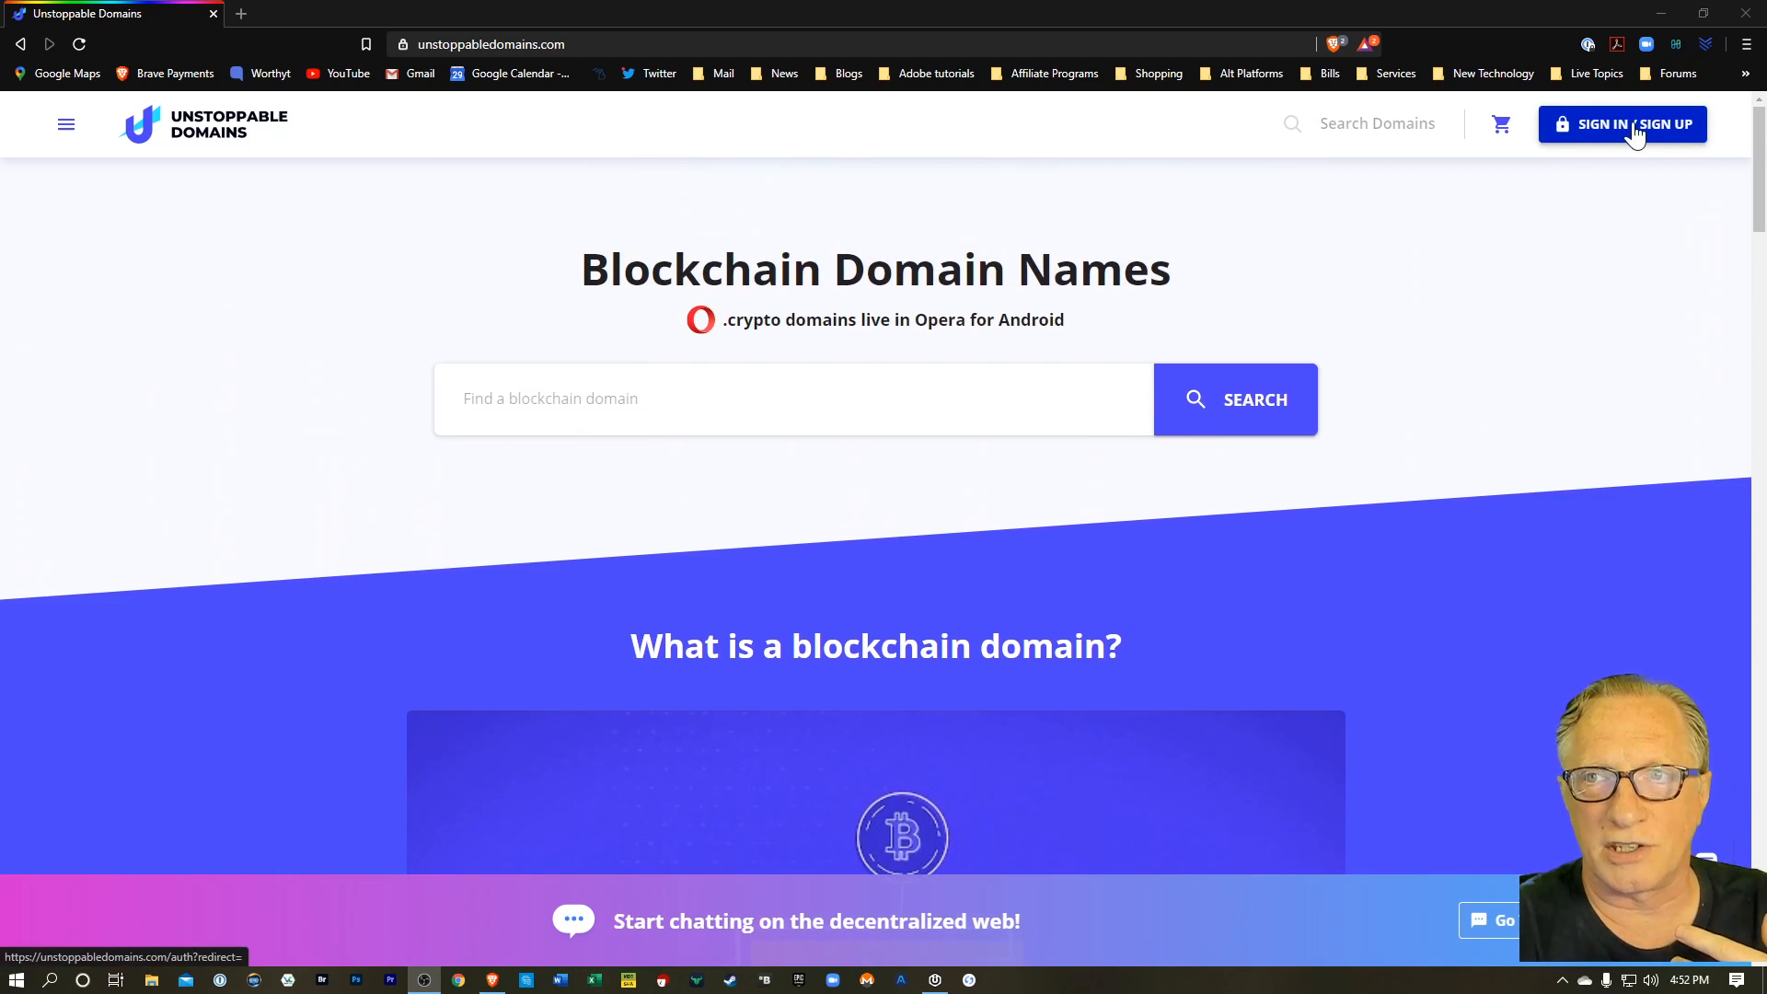
pyautogui.click(1622, 124)
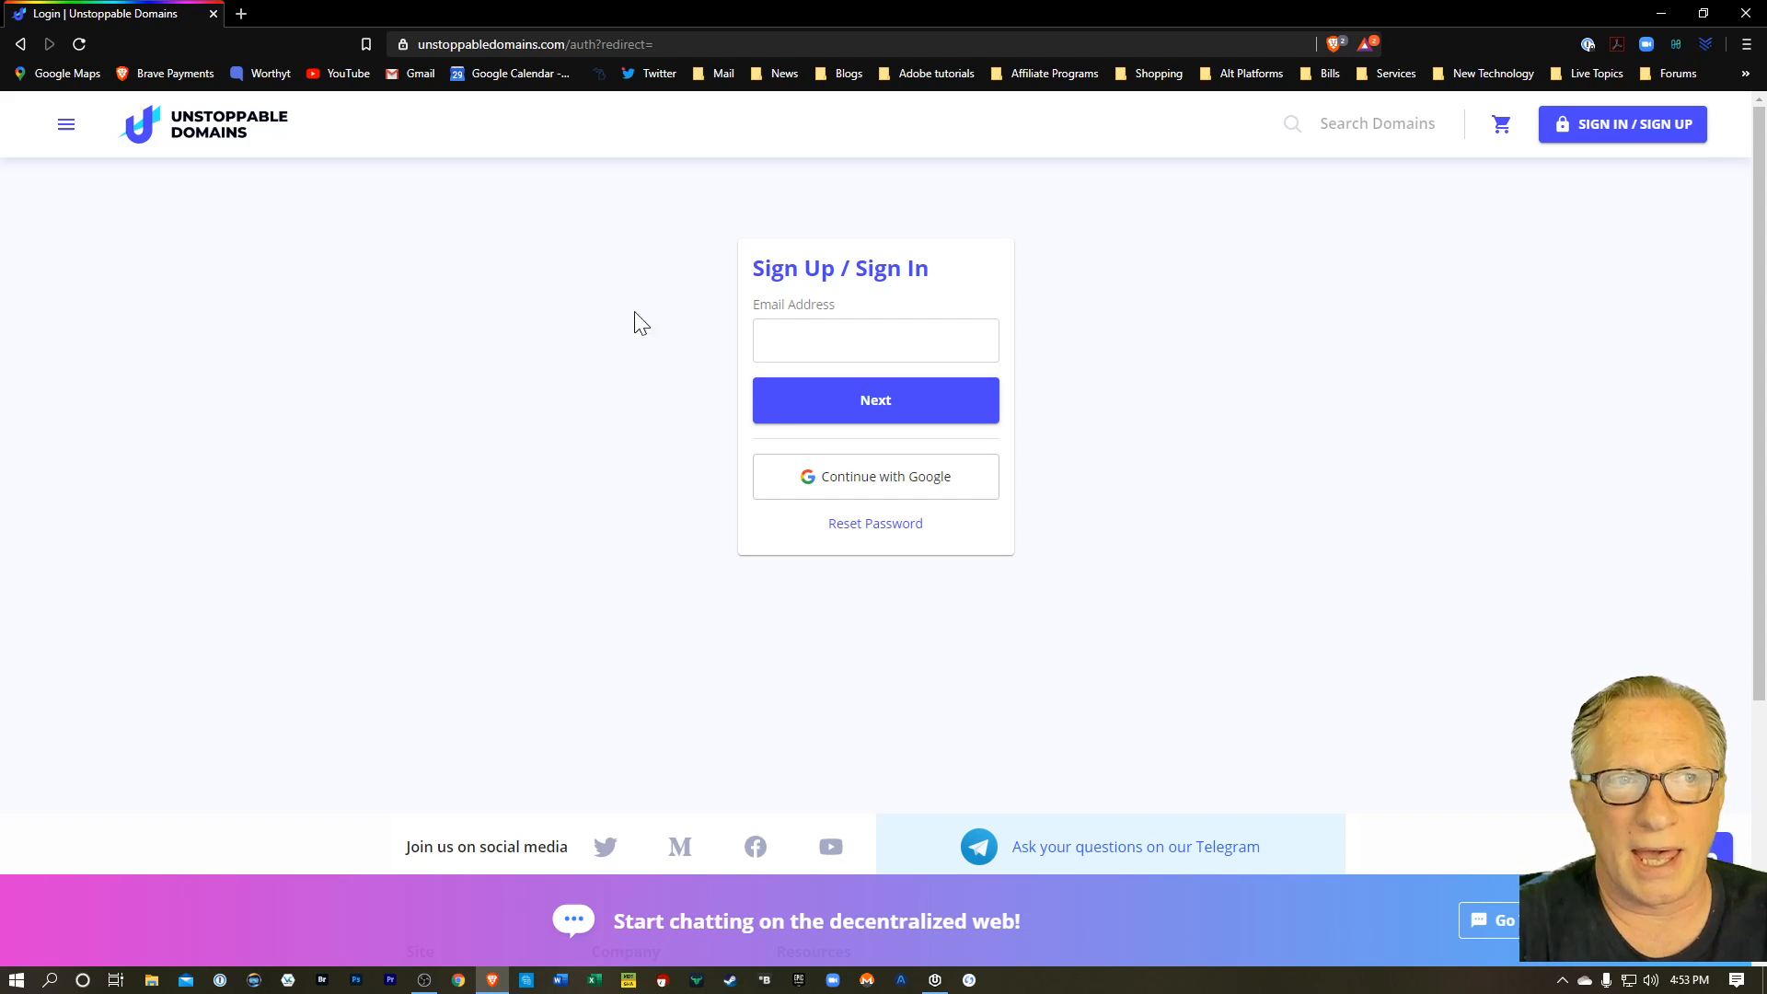
pyautogui.moveTo(505, 354)
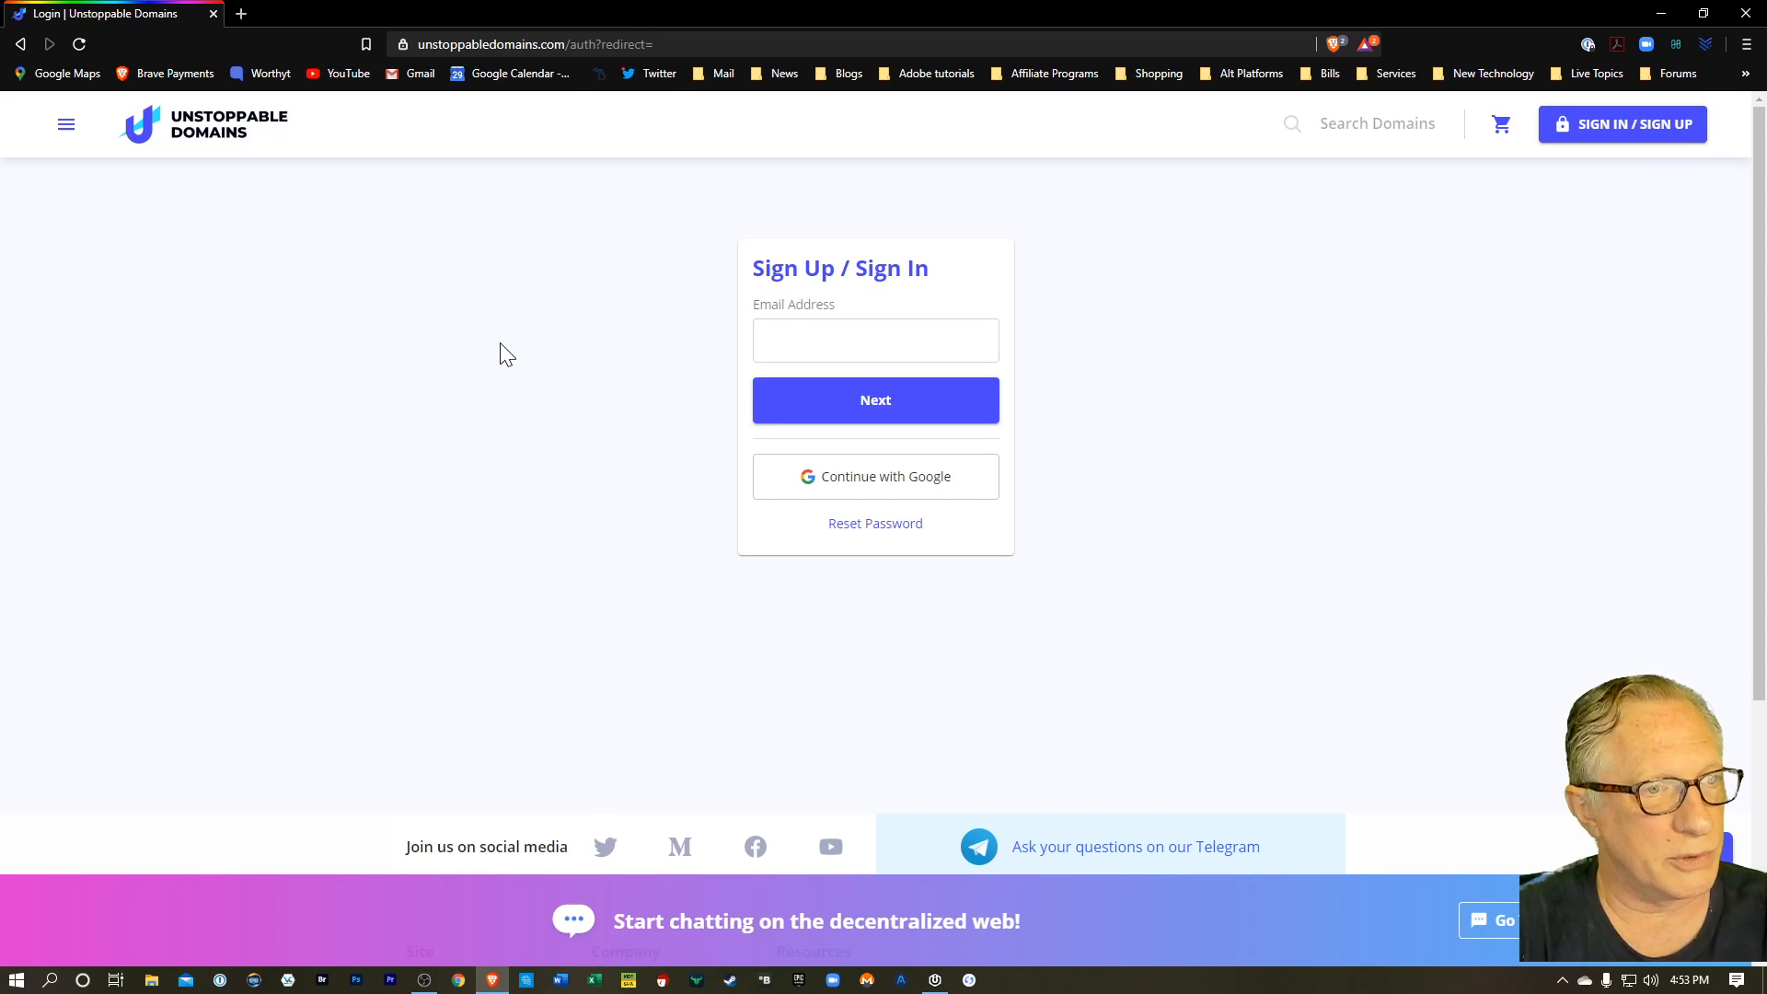
pyautogui.moveTo(451, 328)
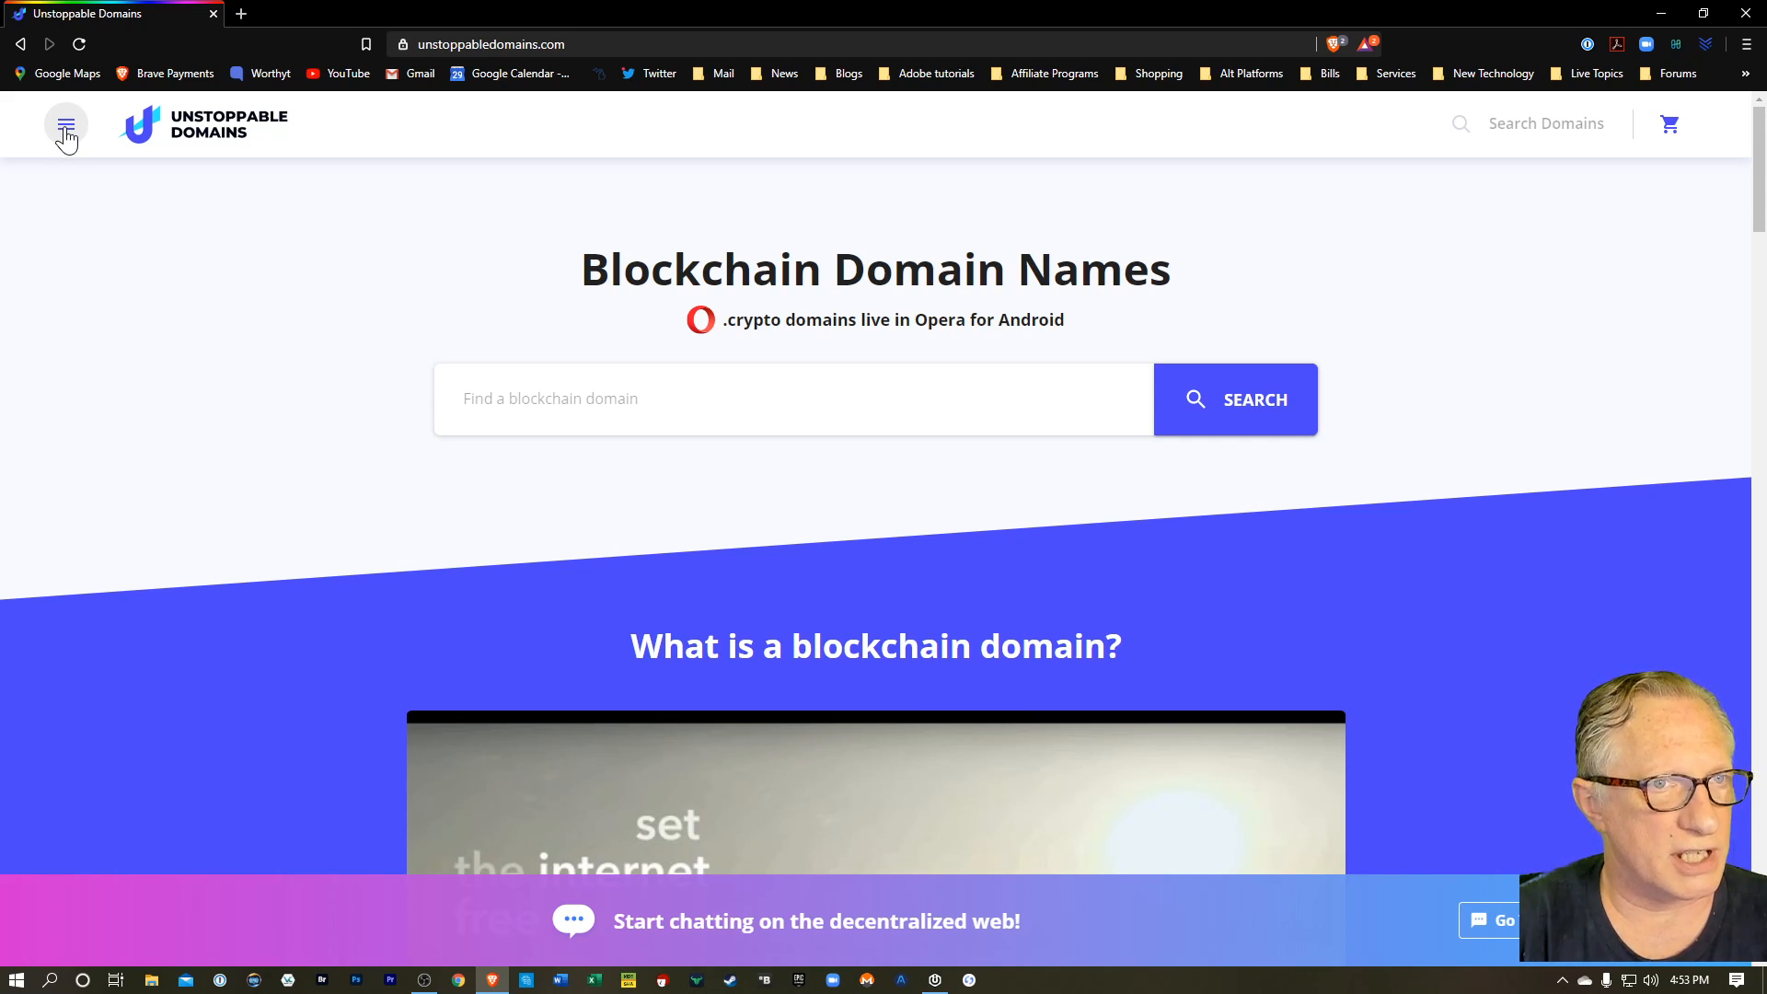
# - Search Get A New Domain for 'tomatogrower' to see the .crypto and .zil options
pyautogui.click(64, 123)
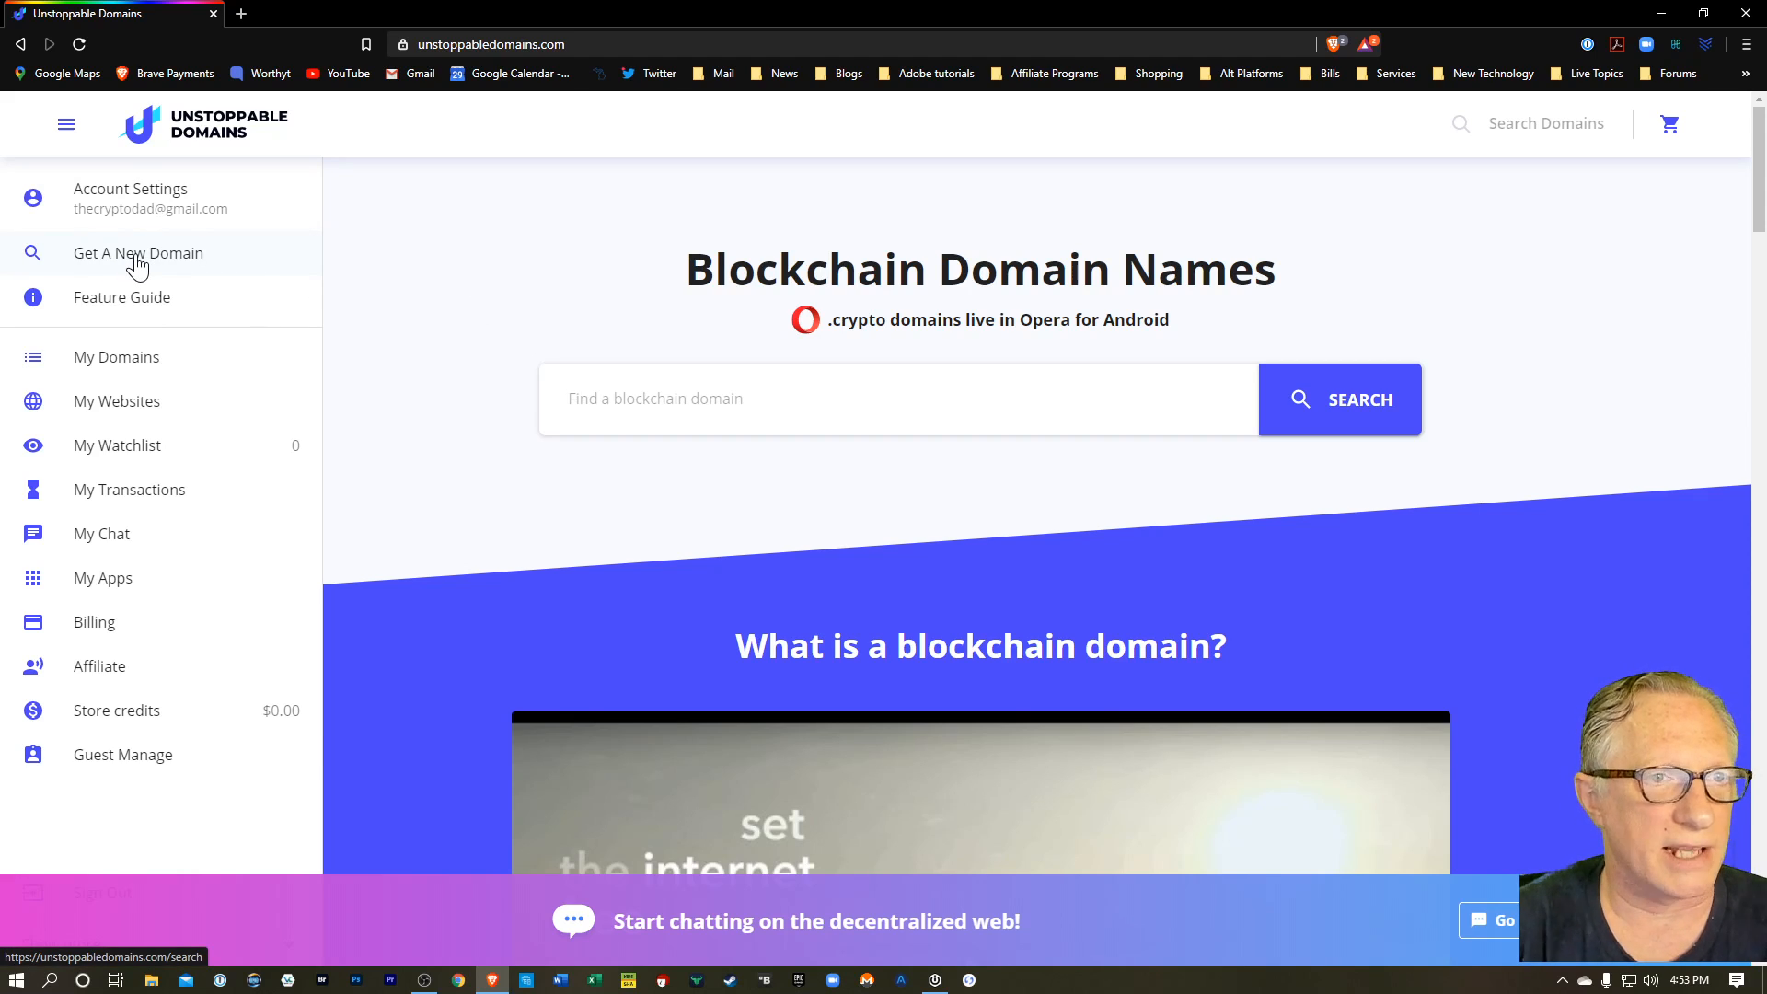
pyautogui.click(138, 252)
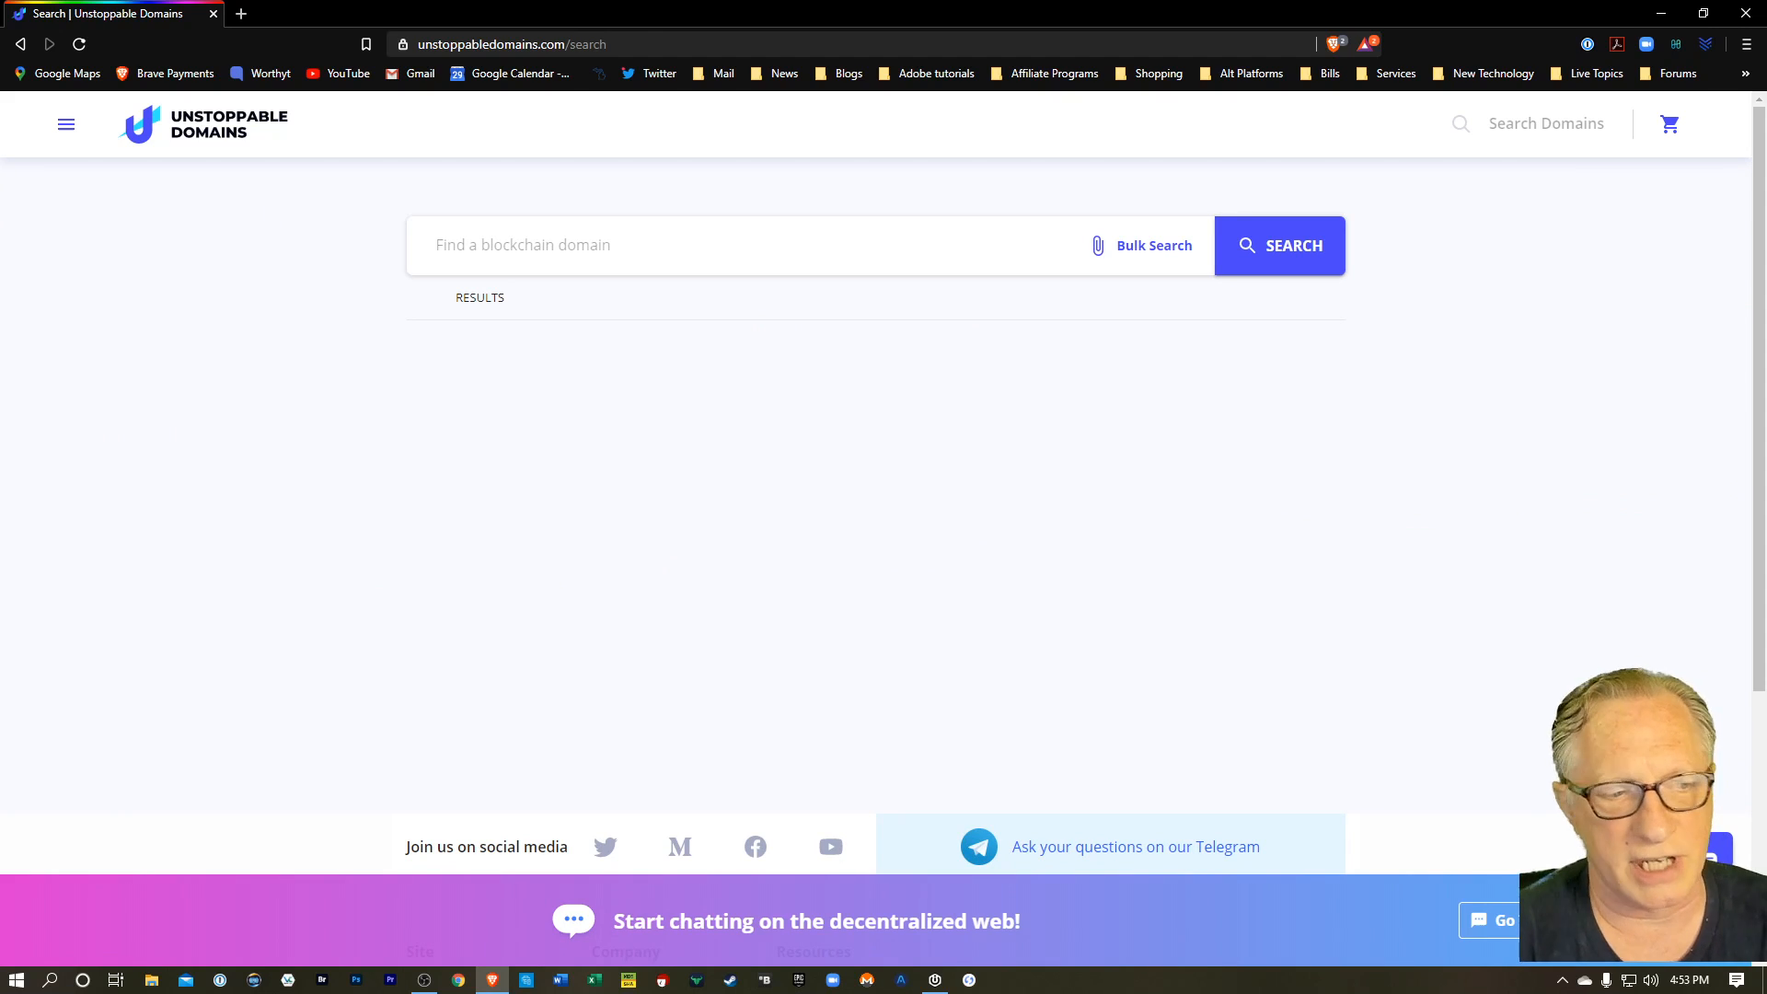
pyautogui.write('tomatogrower')
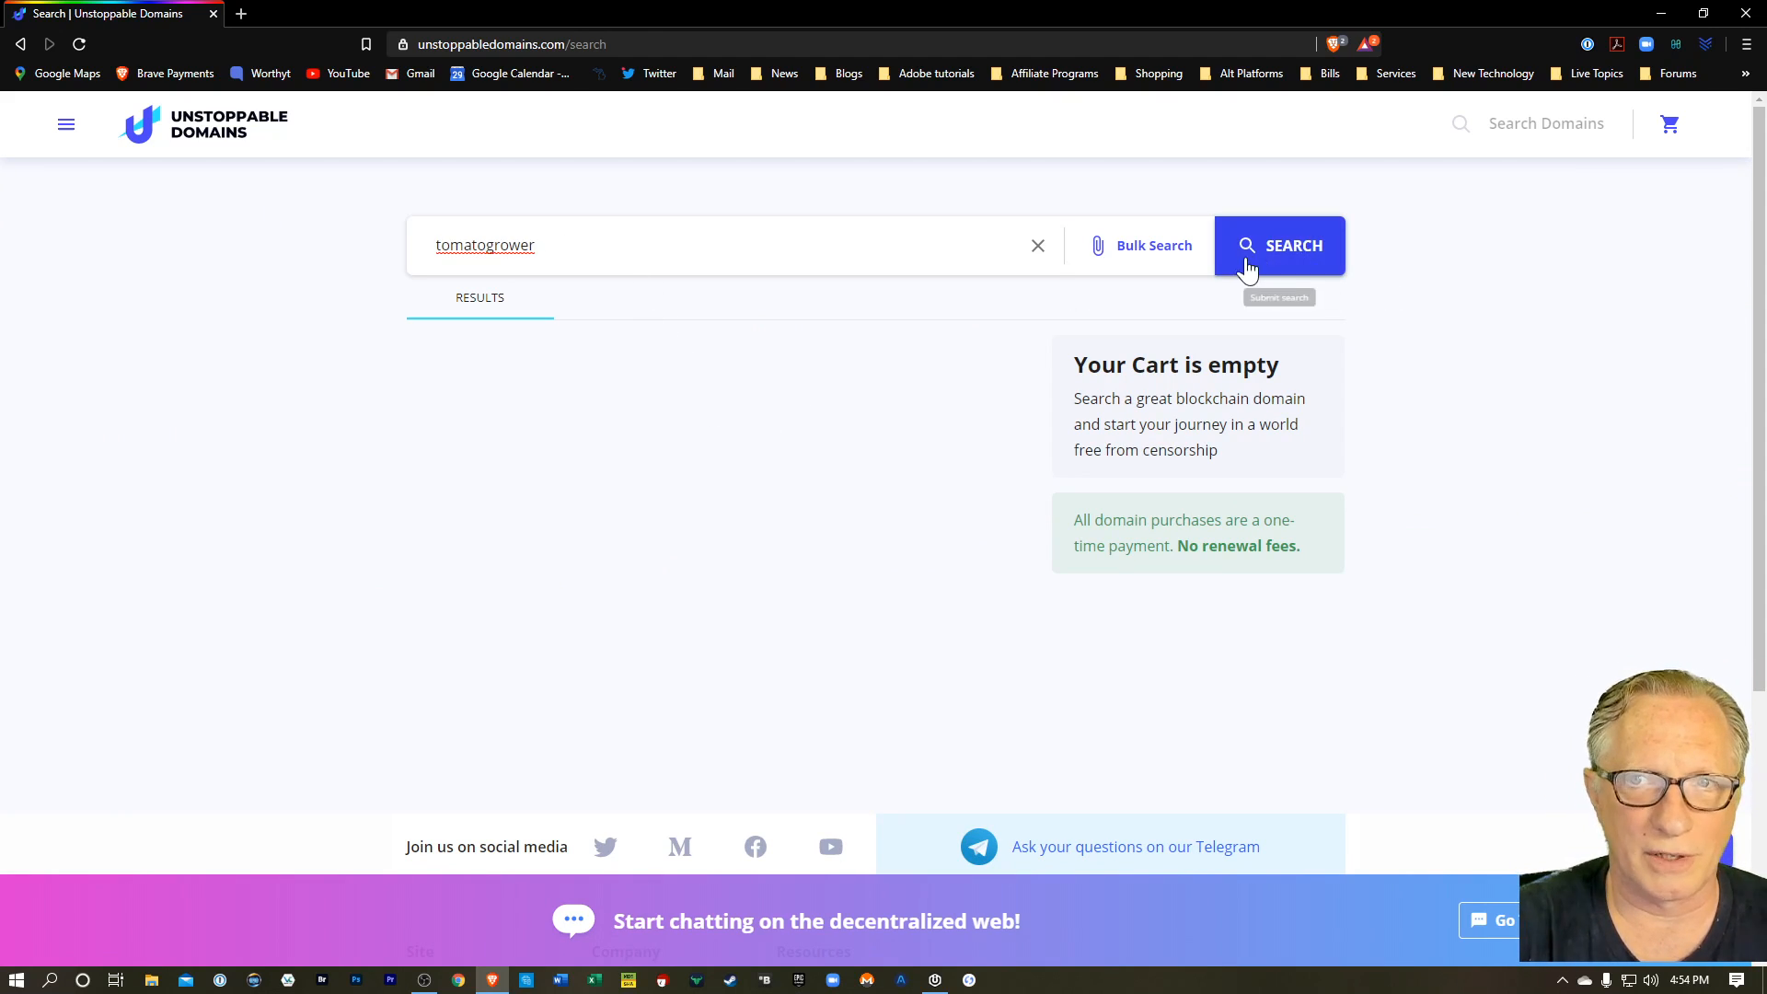
pyautogui.click(1277, 245)
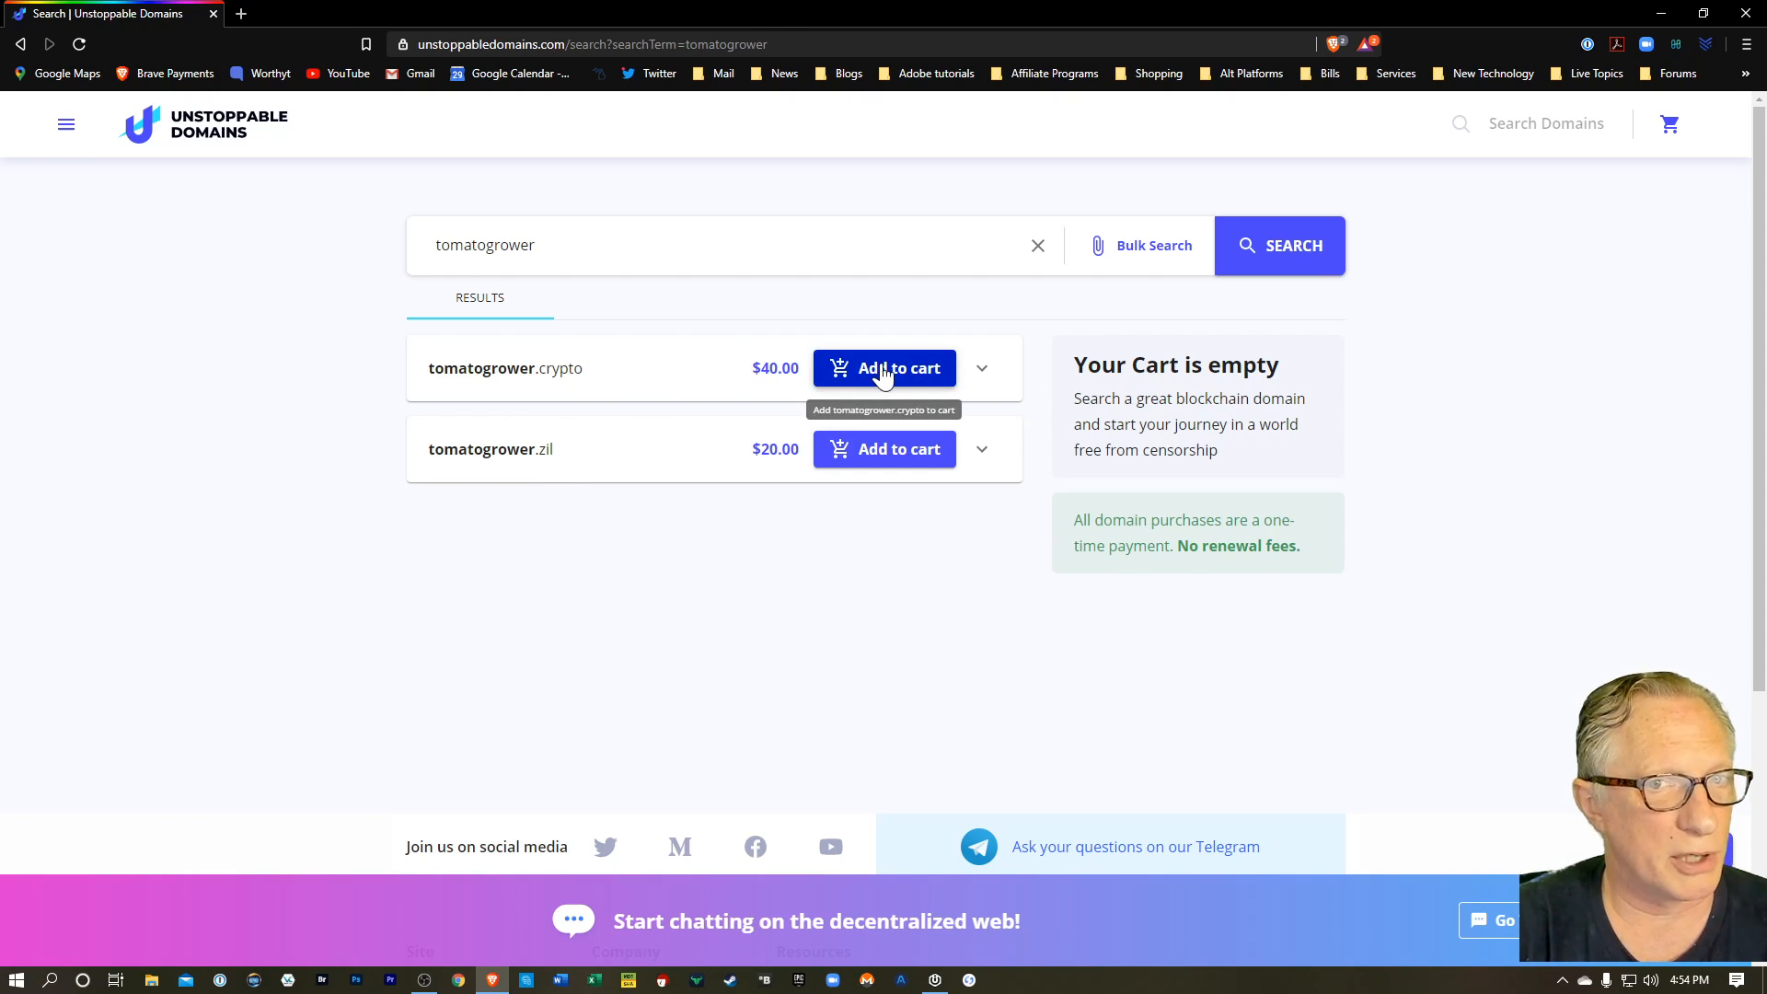
pyautogui.moveTo(585, 500)
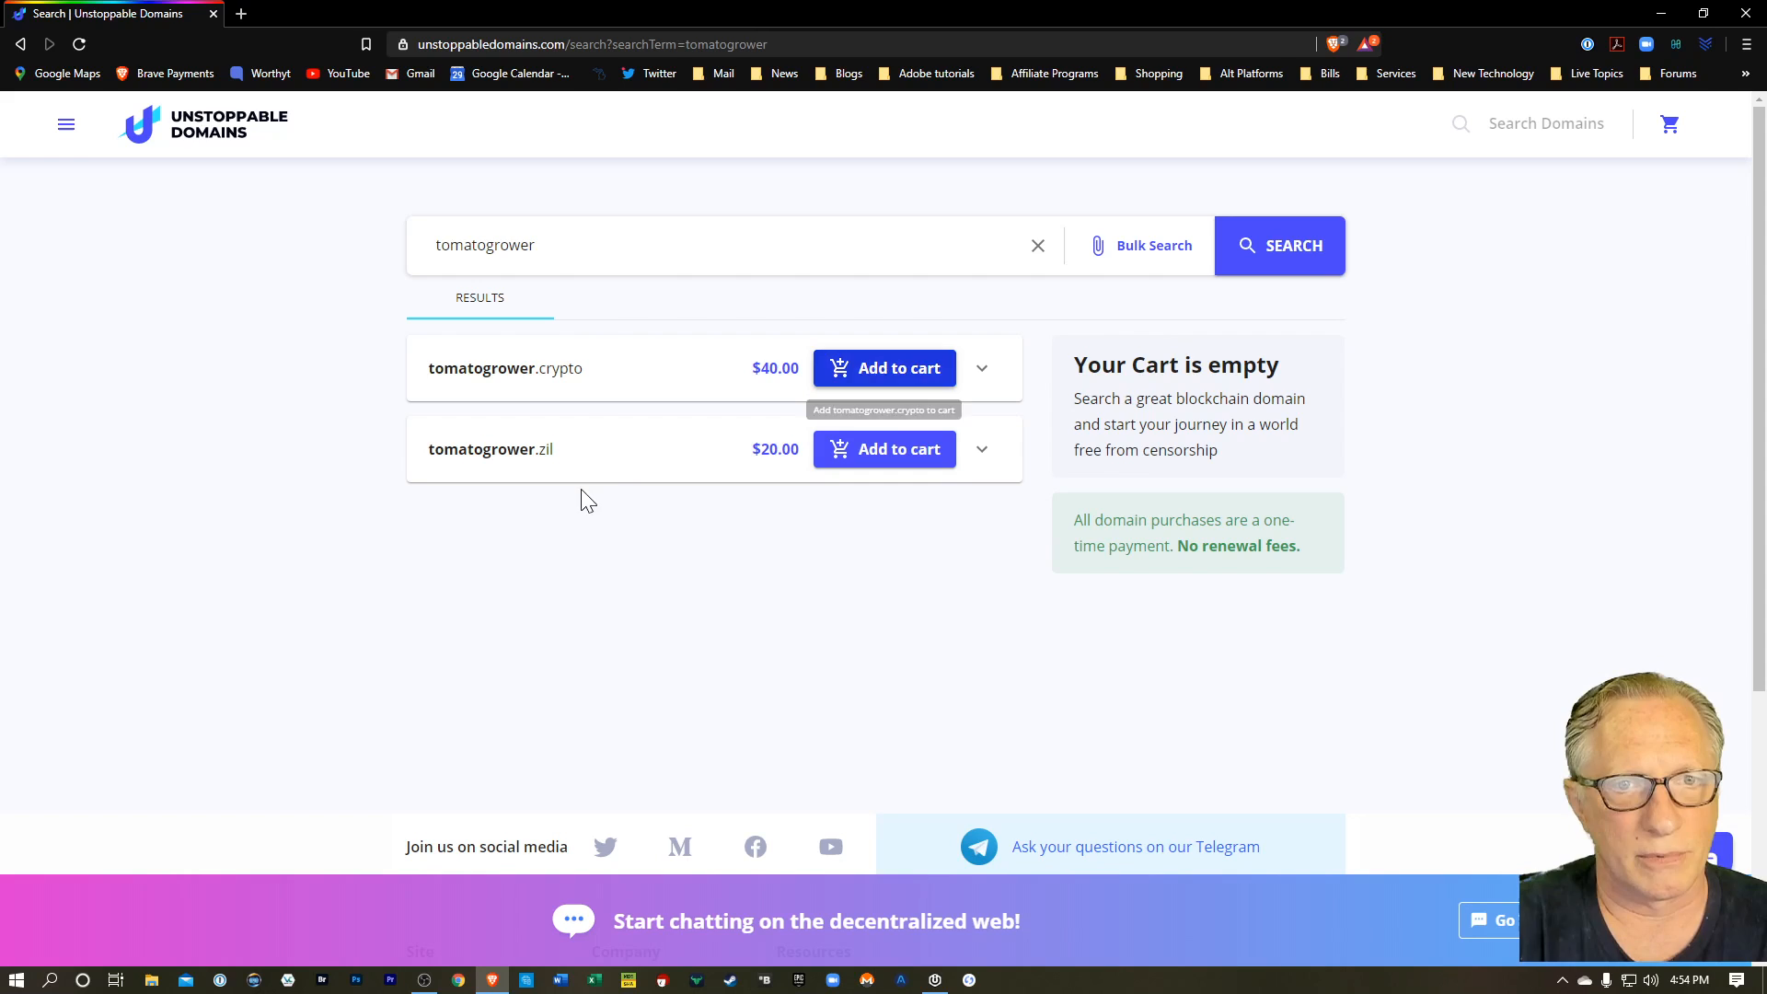
pyautogui.moveTo(563, 394)
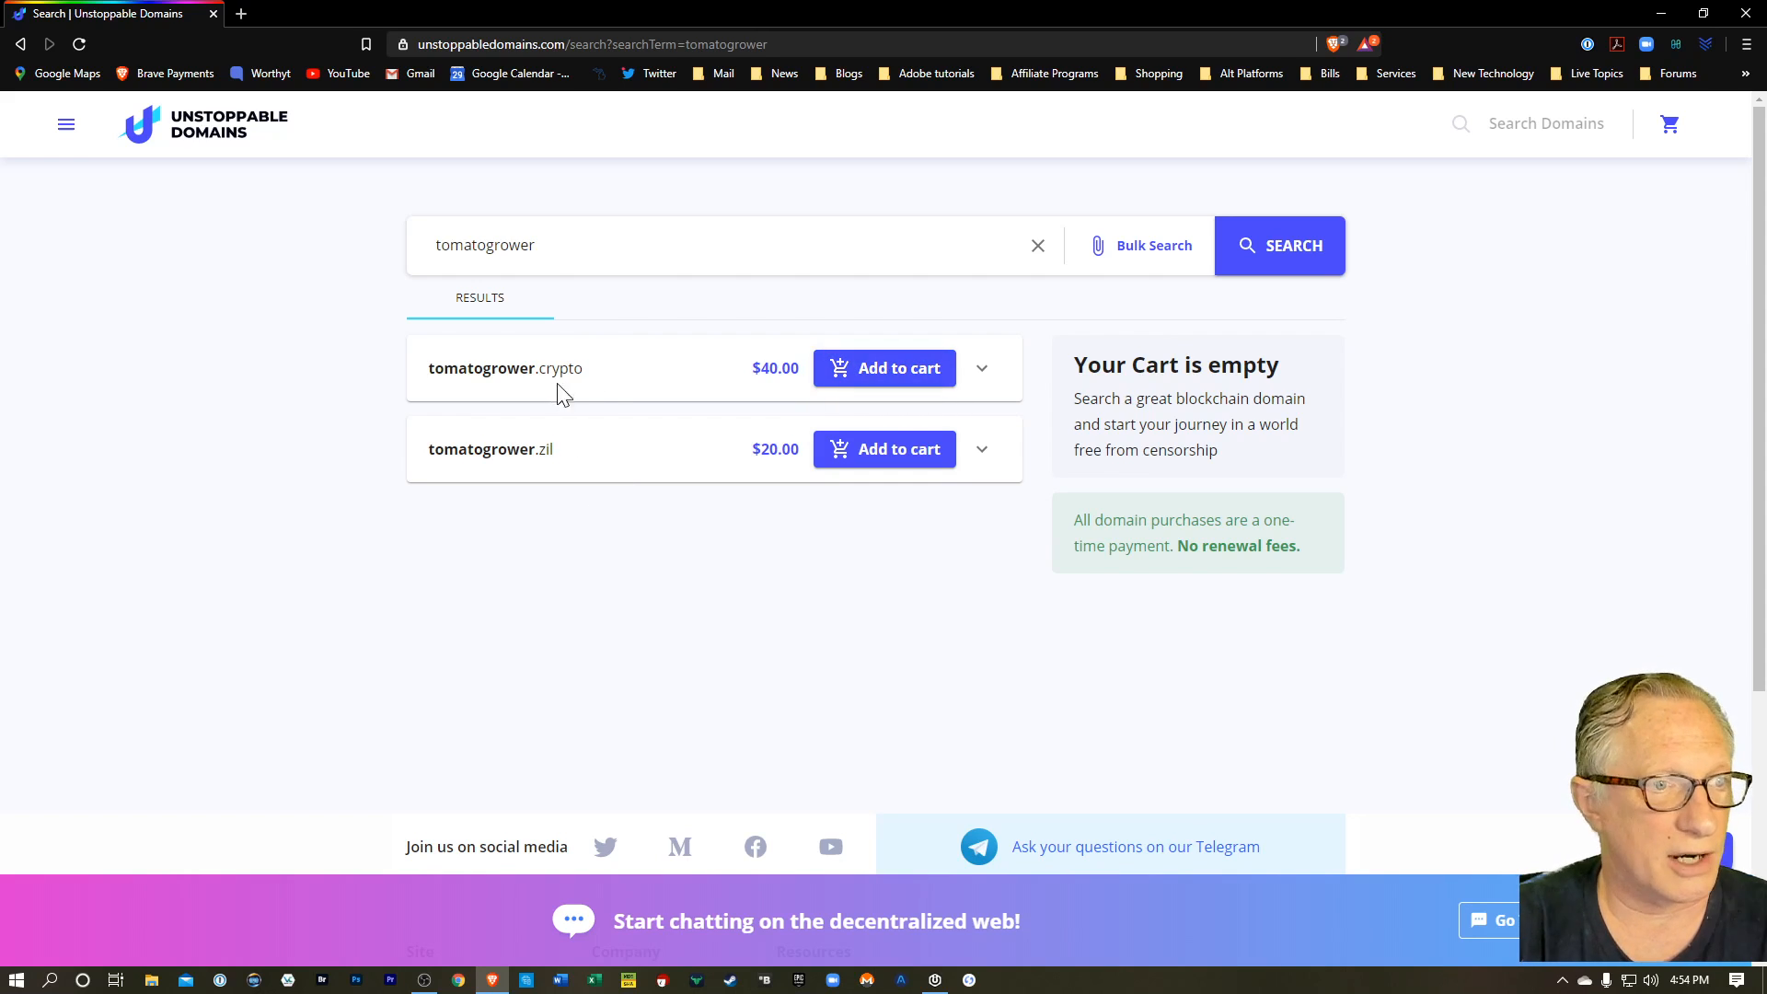
pyautogui.moveTo(885, 368)
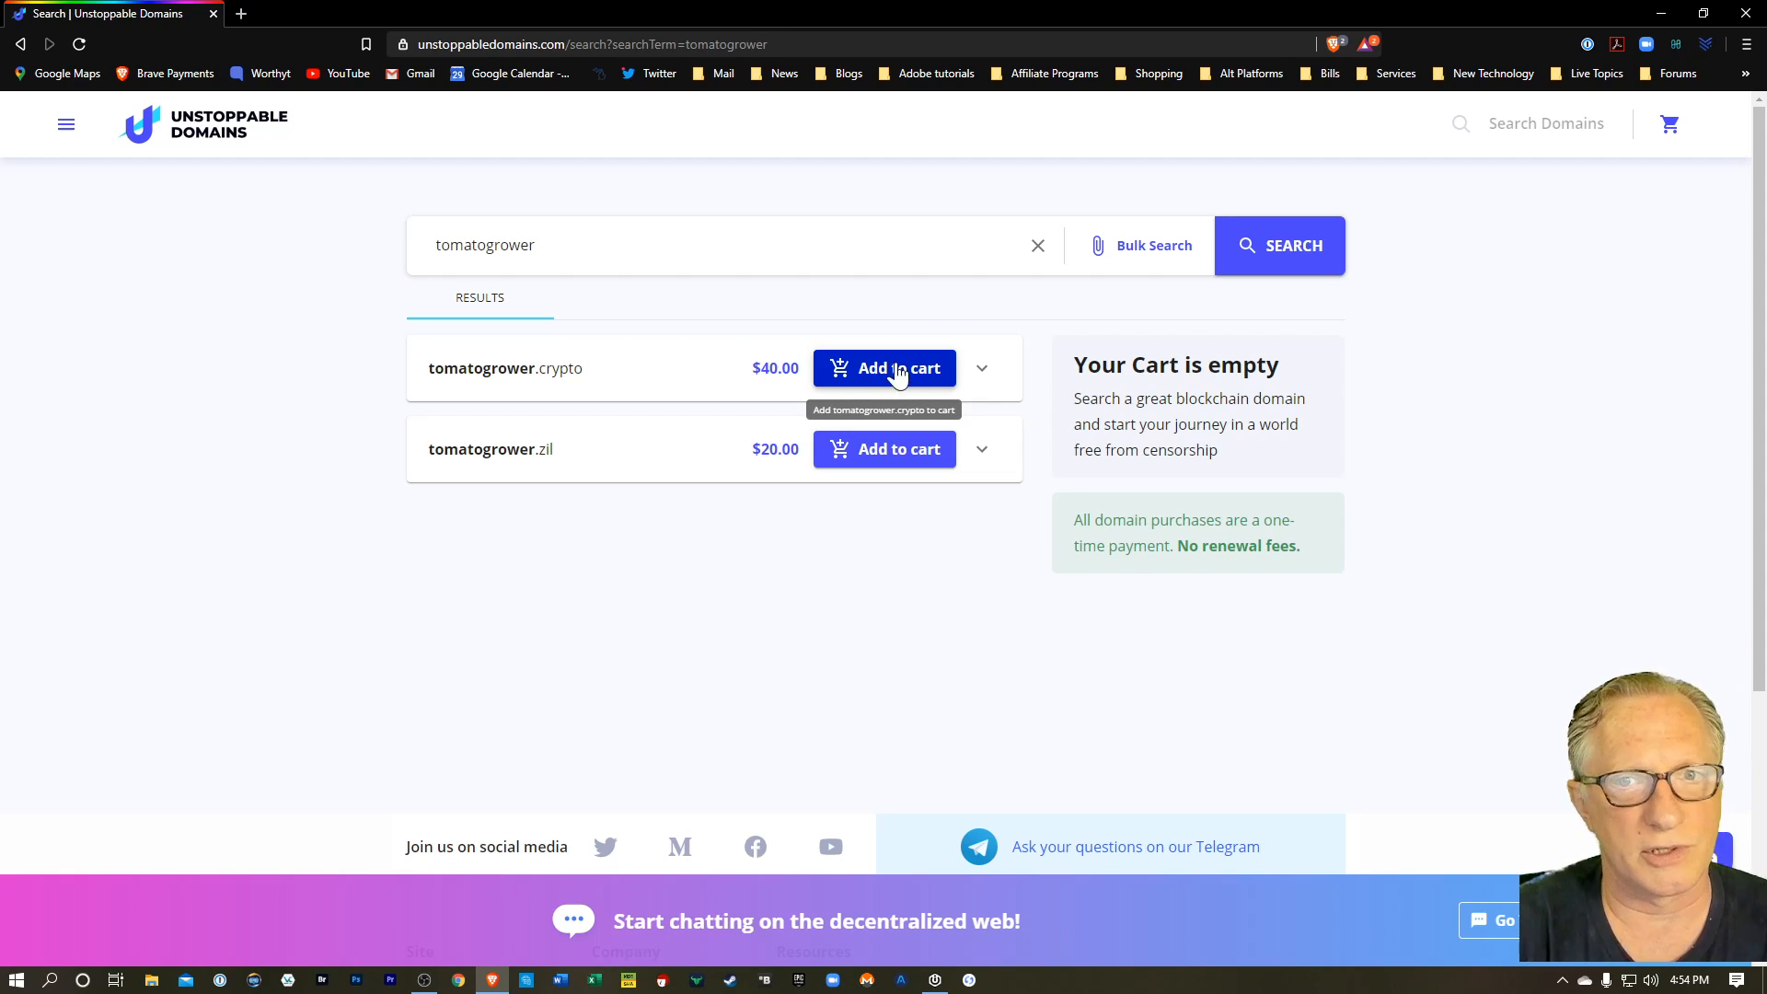
# - Add tomatogrower.crypto at $40.00 to the cart
pyautogui.click(884, 368)
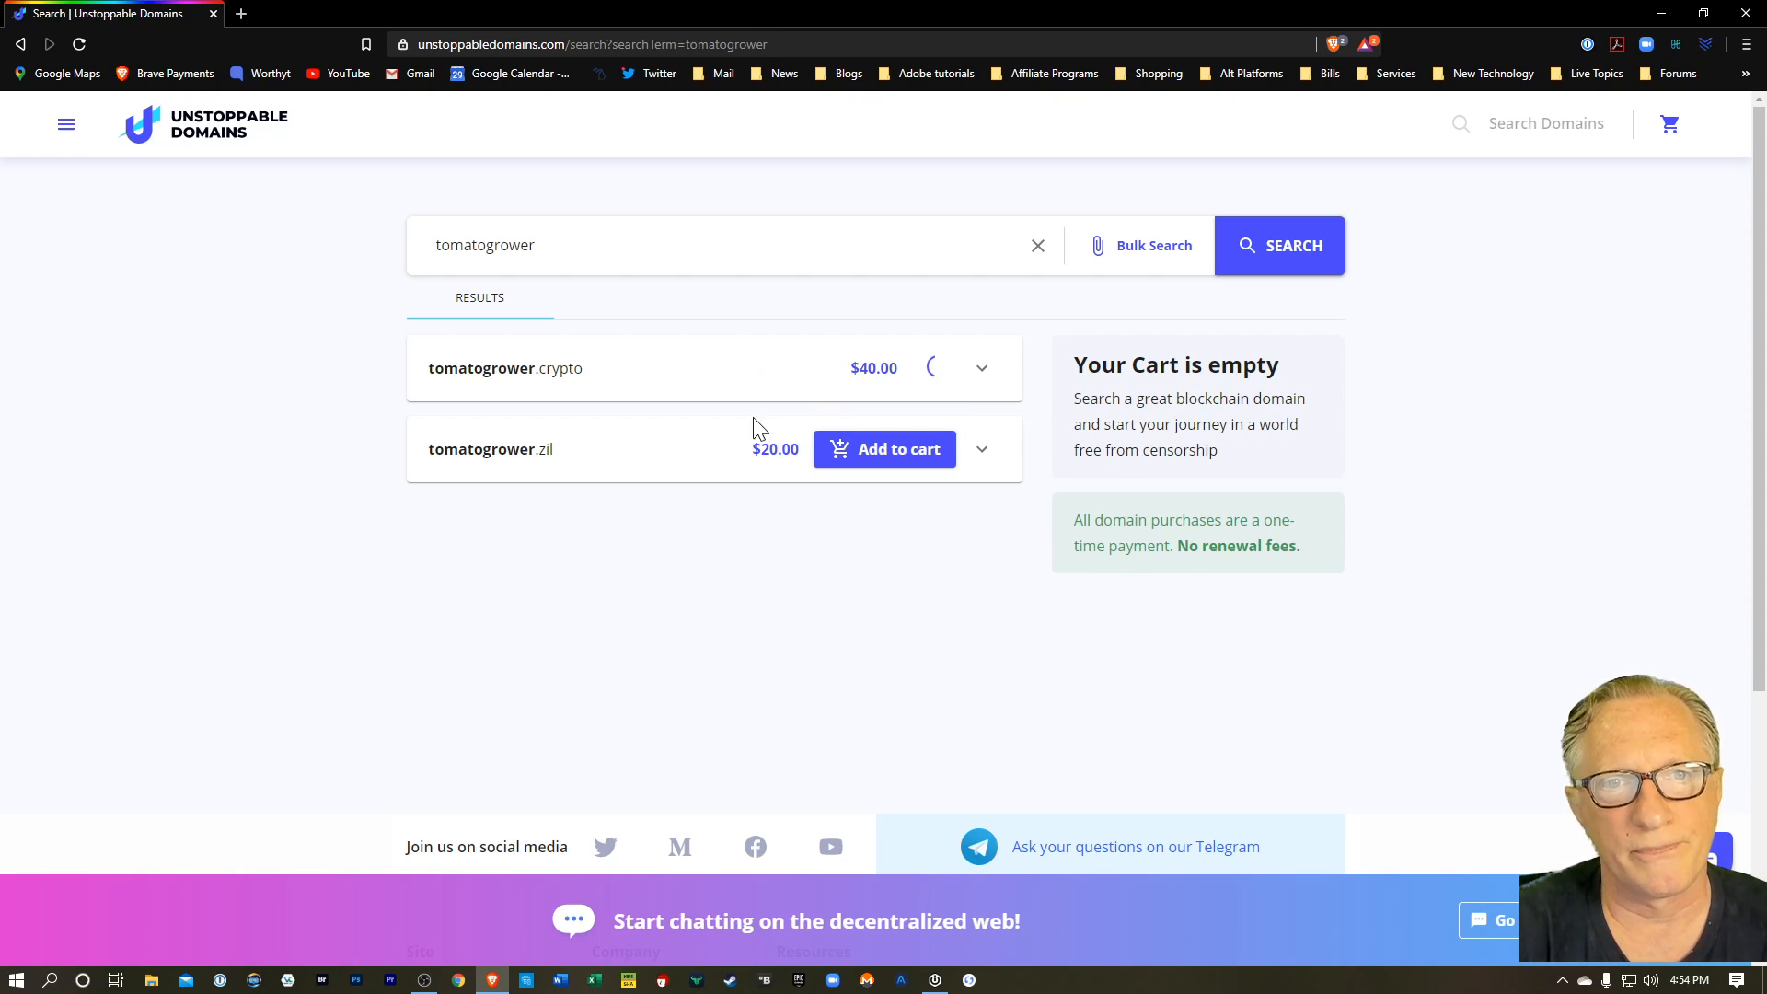
pyautogui.click(884, 368)
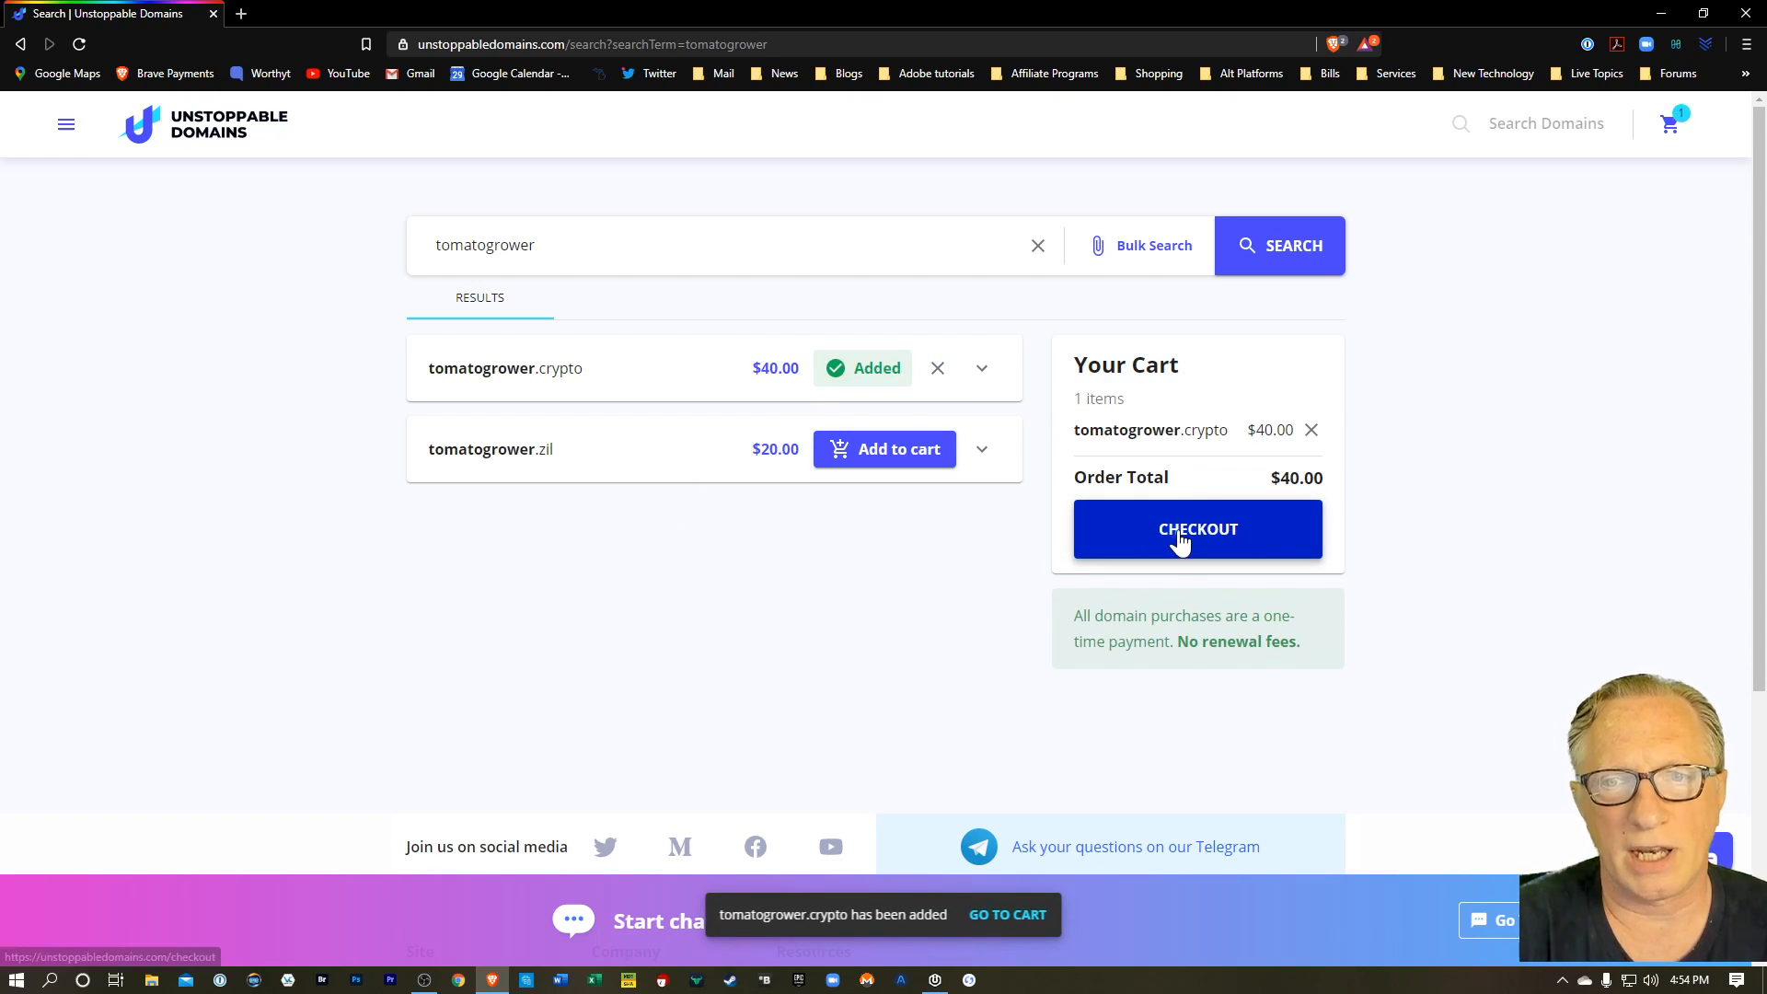
# - Check out the cart, view PayPal and crypto payment options, and start the crypto transaction
pyautogui.click(1197, 528)
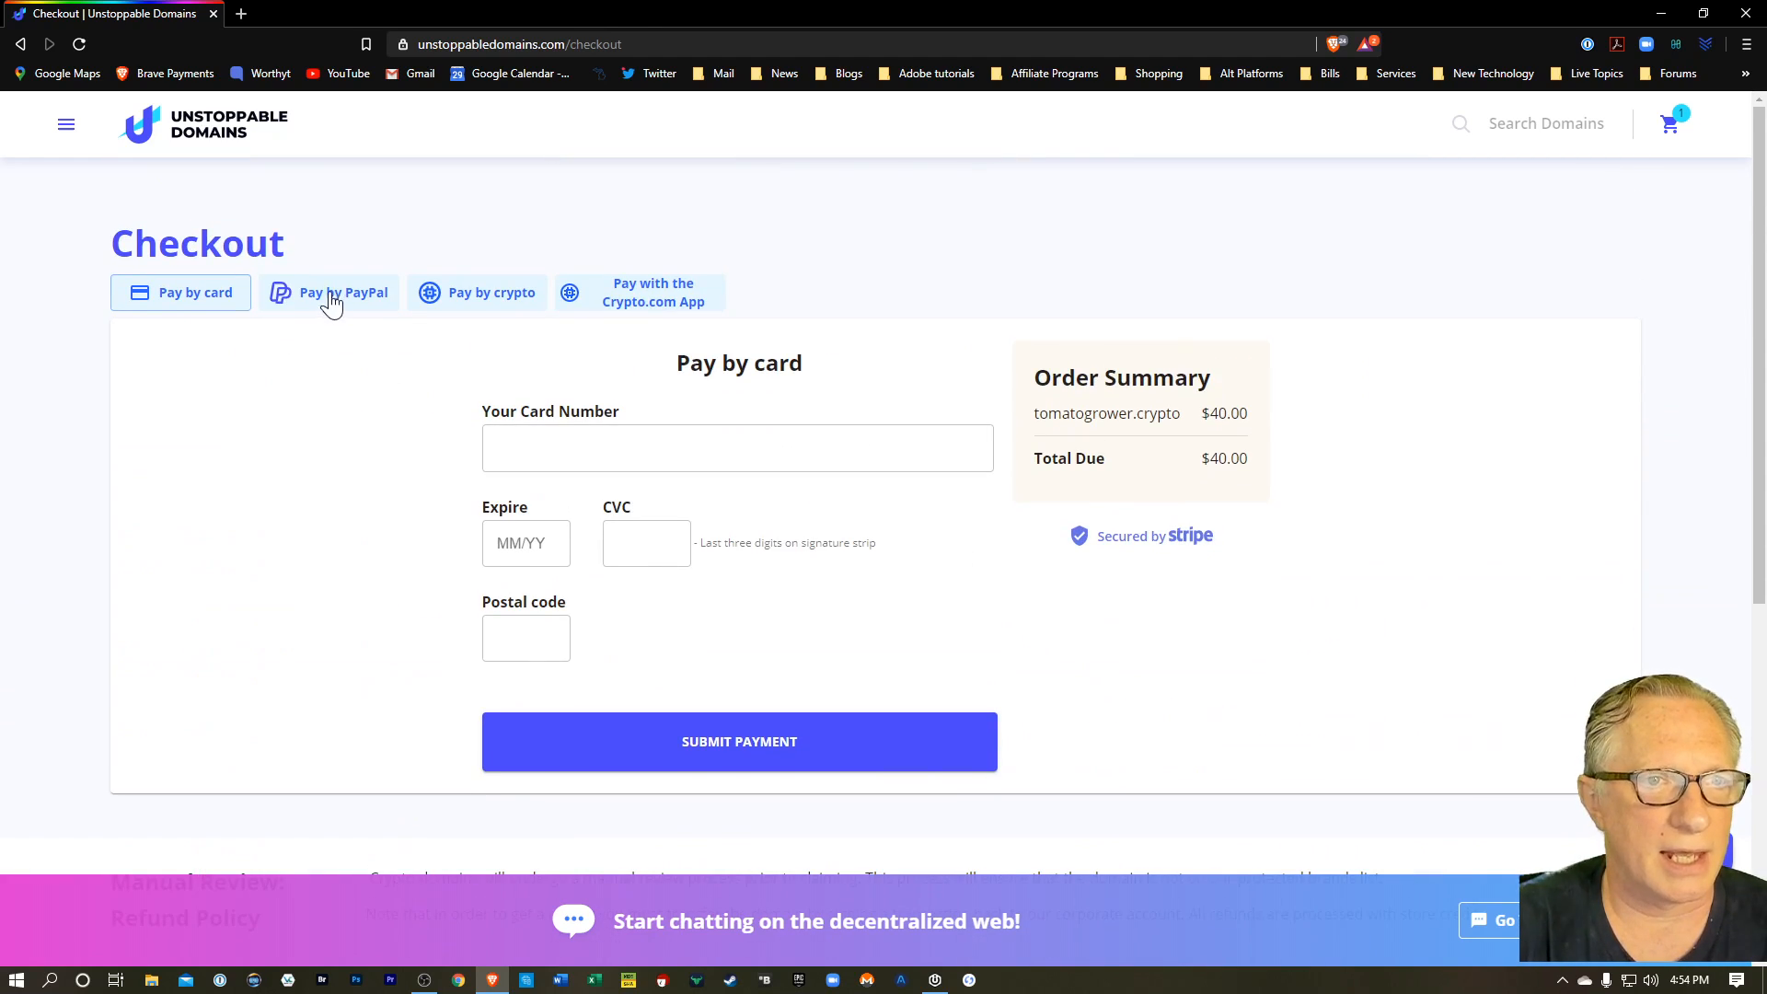
pyautogui.click(341, 293)
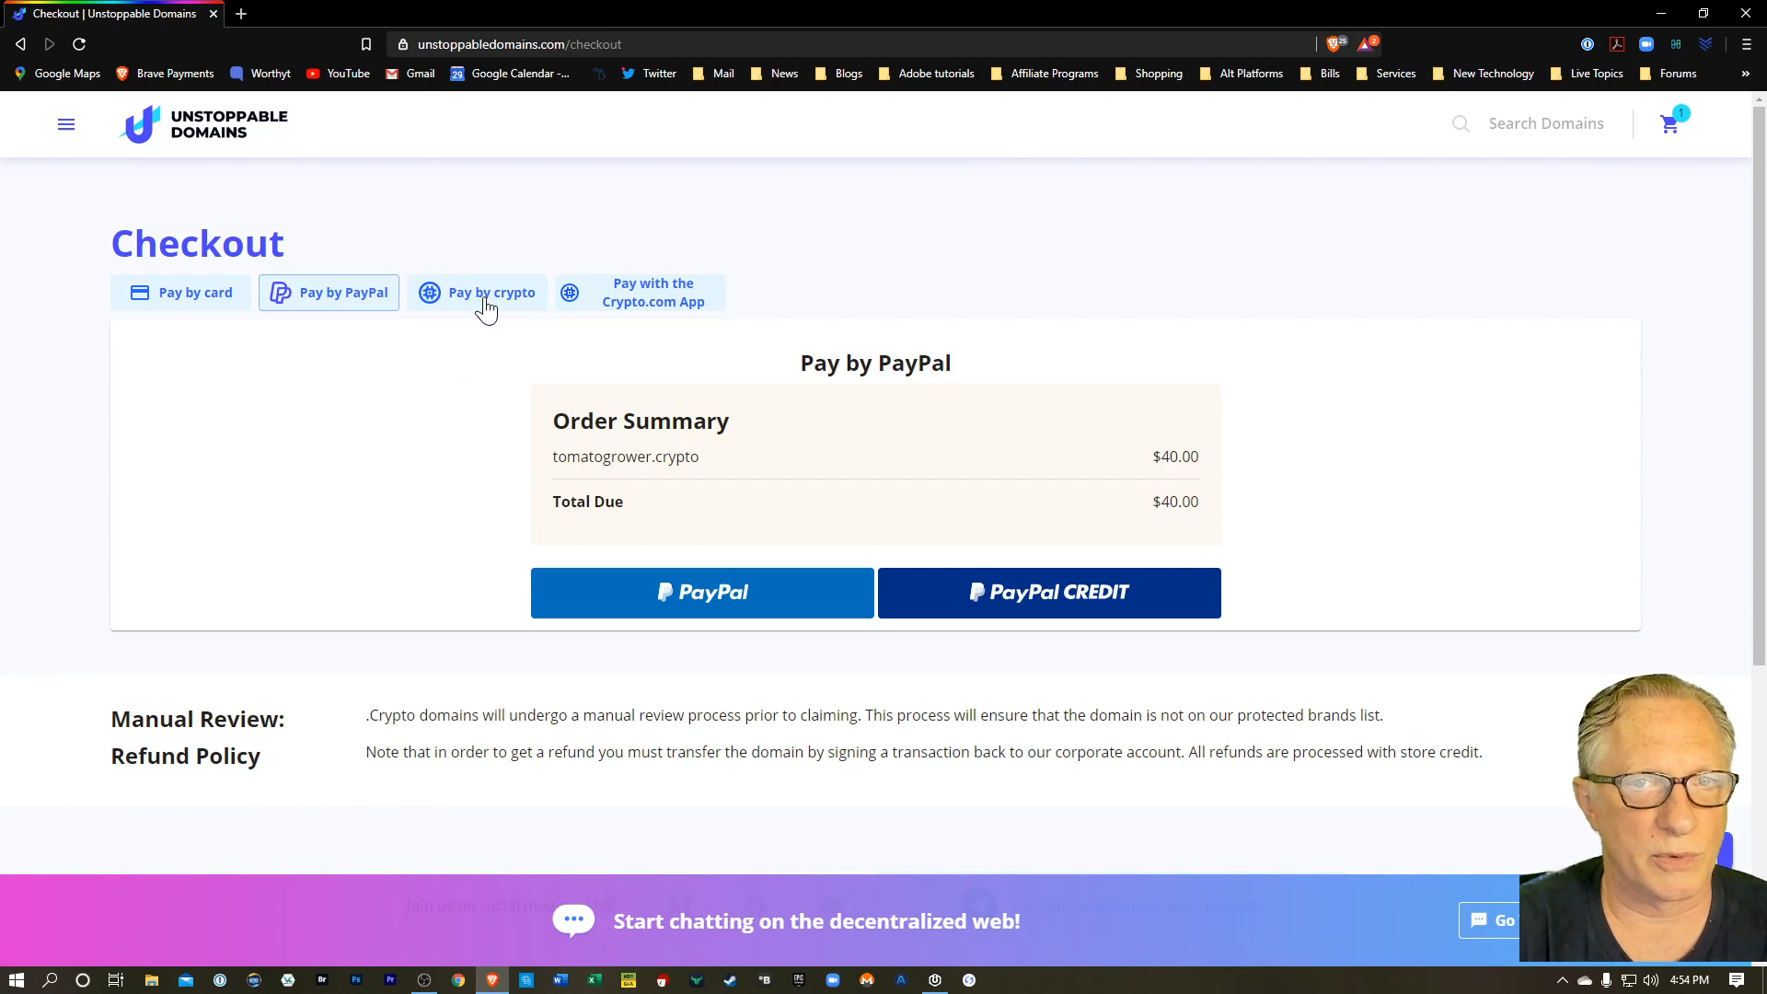
pyautogui.click(490, 293)
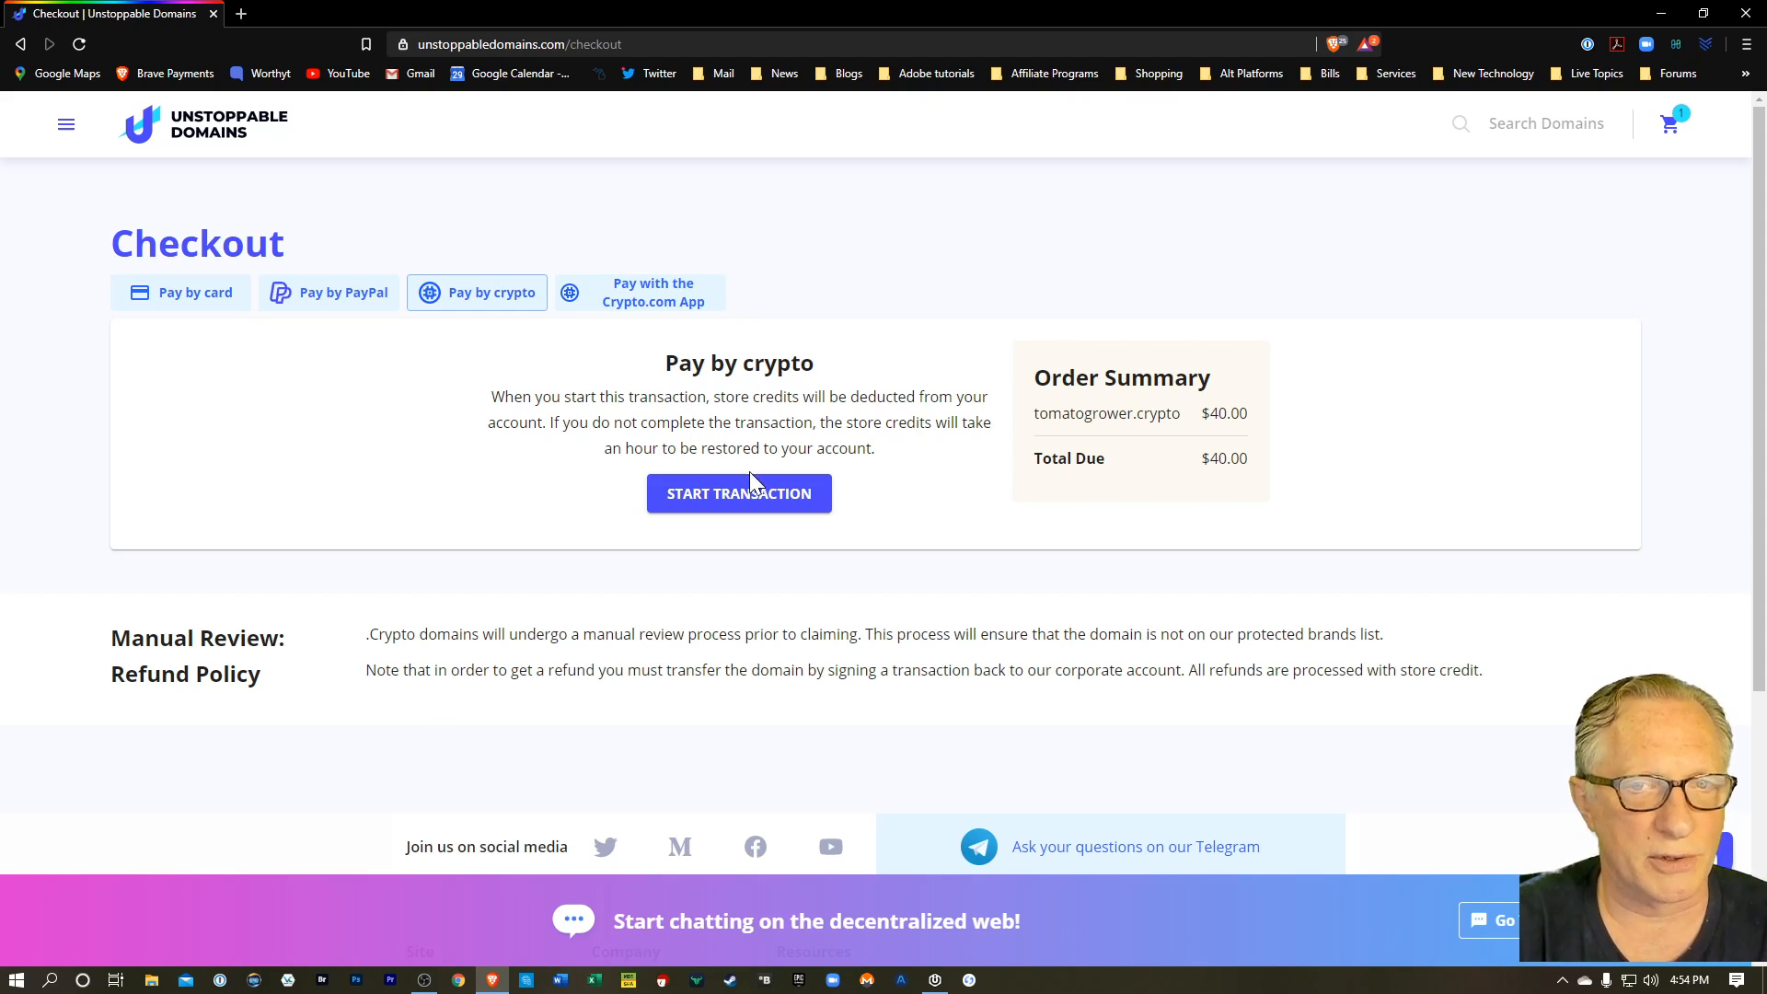
pyautogui.moveTo(642, 501)
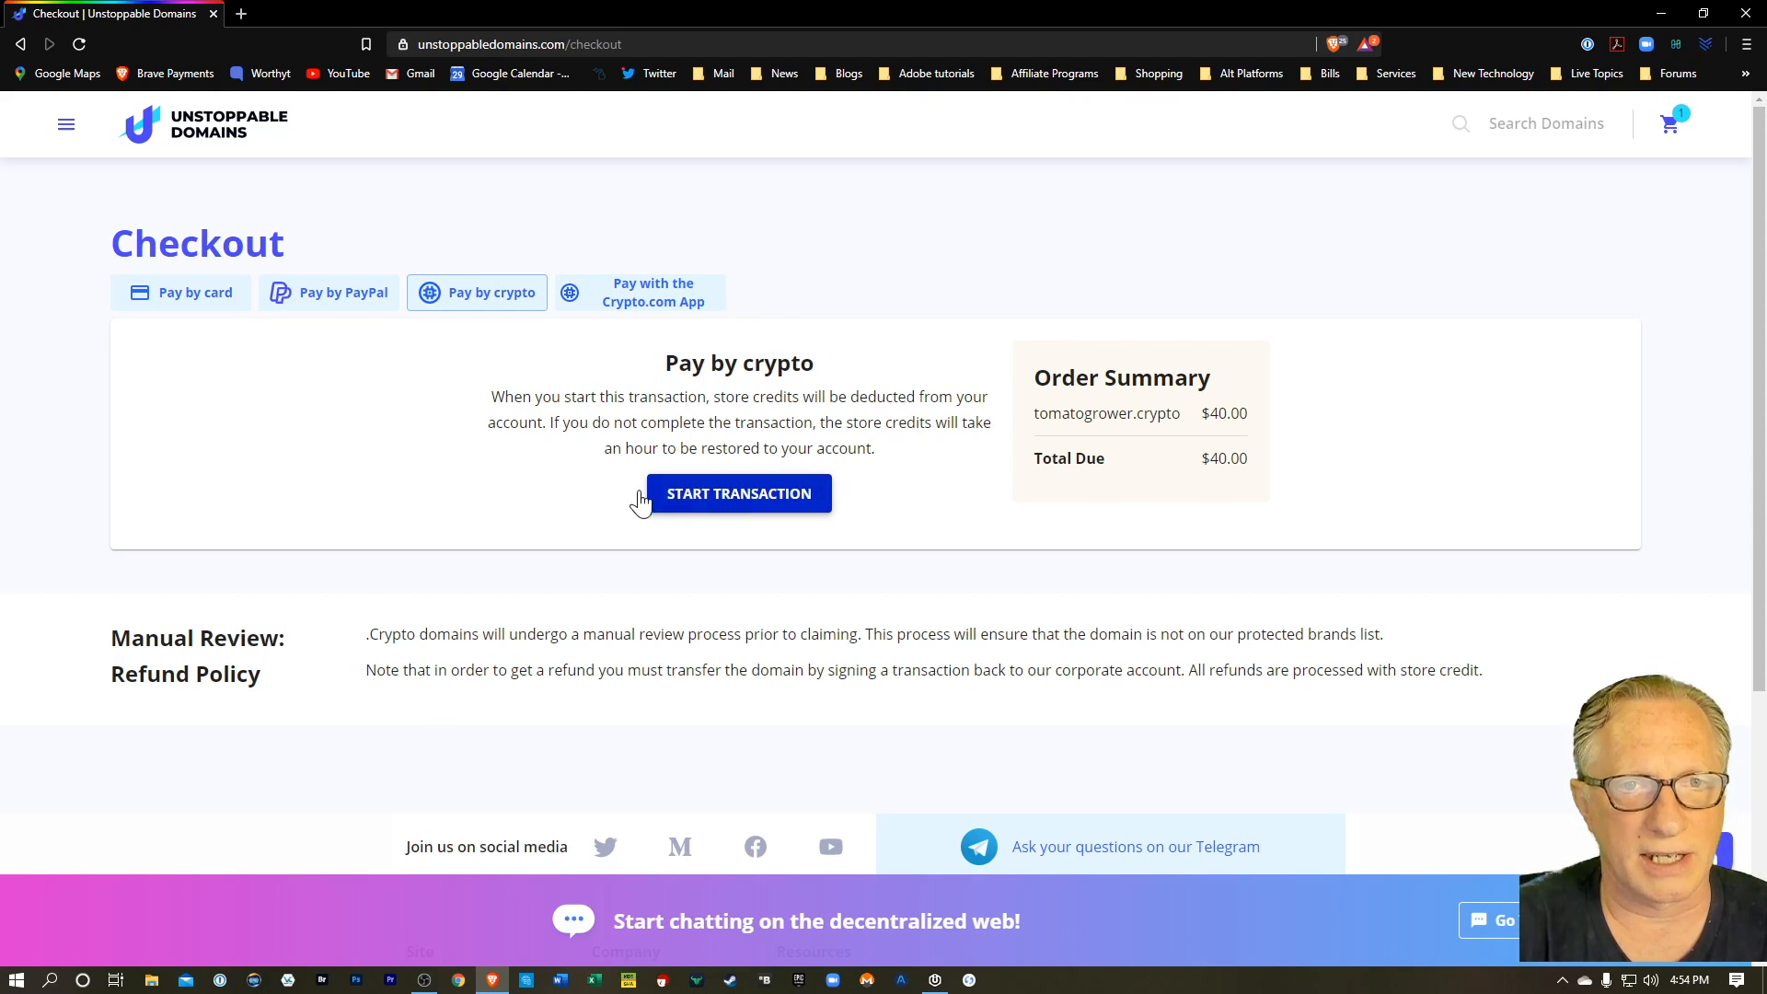
pyautogui.click(738, 493)
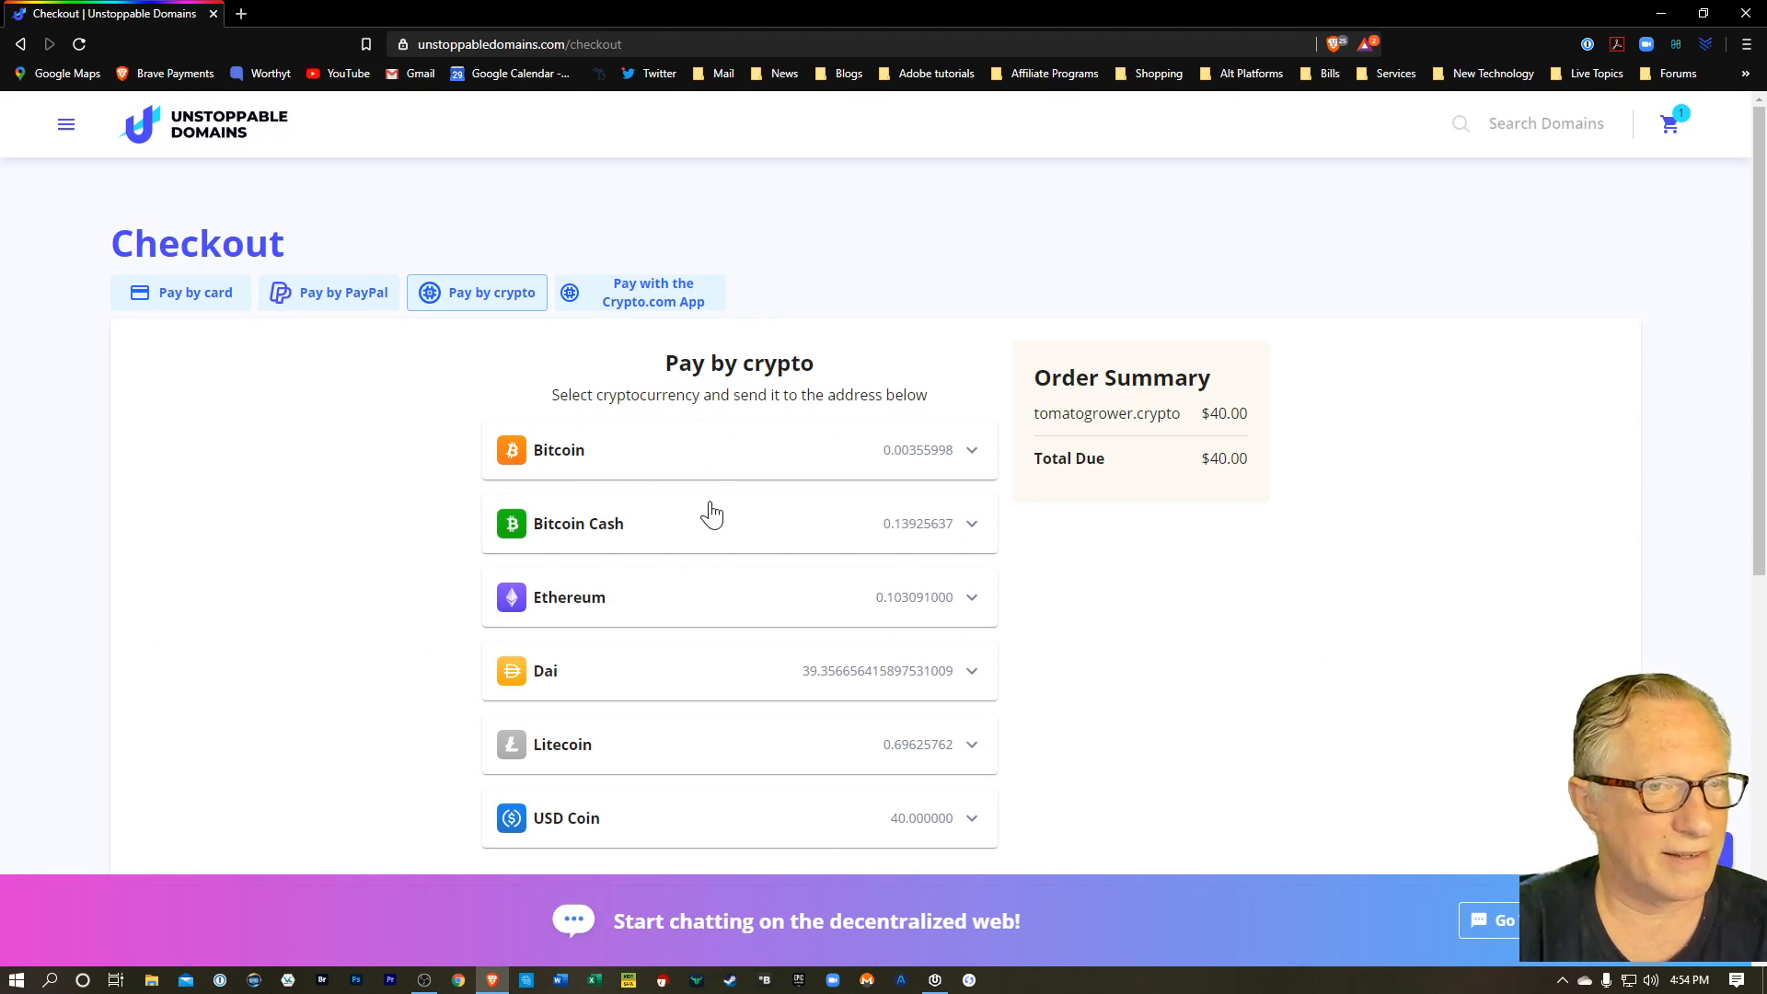
pyautogui.moveTo(568, 640)
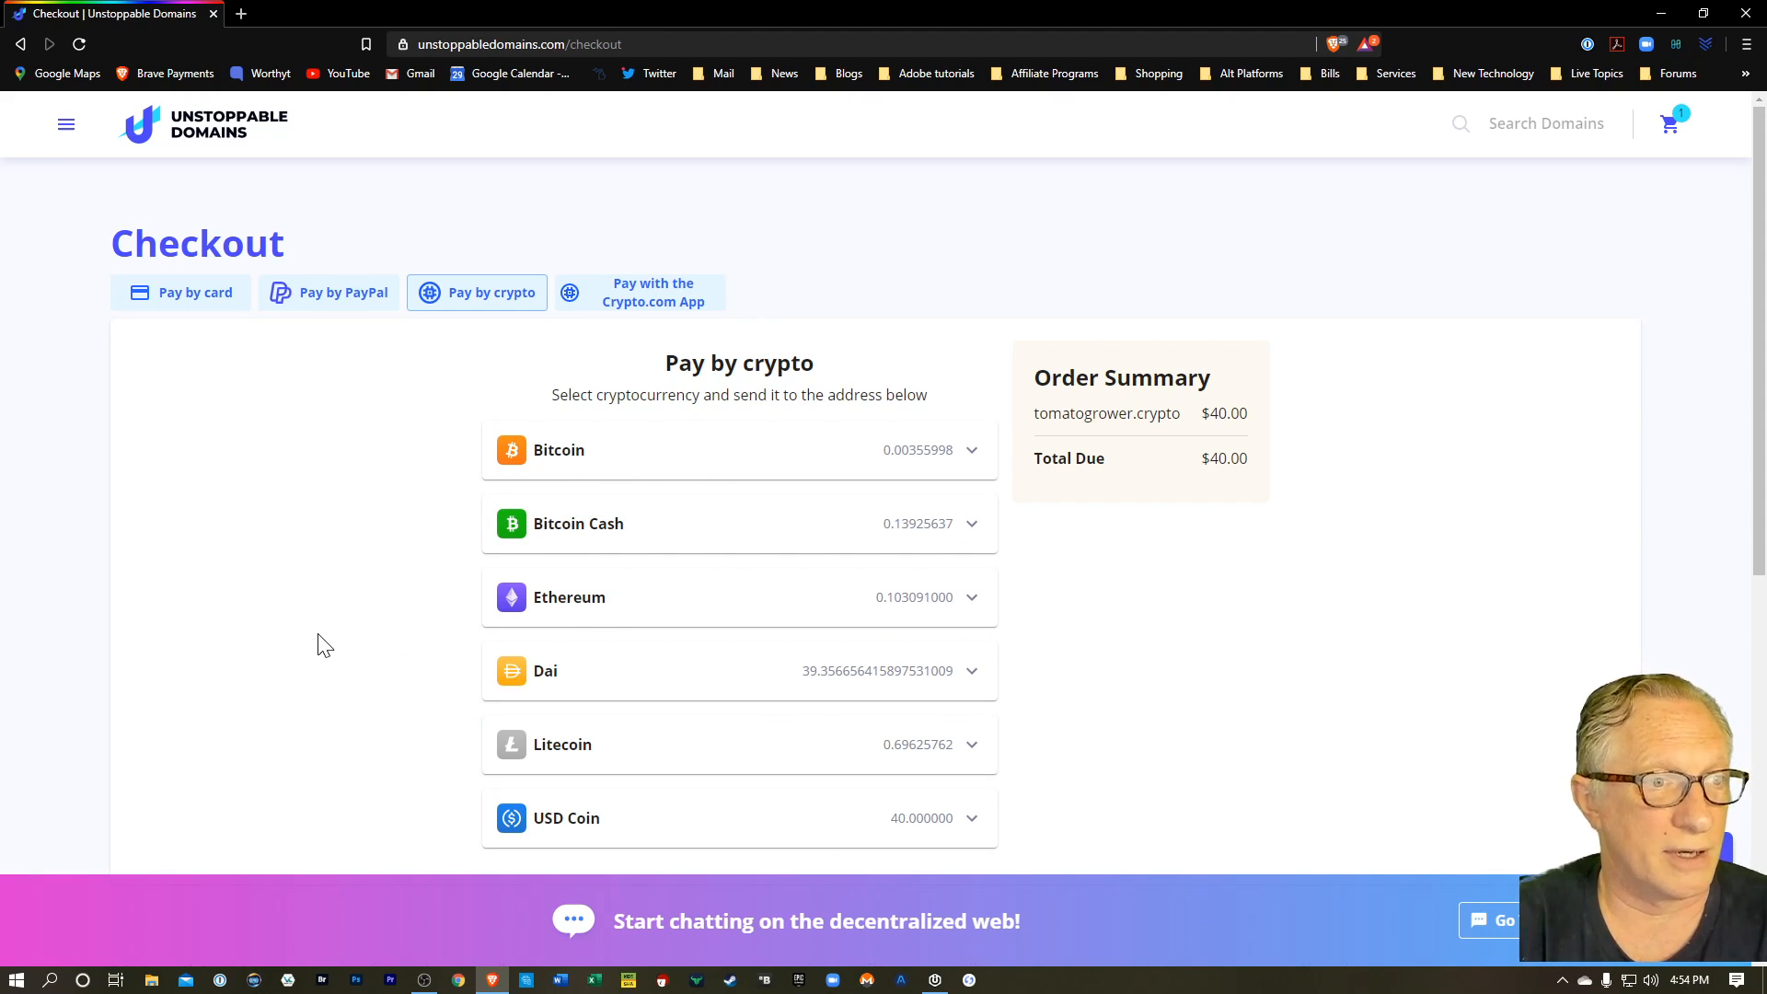
pyautogui.moveTo(147, 552)
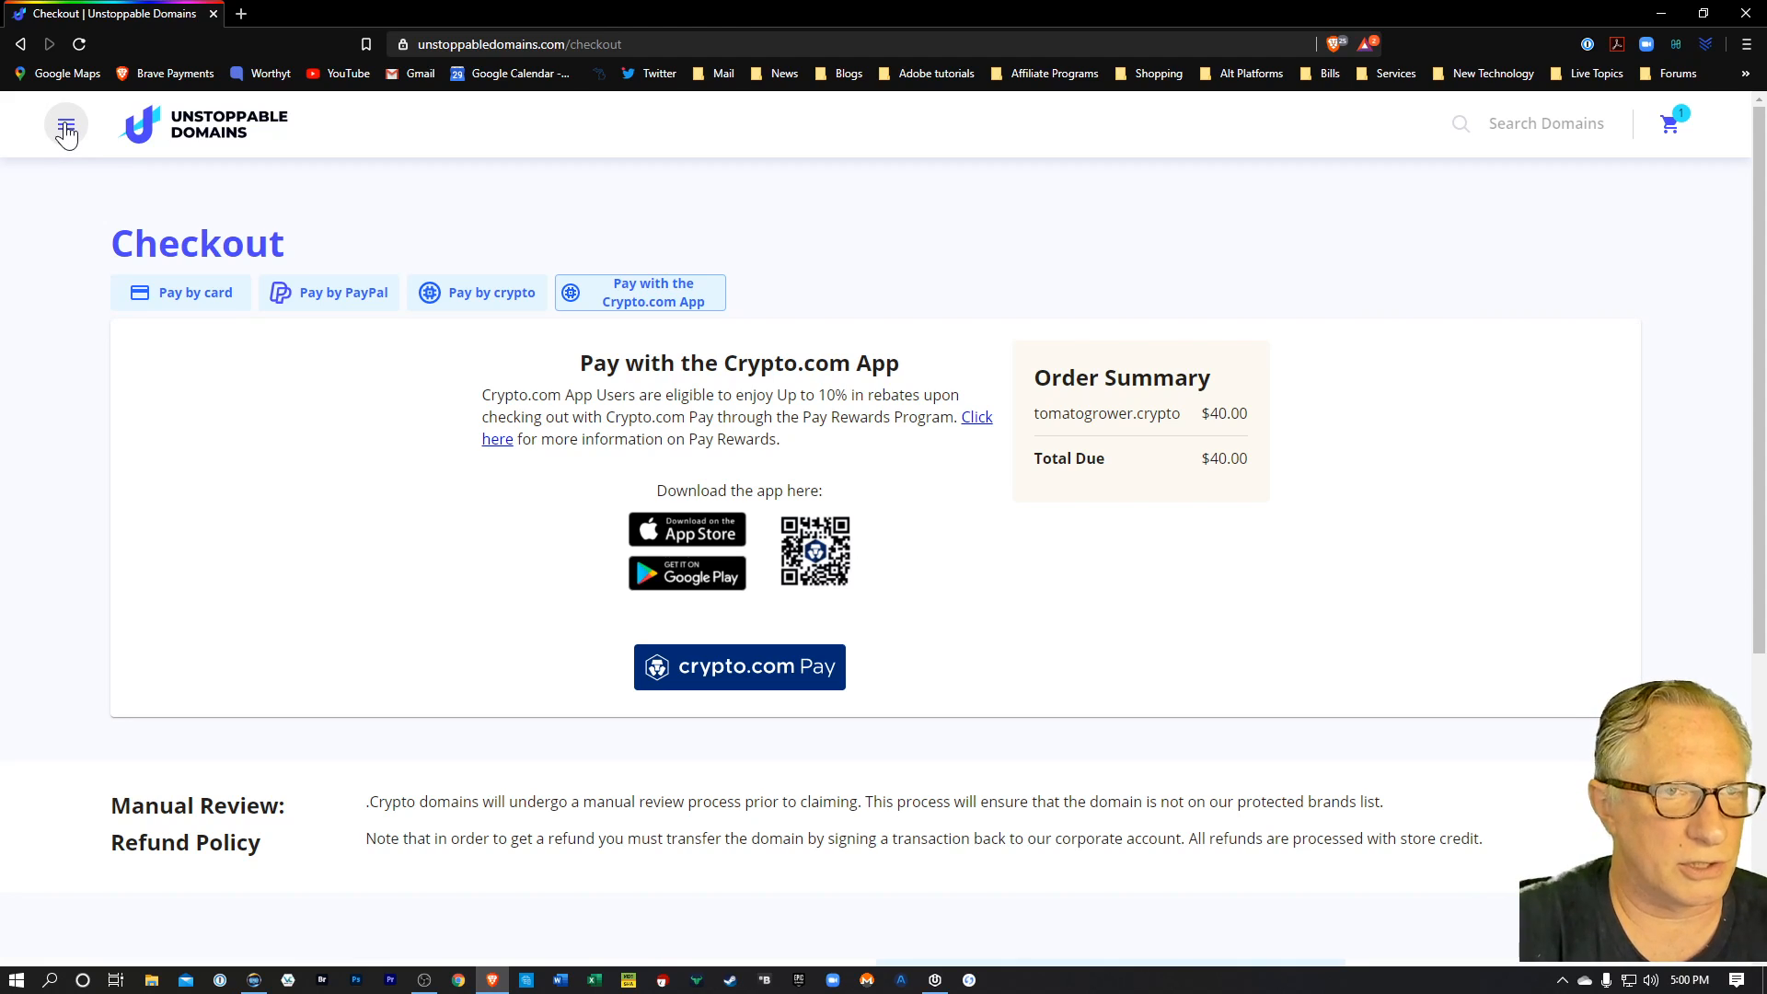
# - View the My Domains list showing thecryptodad.crypto as unclaimed
pyautogui.click(67, 123)
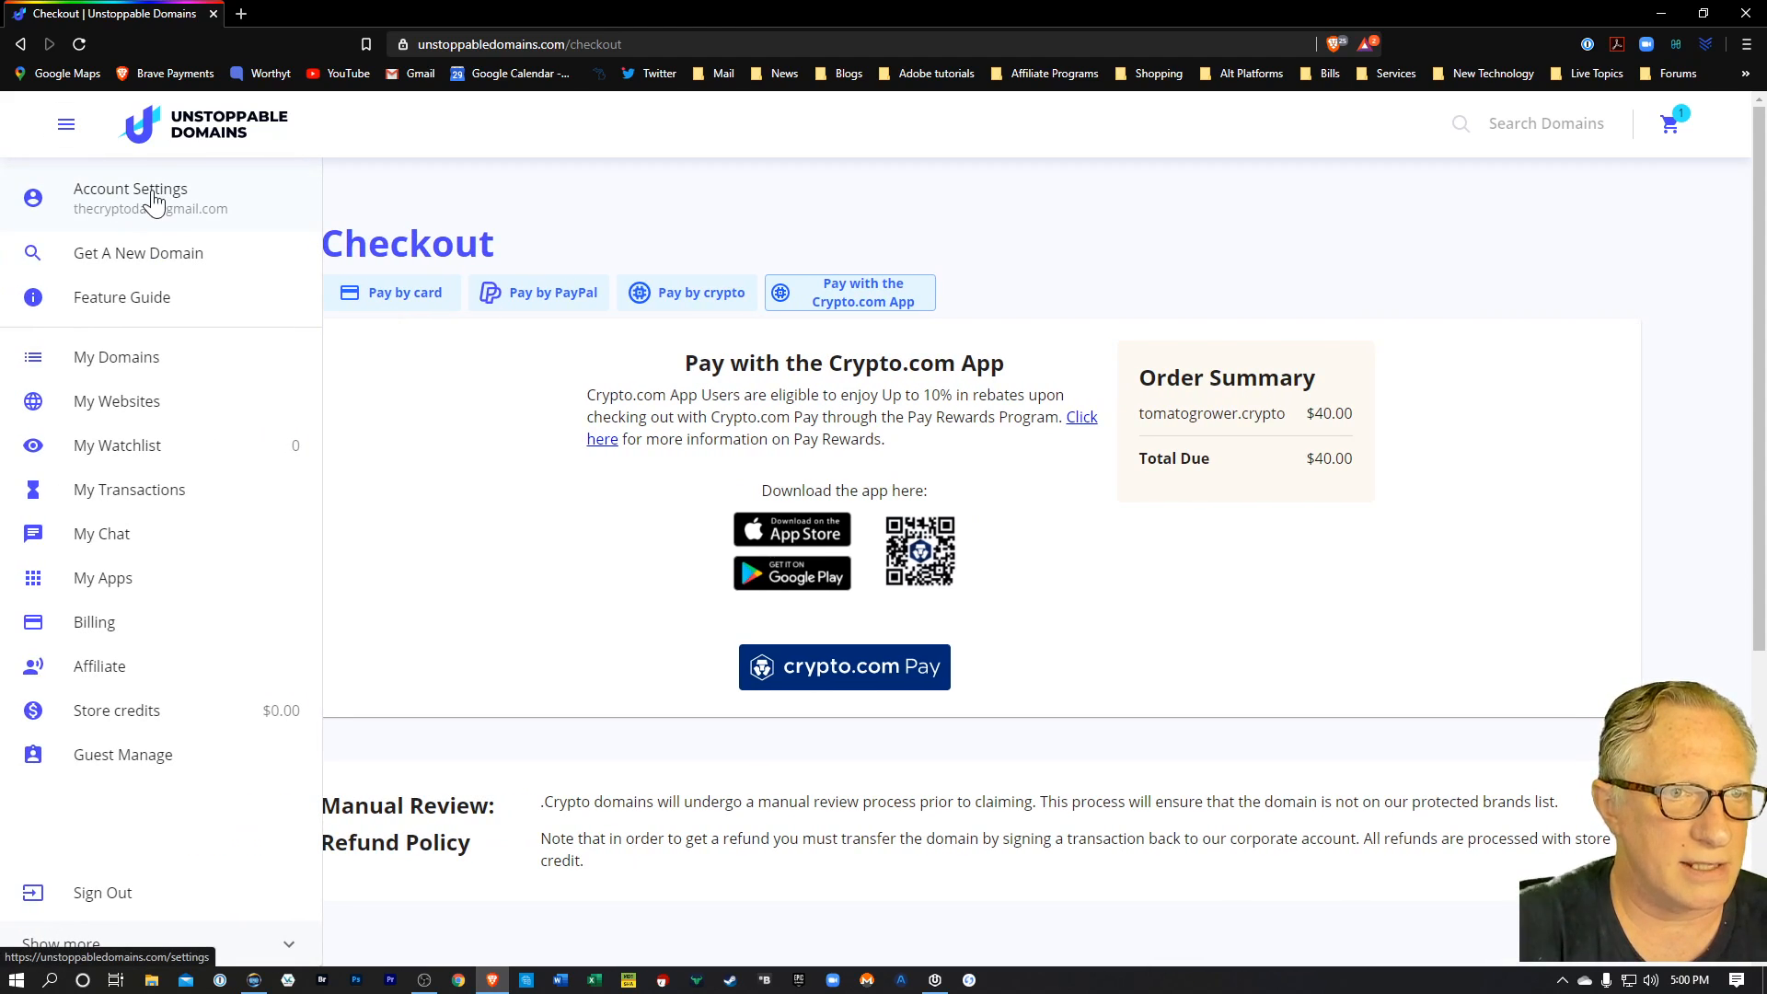
pyautogui.click(116, 357)
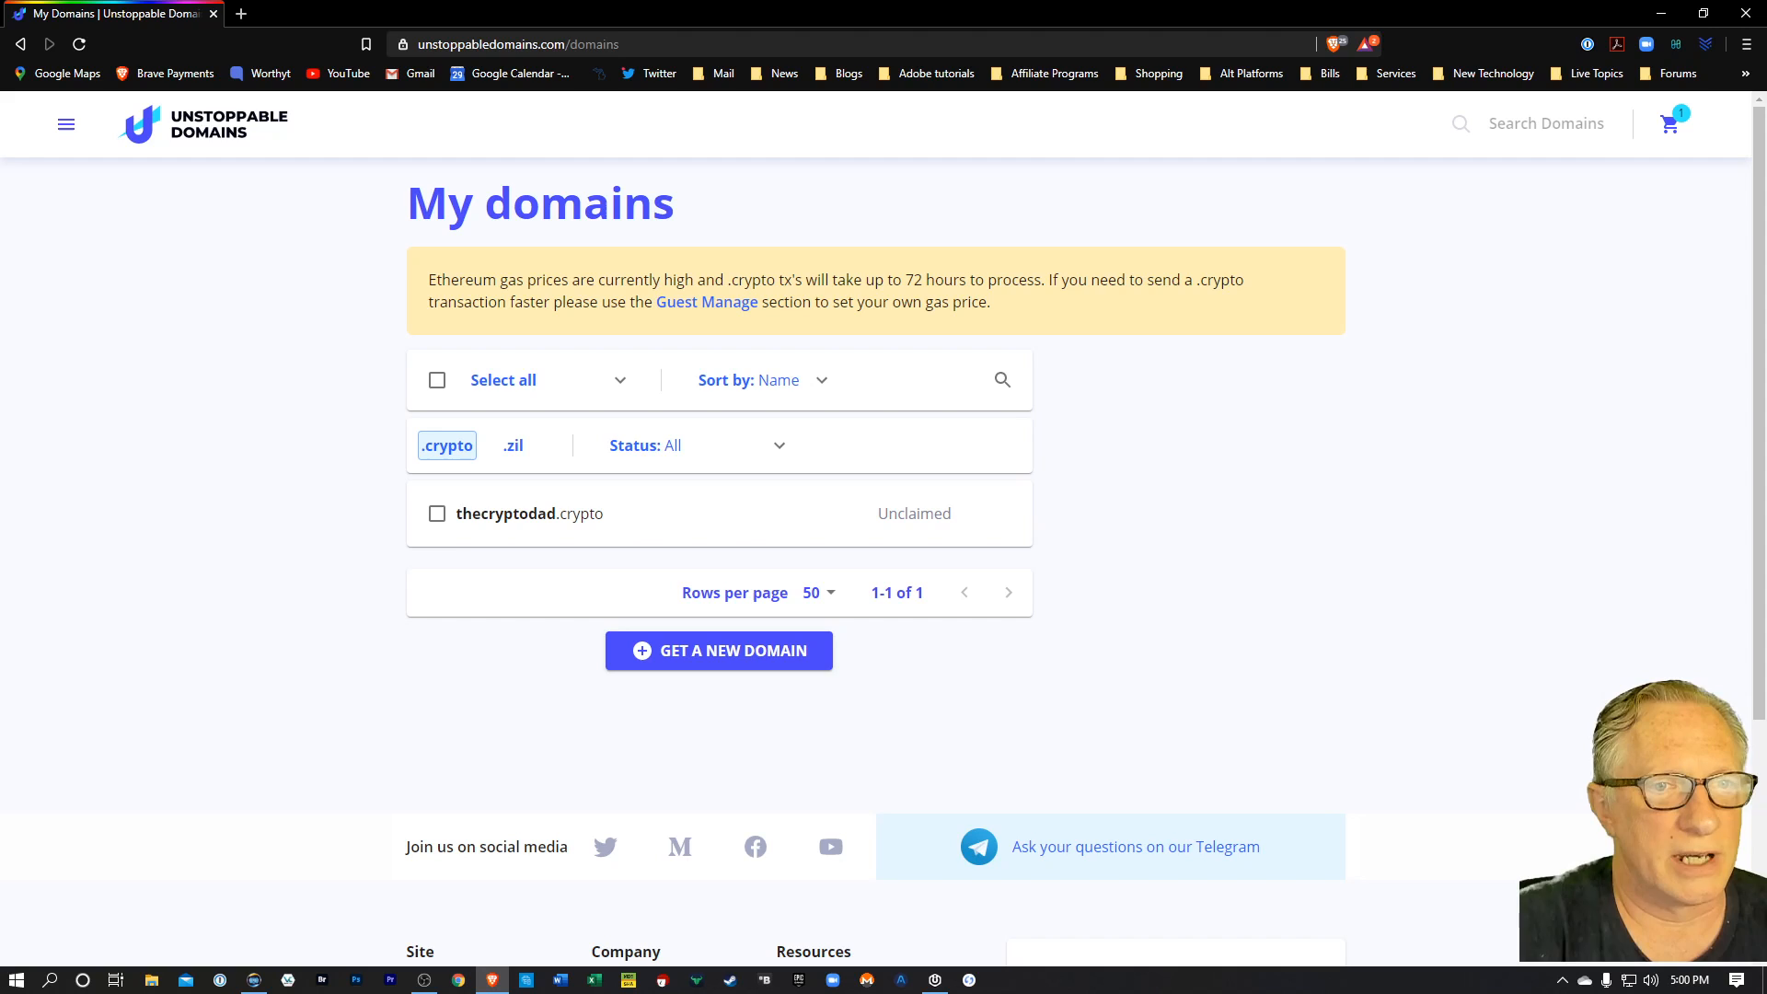
pyautogui.moveTo(659, 530)
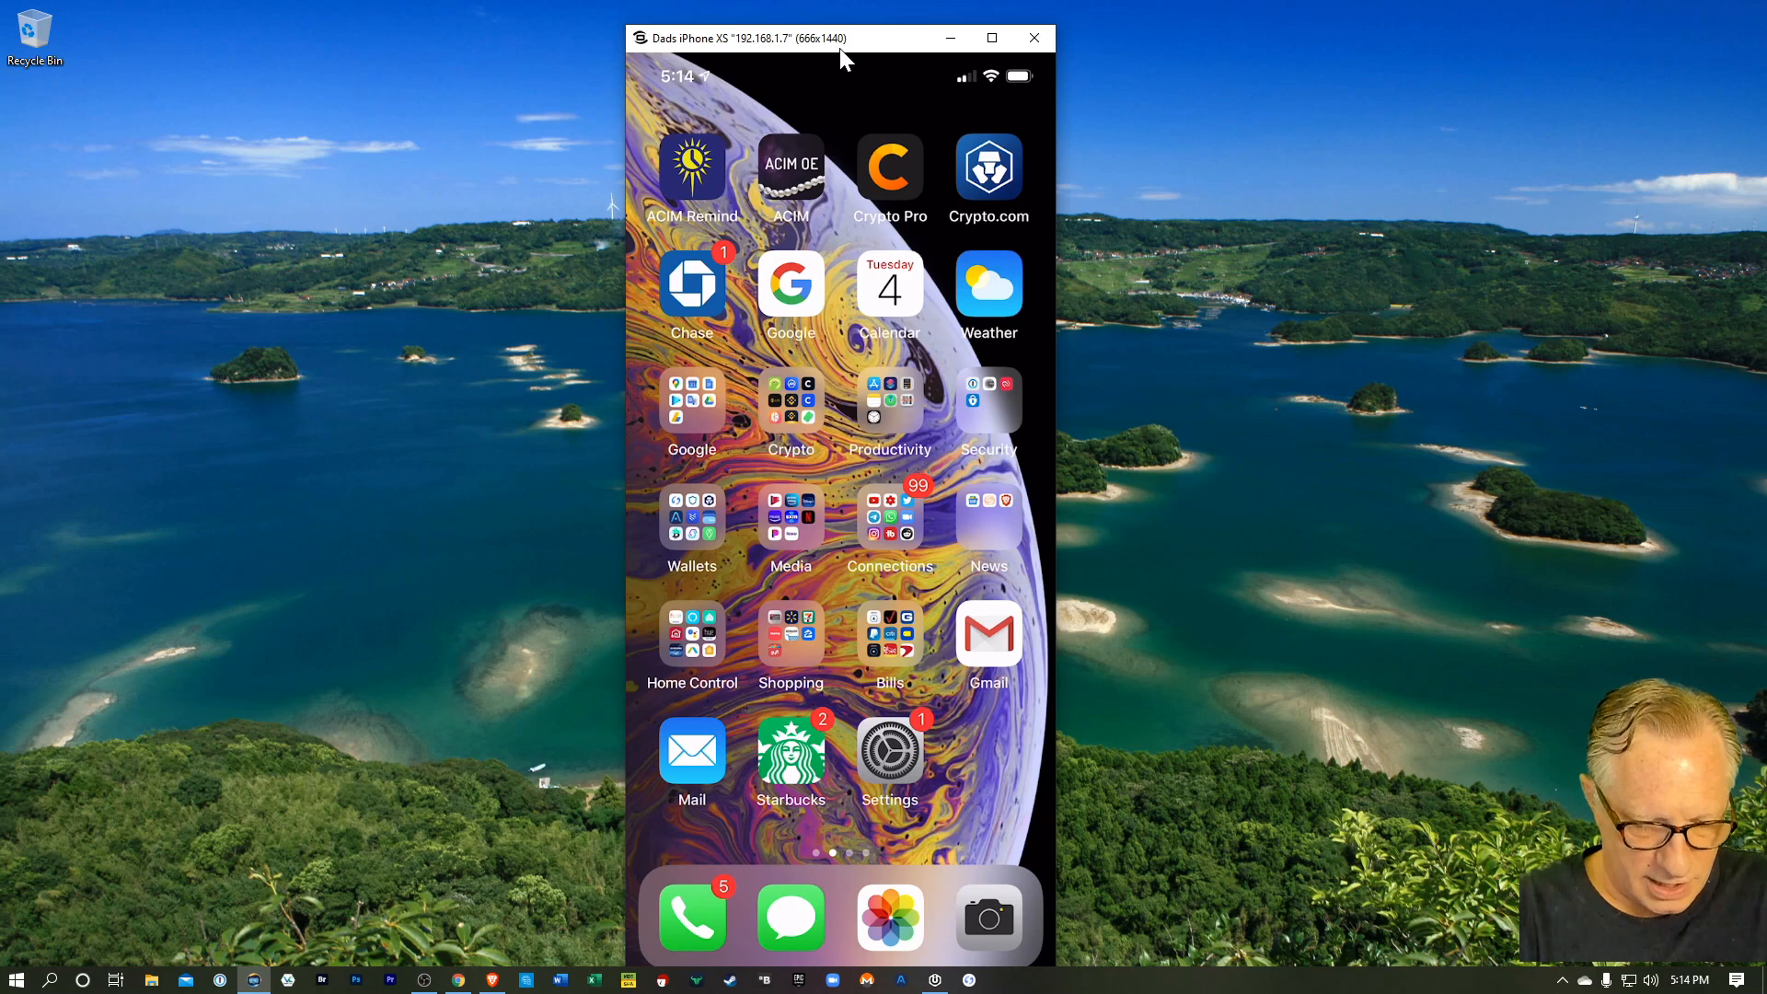
# - Open Unstoppable Domains in Coinbase Wallet's browser via a Google search for 'unstoppable domains'
pyautogui.click(692, 515)
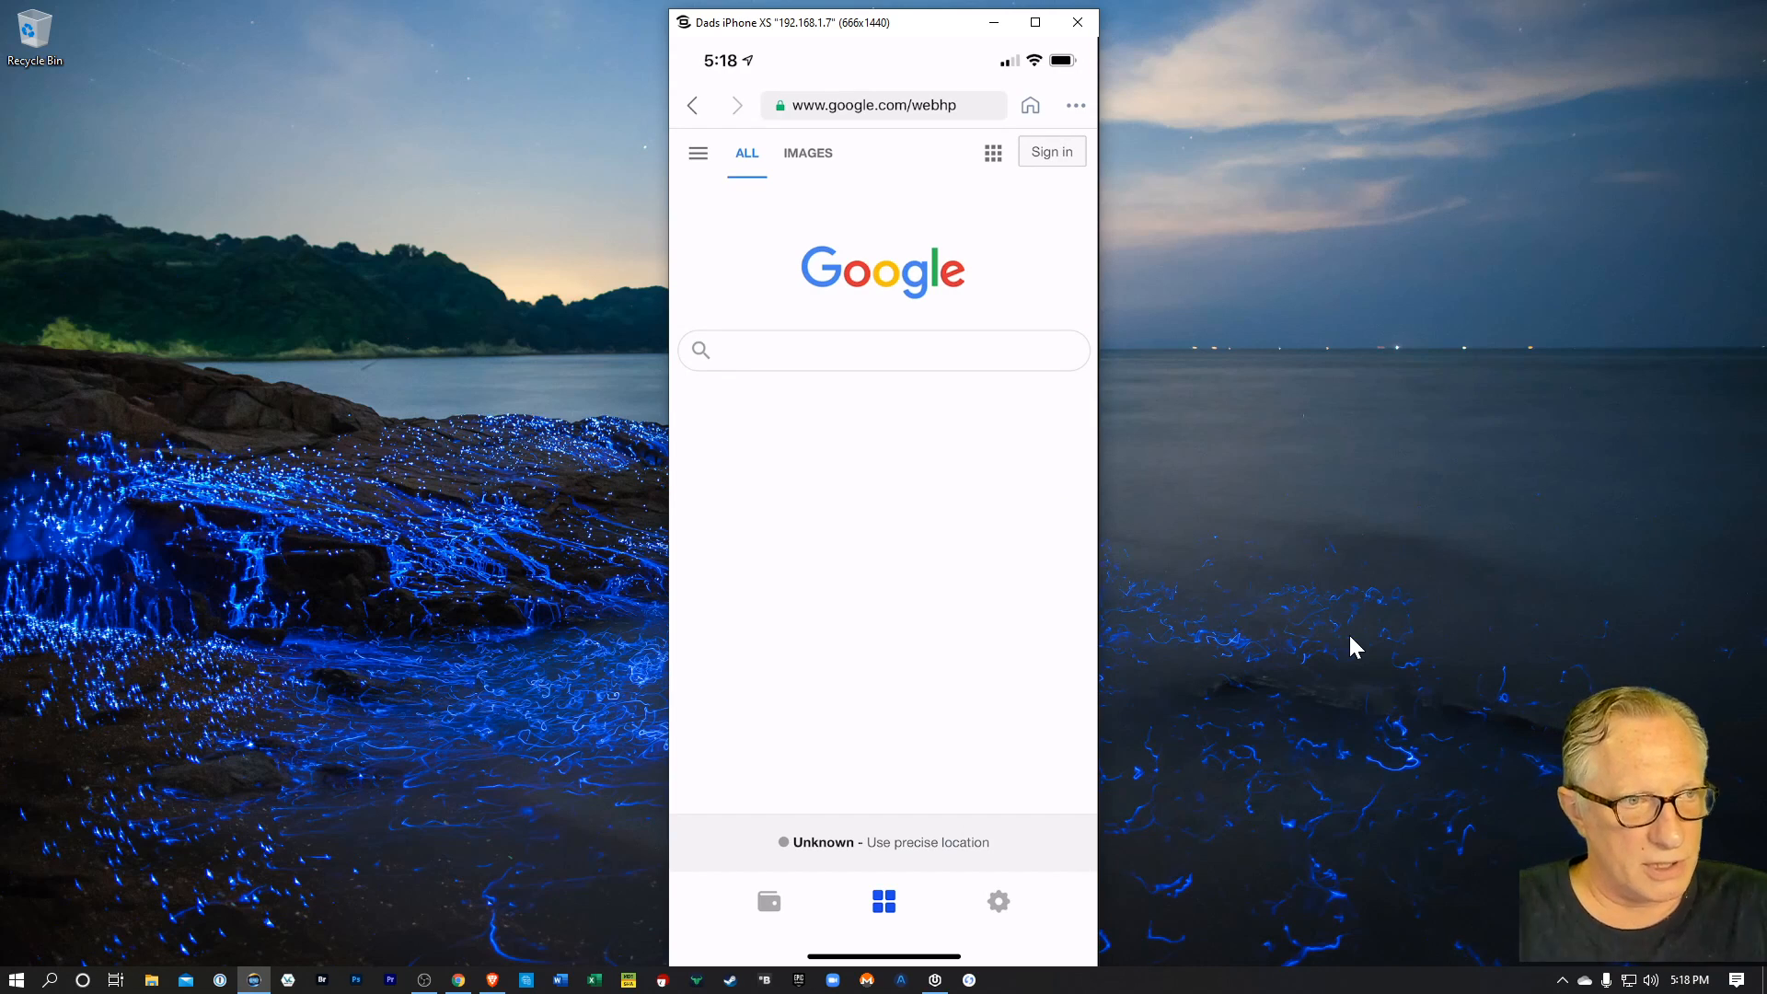
pyautogui.click(882, 350)
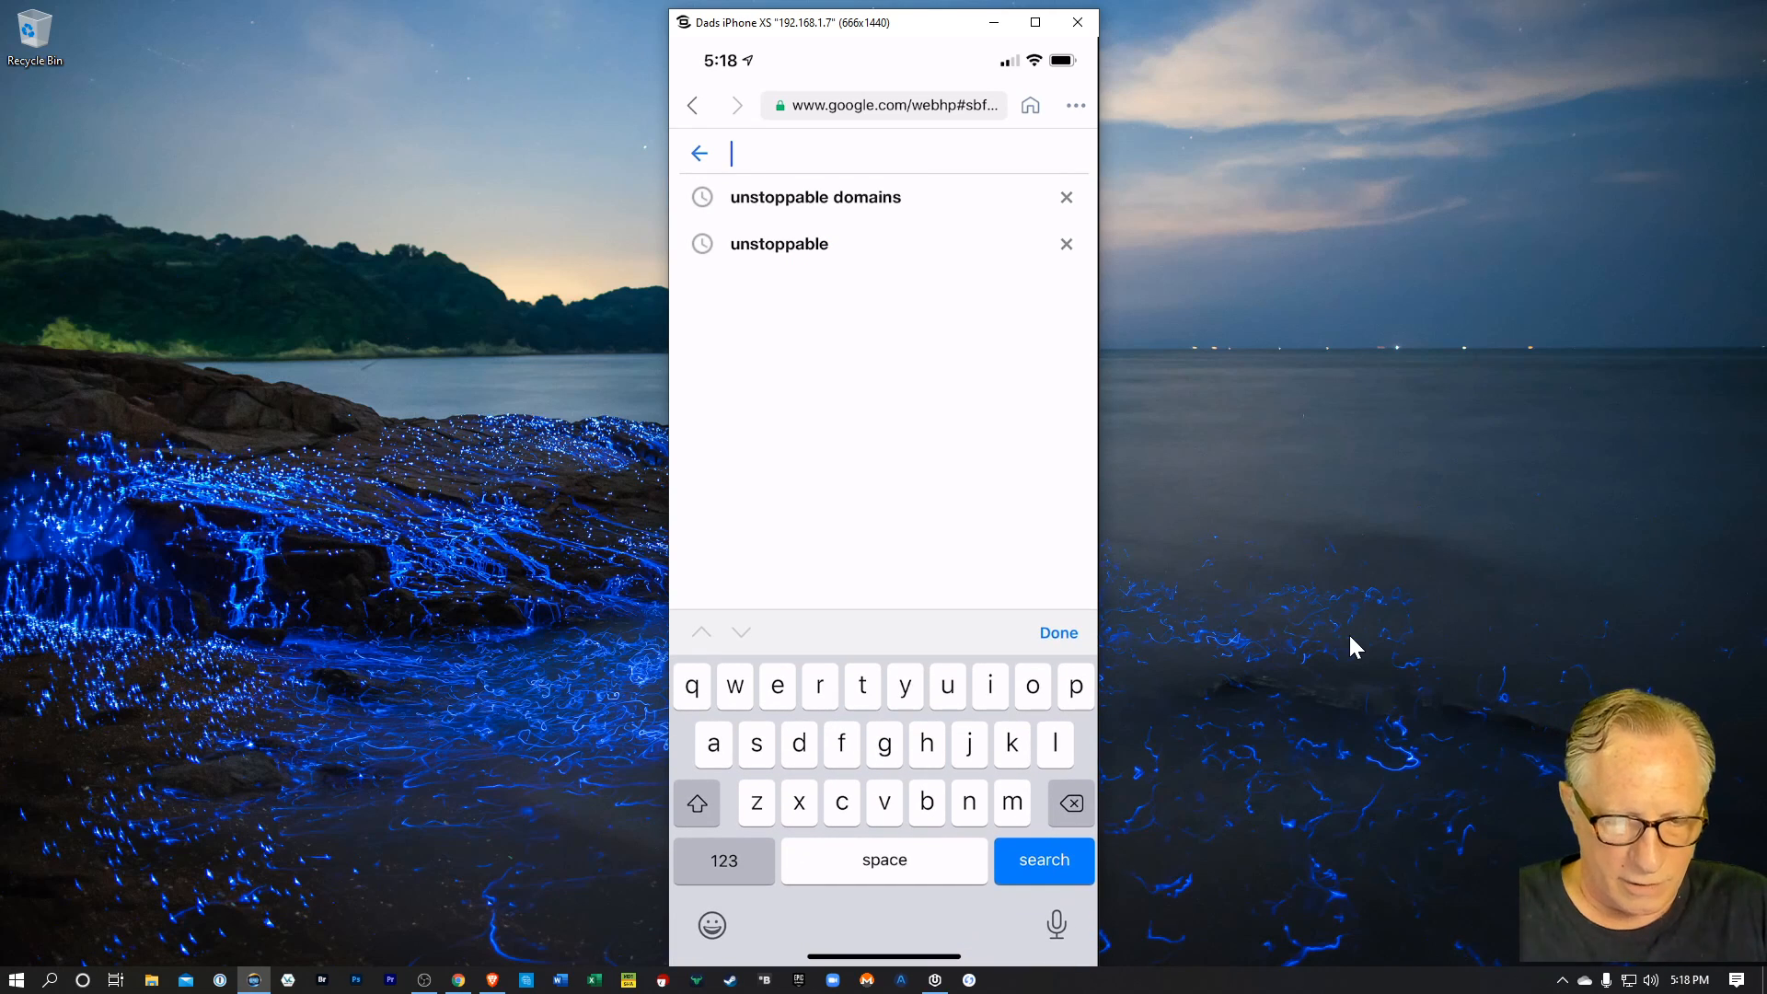
pyautogui.click(815, 196)
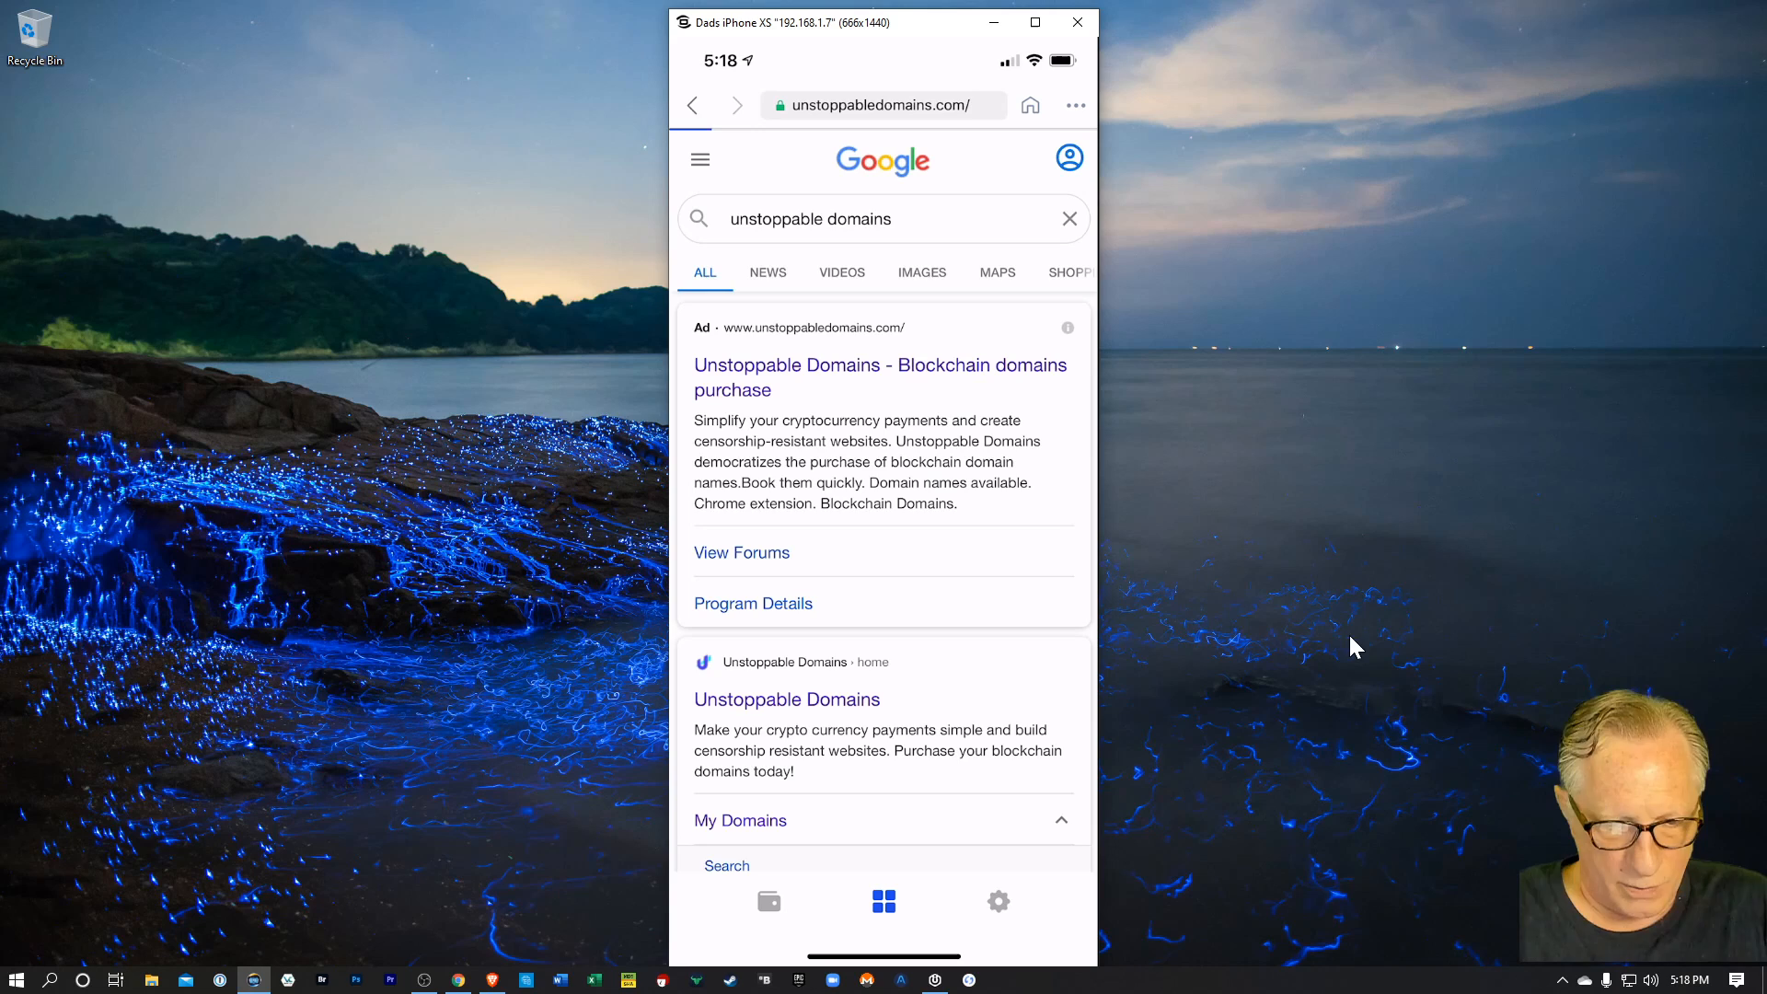
pyautogui.click(879, 376)
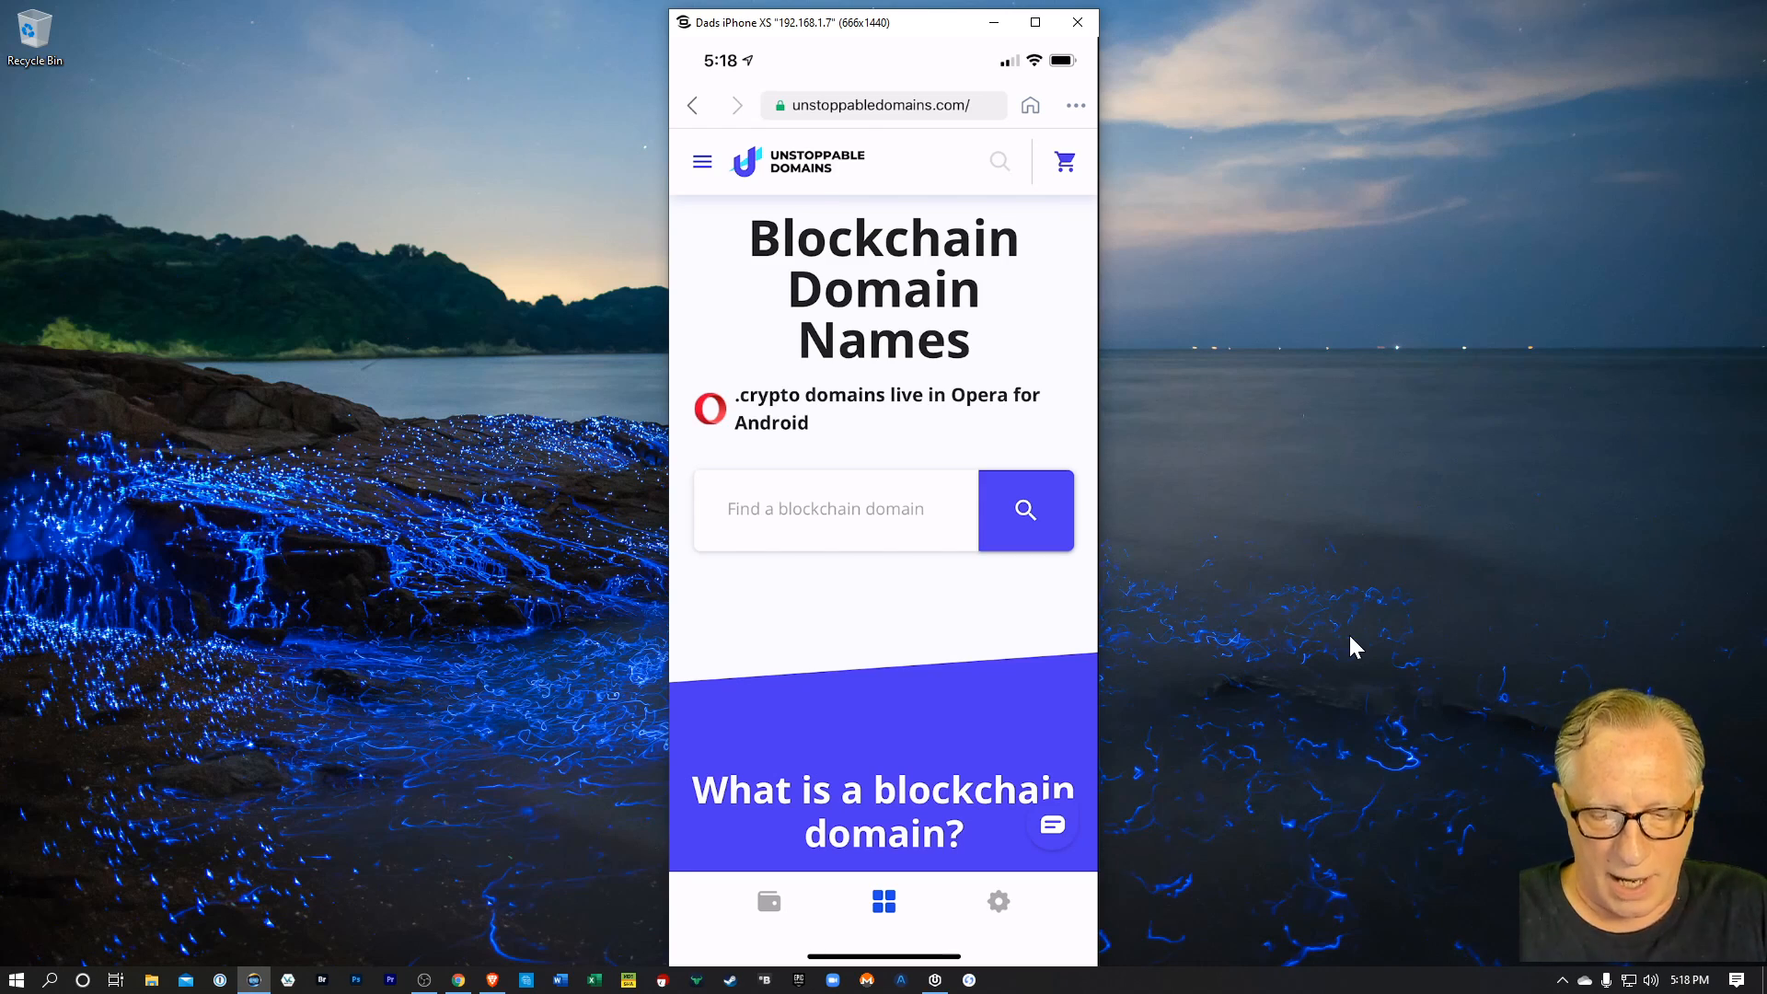
# - From Account Settings, start linking the Ethereum wallet and request the Add Wallet code by email
pyautogui.click(702, 162)
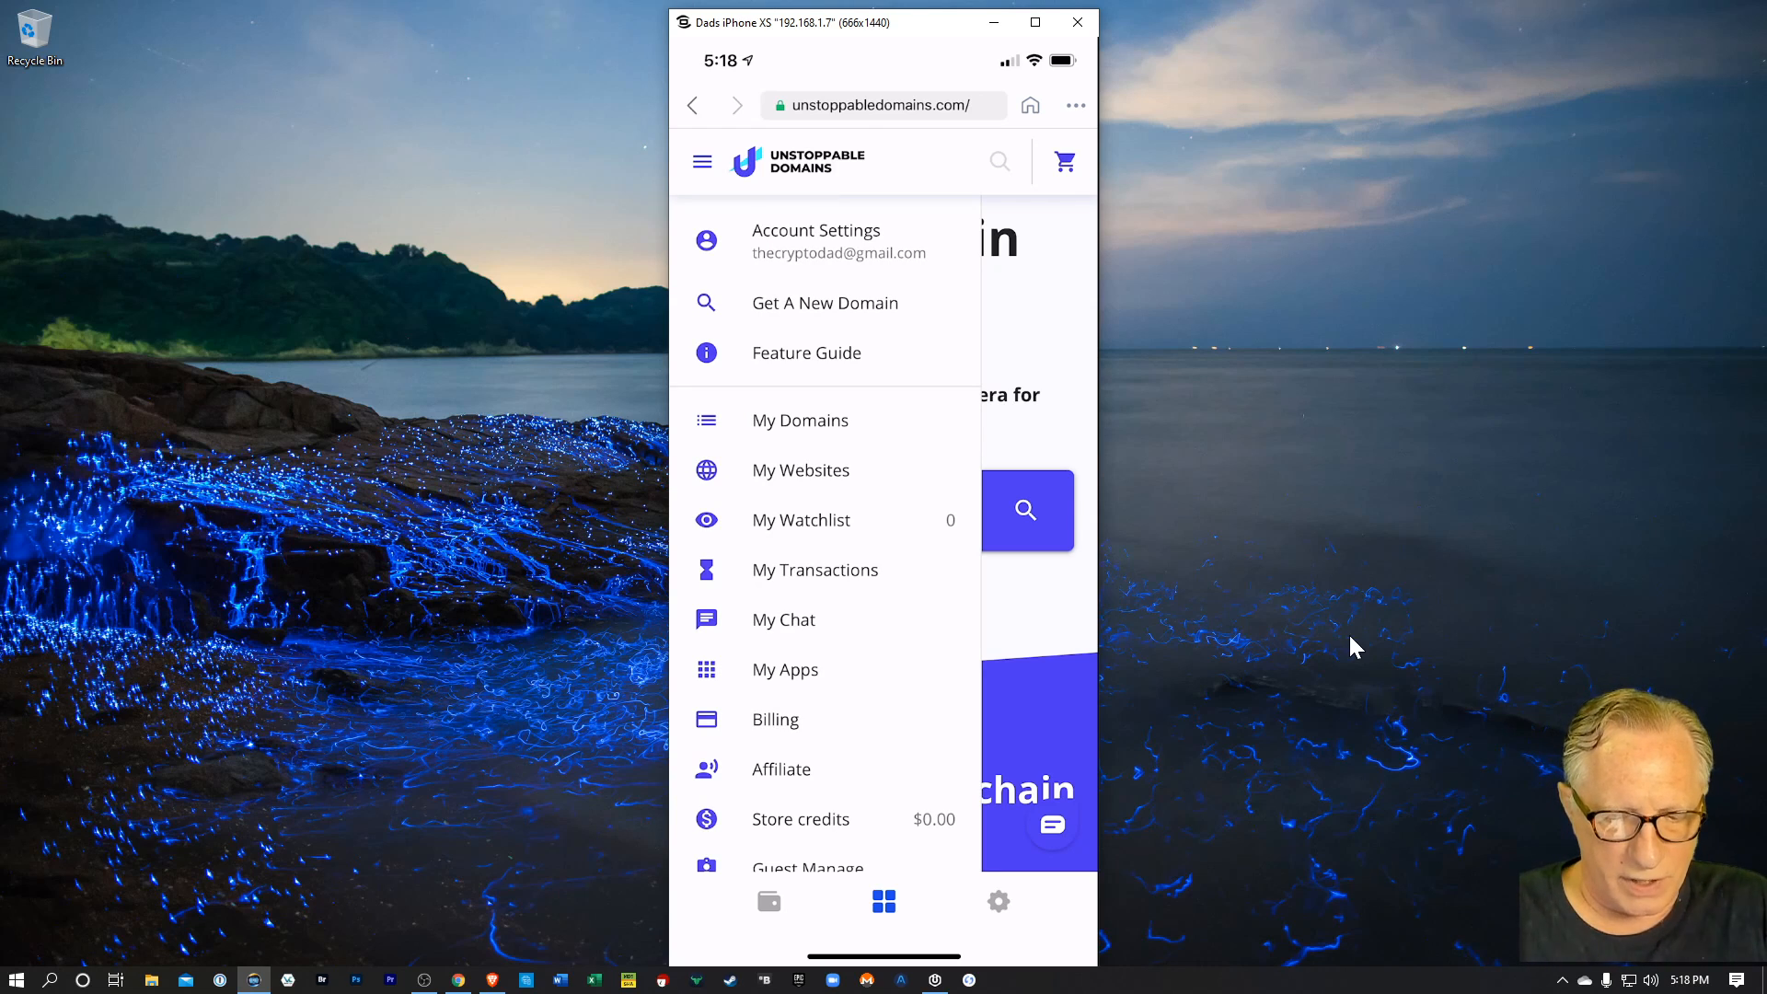
pyautogui.click(816, 241)
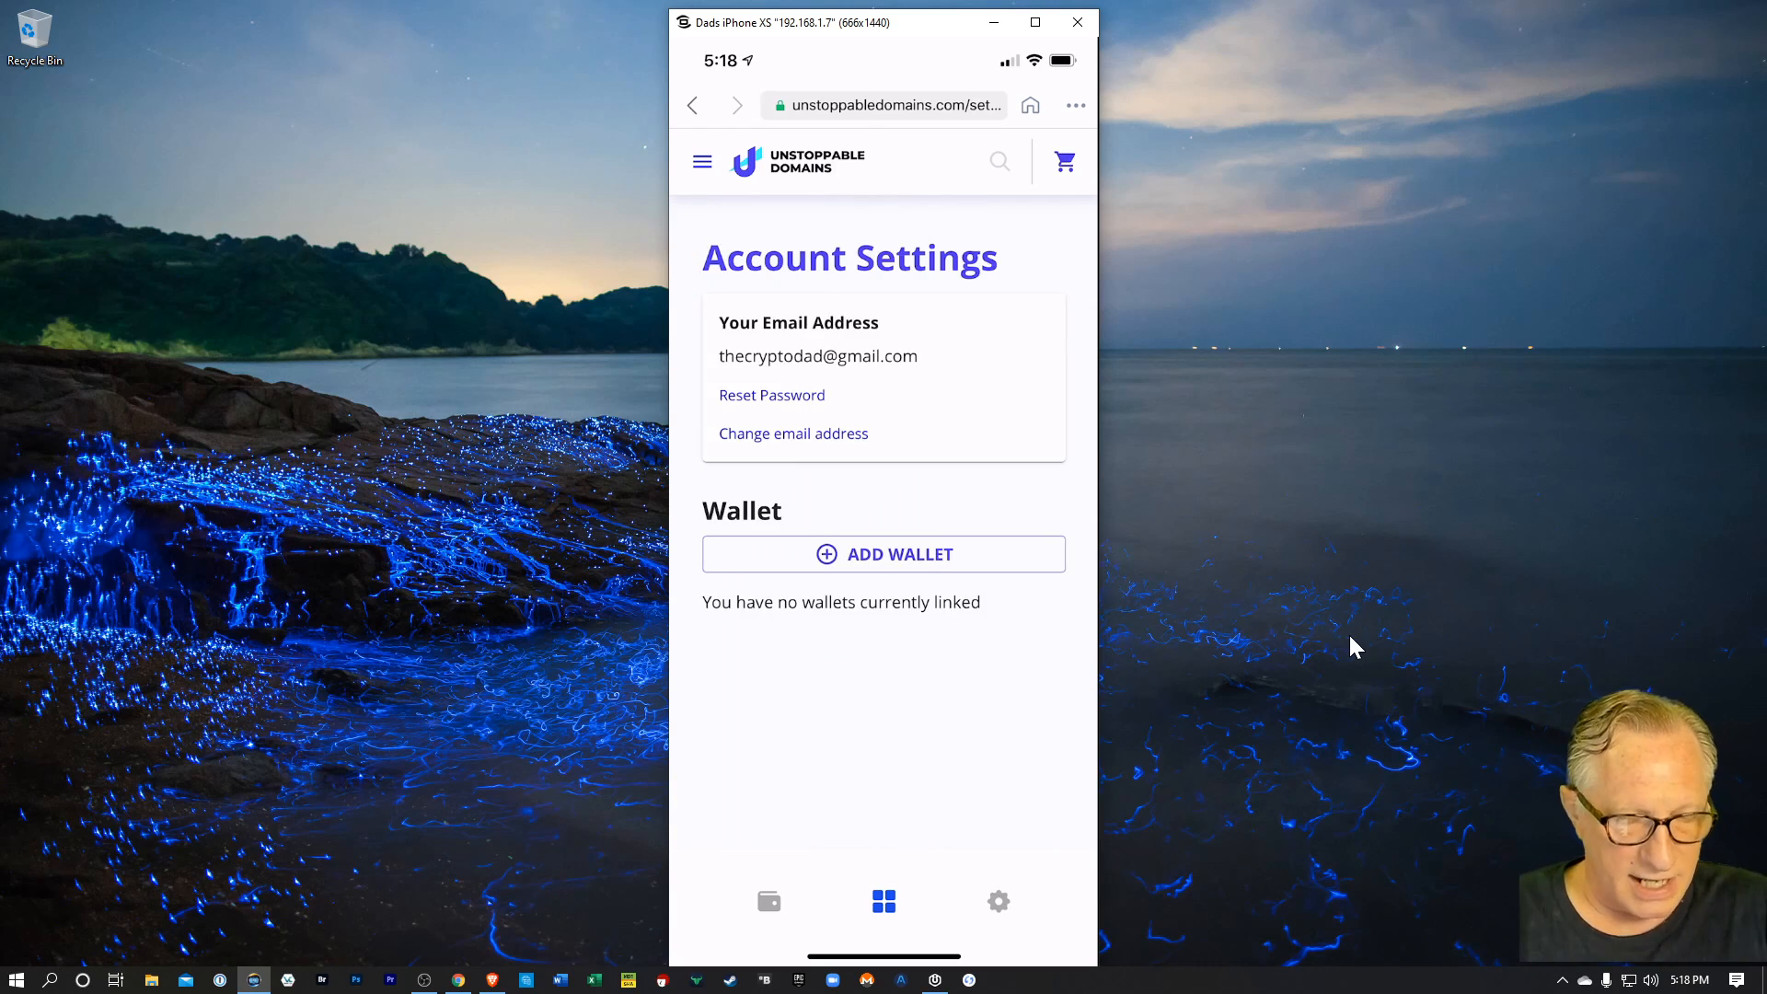
pyautogui.click(884, 554)
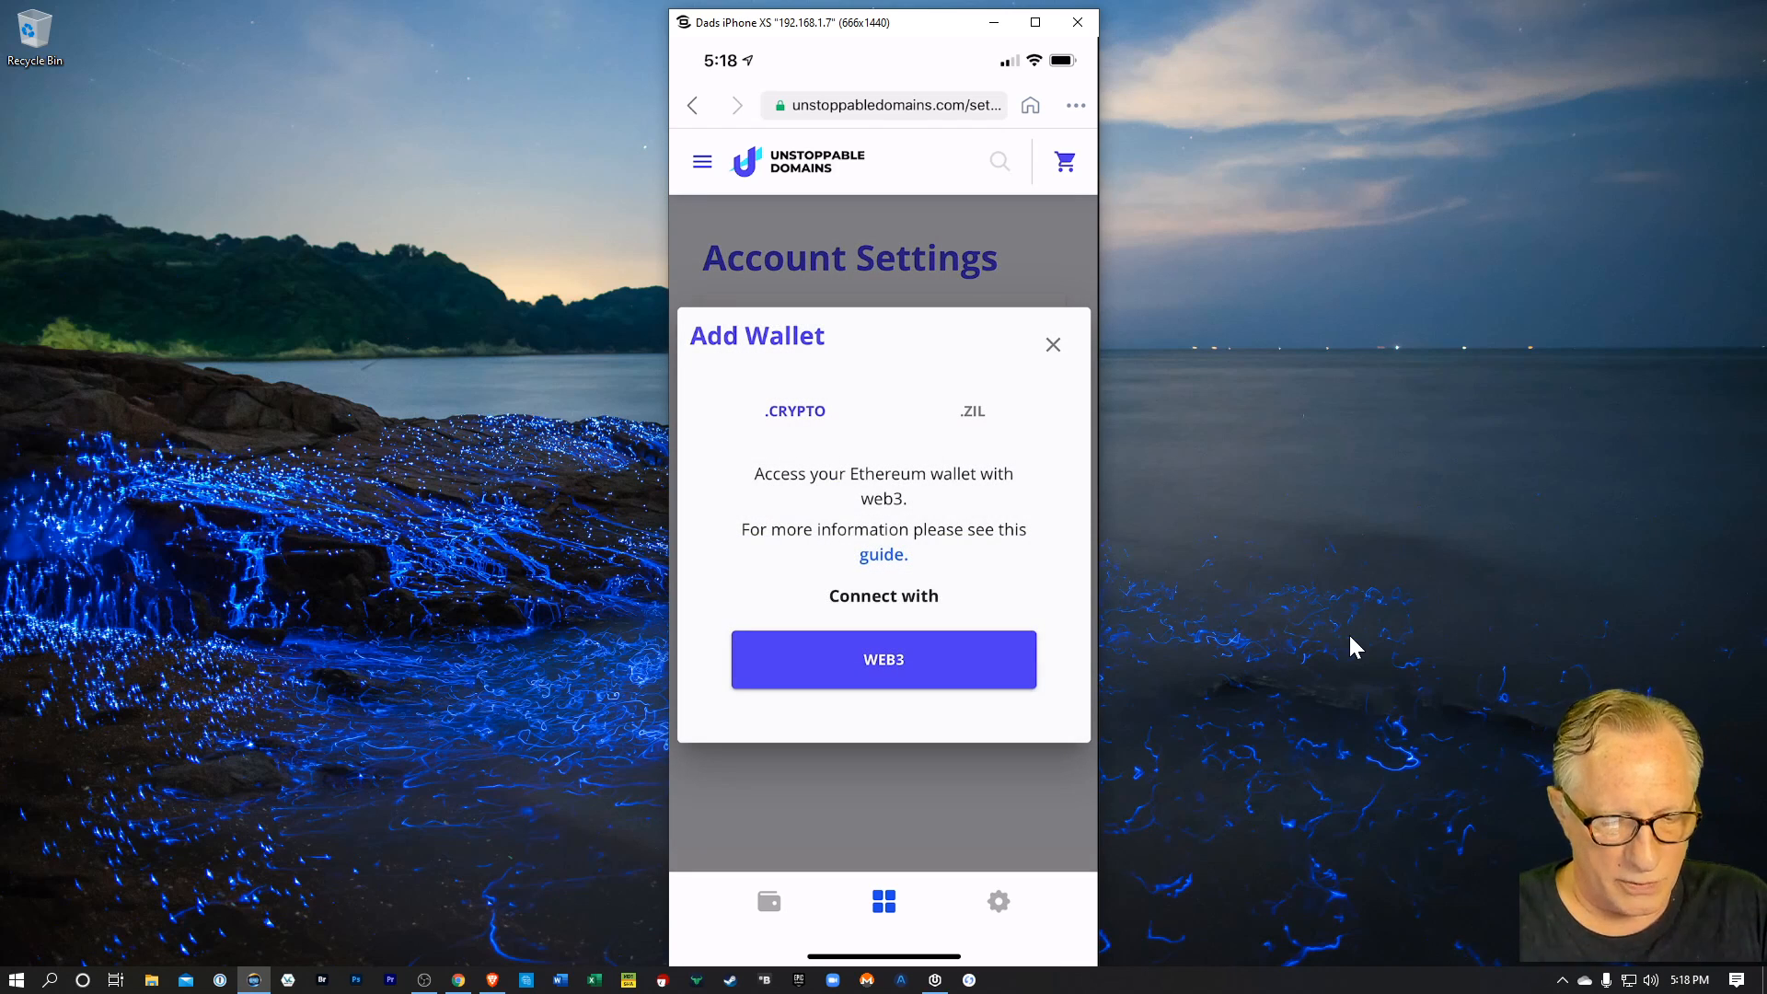
pyautogui.click(884, 658)
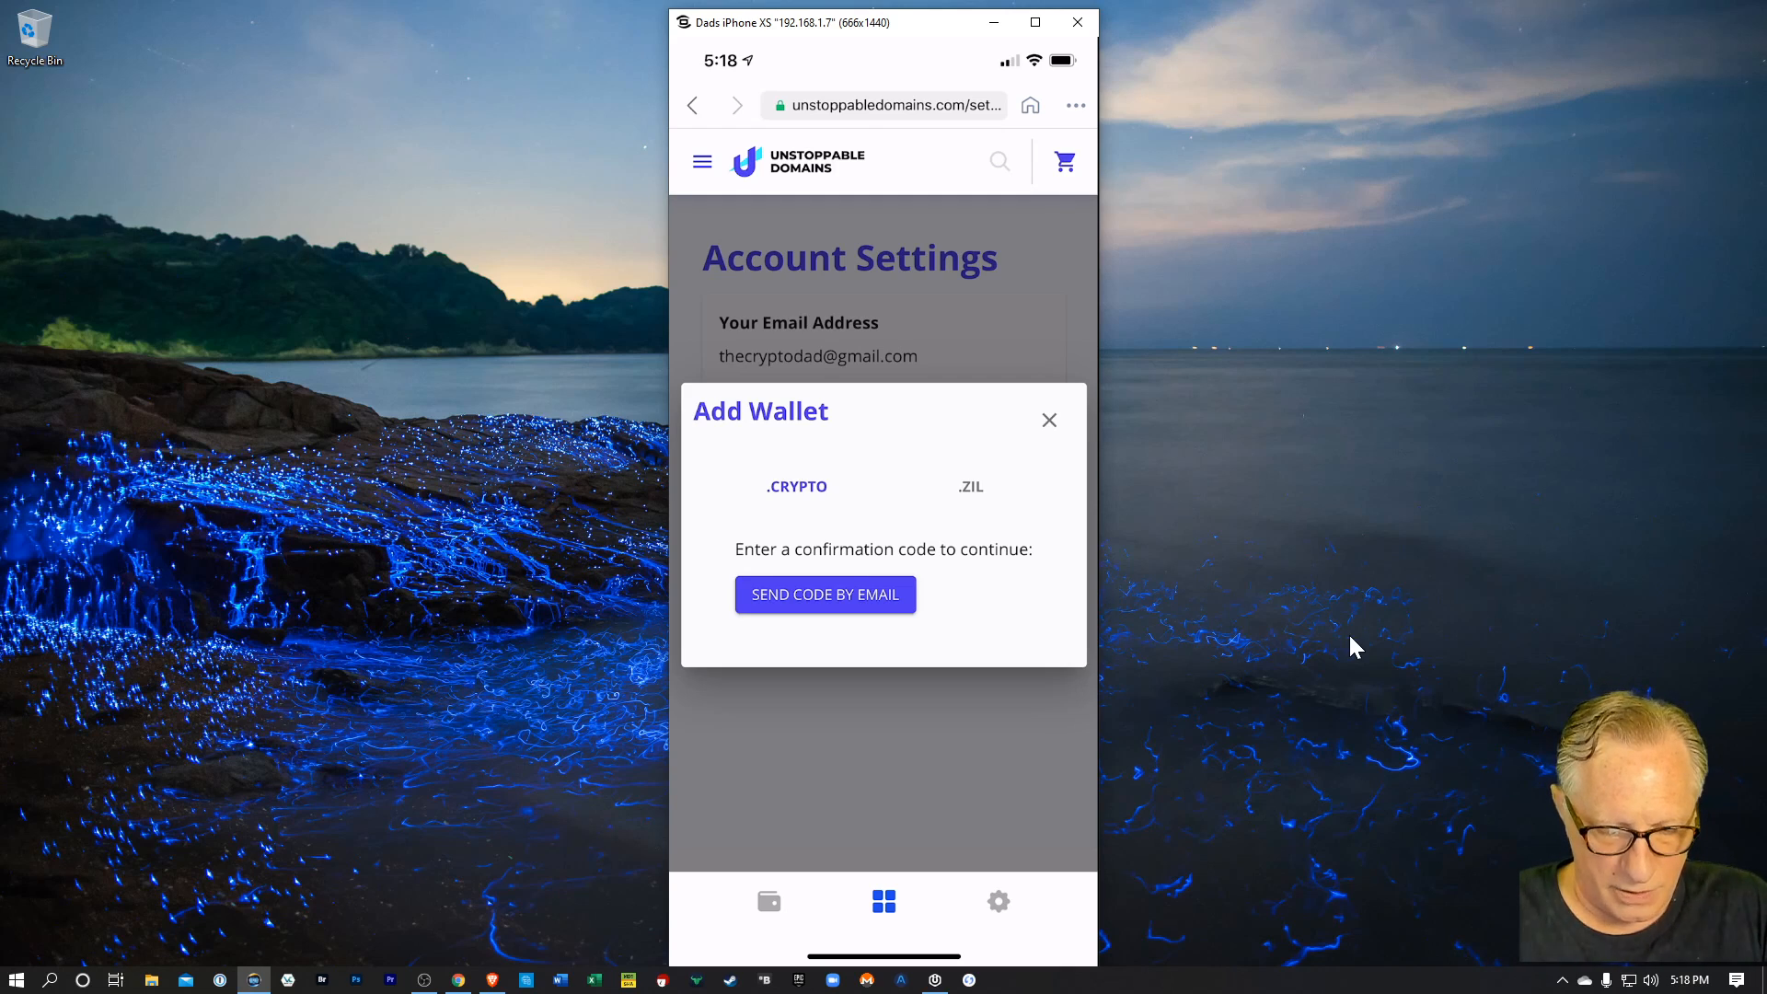
pyautogui.click(825, 595)
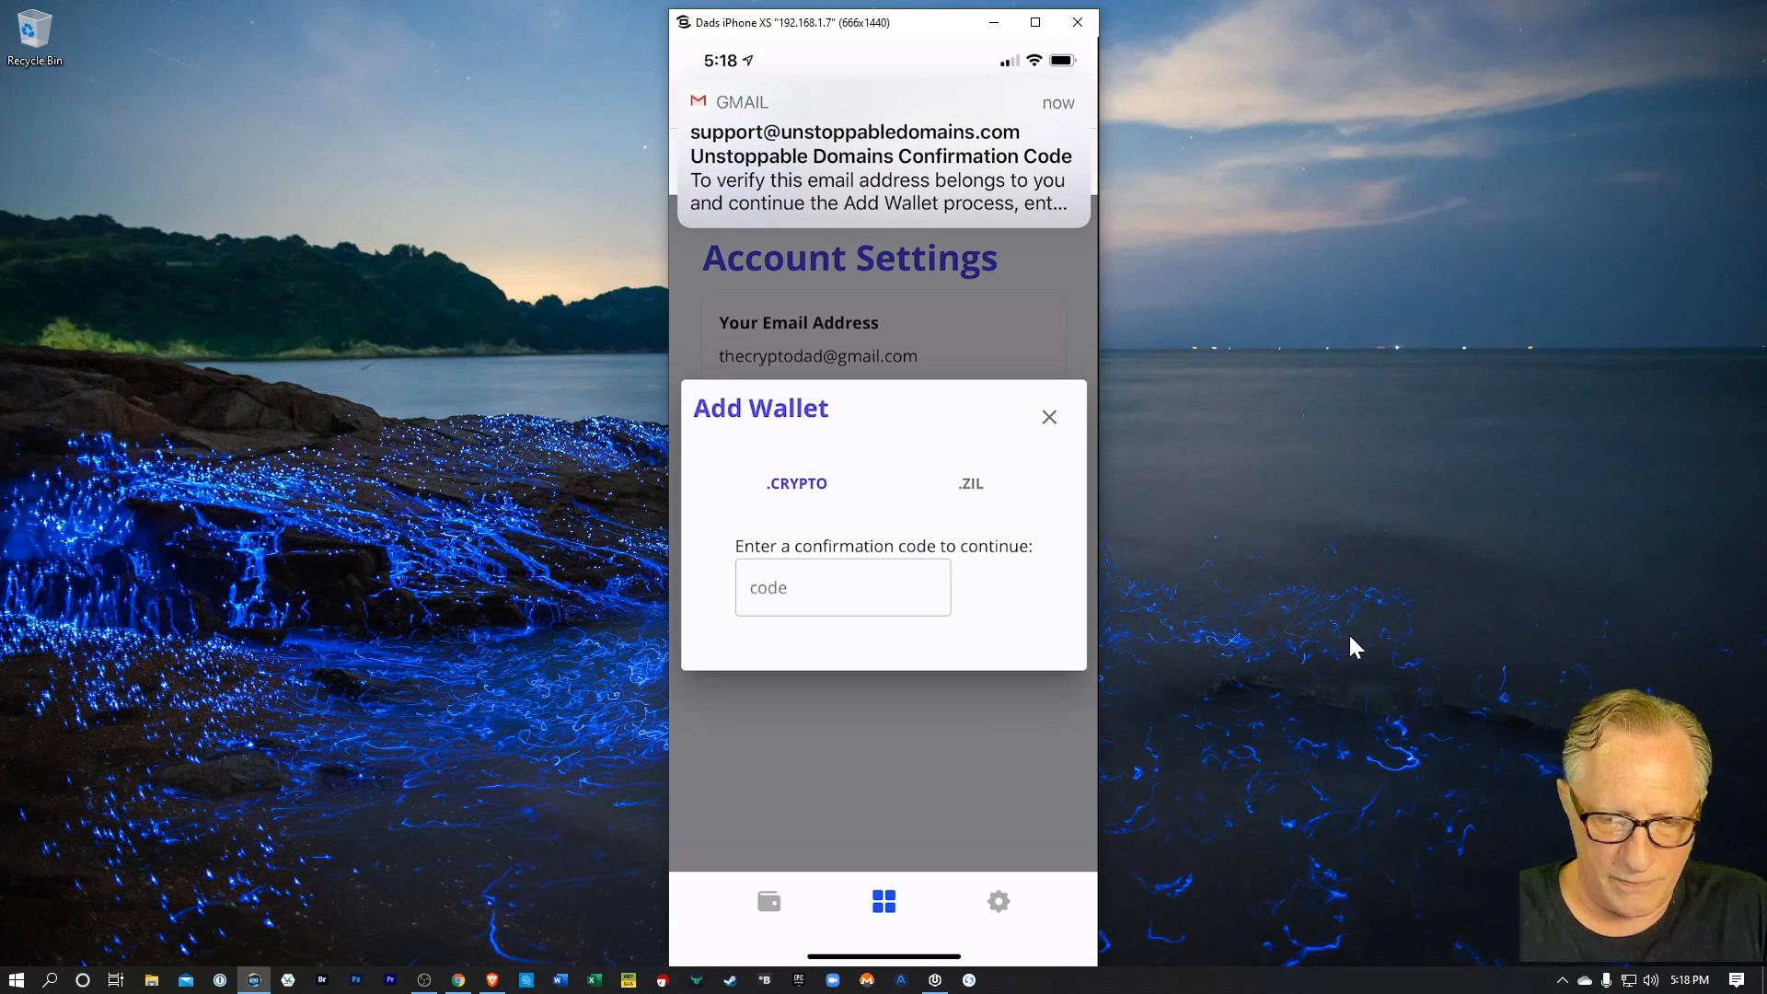
pyautogui.click(882, 155)
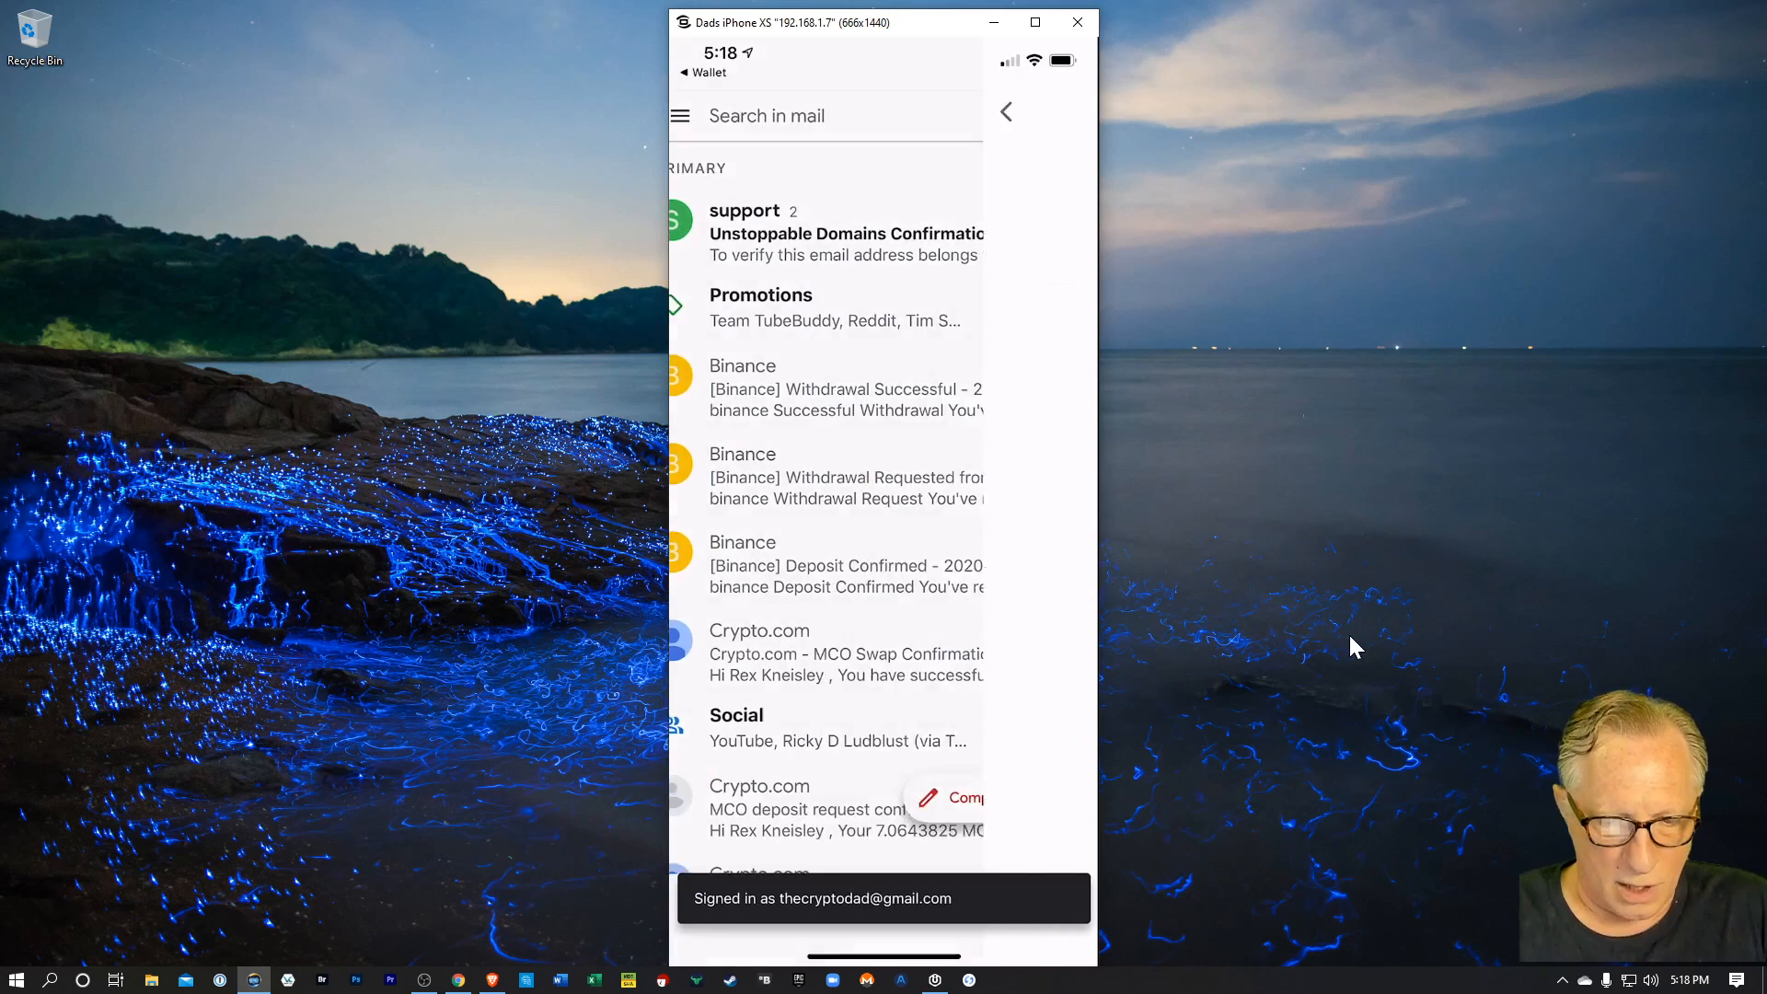
pyautogui.click(847, 232)
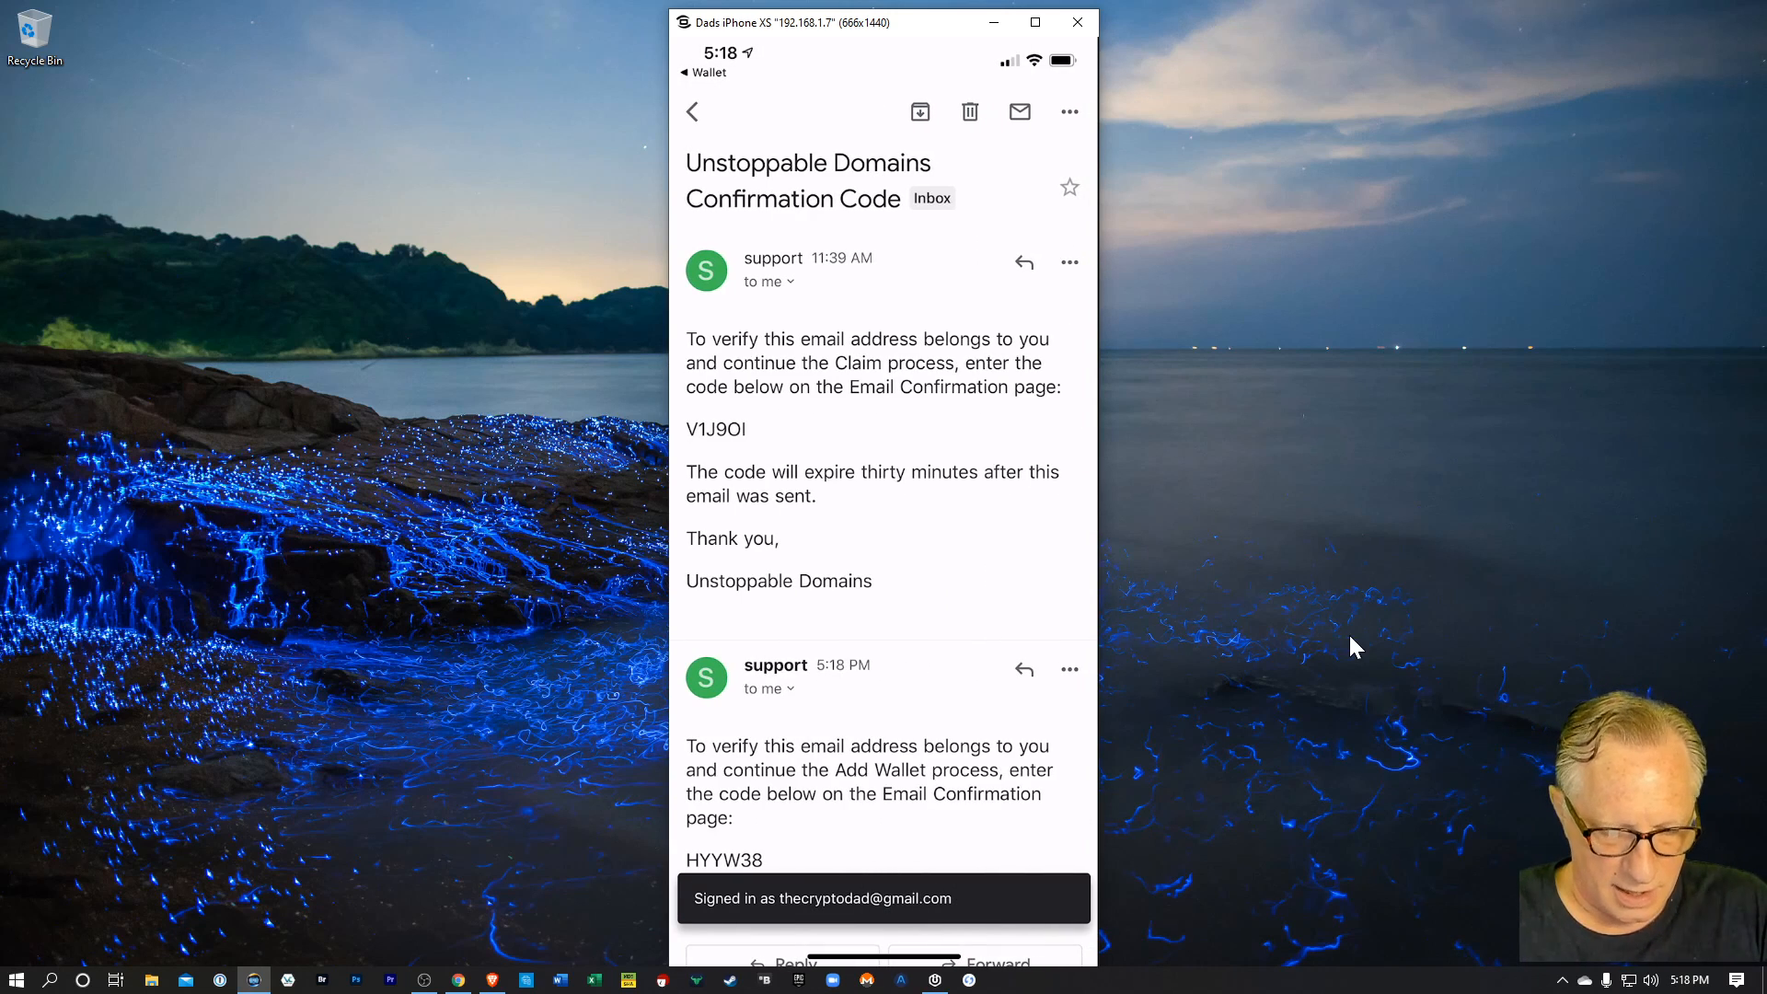
pyautogui.scroll(-3)
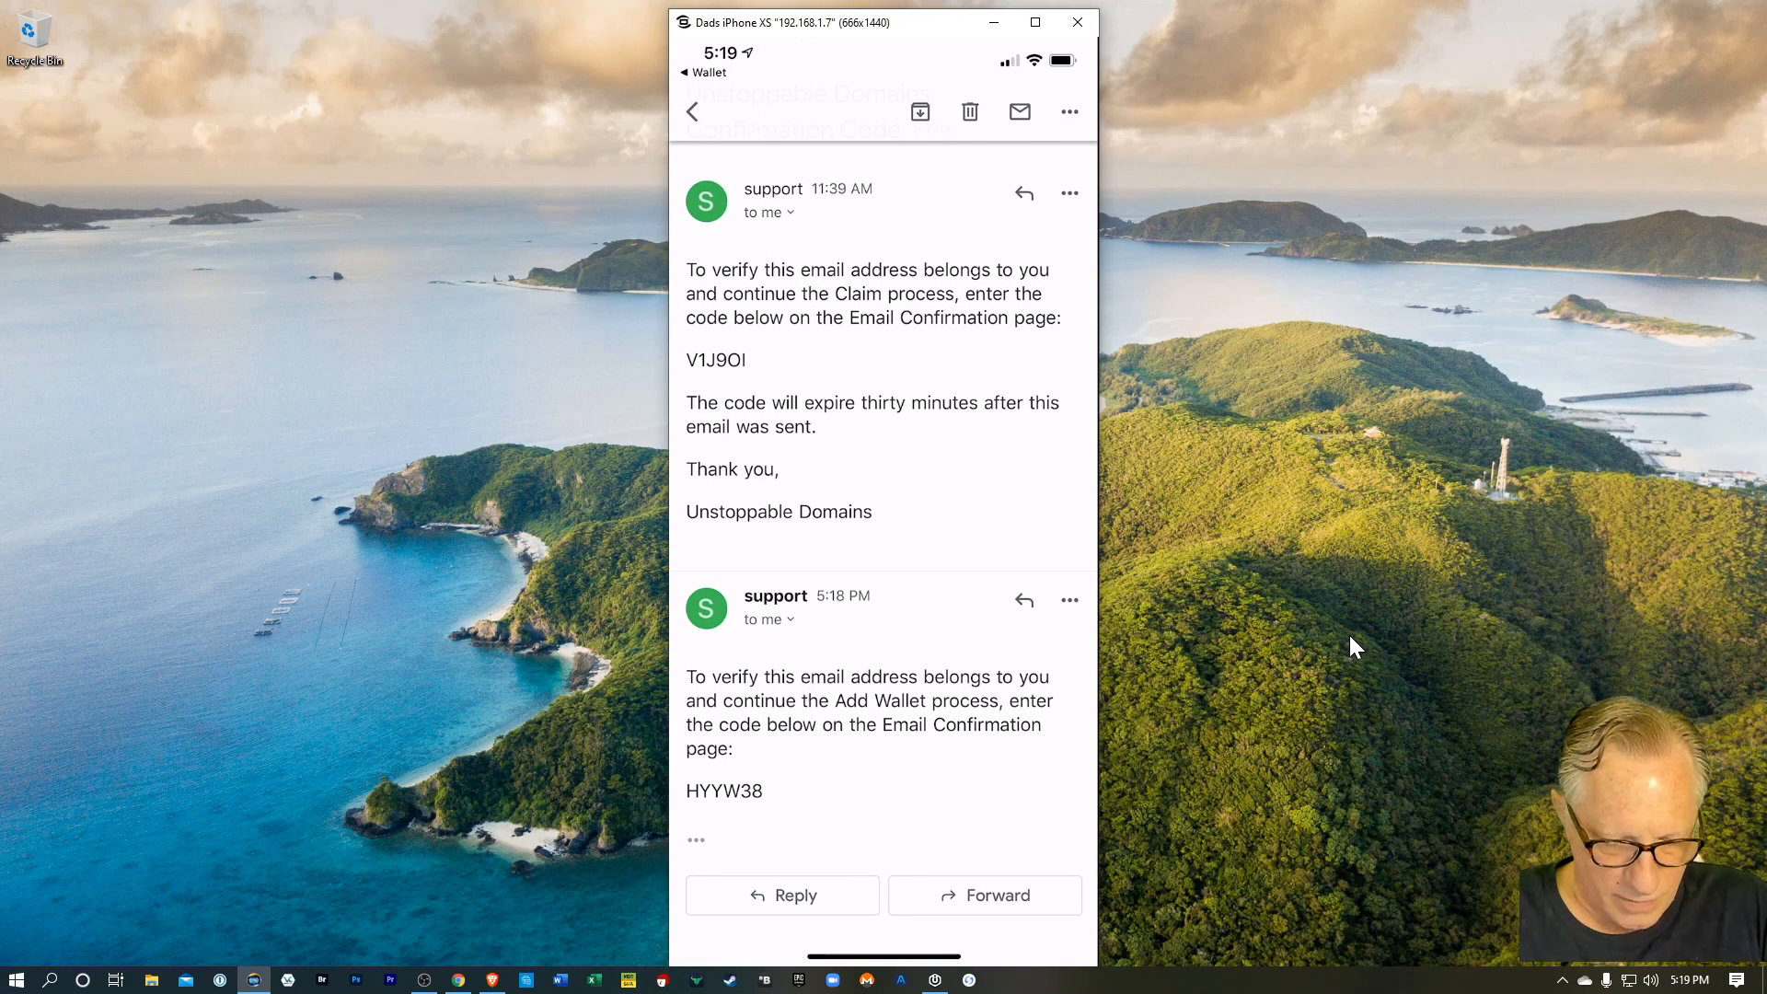
pyautogui.doubleClick(725, 790)
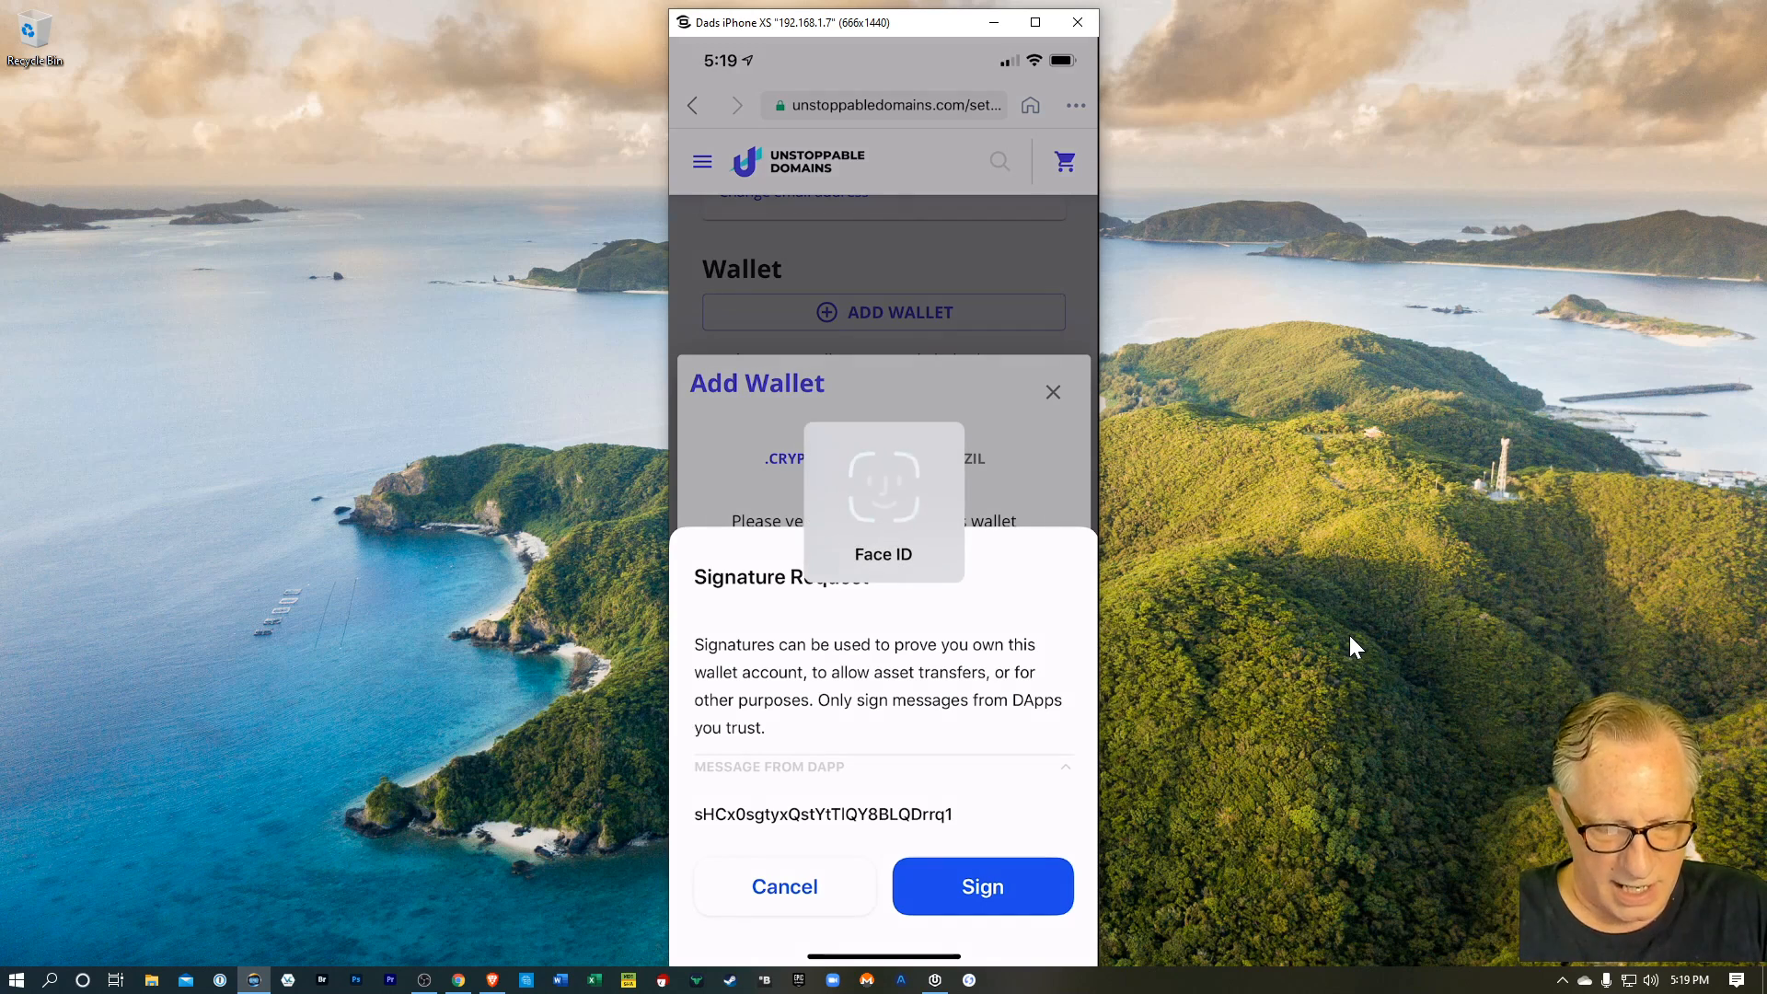
# - Sign the wallet ownership message so the ETH address appears linked in Account Settings
pyautogui.click(981, 885)
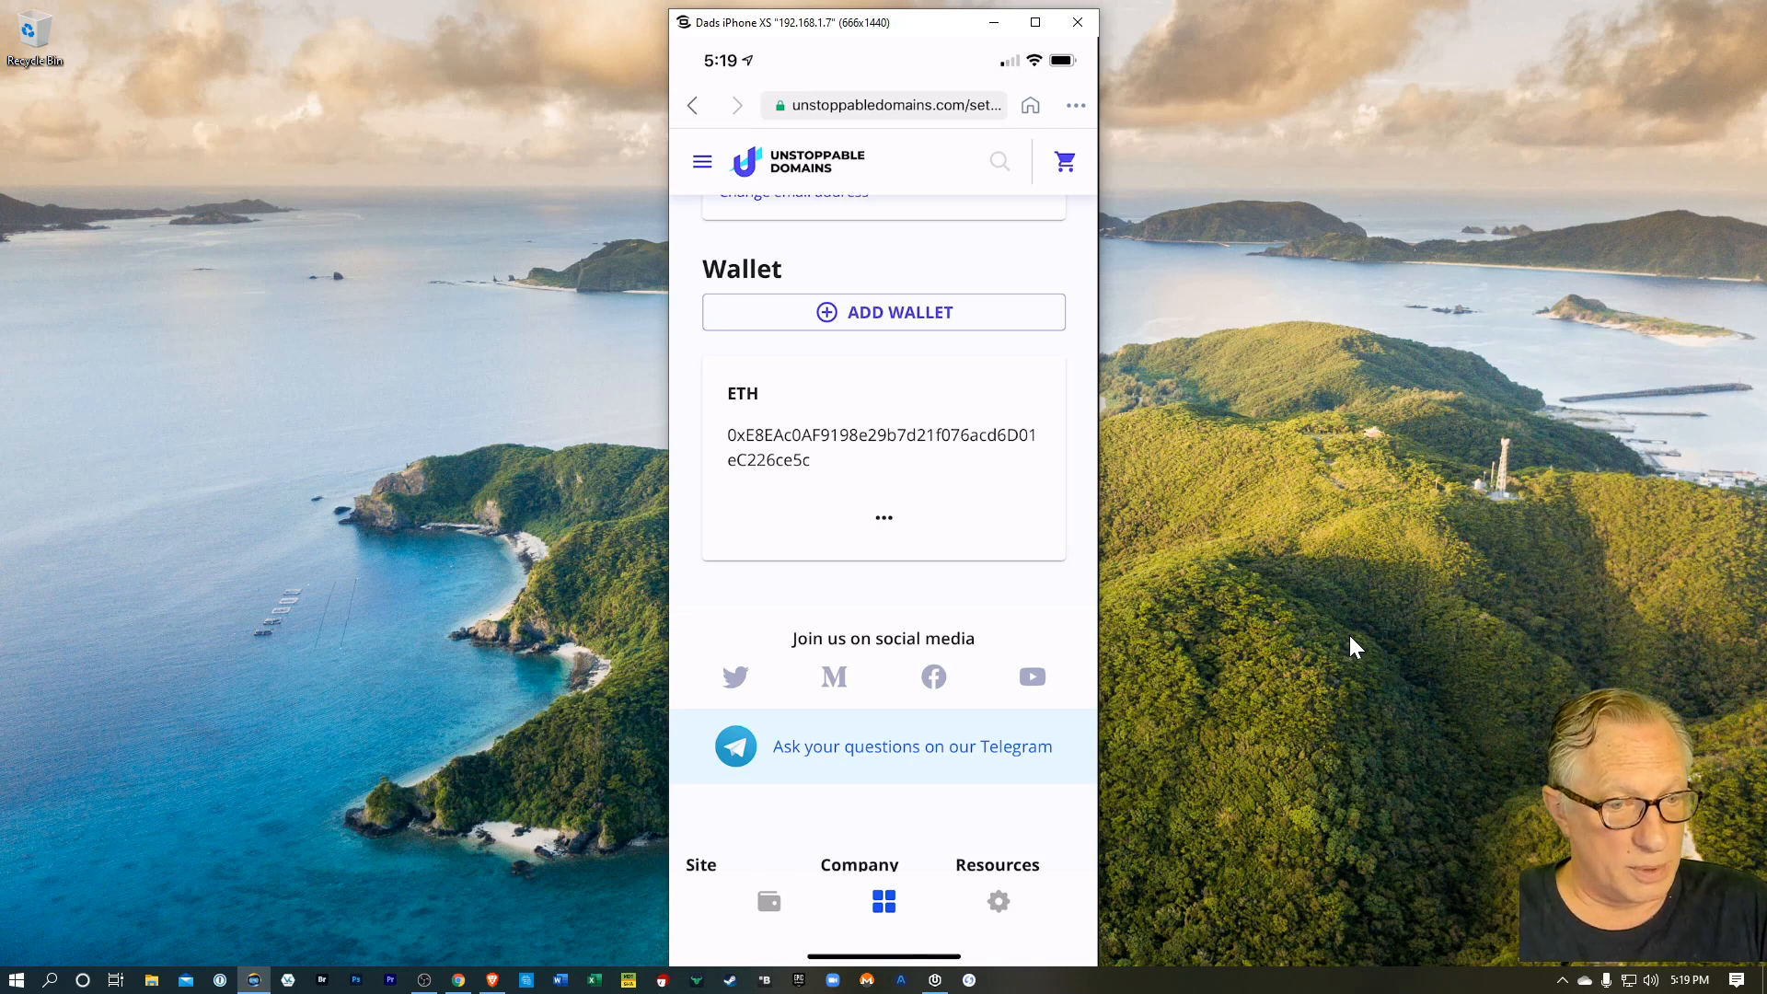
pyautogui.scroll(3)
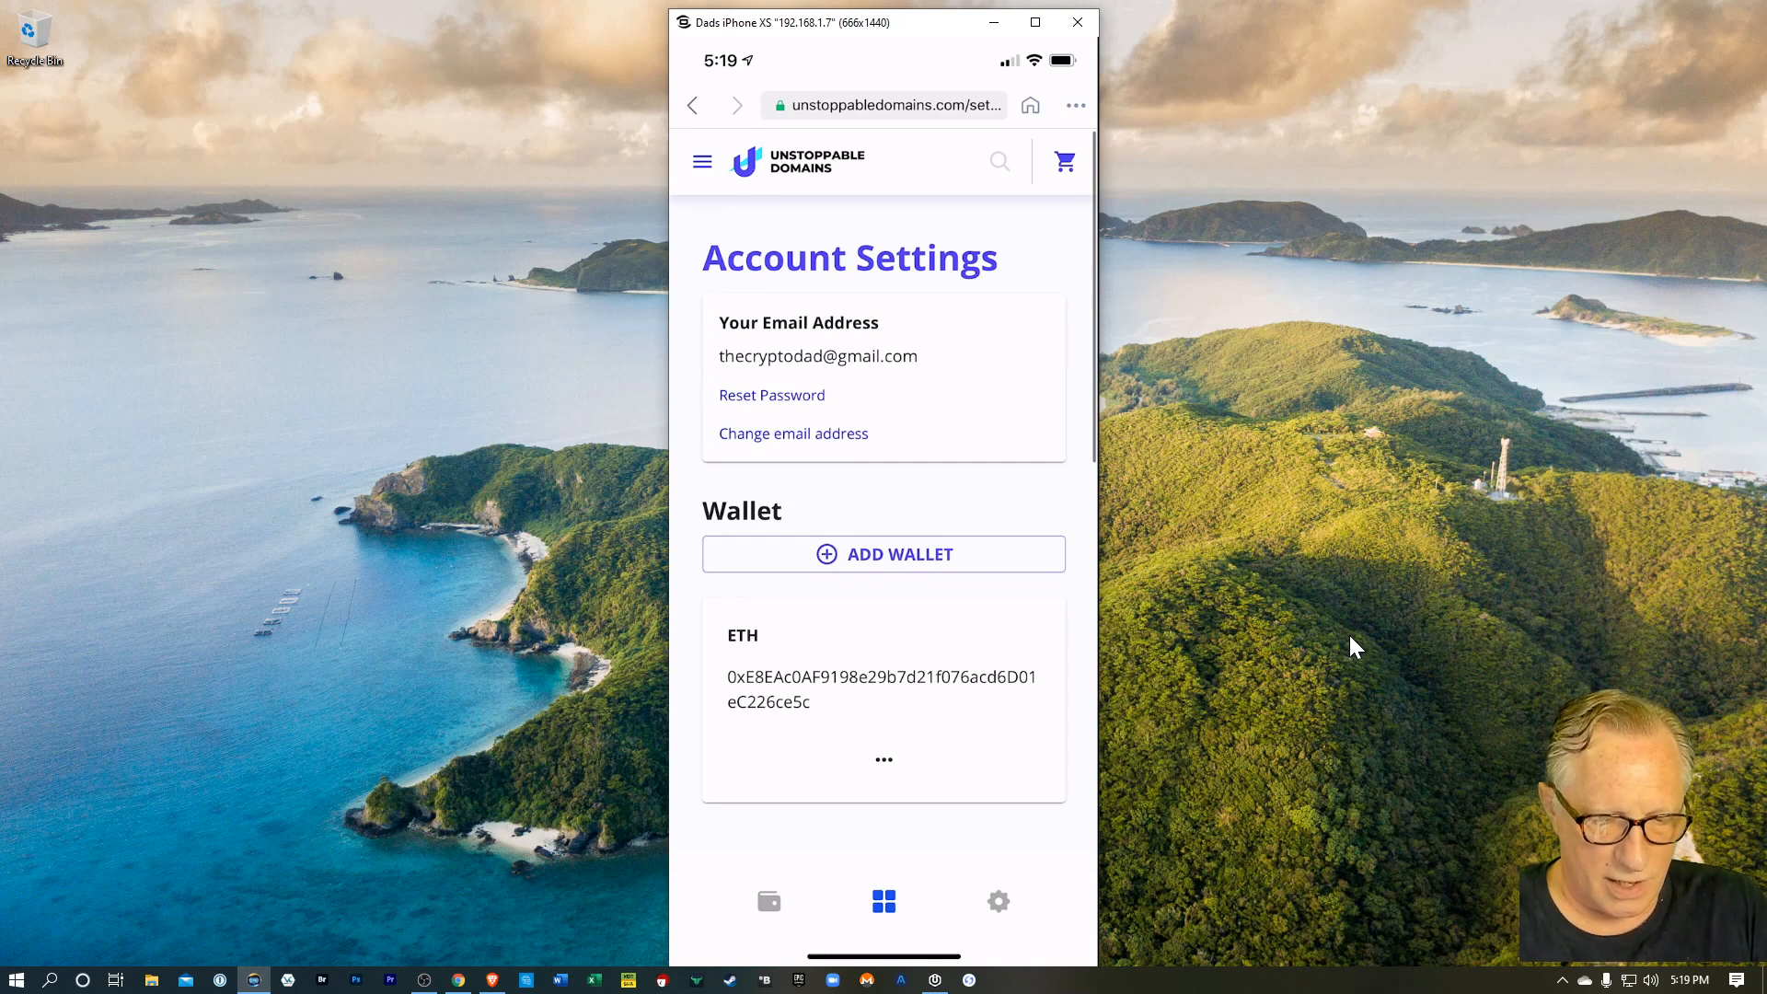
# - Select thecryptodad.crypto in My Domains and start Claim All .crypto
pyautogui.click(701, 162)
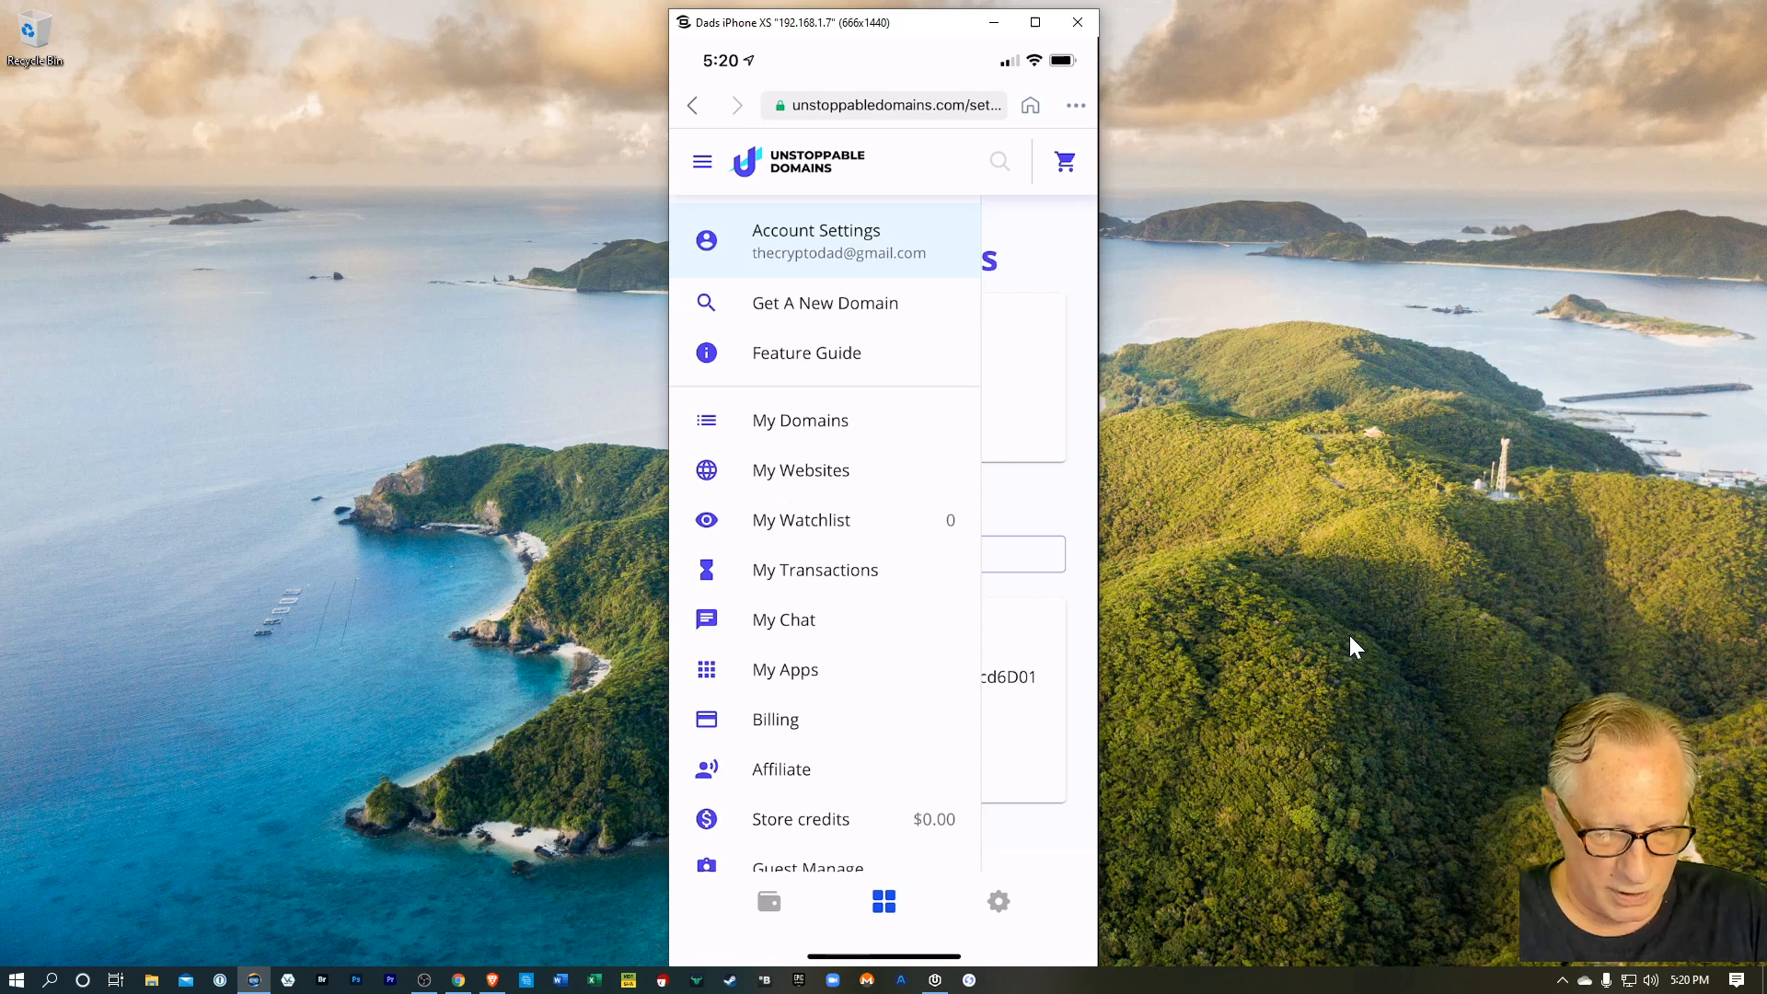
pyautogui.click(799, 420)
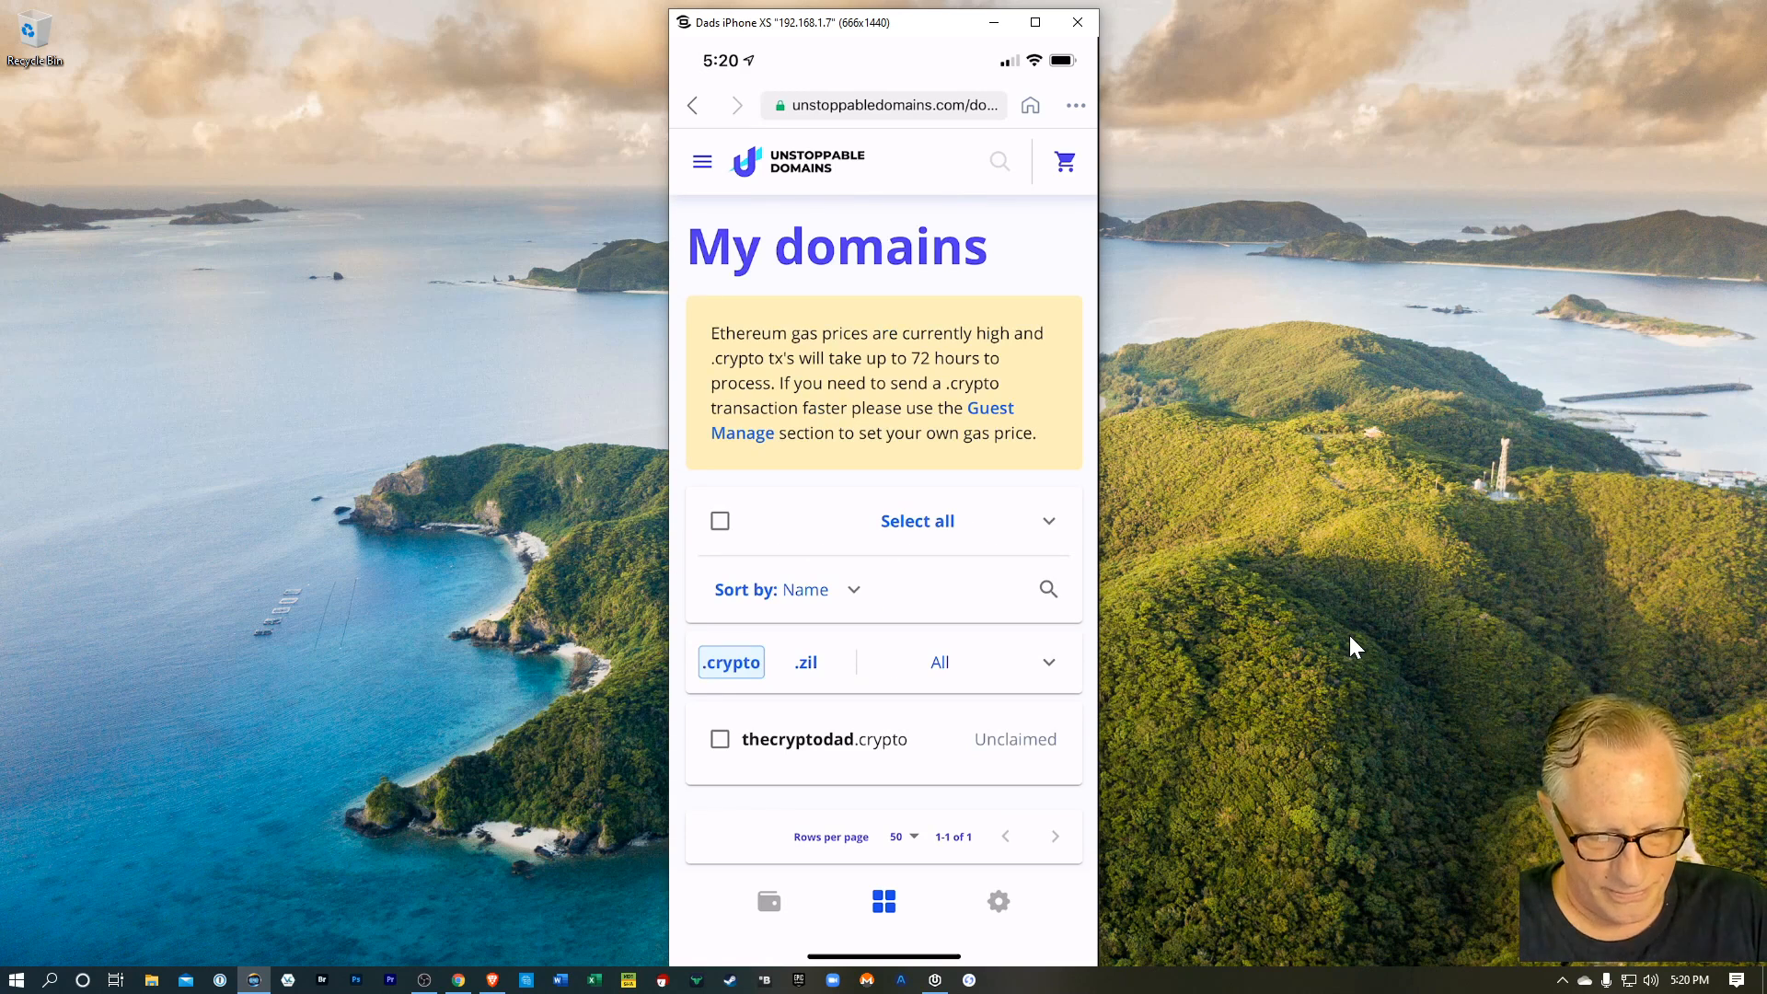
pyautogui.click(720, 519)
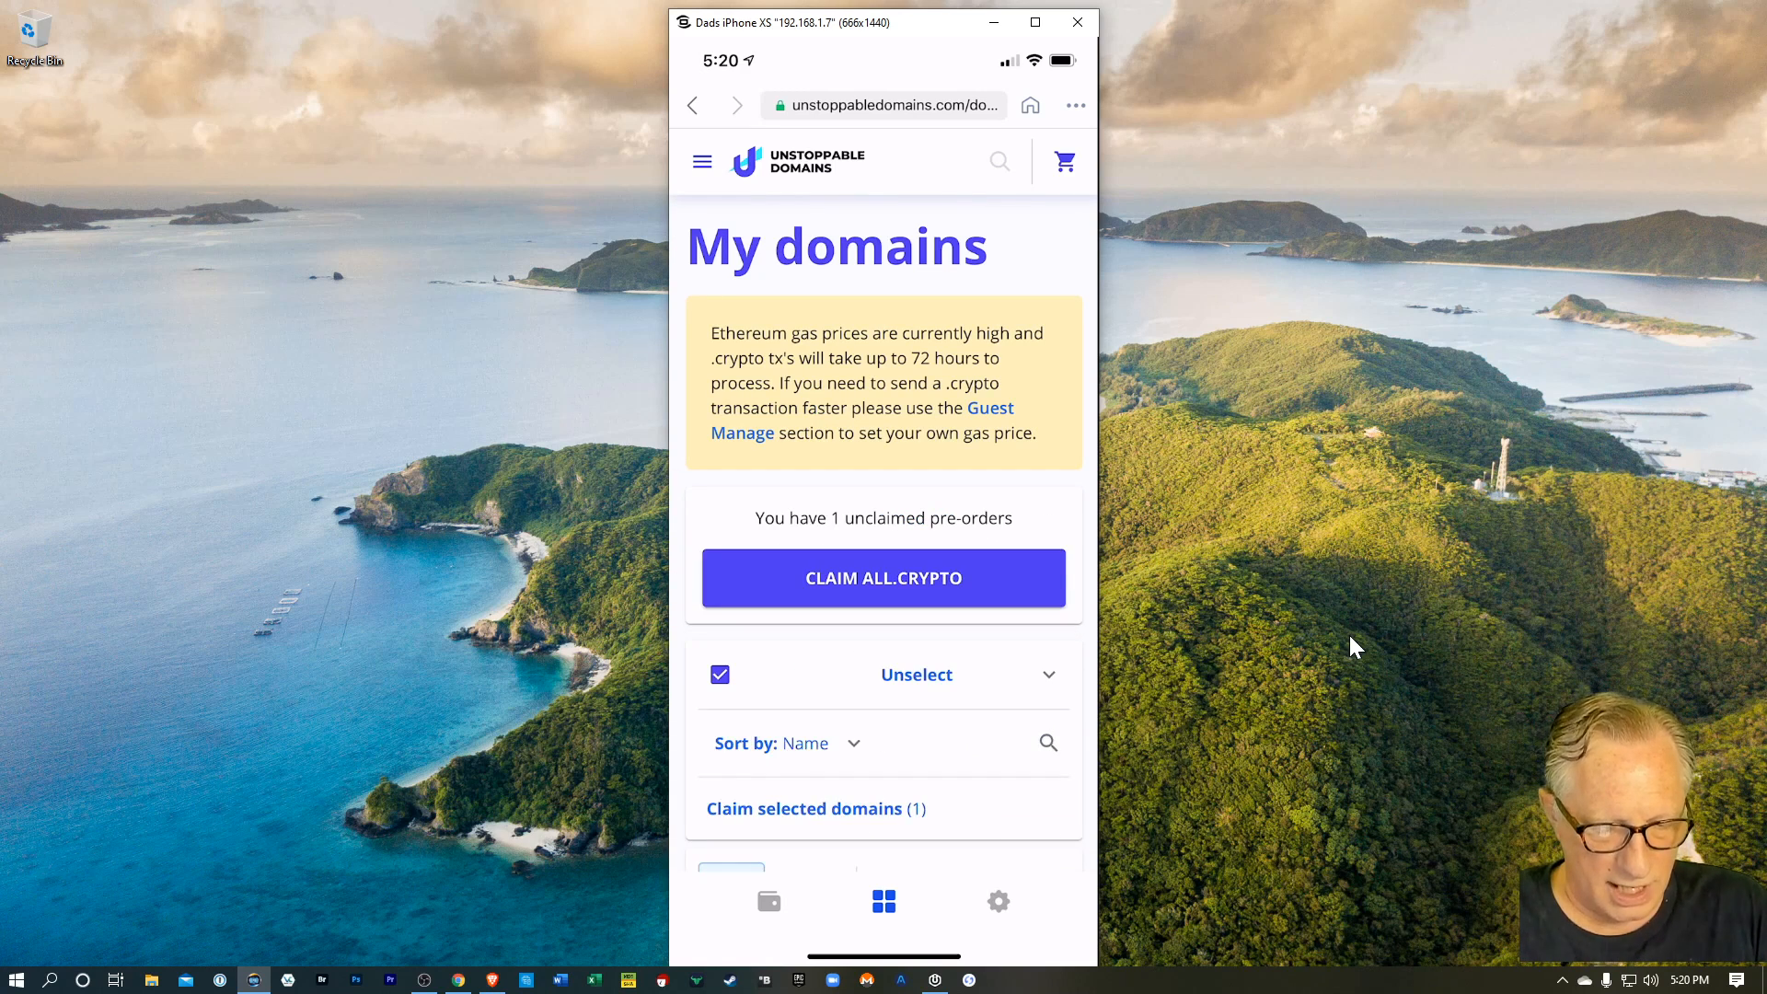
pyautogui.scroll(-3)
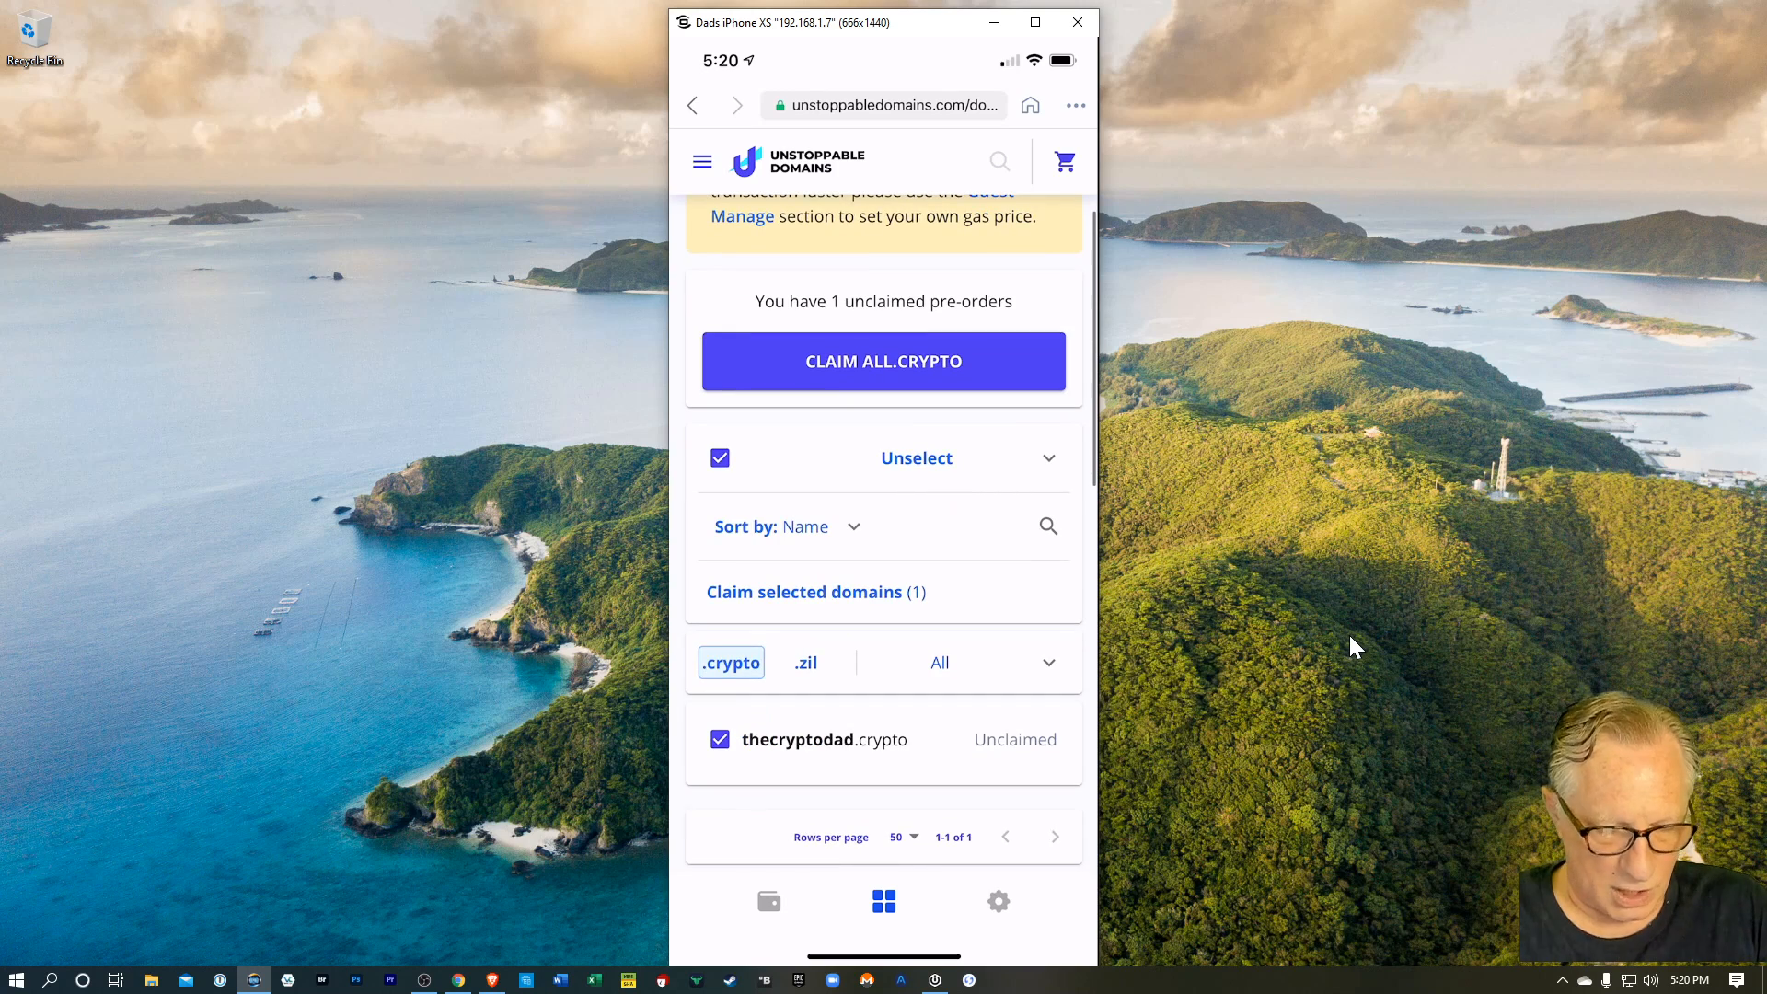
pyautogui.scroll(3)
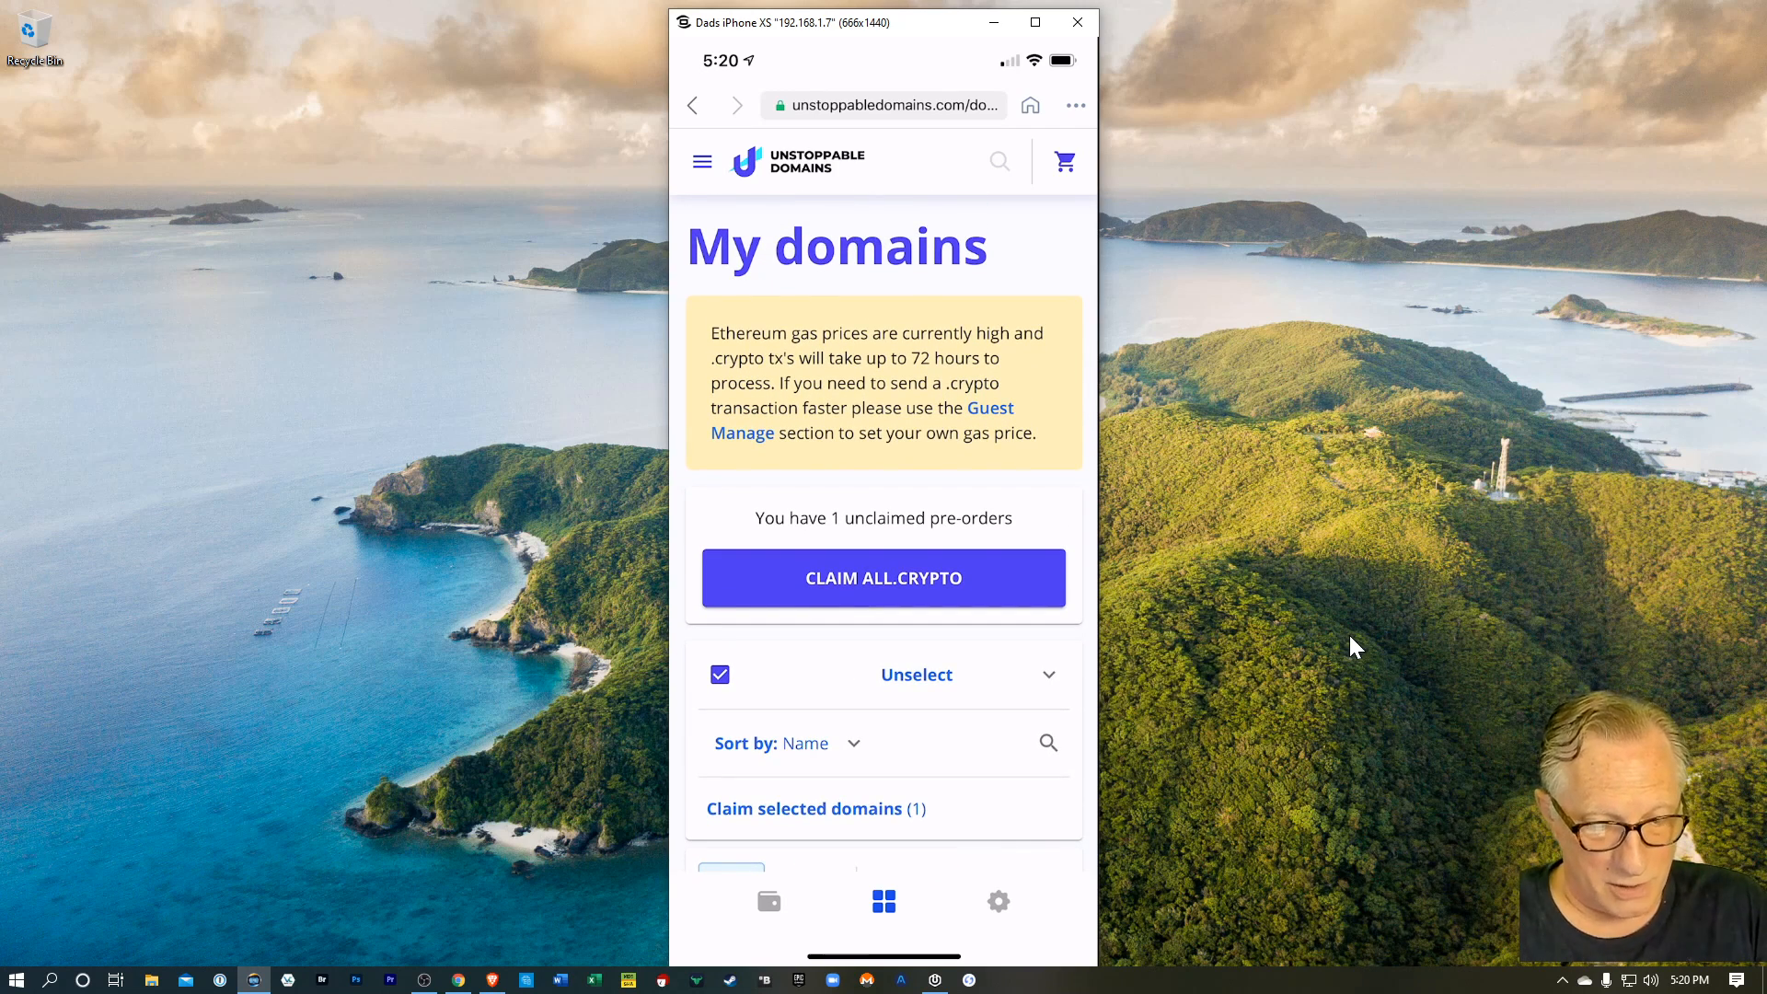
pyautogui.click(883, 576)
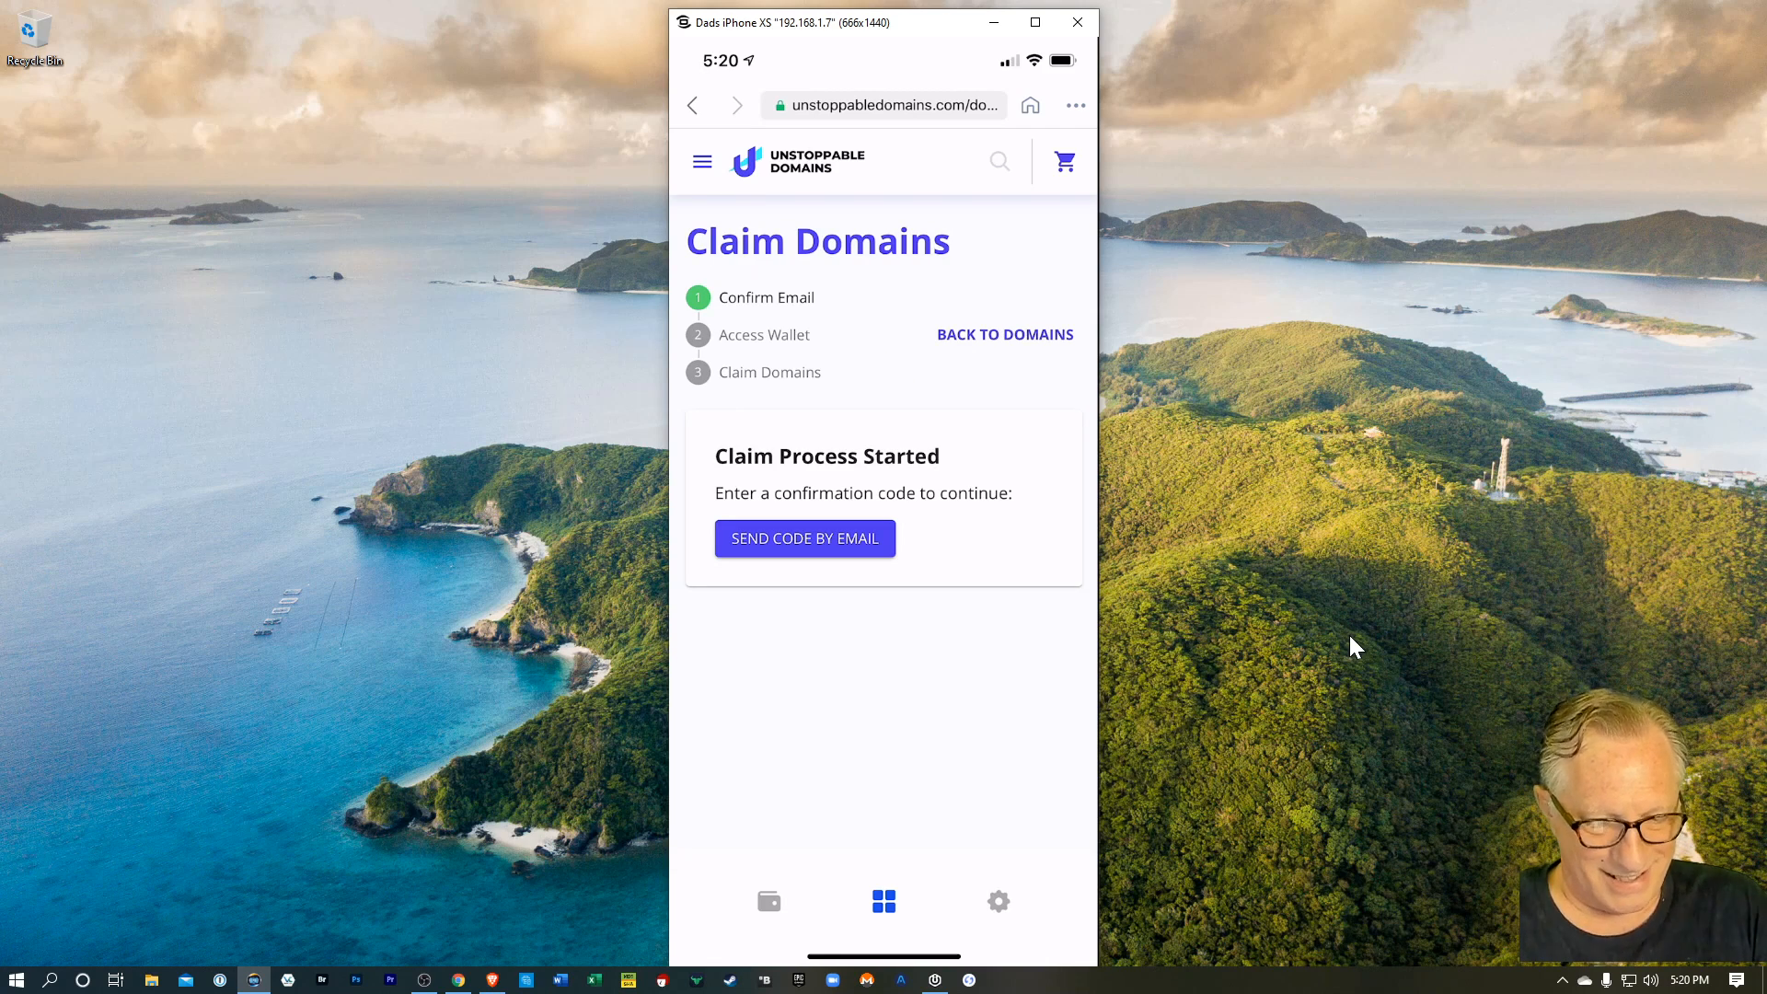
# - Request the email code, acknowledge the claim is irreversible and confirm claiming thecryptodad.crypto to the Ethereum wallet
pyautogui.click(804, 537)
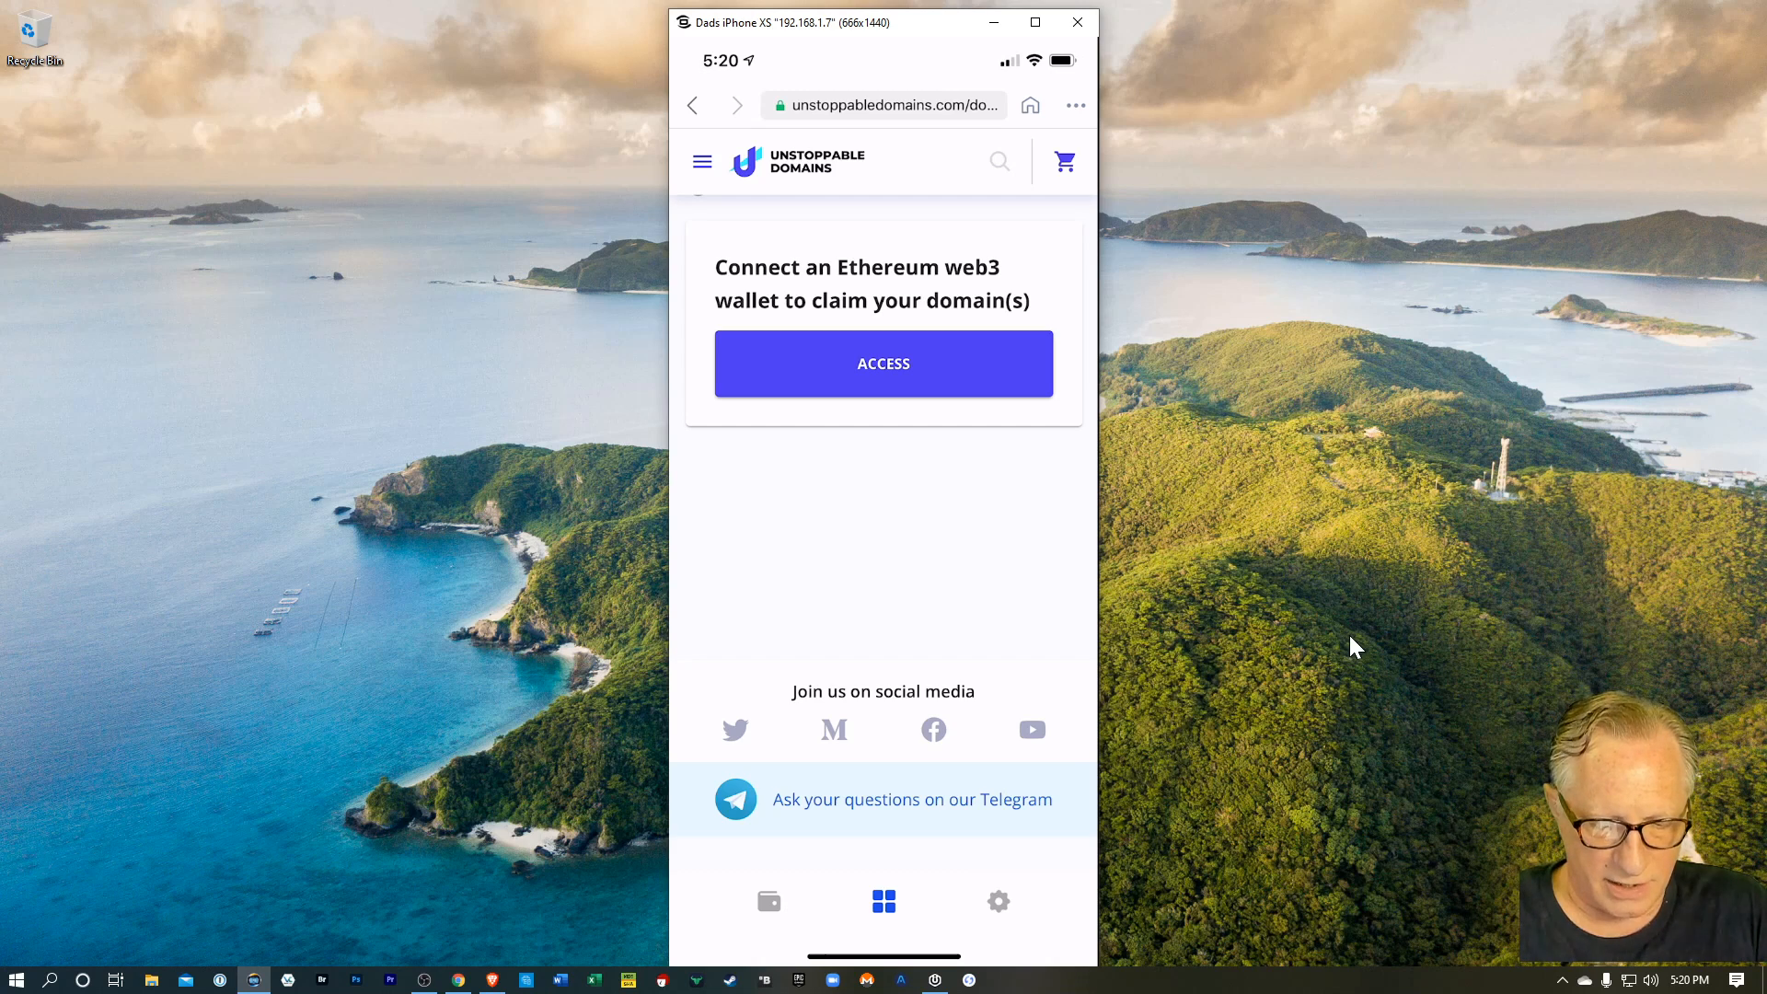
pyautogui.click(882, 363)
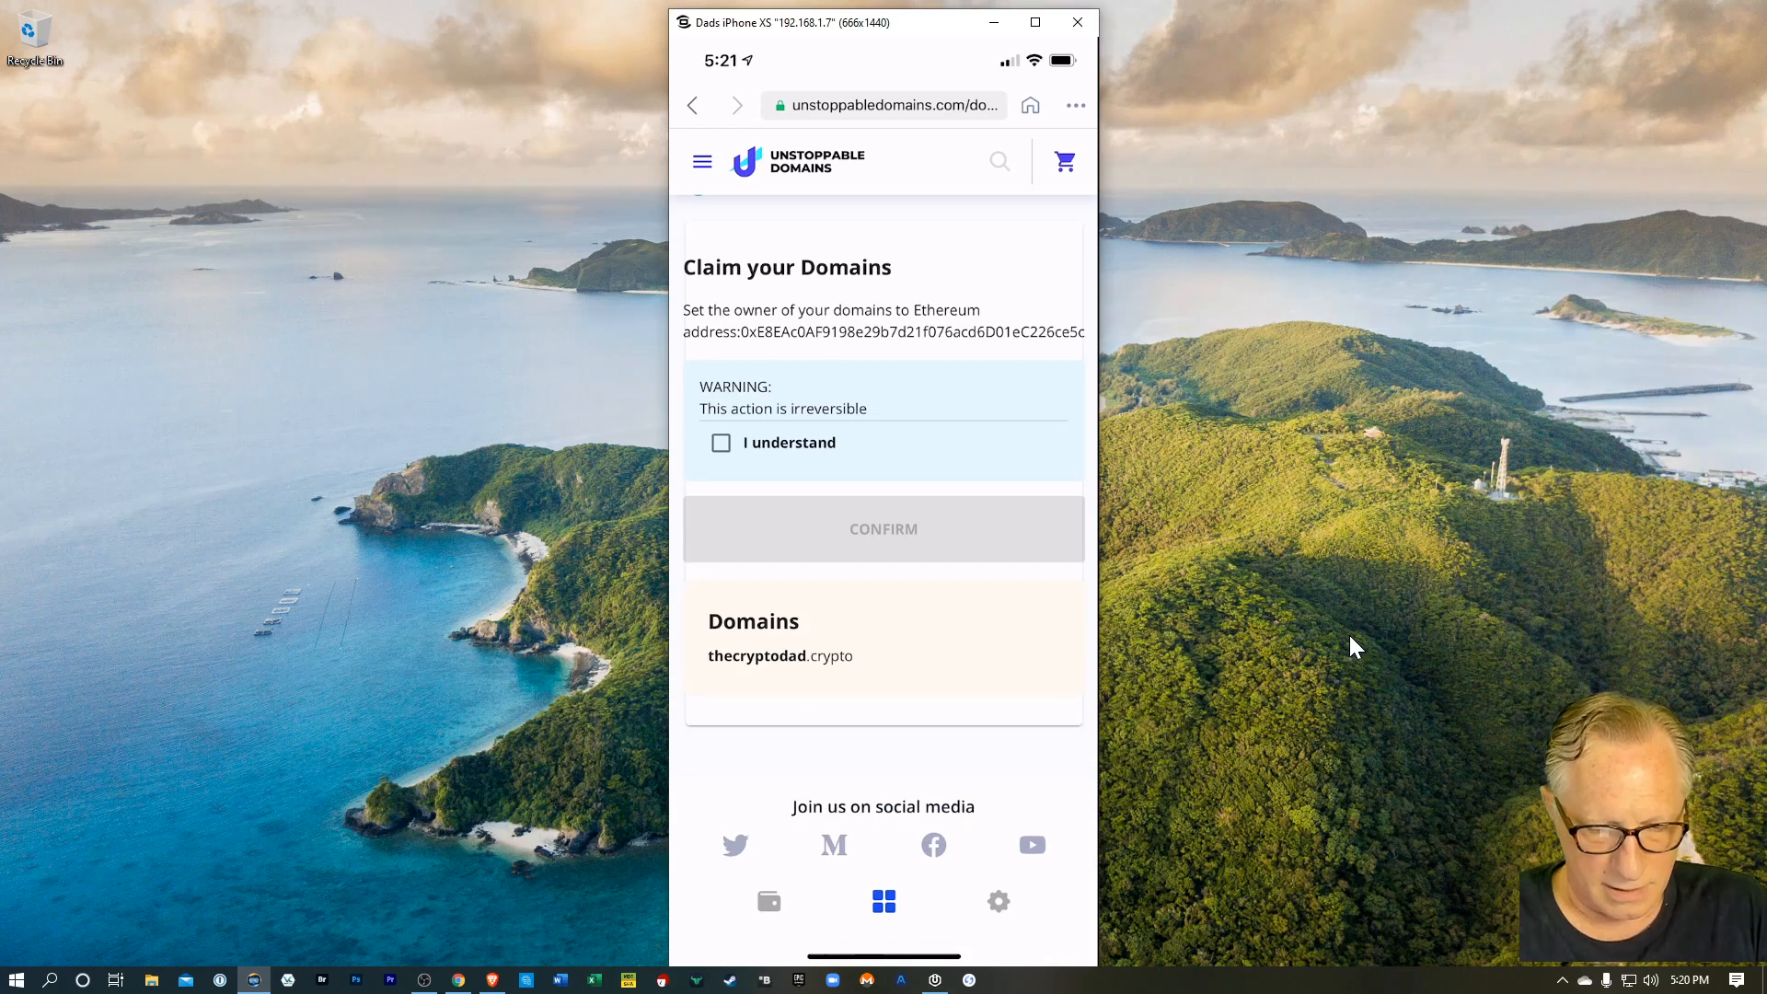
pyautogui.click(720, 441)
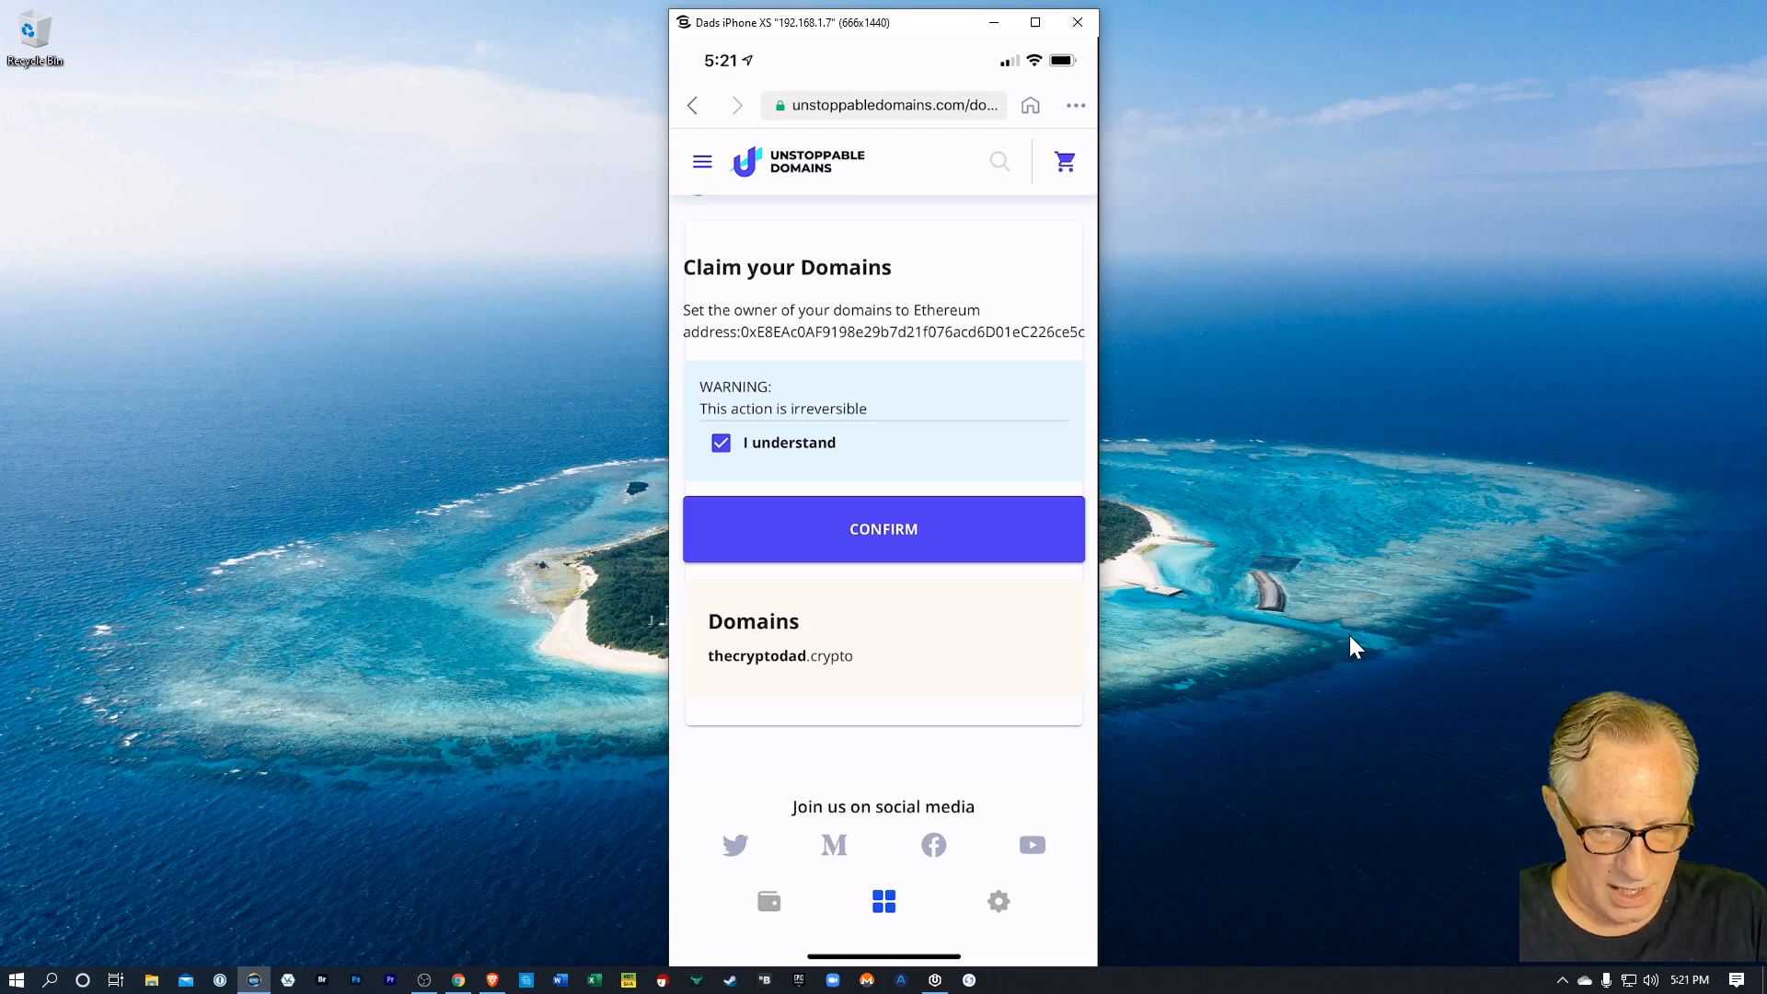
pyautogui.click(883, 528)
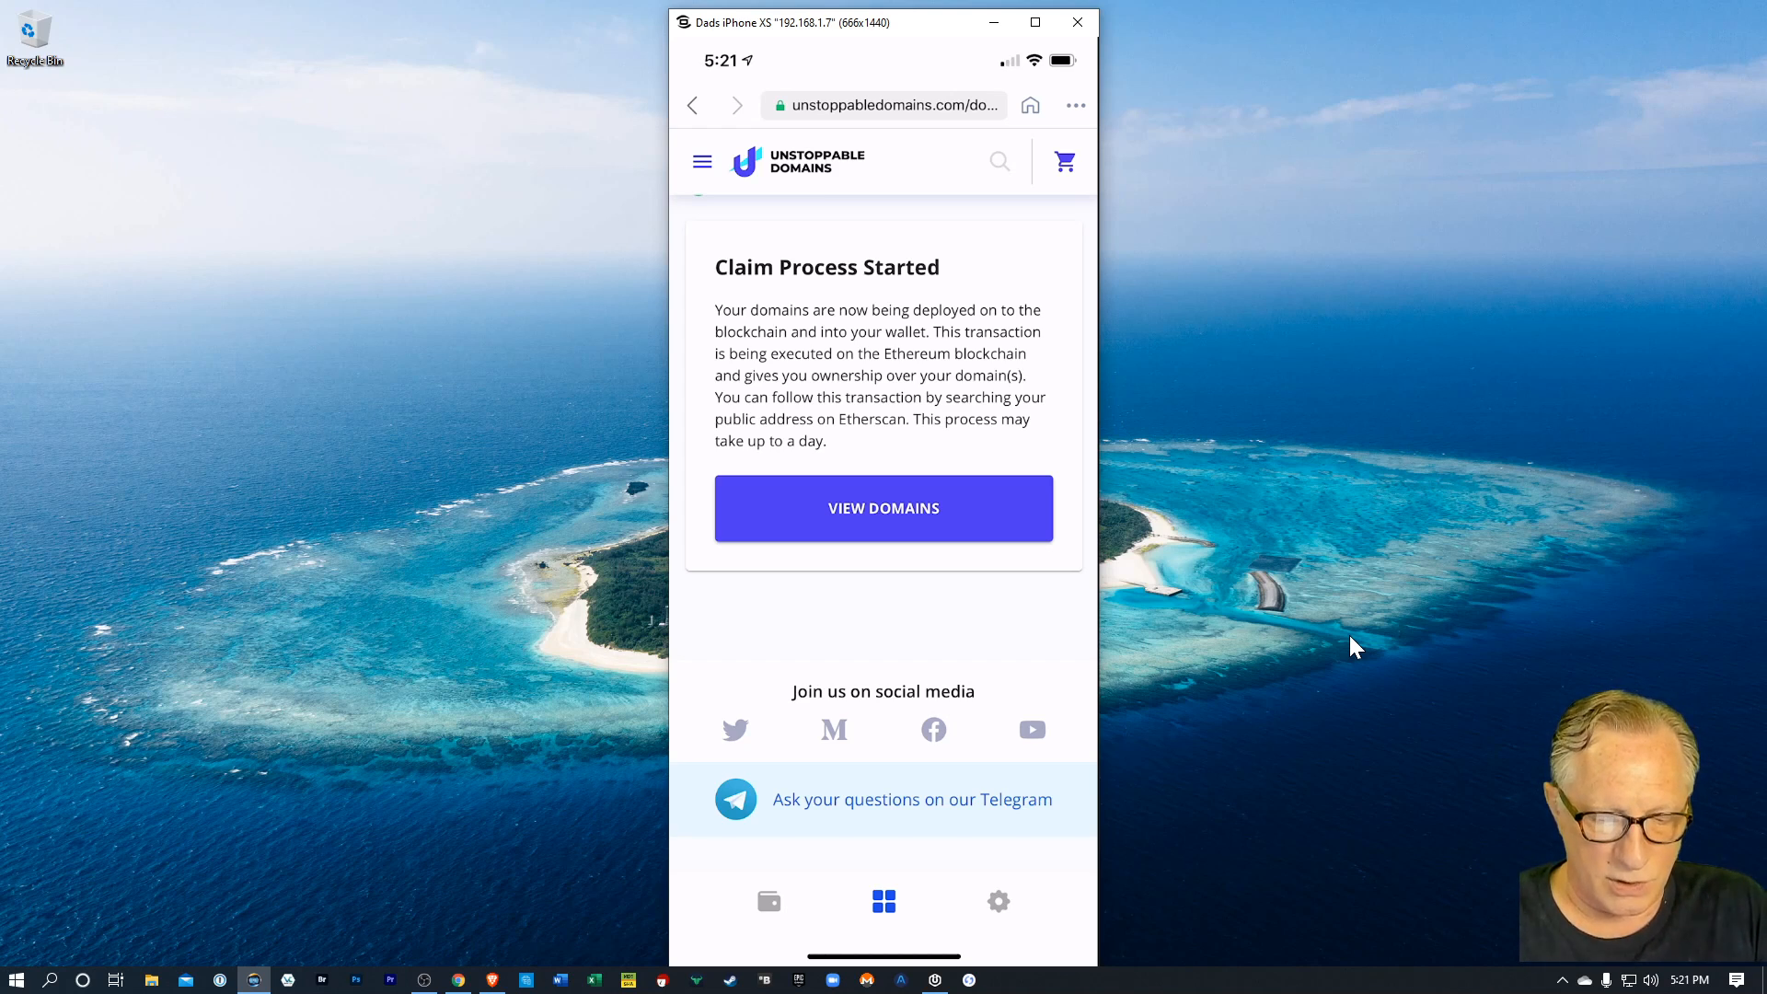
# - Return to My domains where thecryptodad.crypto is now manageable
pyautogui.click(883, 508)
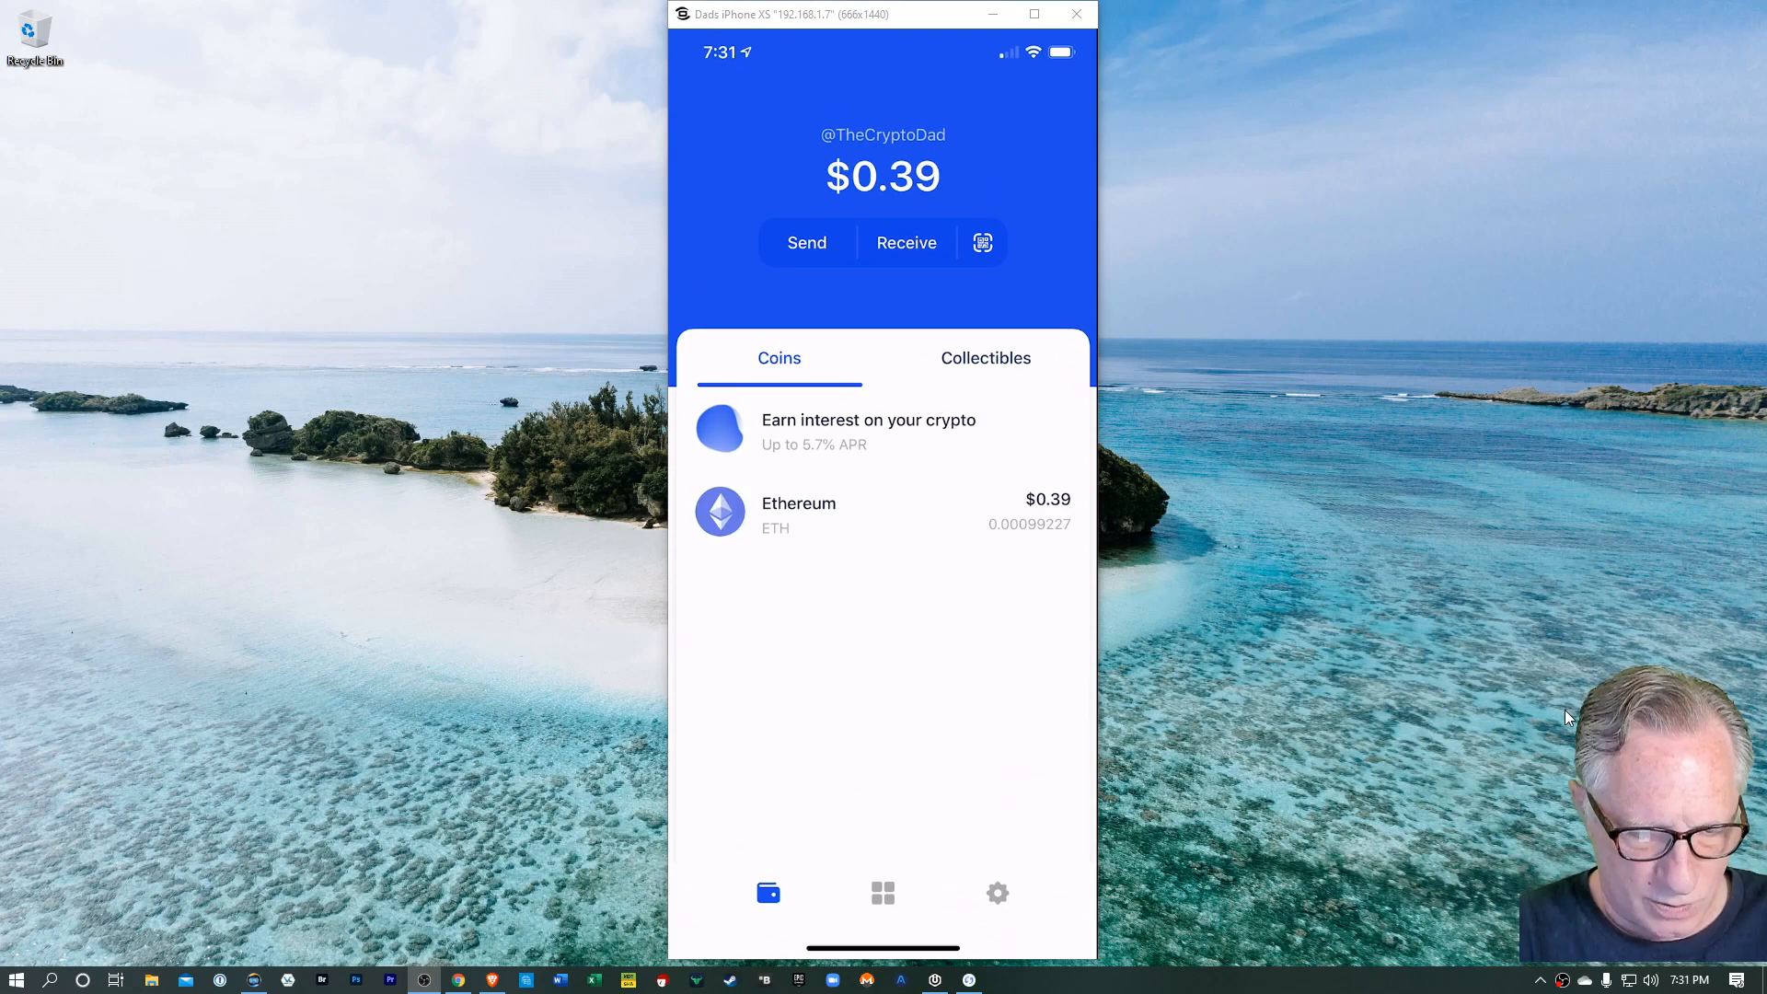
pyautogui.click(882, 893)
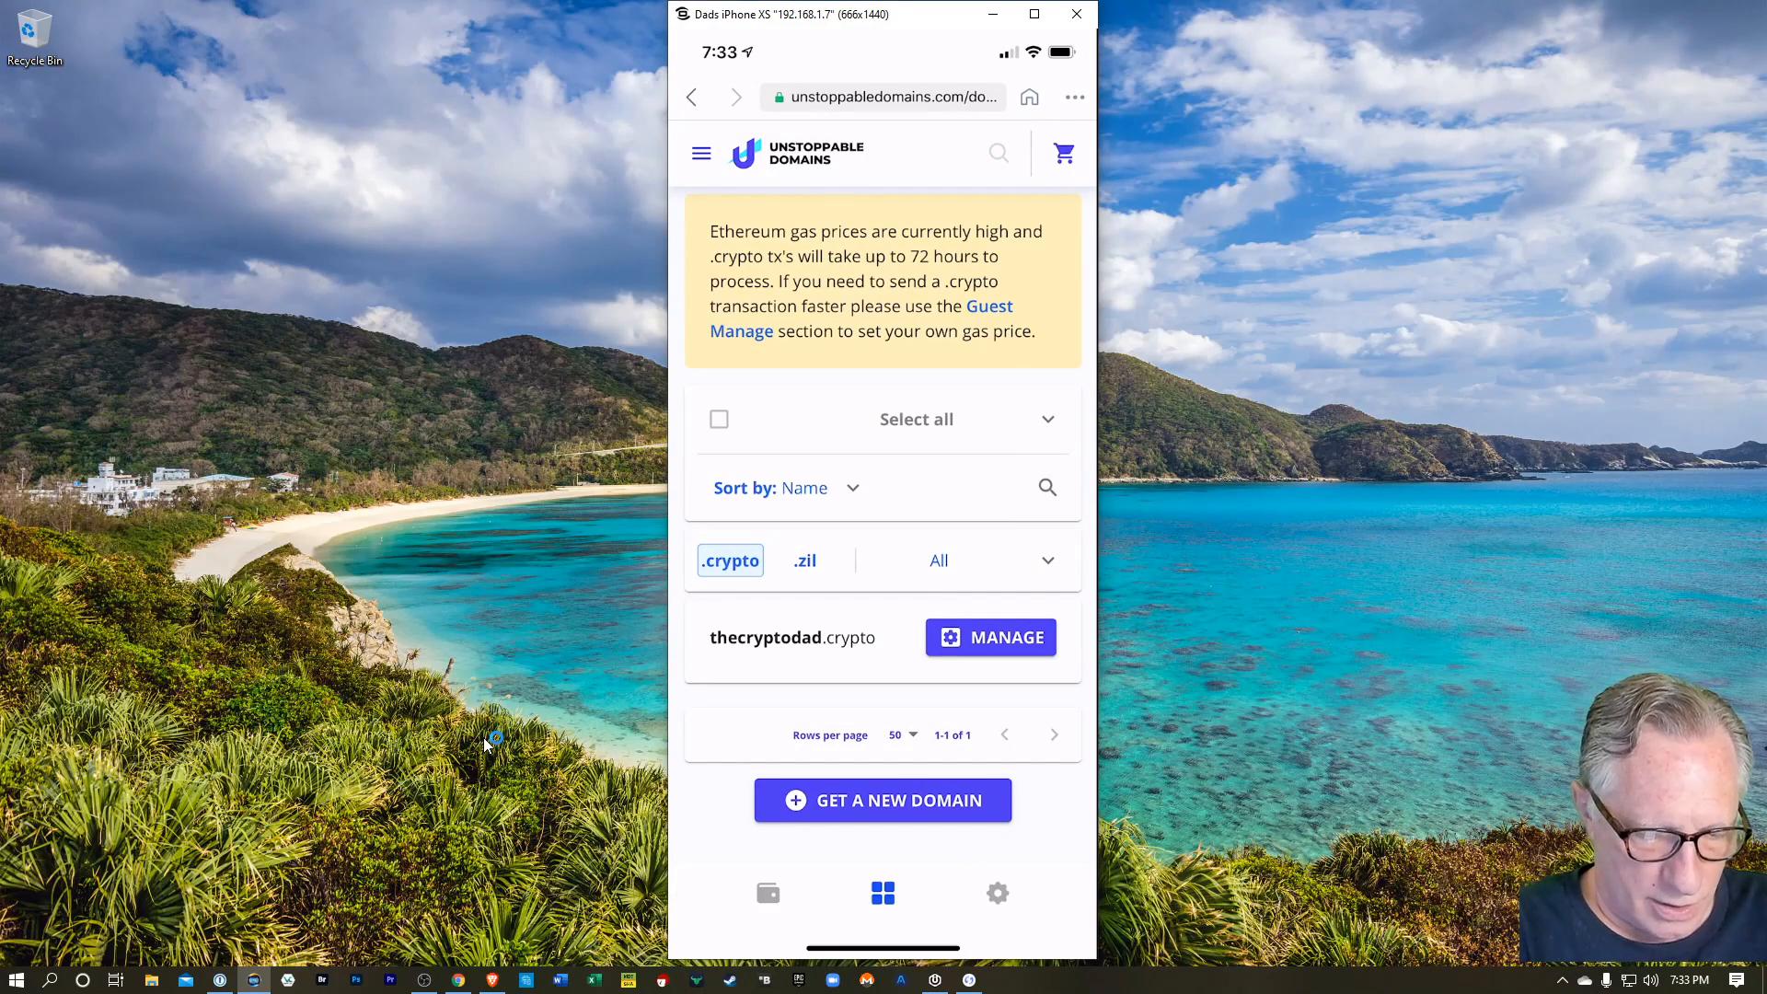
# - Revisit My domains, then show the Coinbase Wallet balances with $9.54 of Bitcoin and Ethereum
pyautogui.click(702, 153)
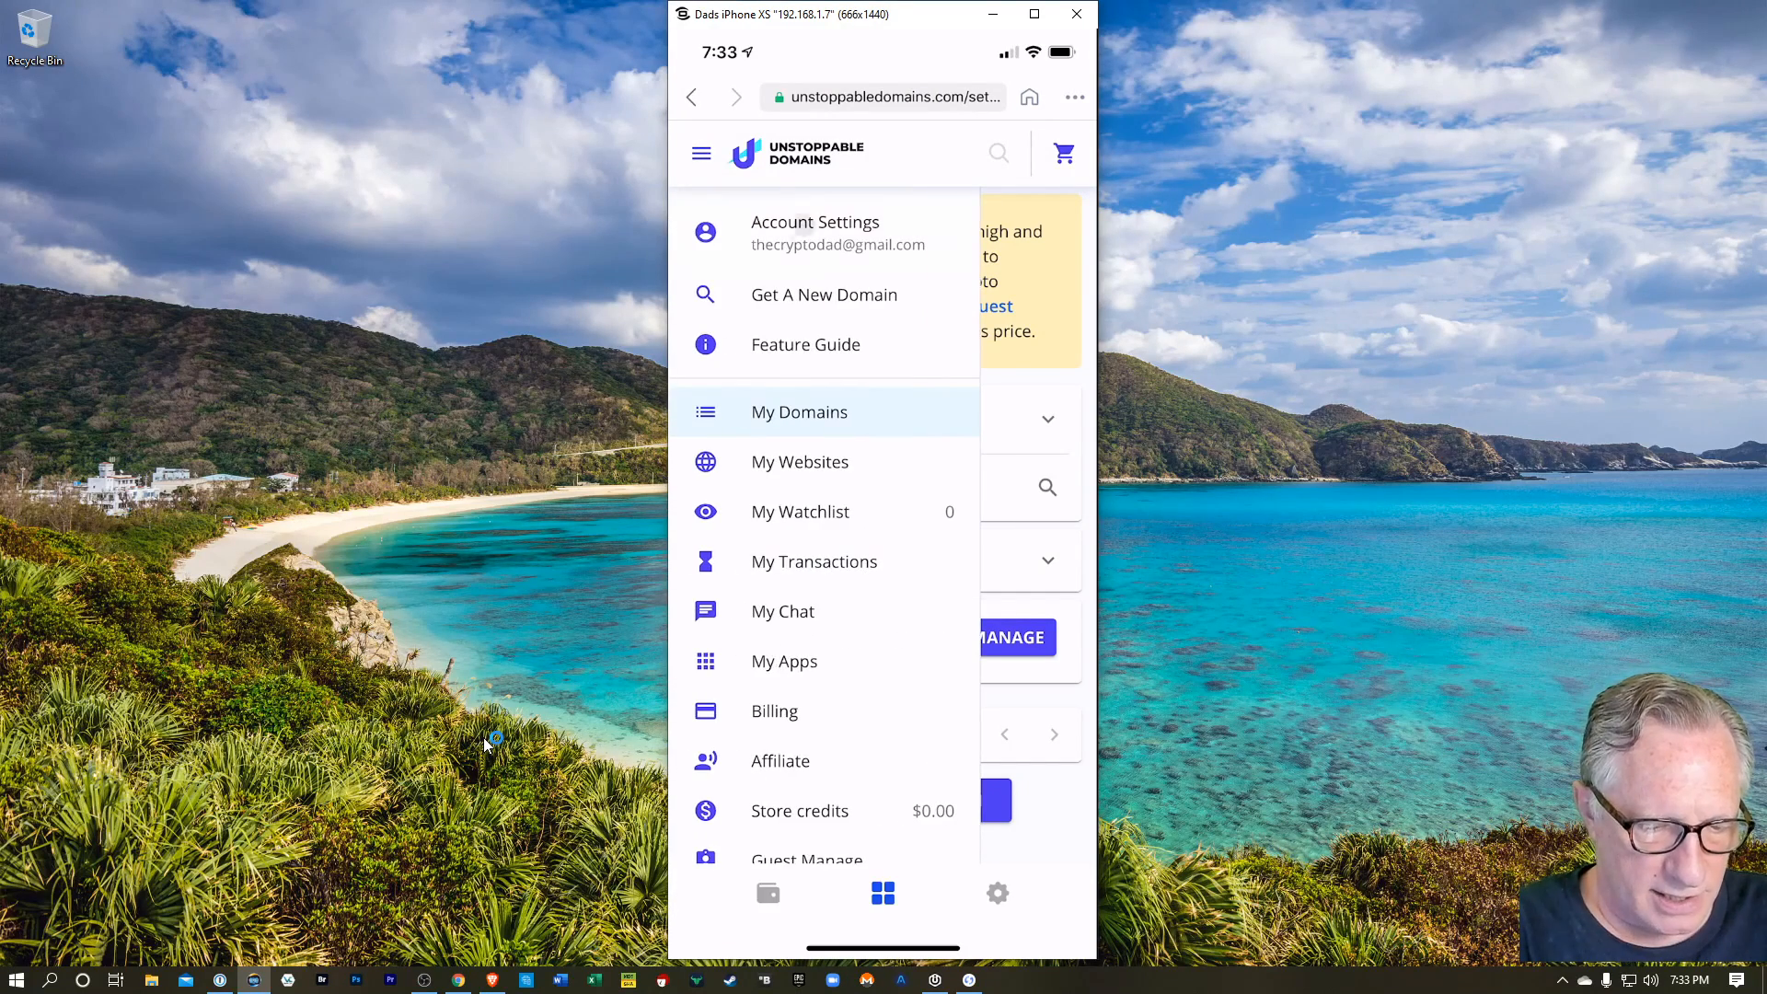
pyautogui.click(799, 410)
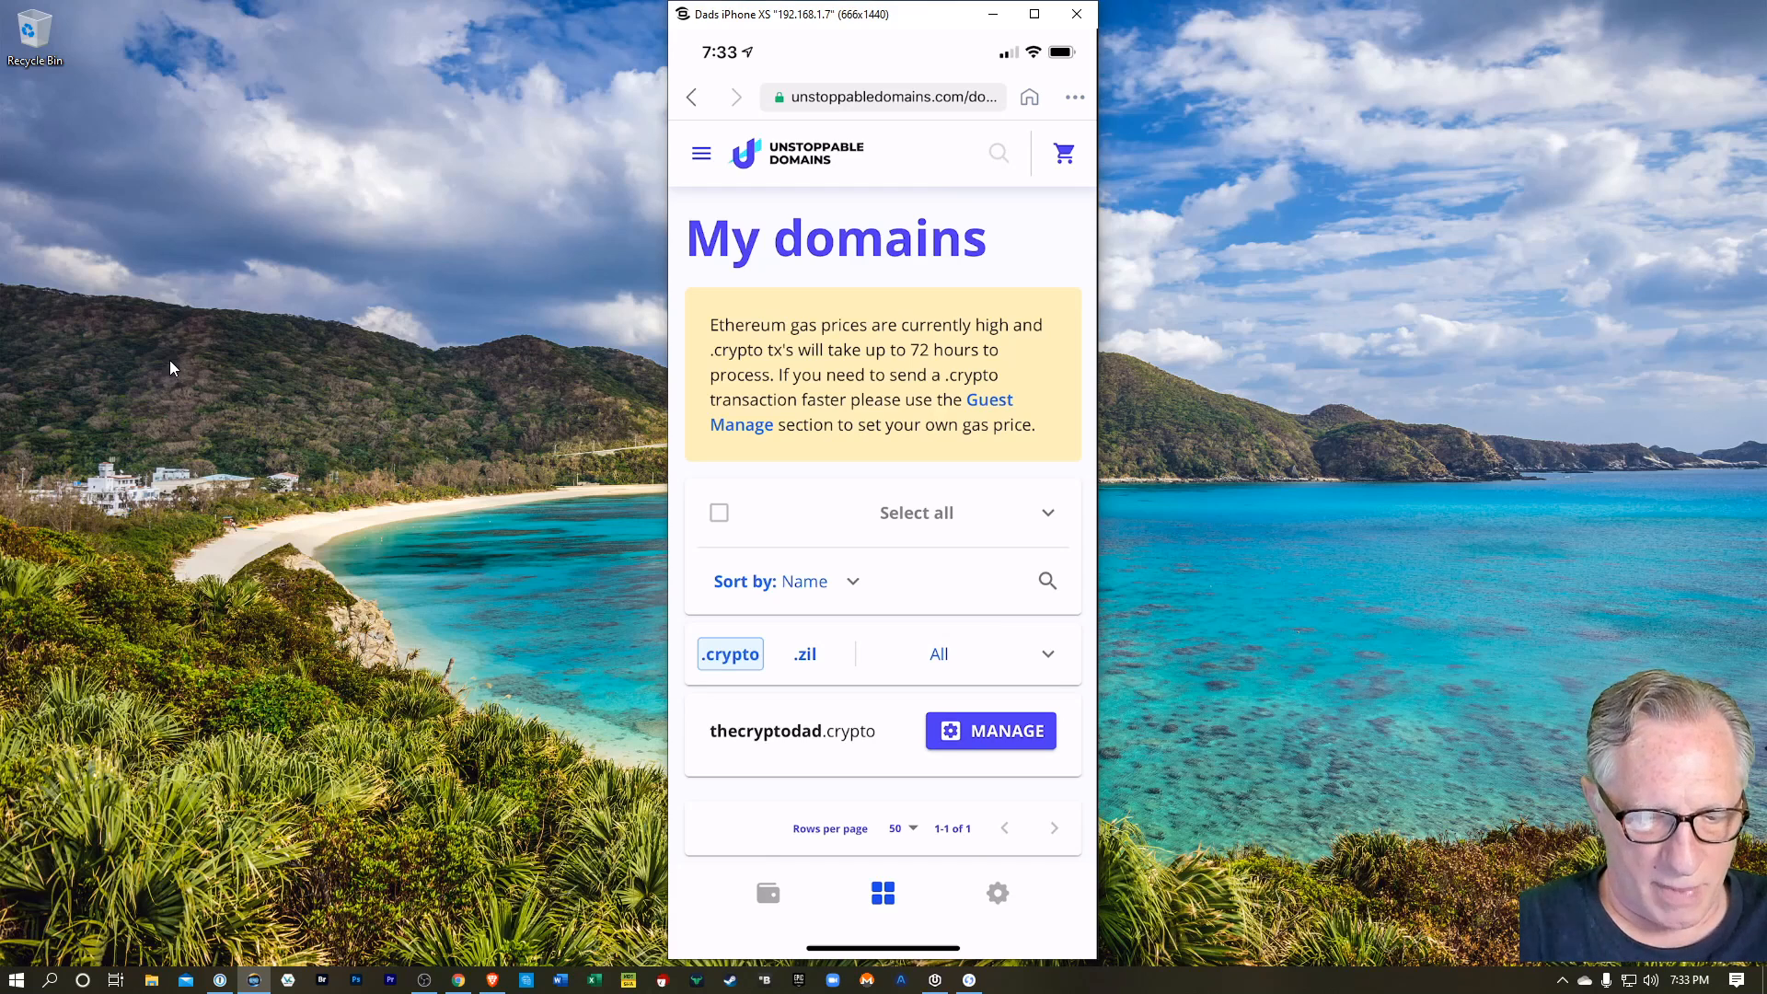
pyautogui.click(990, 730)
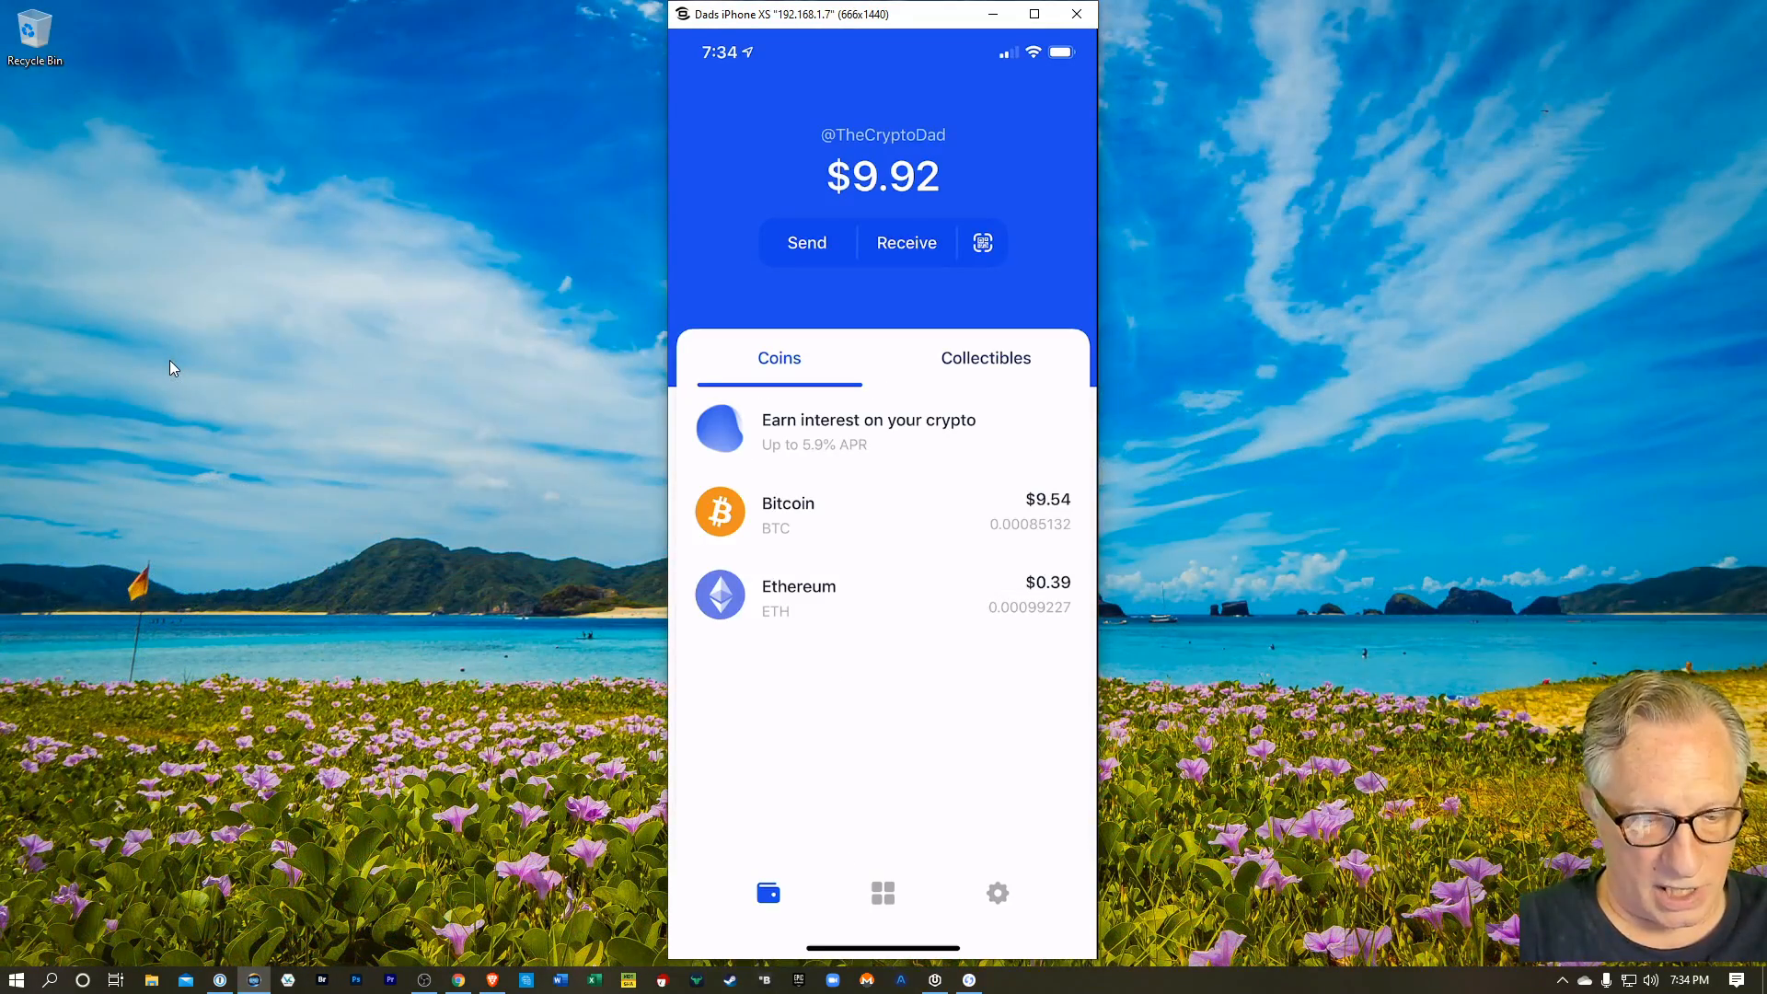
# - Copy the Coinbase Wallet BTC receiving address into thecryptodad.crypto's Bitcoin record
pyautogui.click(788, 513)
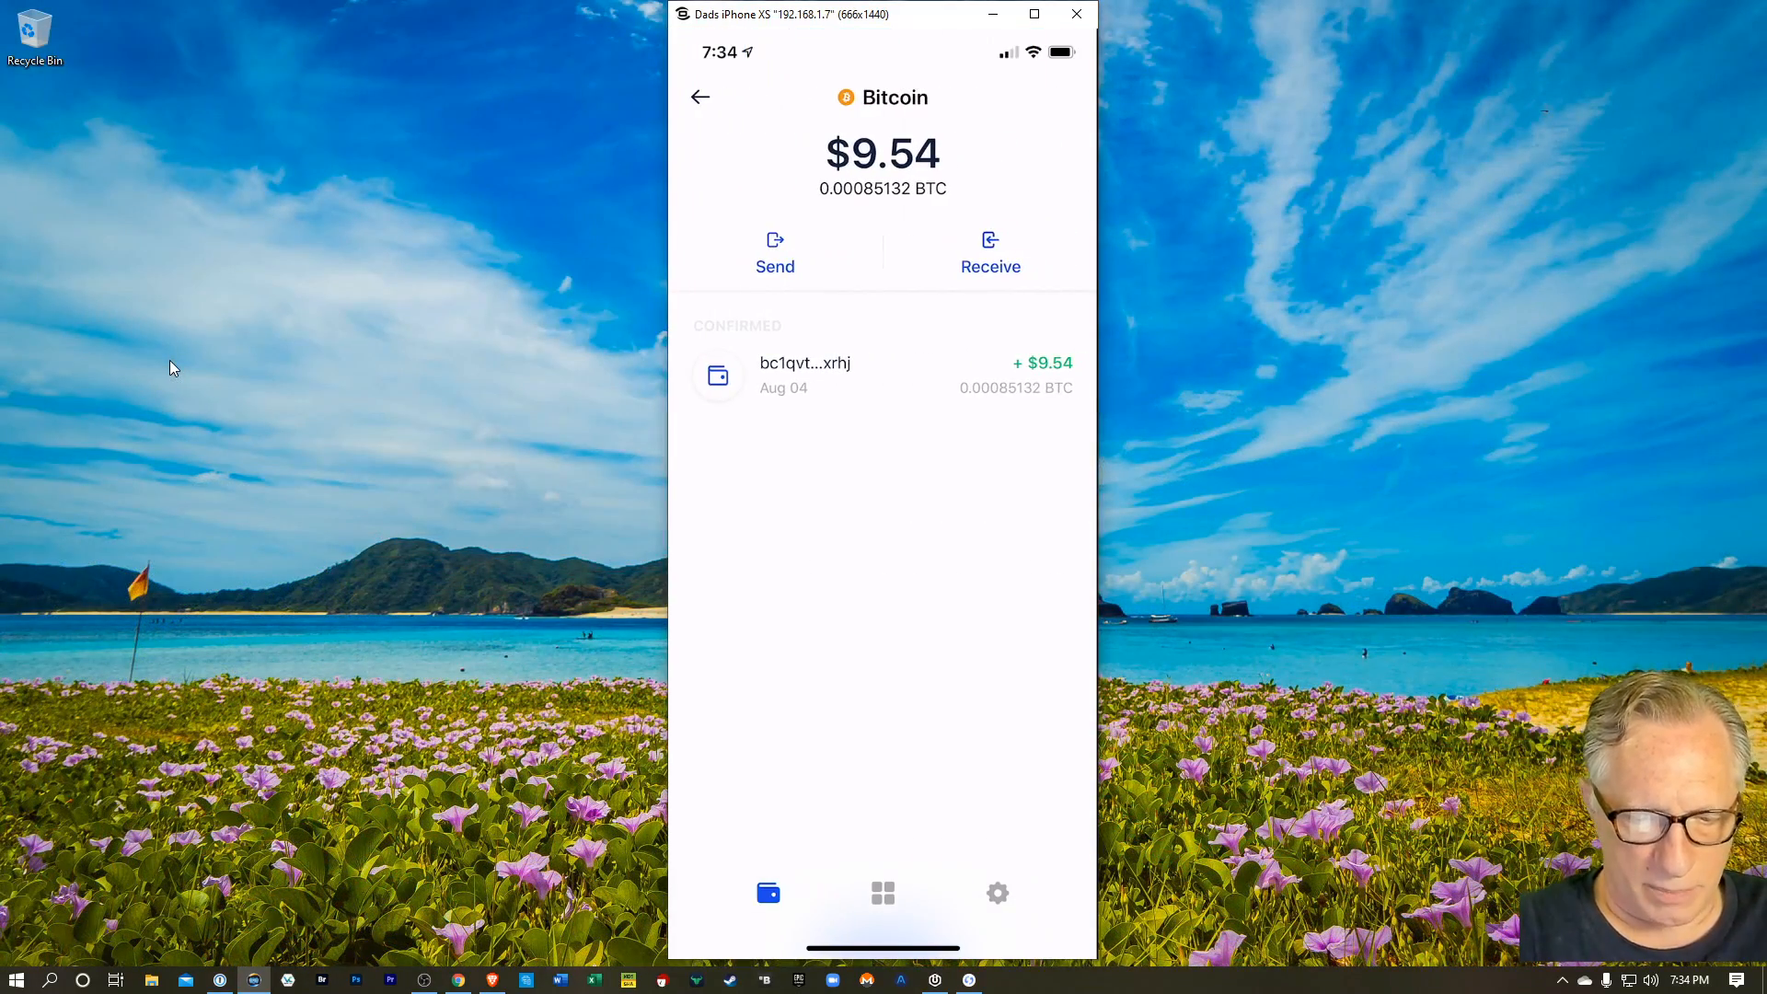
pyautogui.click(990, 251)
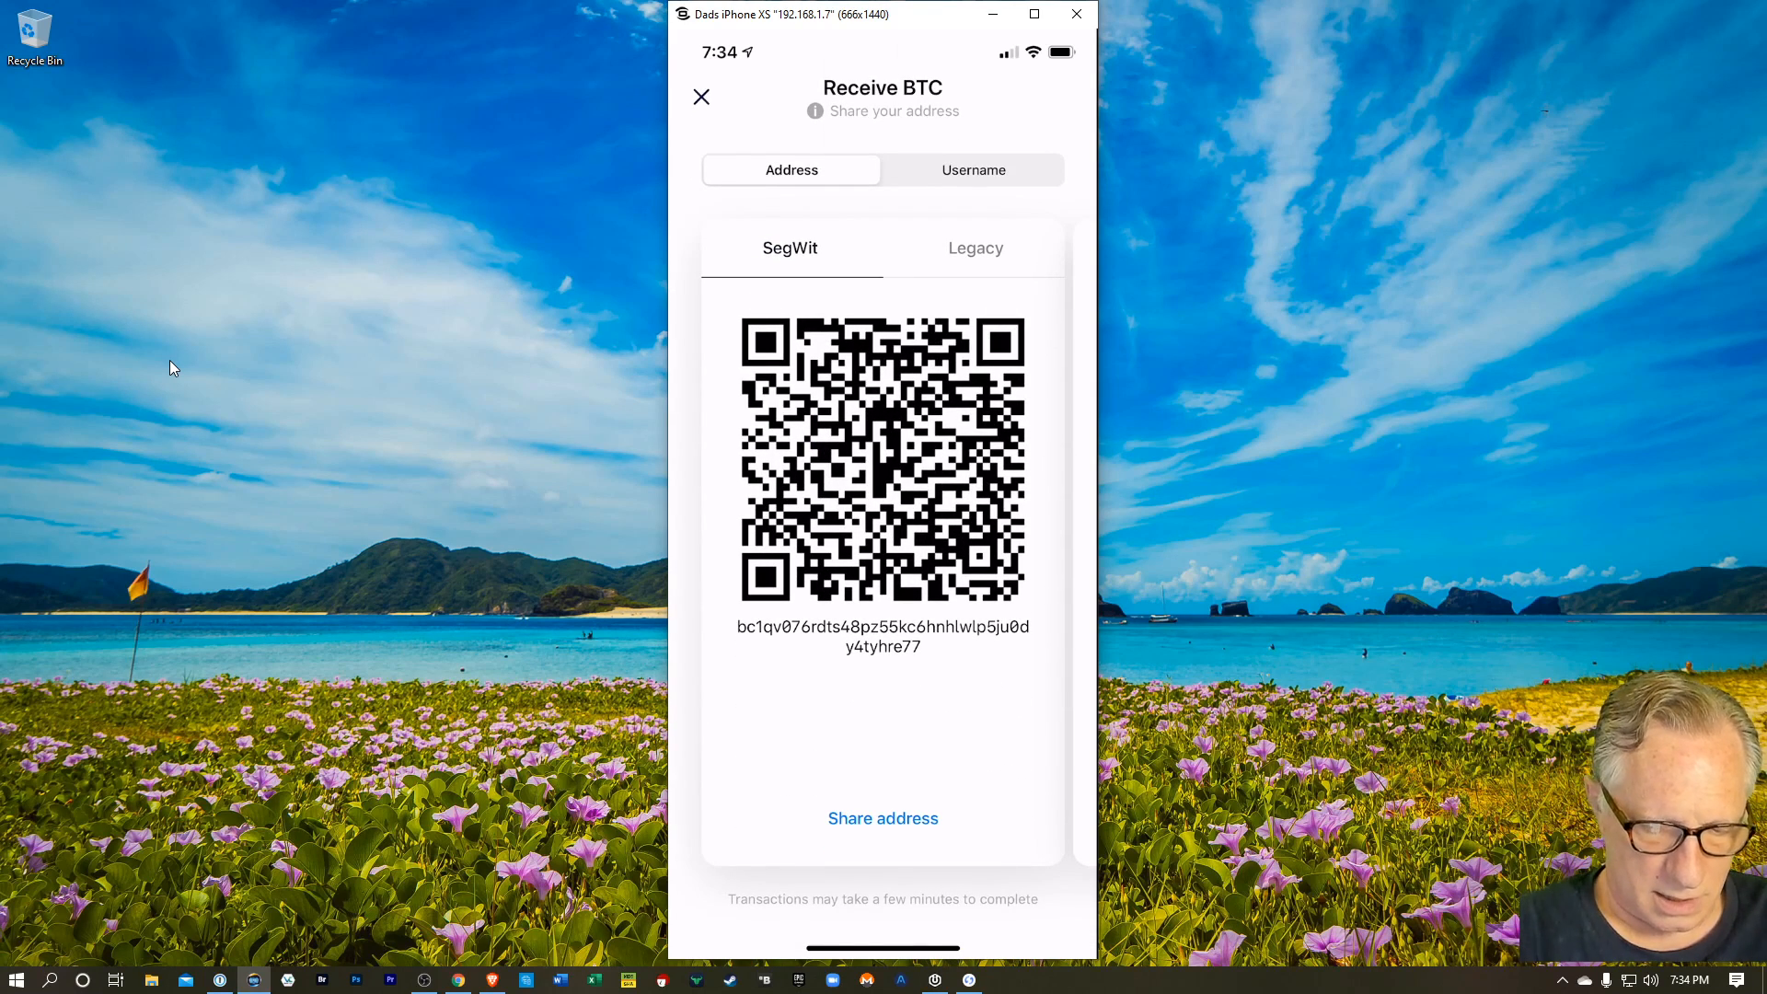
pyautogui.click(882, 818)
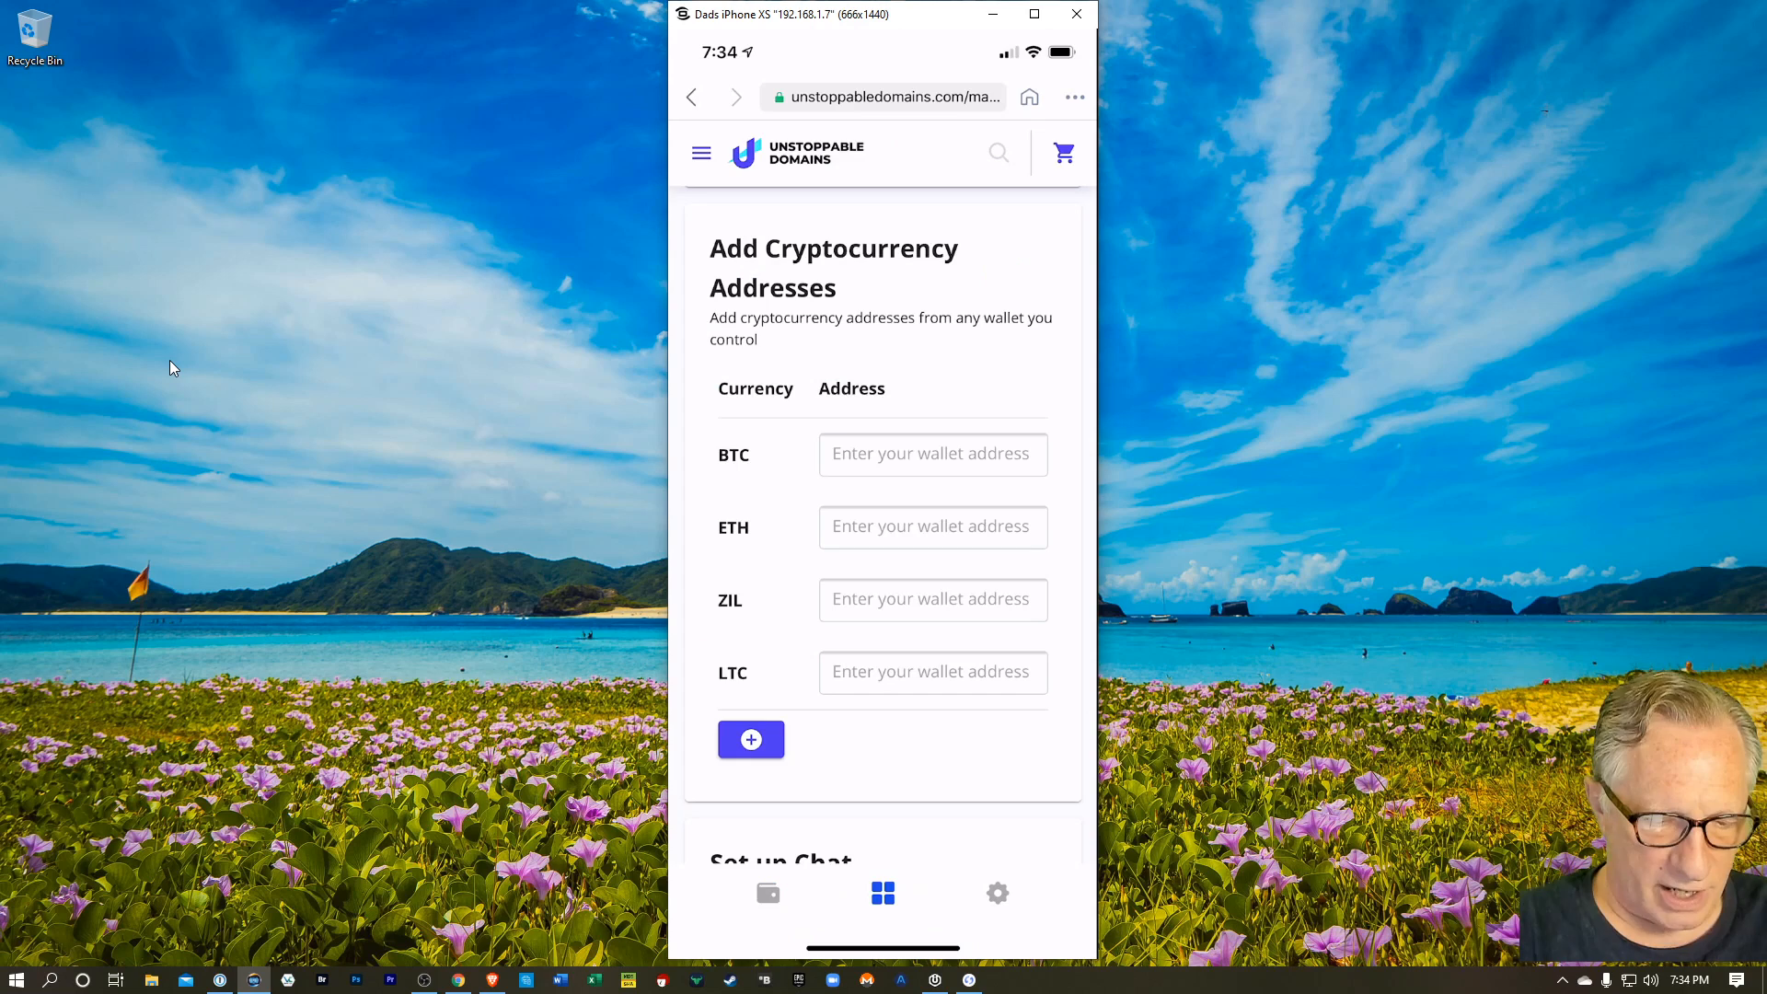
pyautogui.click(931, 453)
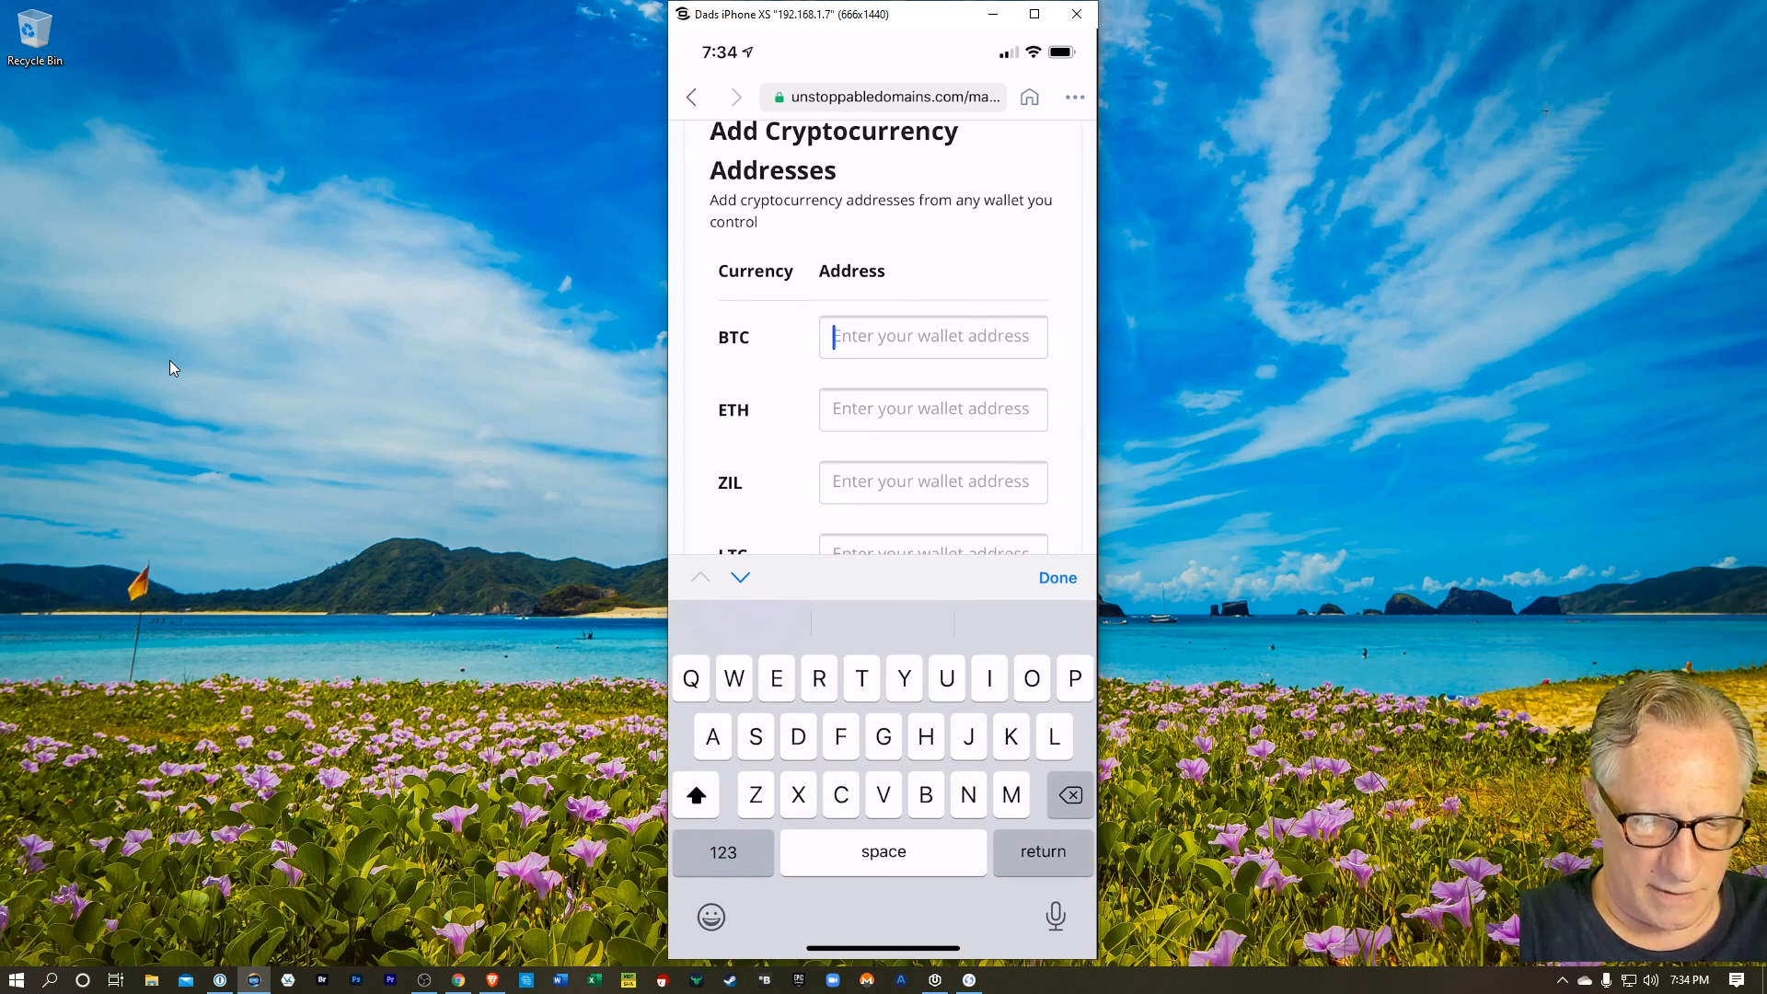
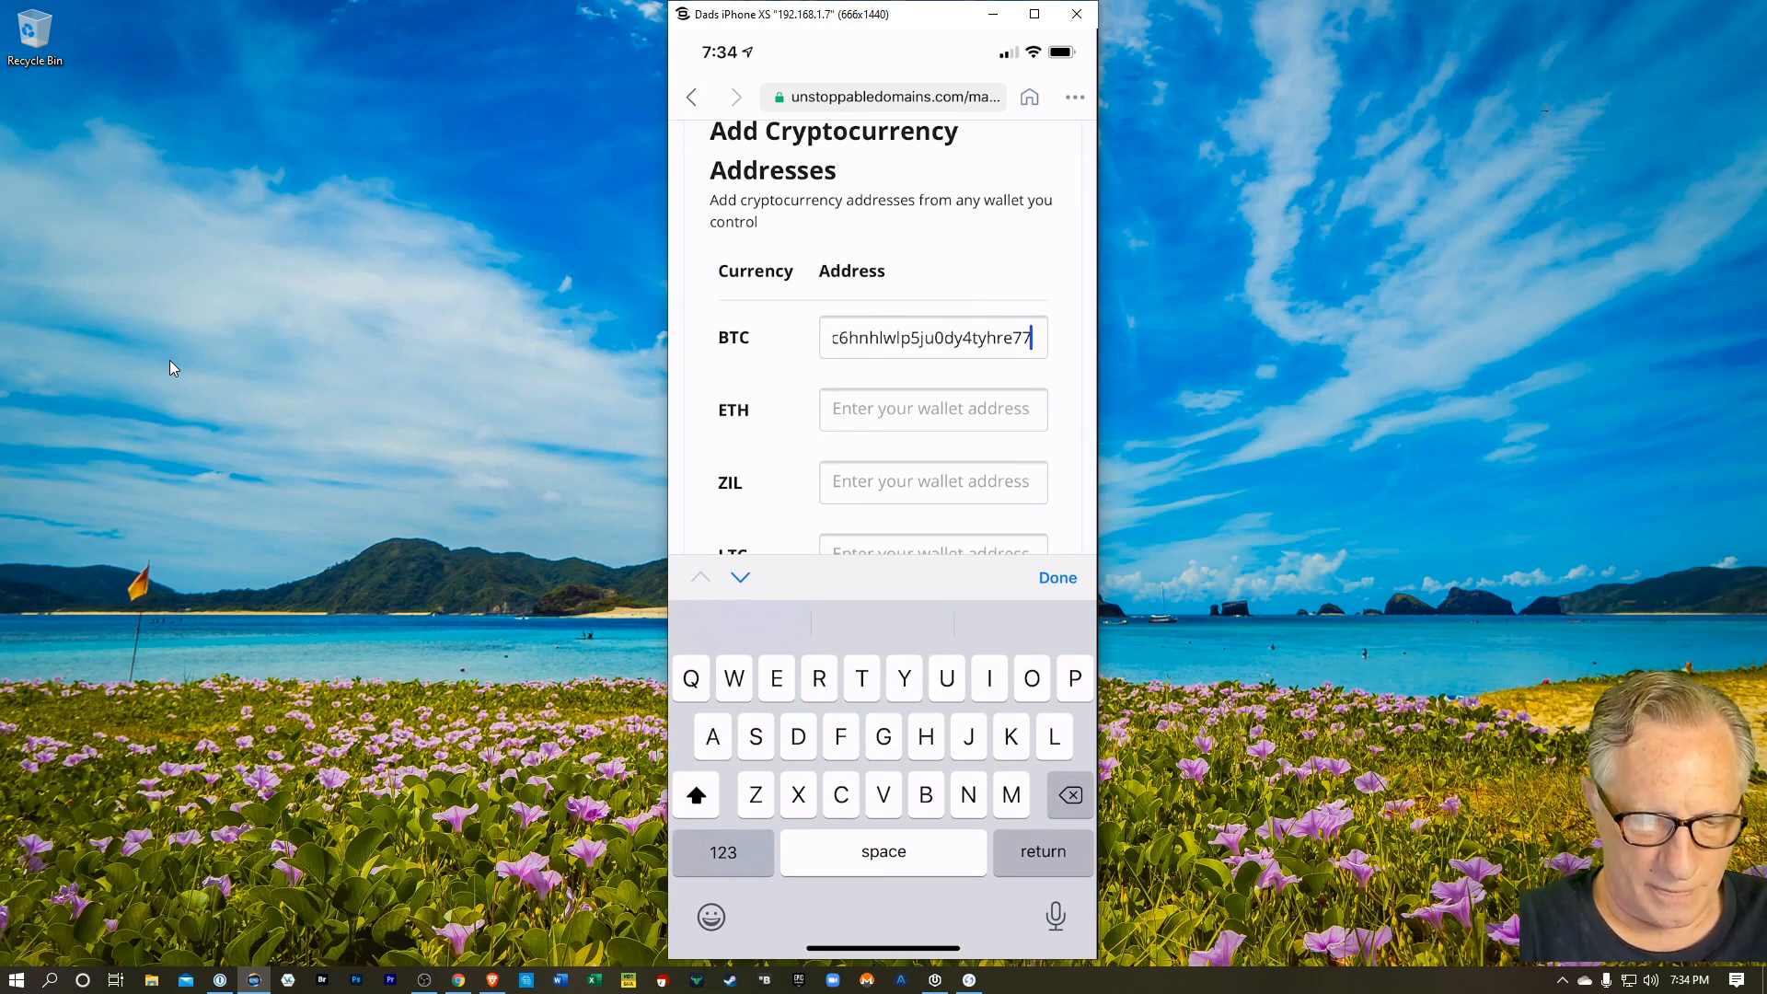
pyautogui.click(1056, 576)
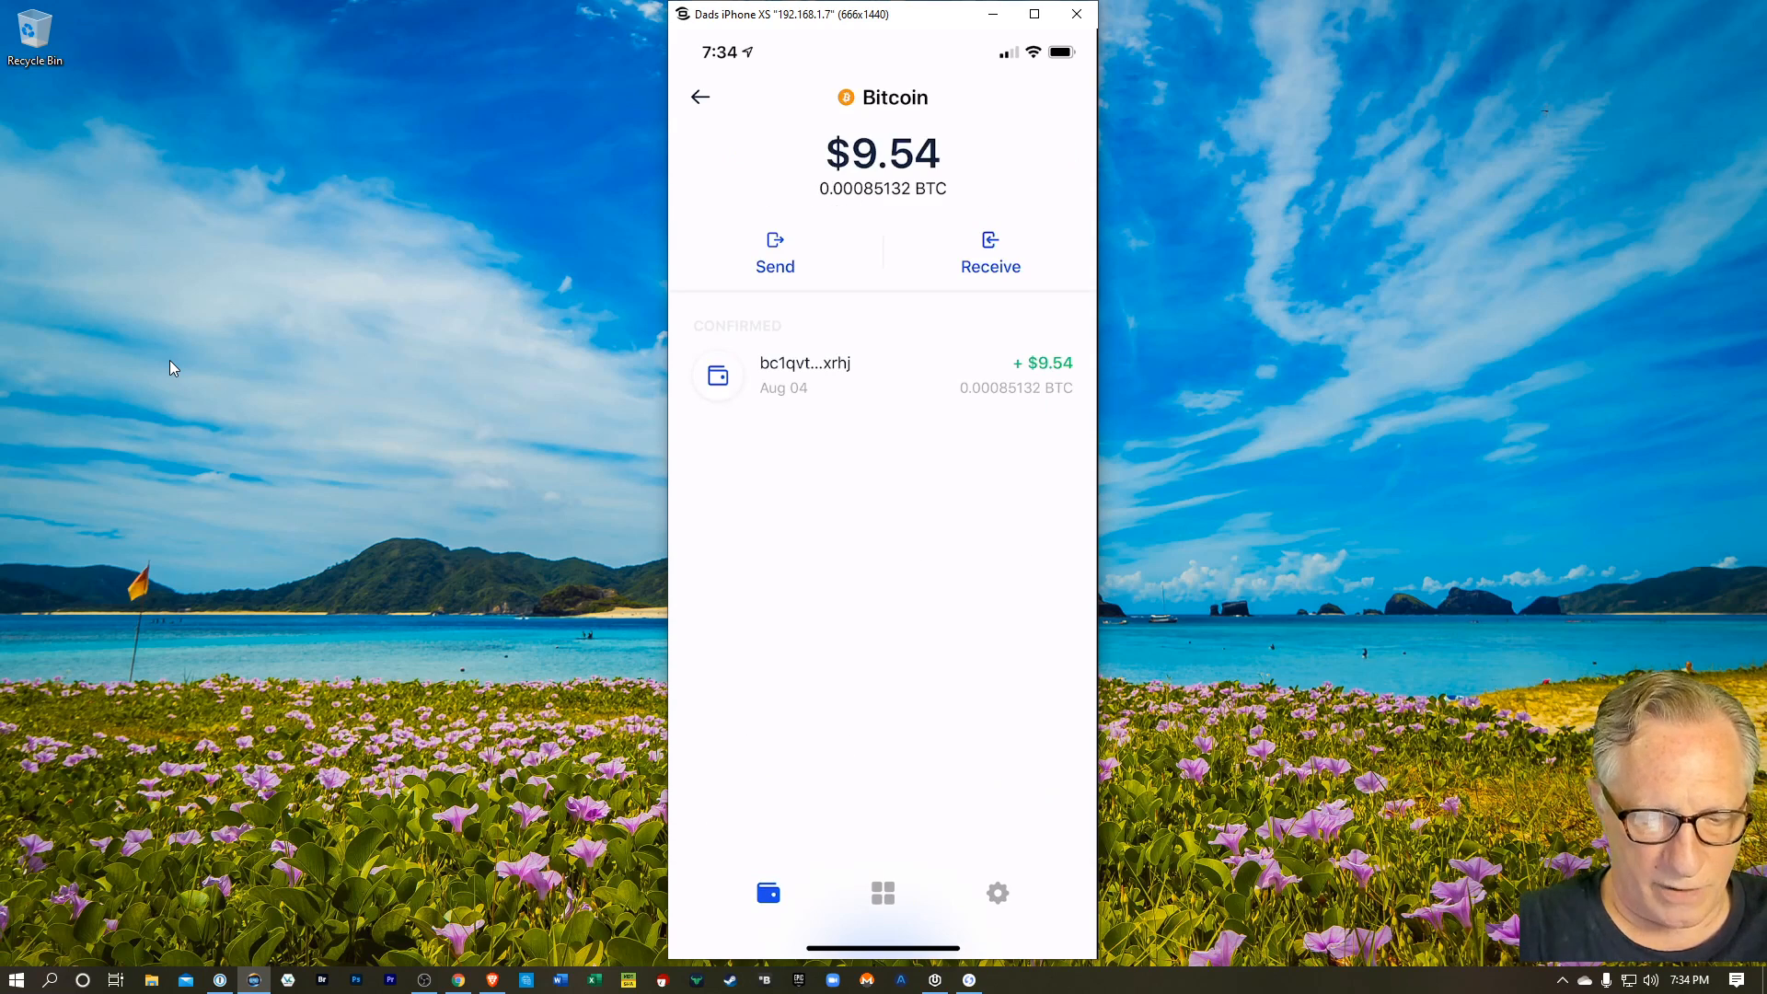
# - Copy the Coinbase Wallet ETH receiving address into thecryptodad.crypto's Ethereum record
pyautogui.click(699, 98)
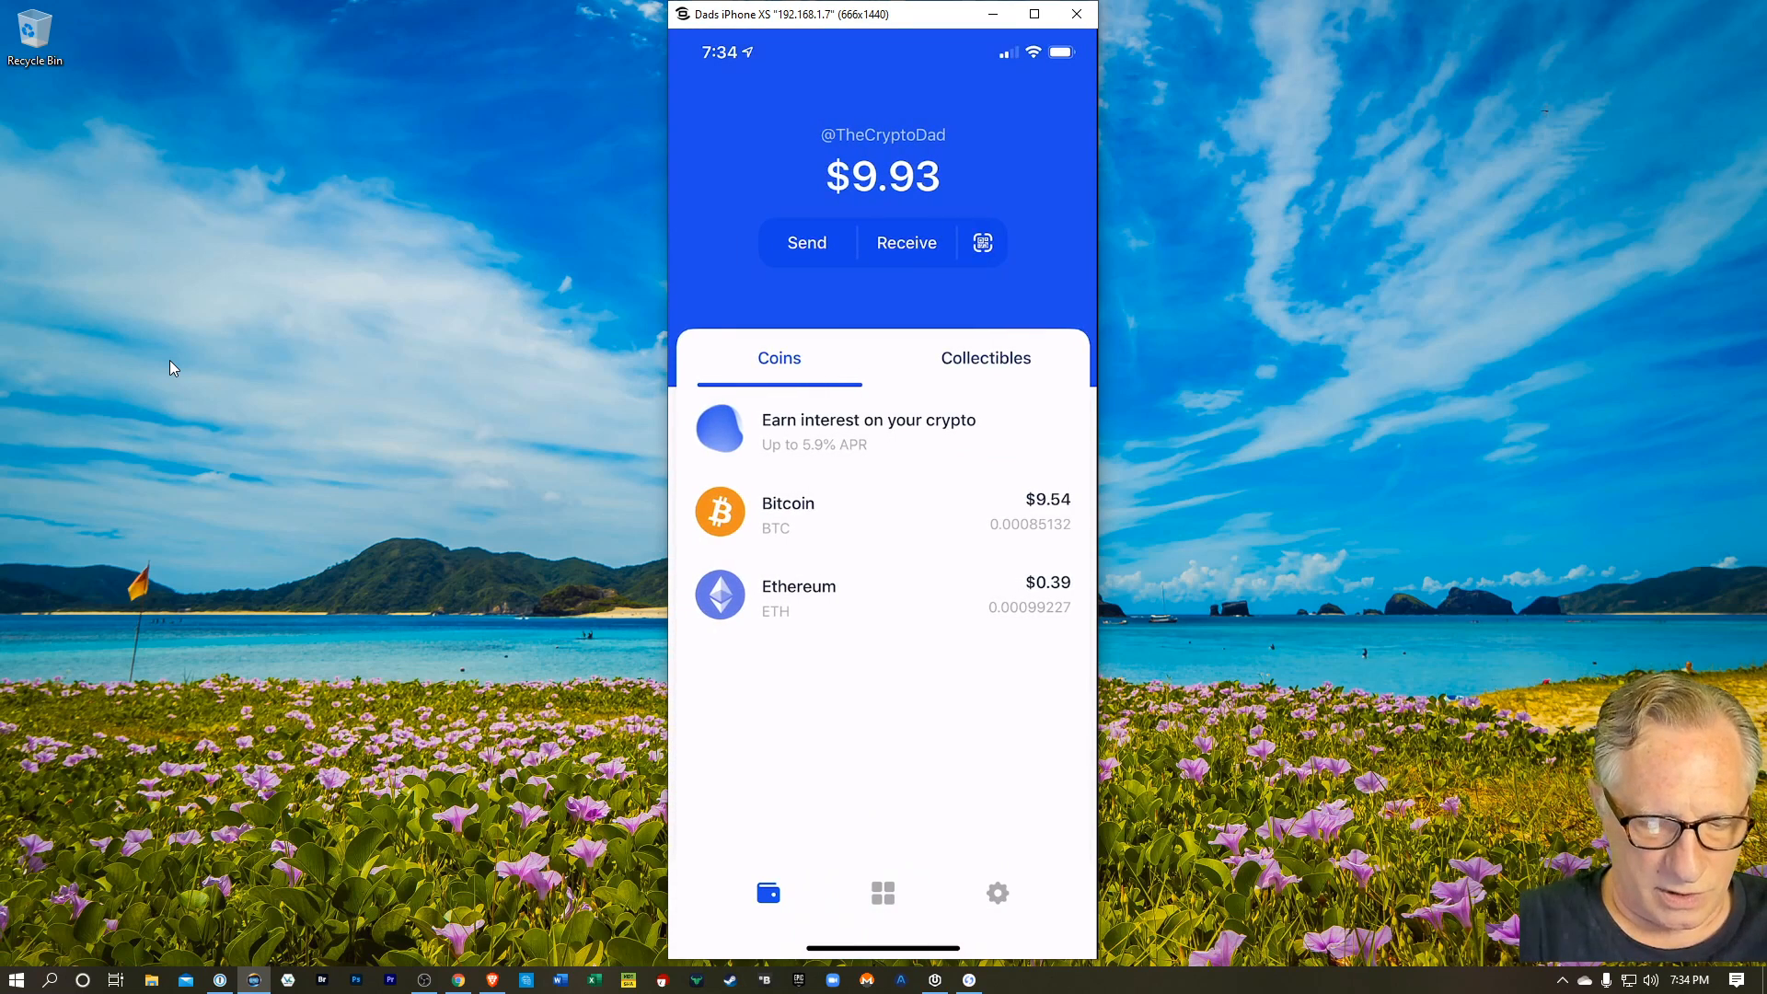
pyautogui.click(905, 243)
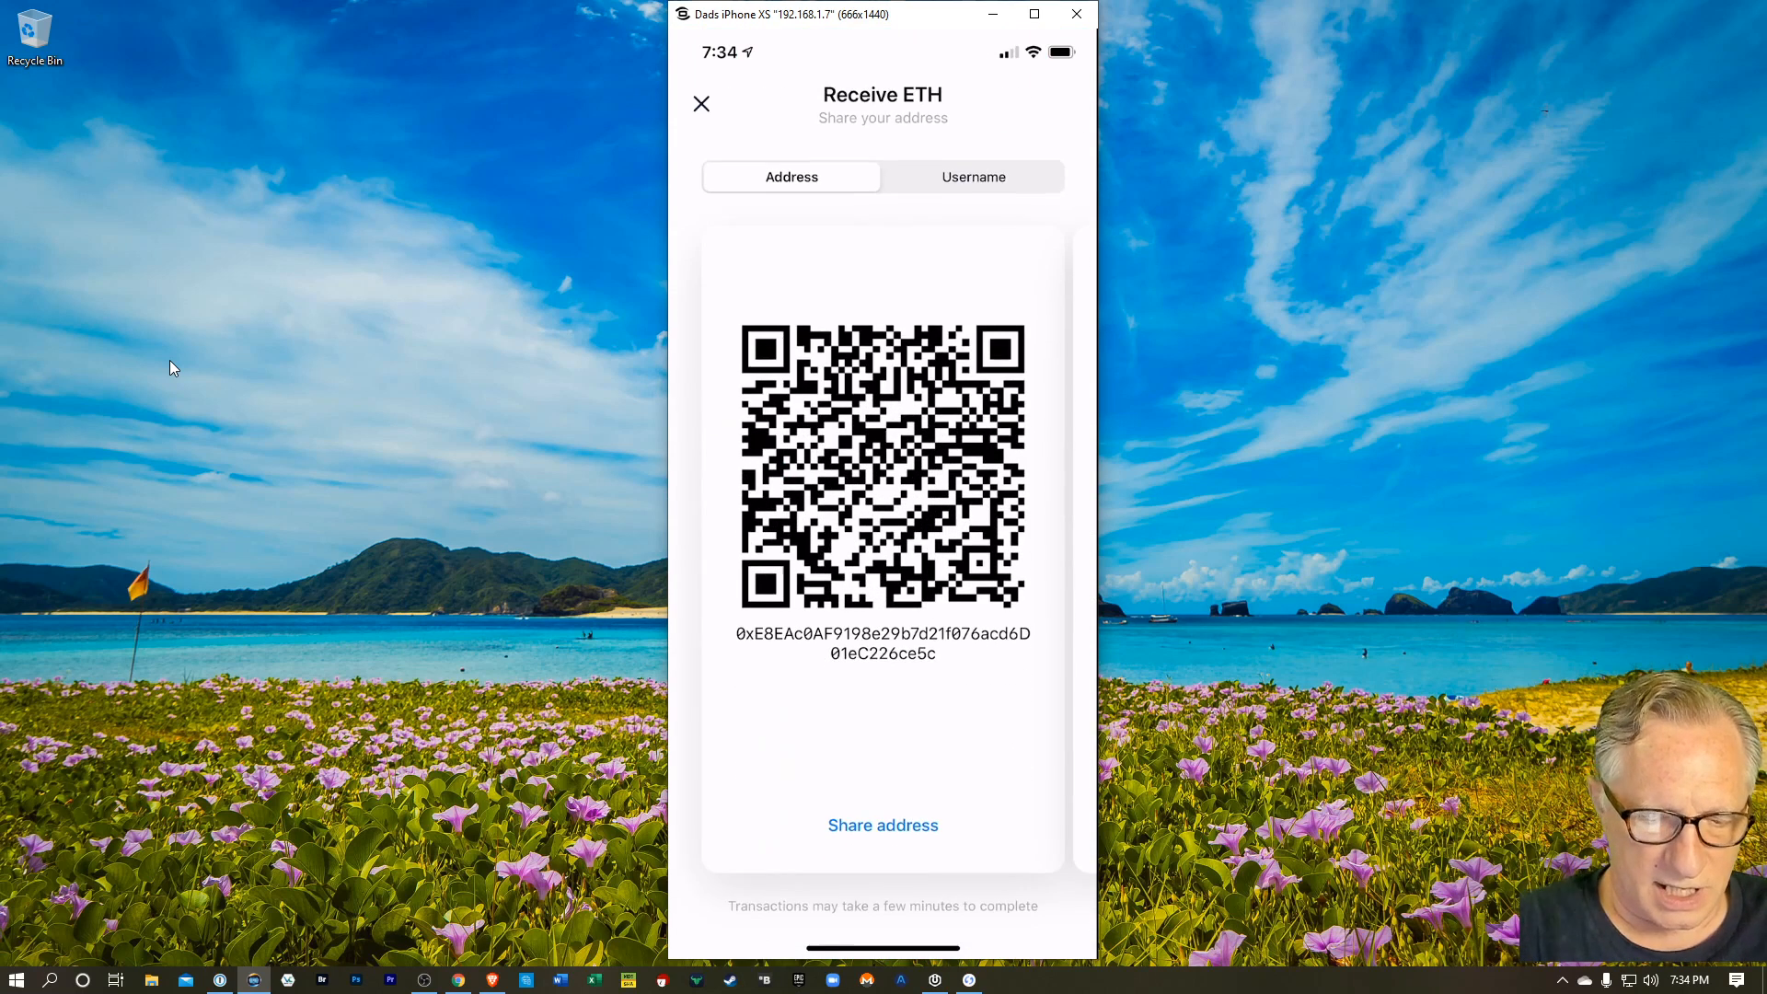
pyautogui.click(881, 824)
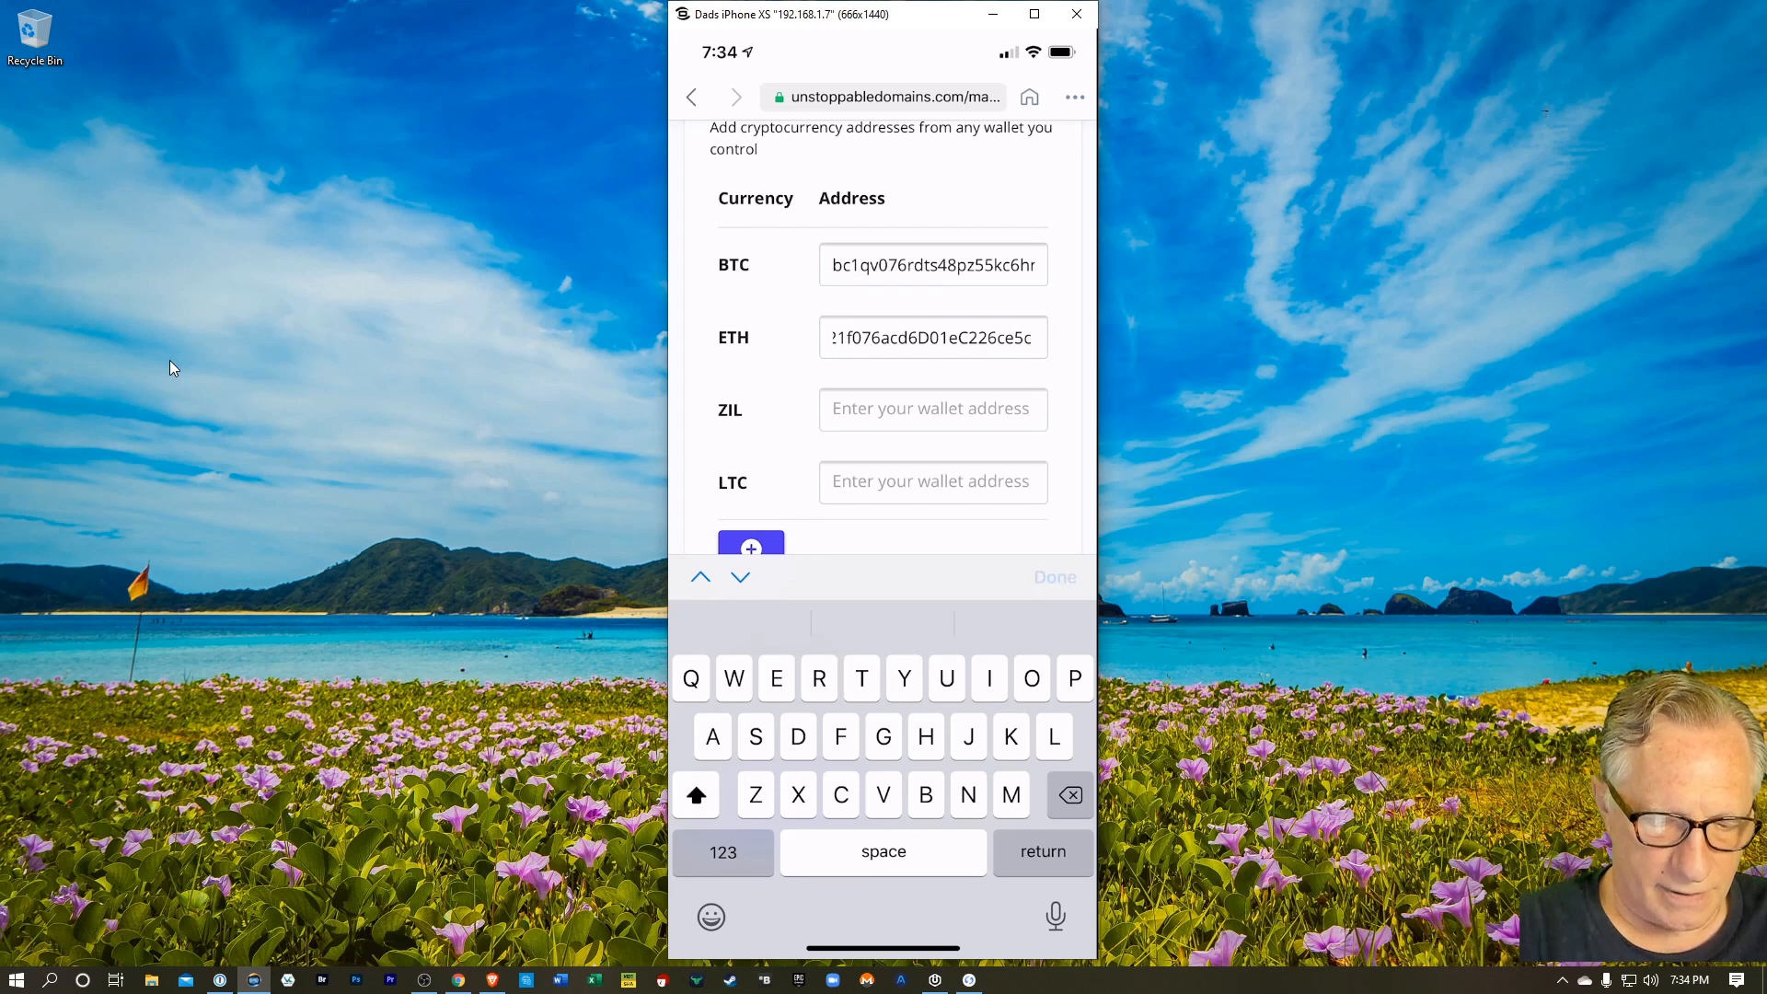
pyautogui.click(1053, 576)
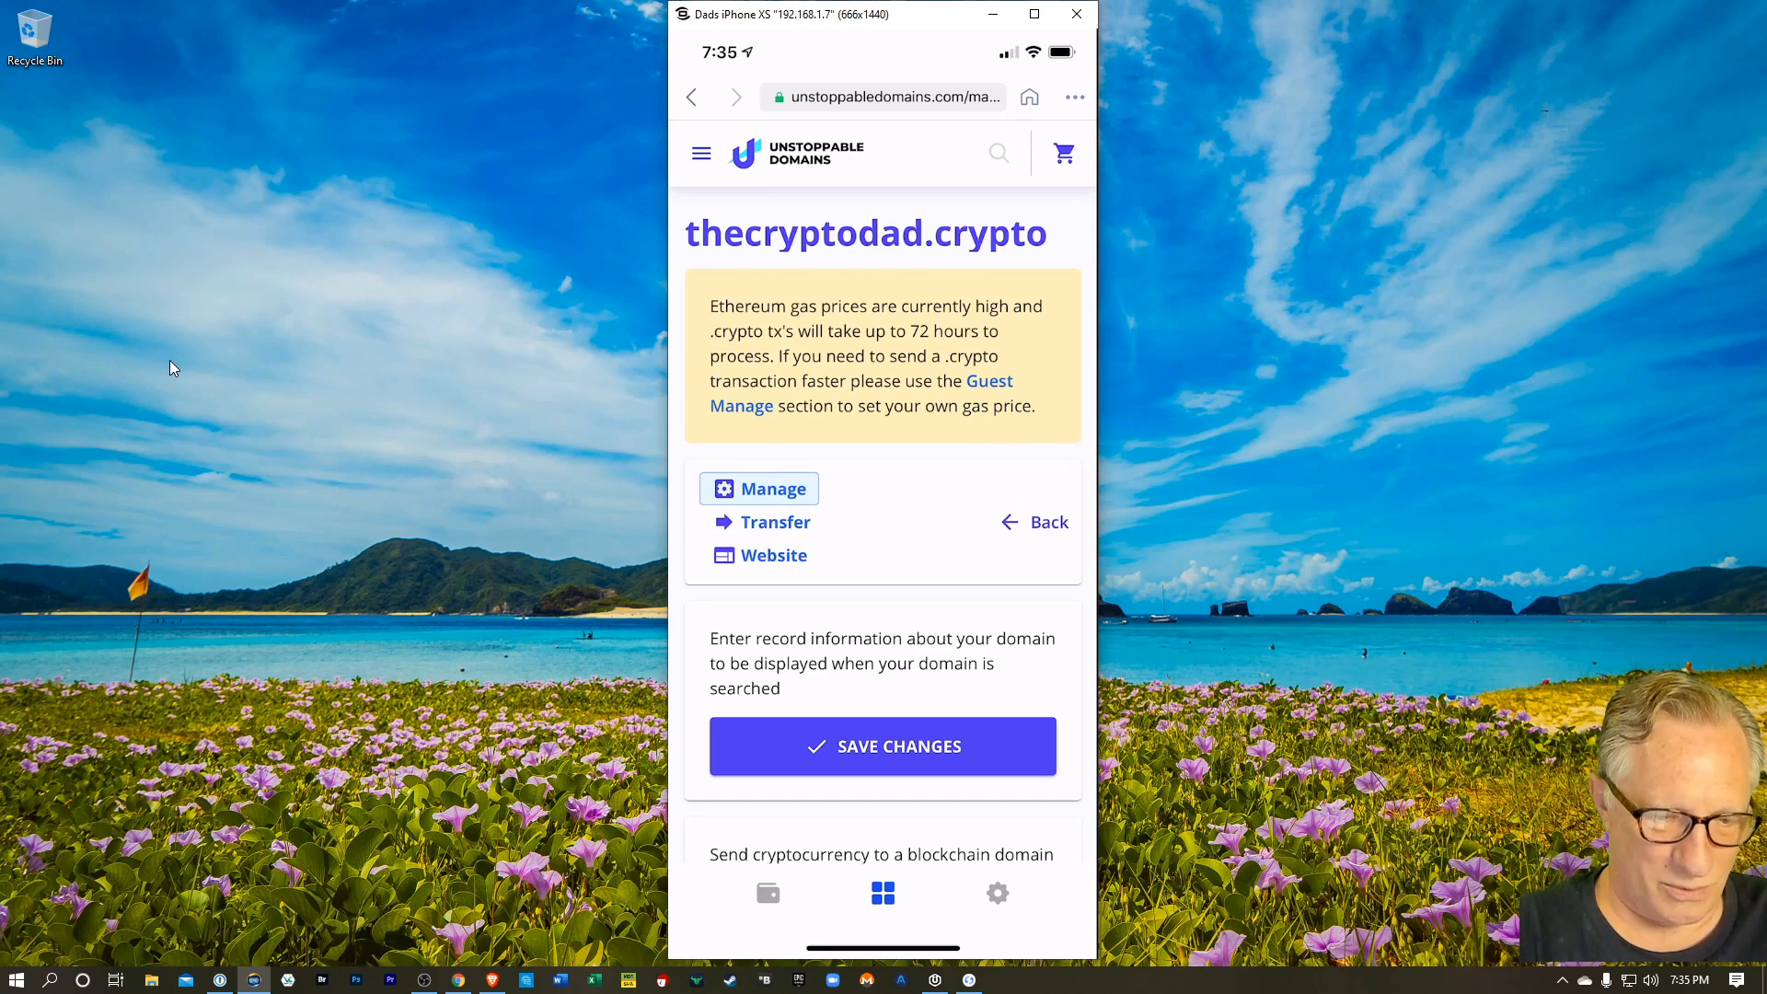
# - Save thecryptodad.crypto's record changes and sign the wallet signature request, leaving them pending
pyautogui.click(881, 746)
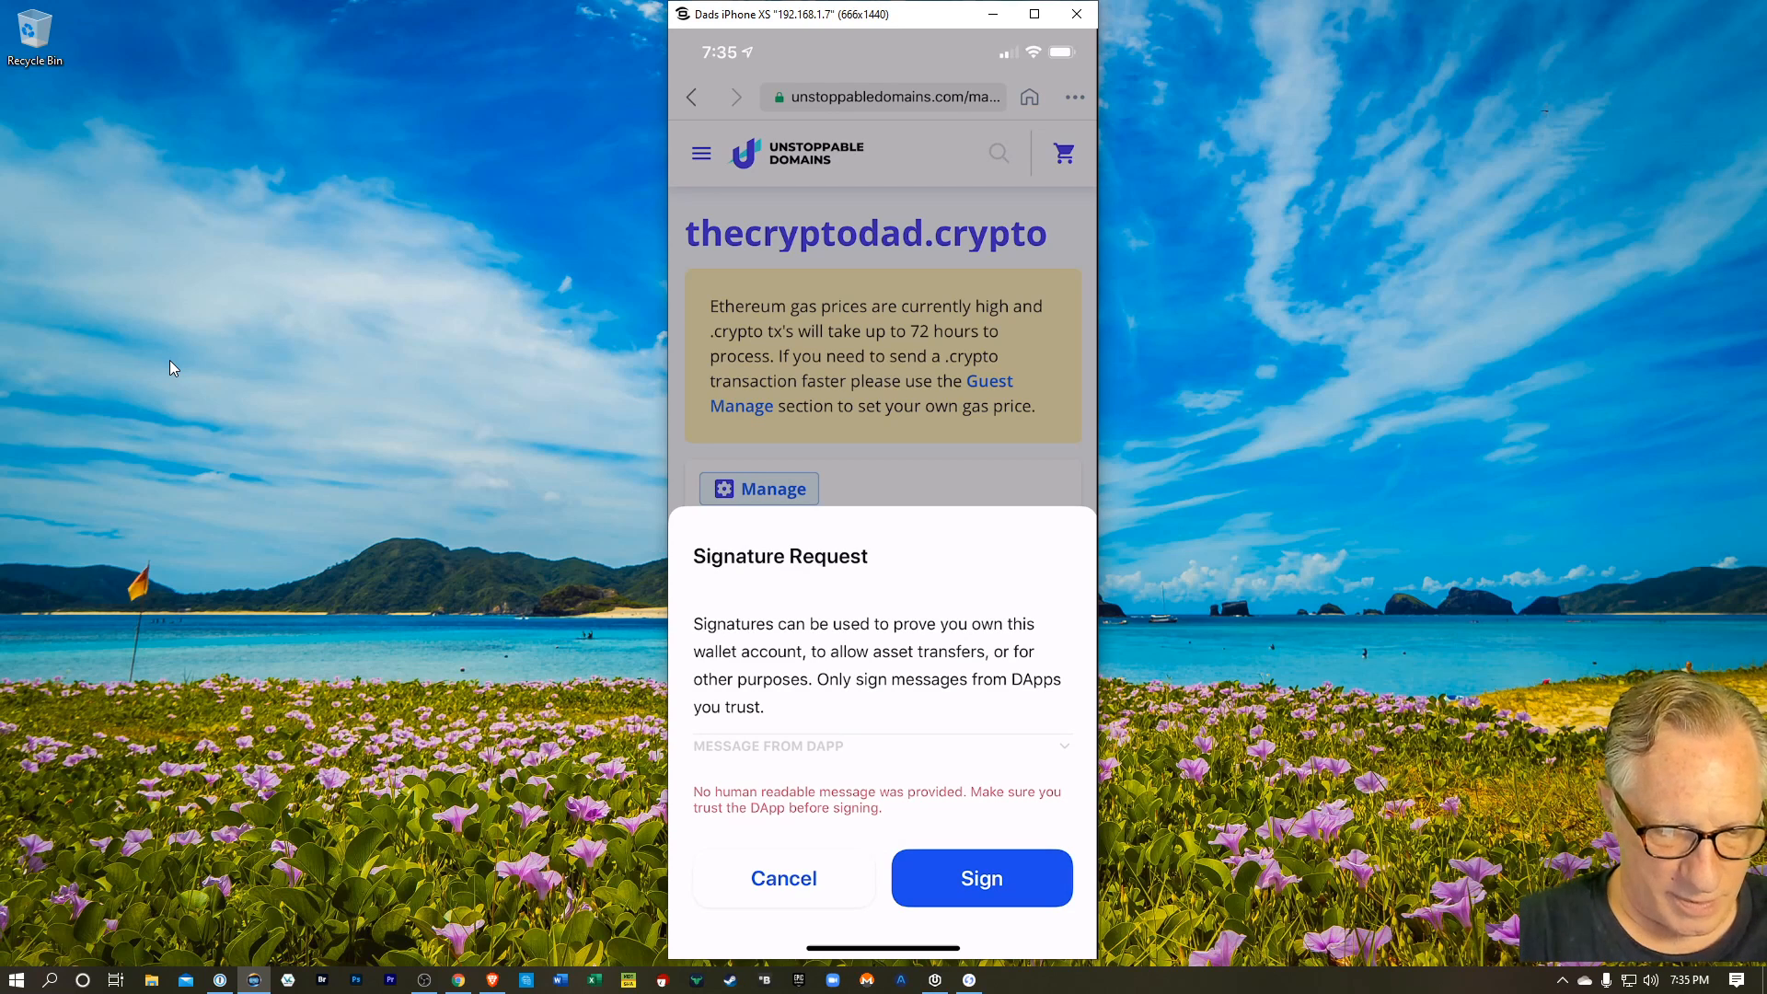
pyautogui.click(980, 878)
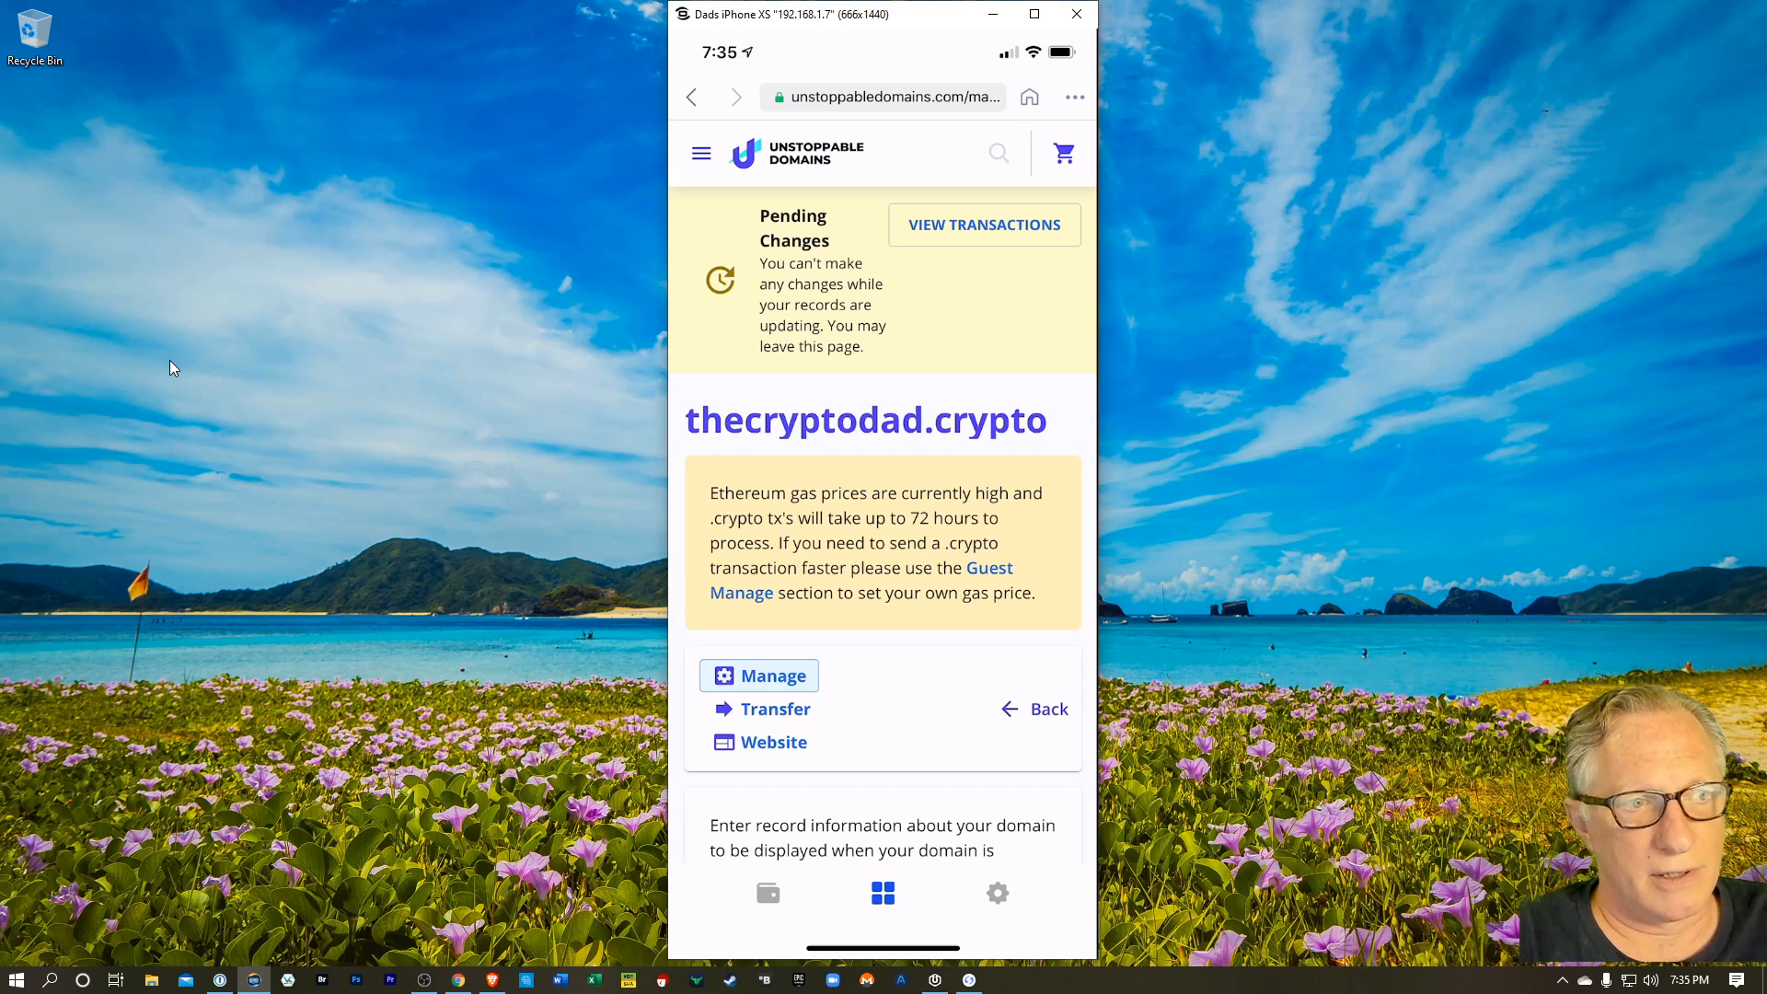
pyautogui.moveTo(353, 180)
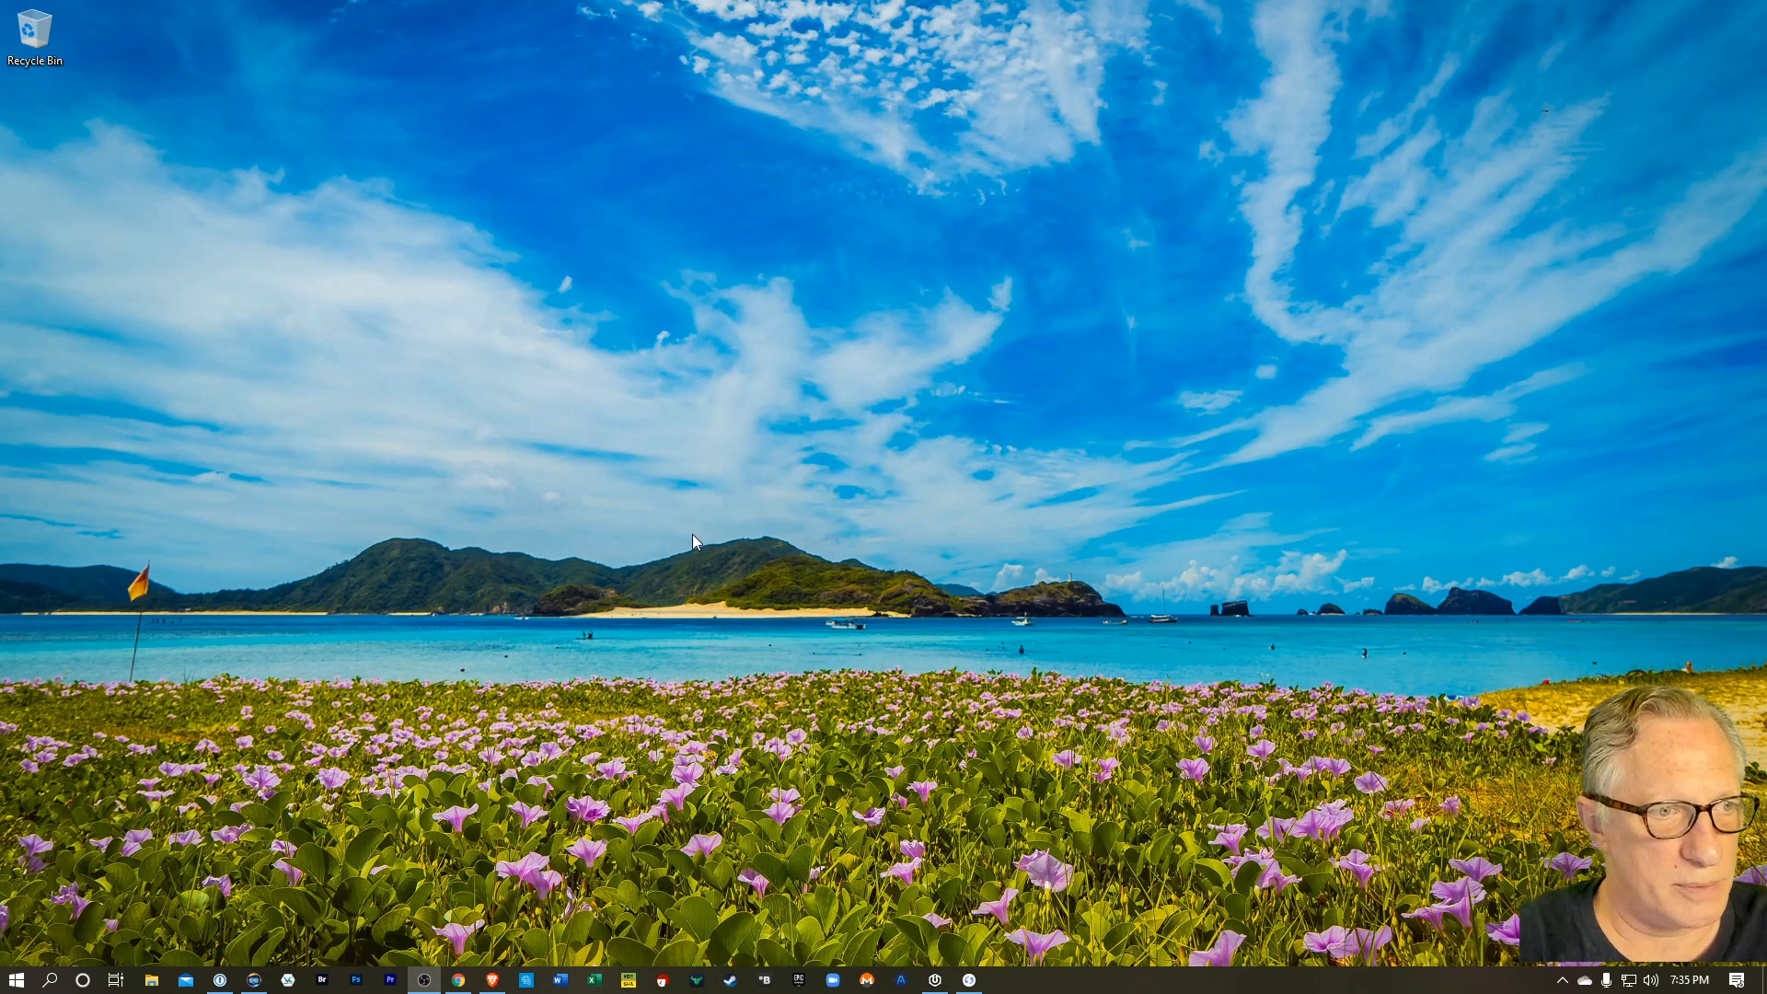
pyautogui.moveTo(568, 699)
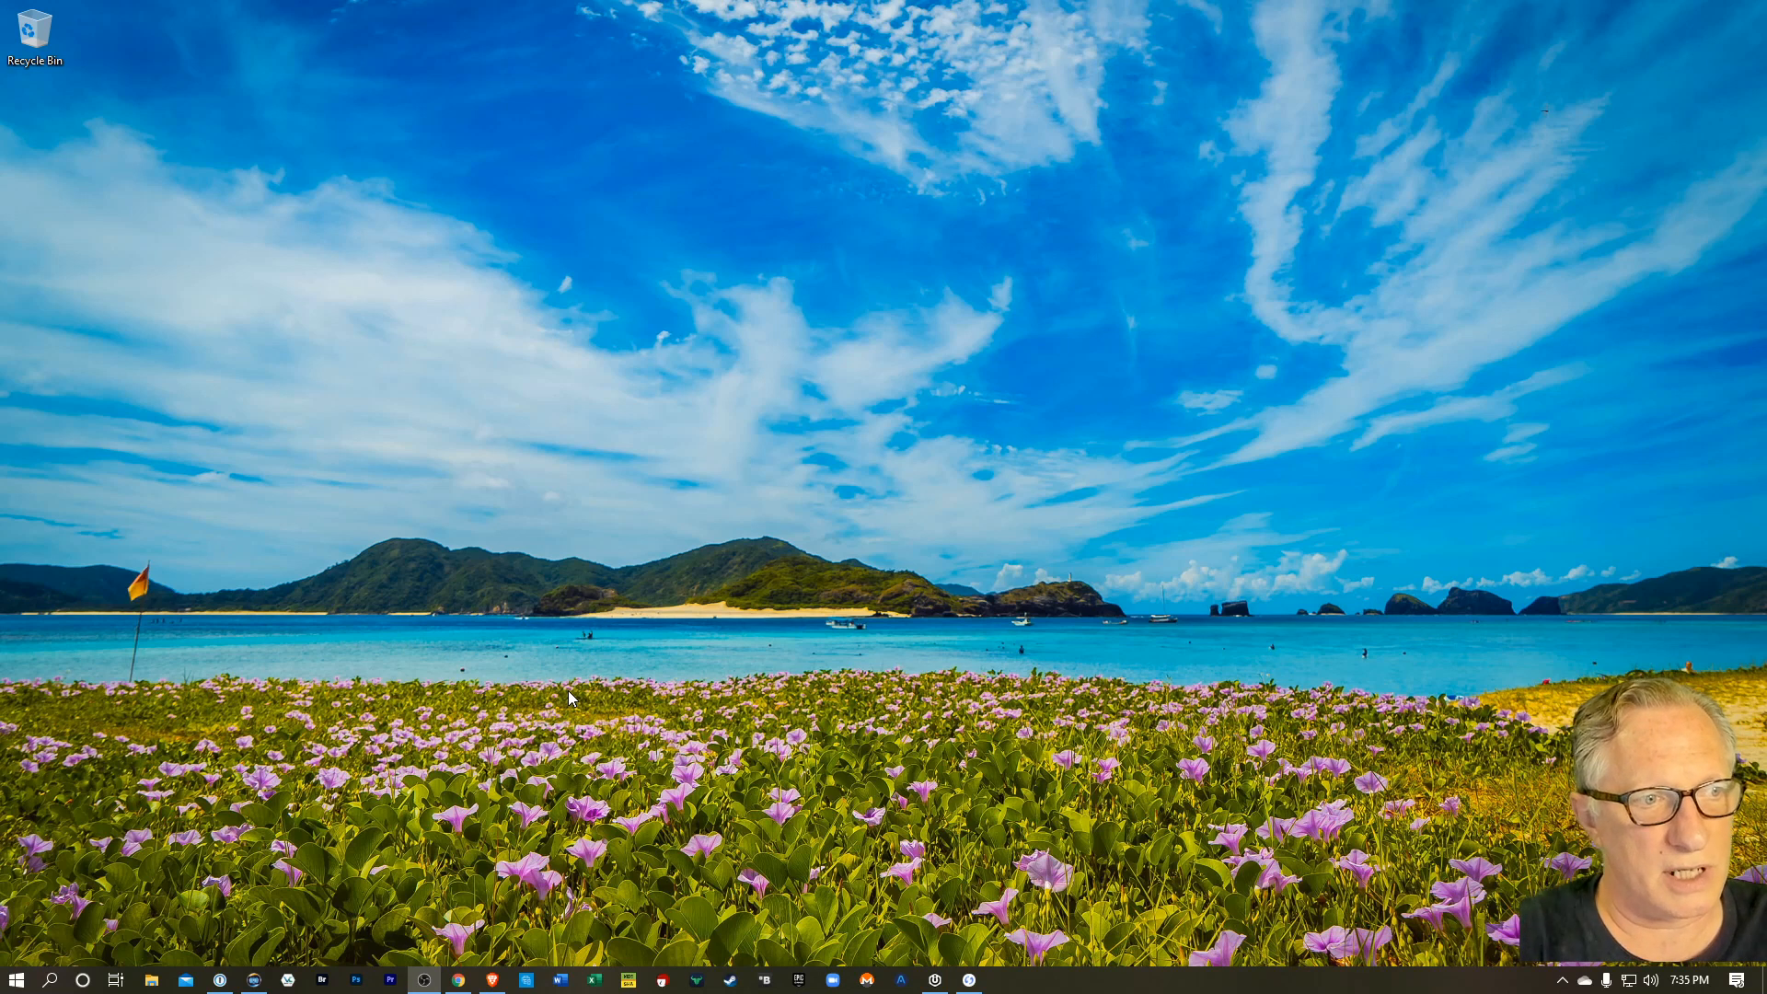
pyautogui.moveTo(574, 673)
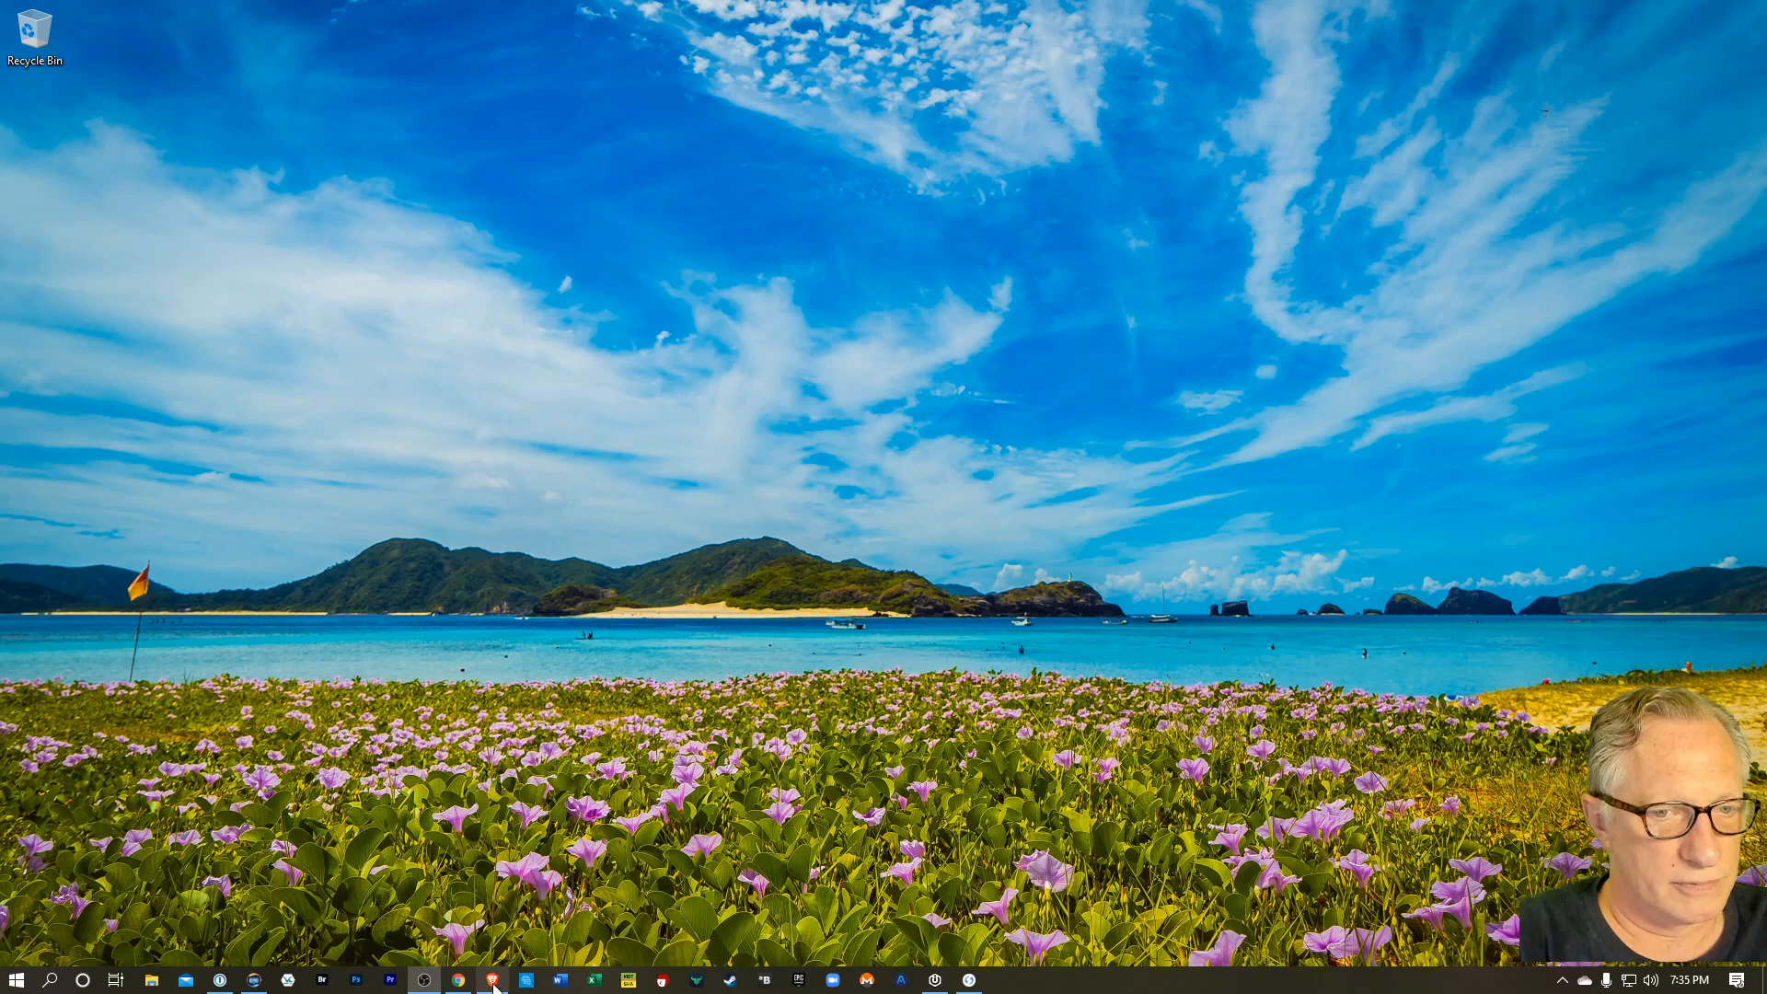
# - Bring up the mirrored iPhone showing Trust Wallet's empty Send ETH form
pyautogui.click(457, 979)
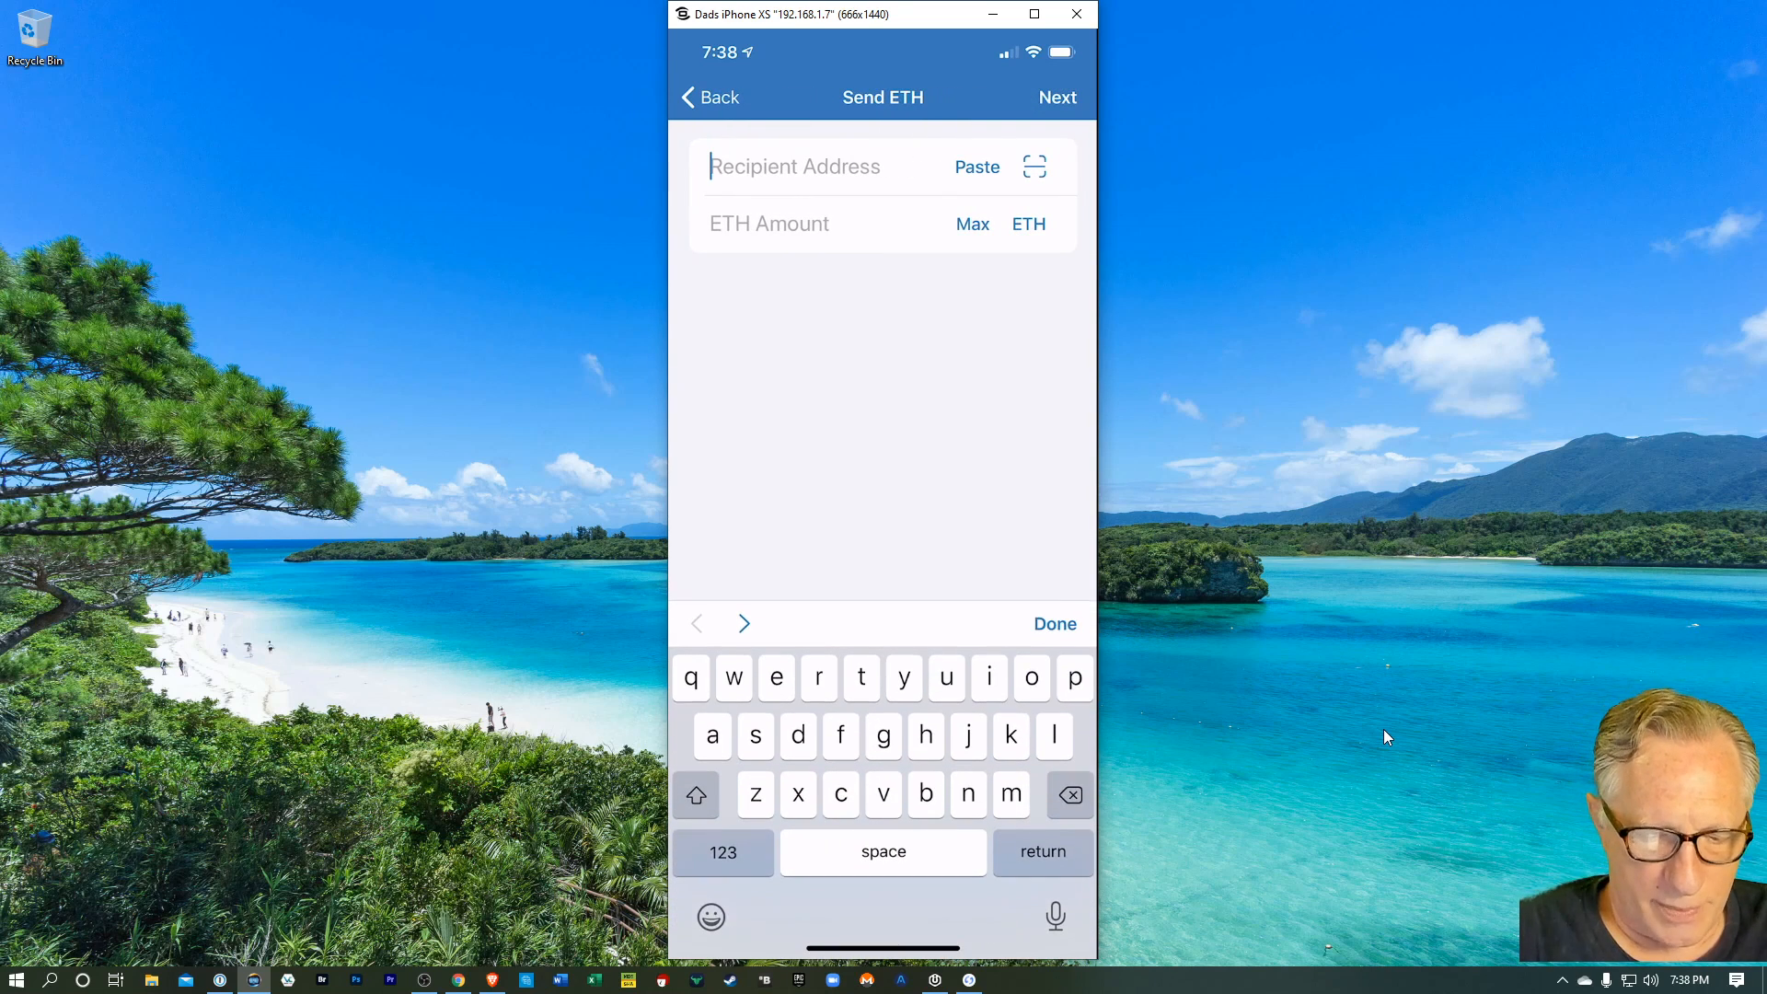
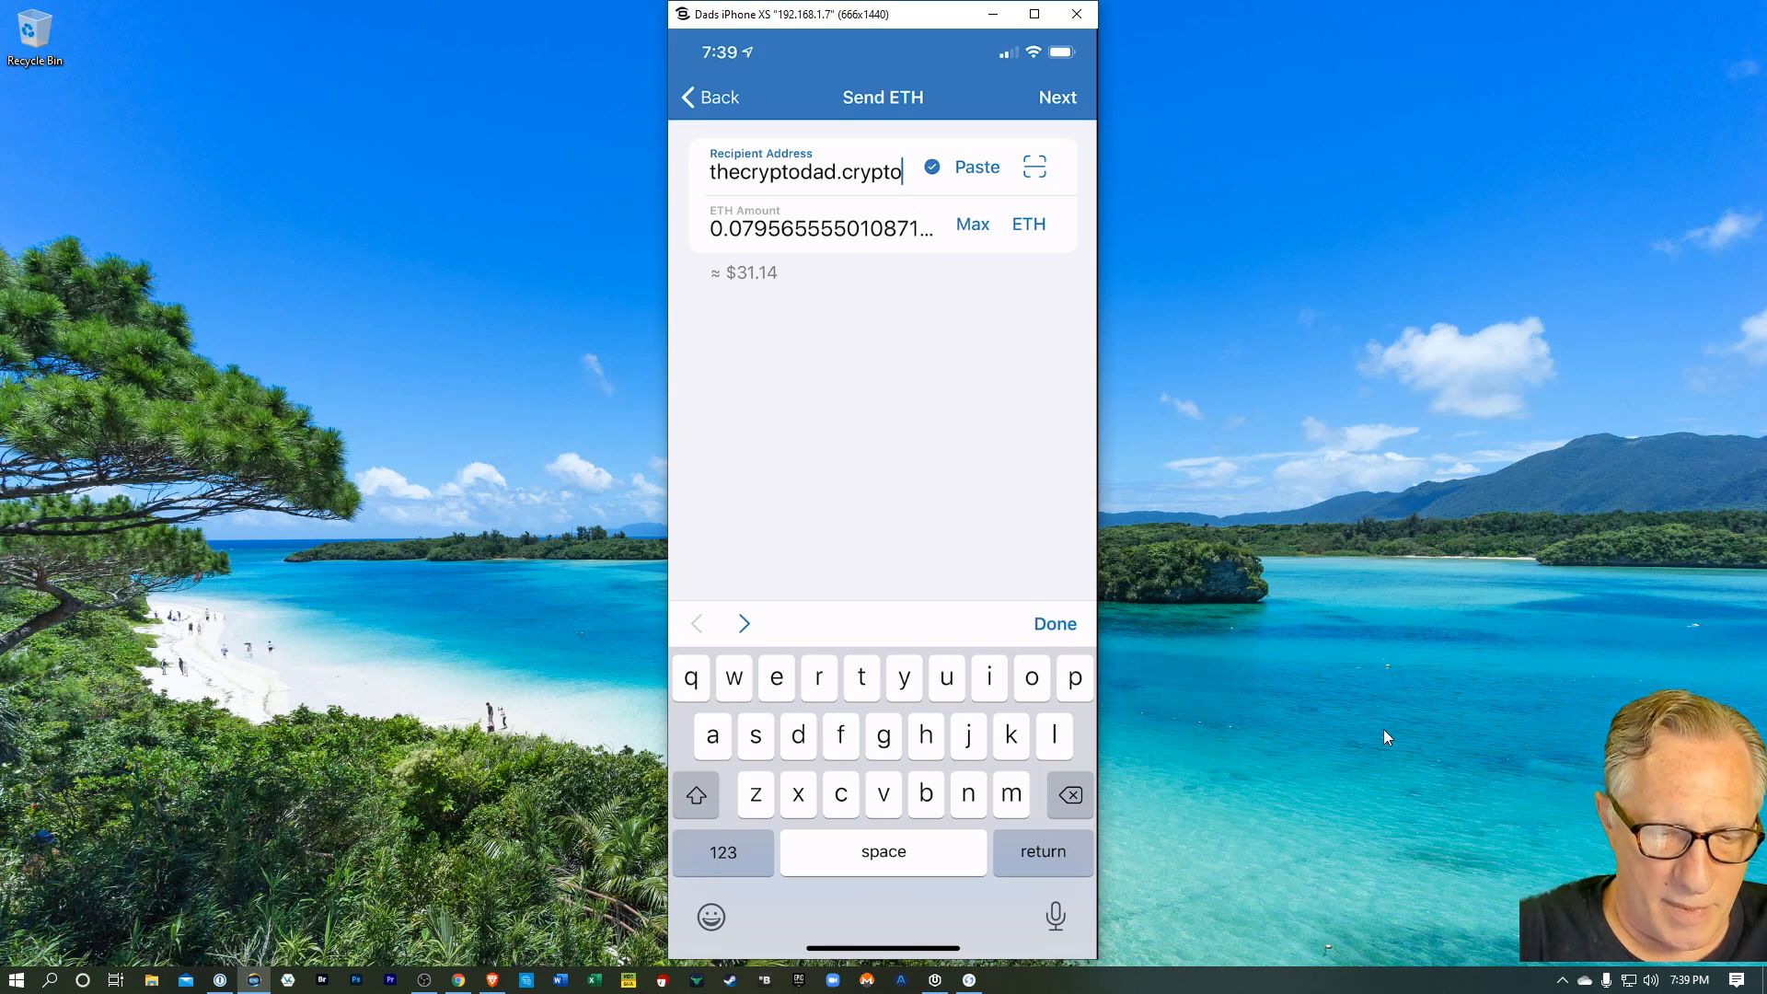
# - Address the ETH send to thecryptodad.crypto with an amount of 0.02 ETH
pyautogui.click(821, 228)
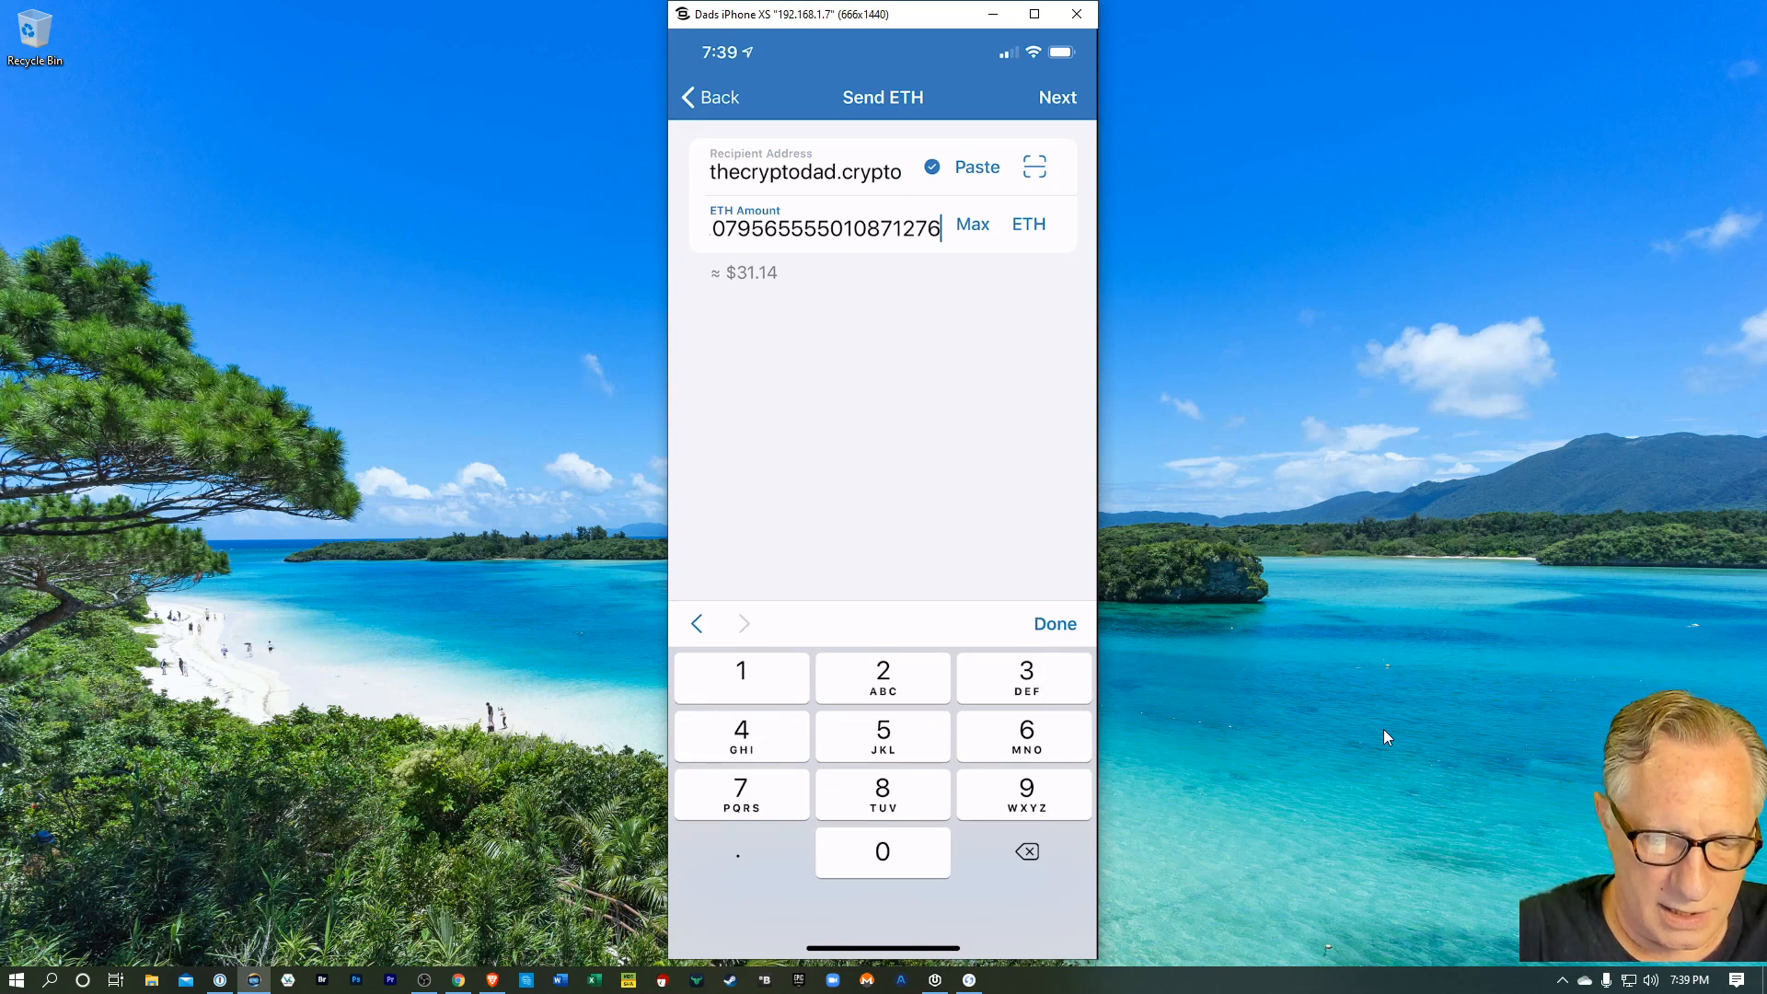
pyautogui.click(1025, 850)
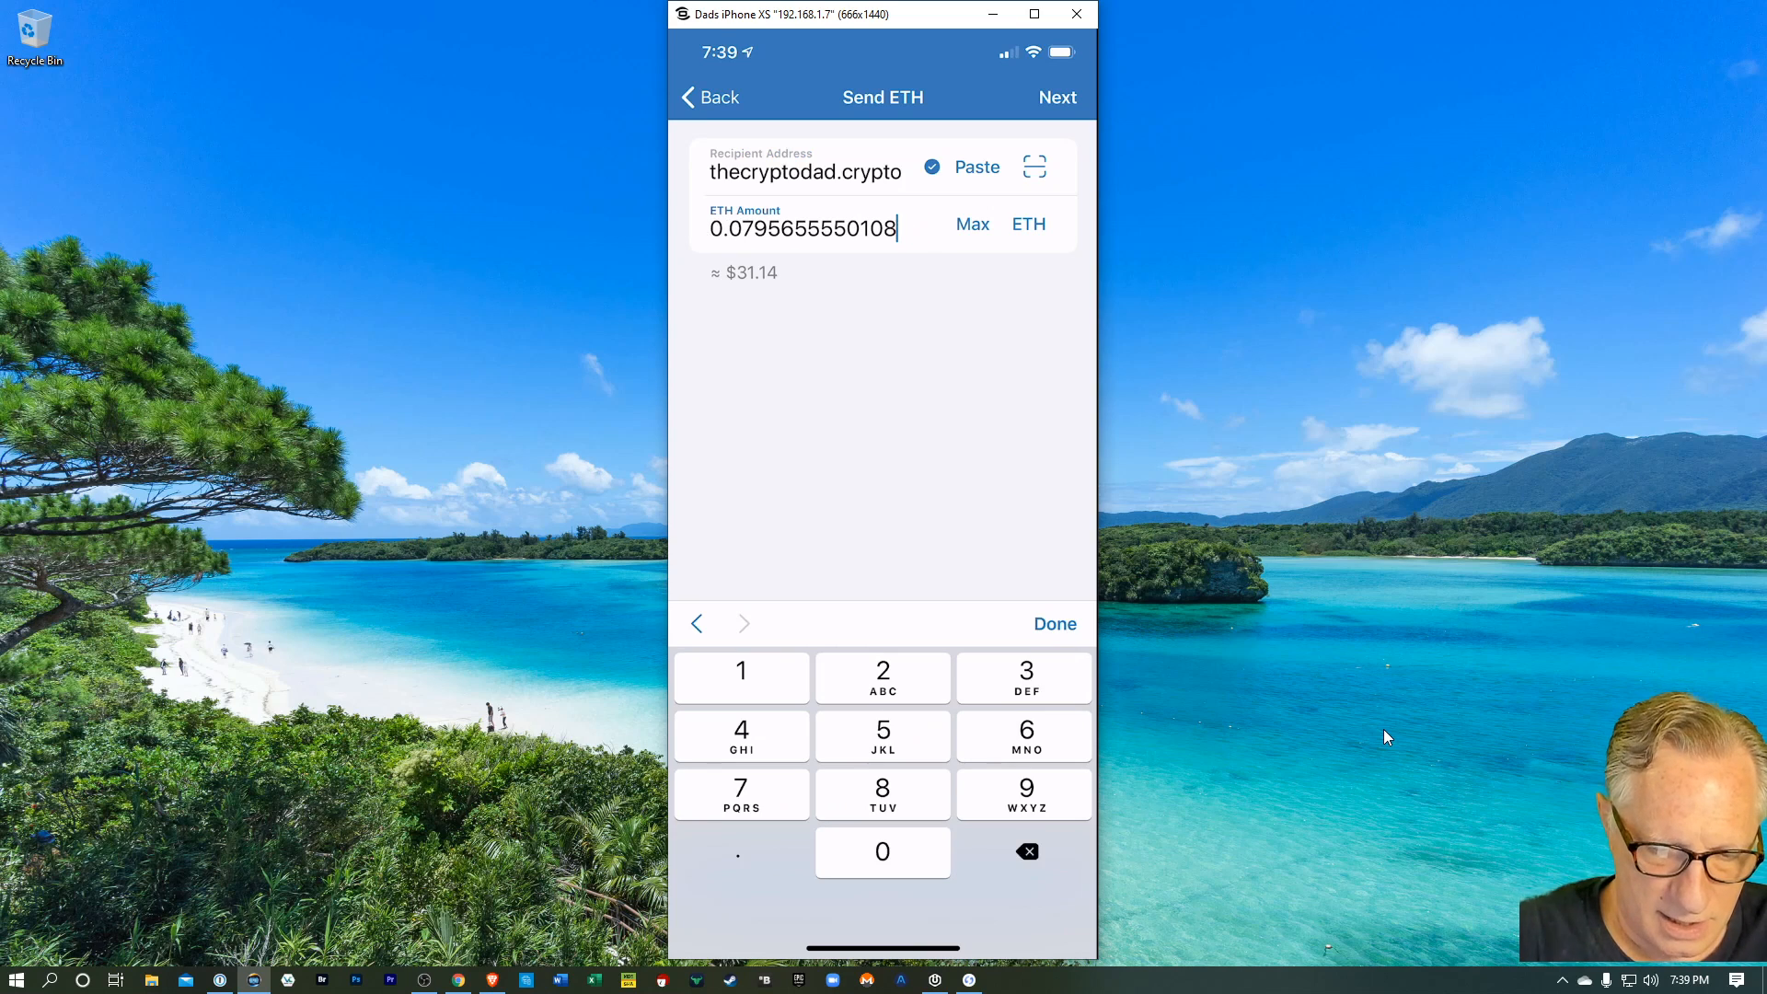
pyautogui.click(1025, 850)
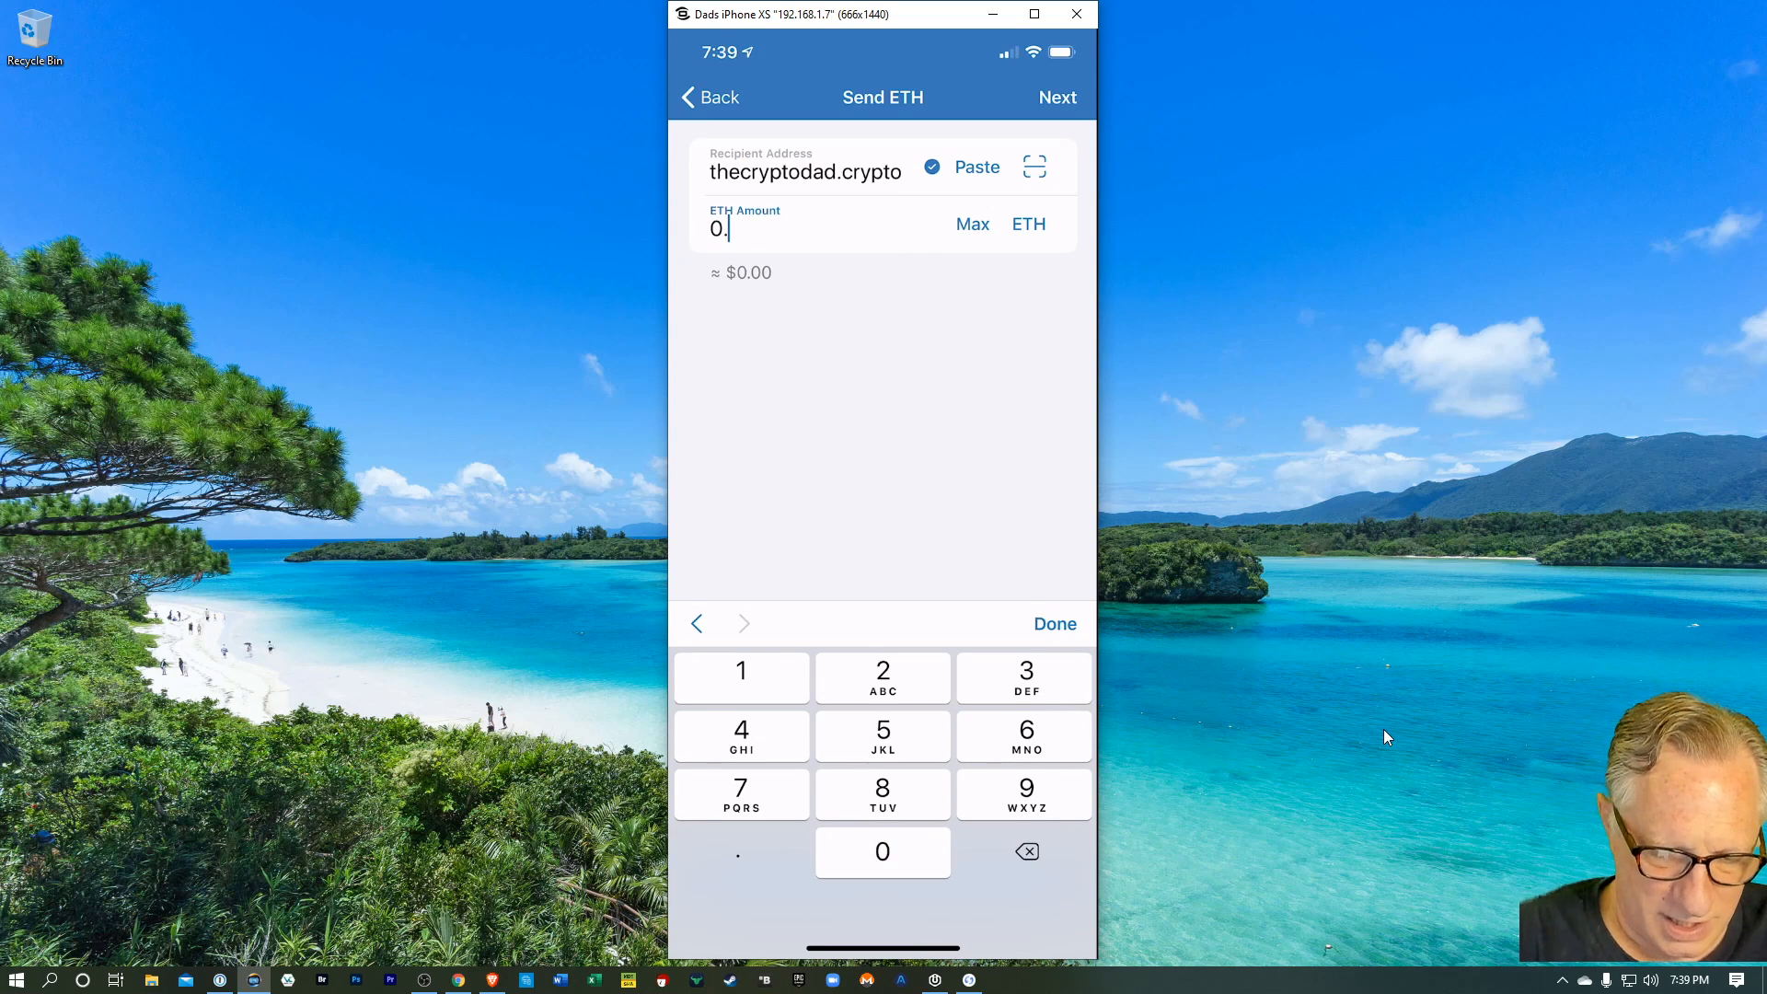
pyautogui.click(882, 850)
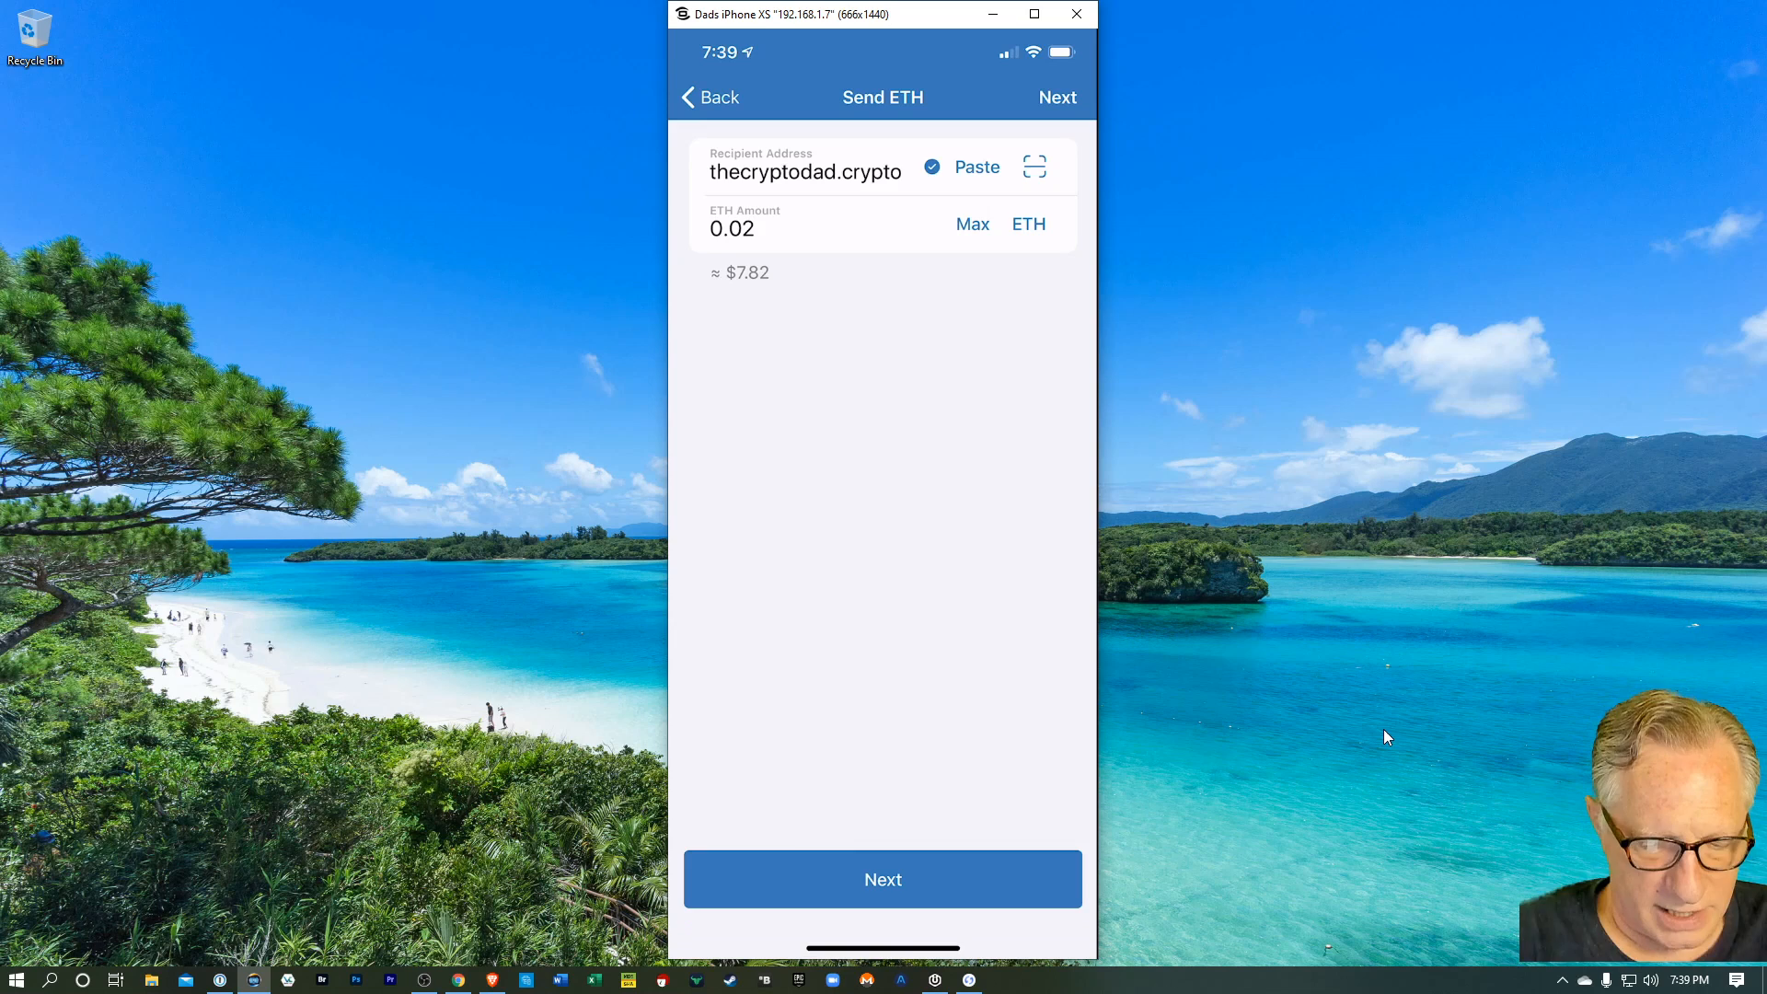
# - Confirm and send the 0.02 ETH to thecryptodad.crypto
pyautogui.click(1057, 98)
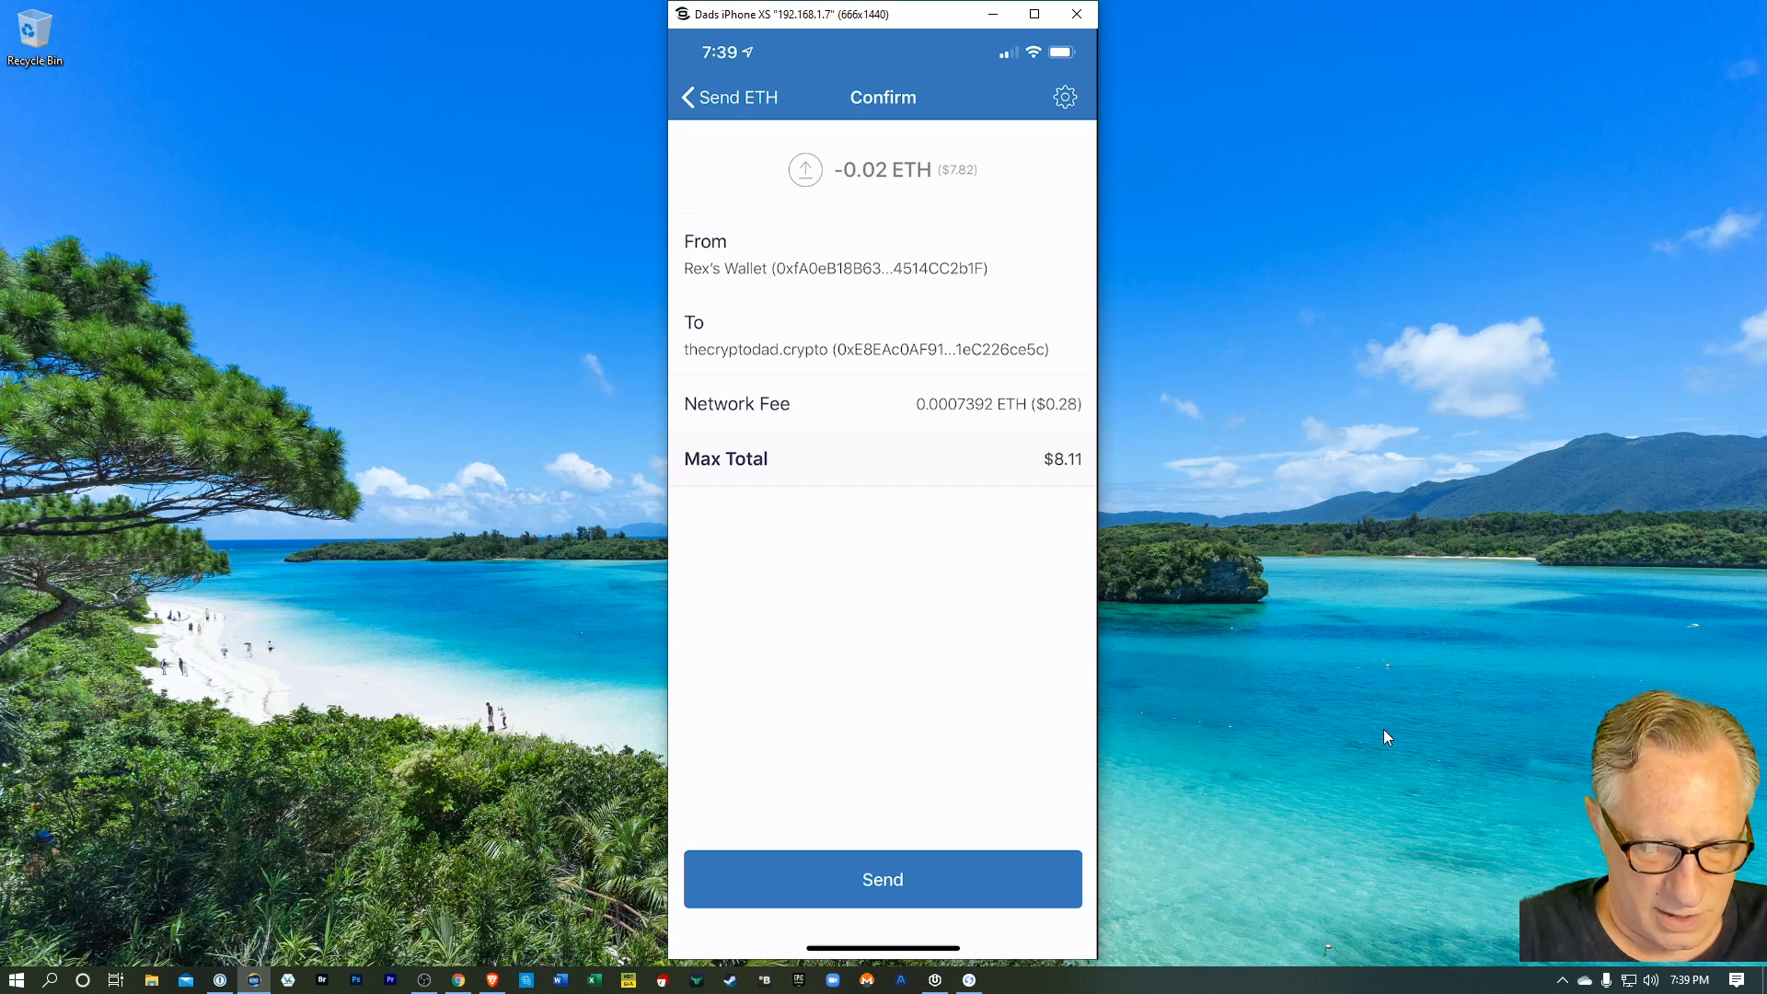
pyautogui.click(881, 879)
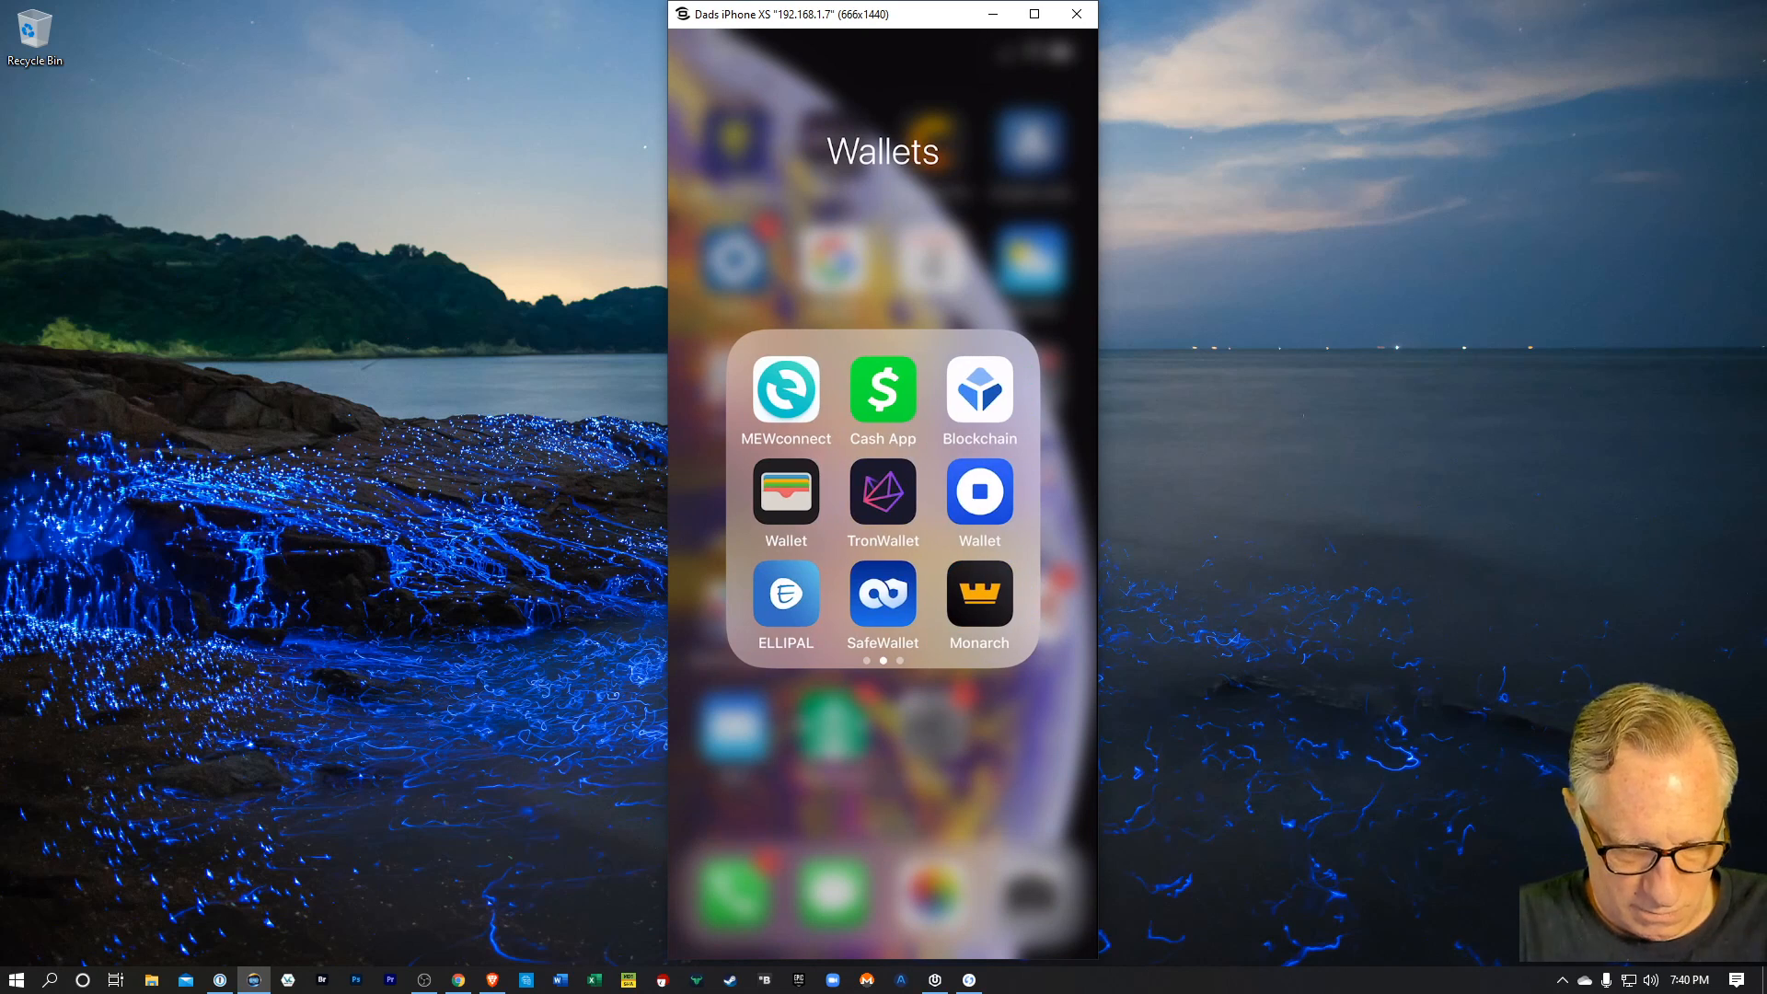
# - Check Coinbase Wallet's Ethereum history for the 0.02 ETH received, then return to the token list
pyautogui.click(977, 493)
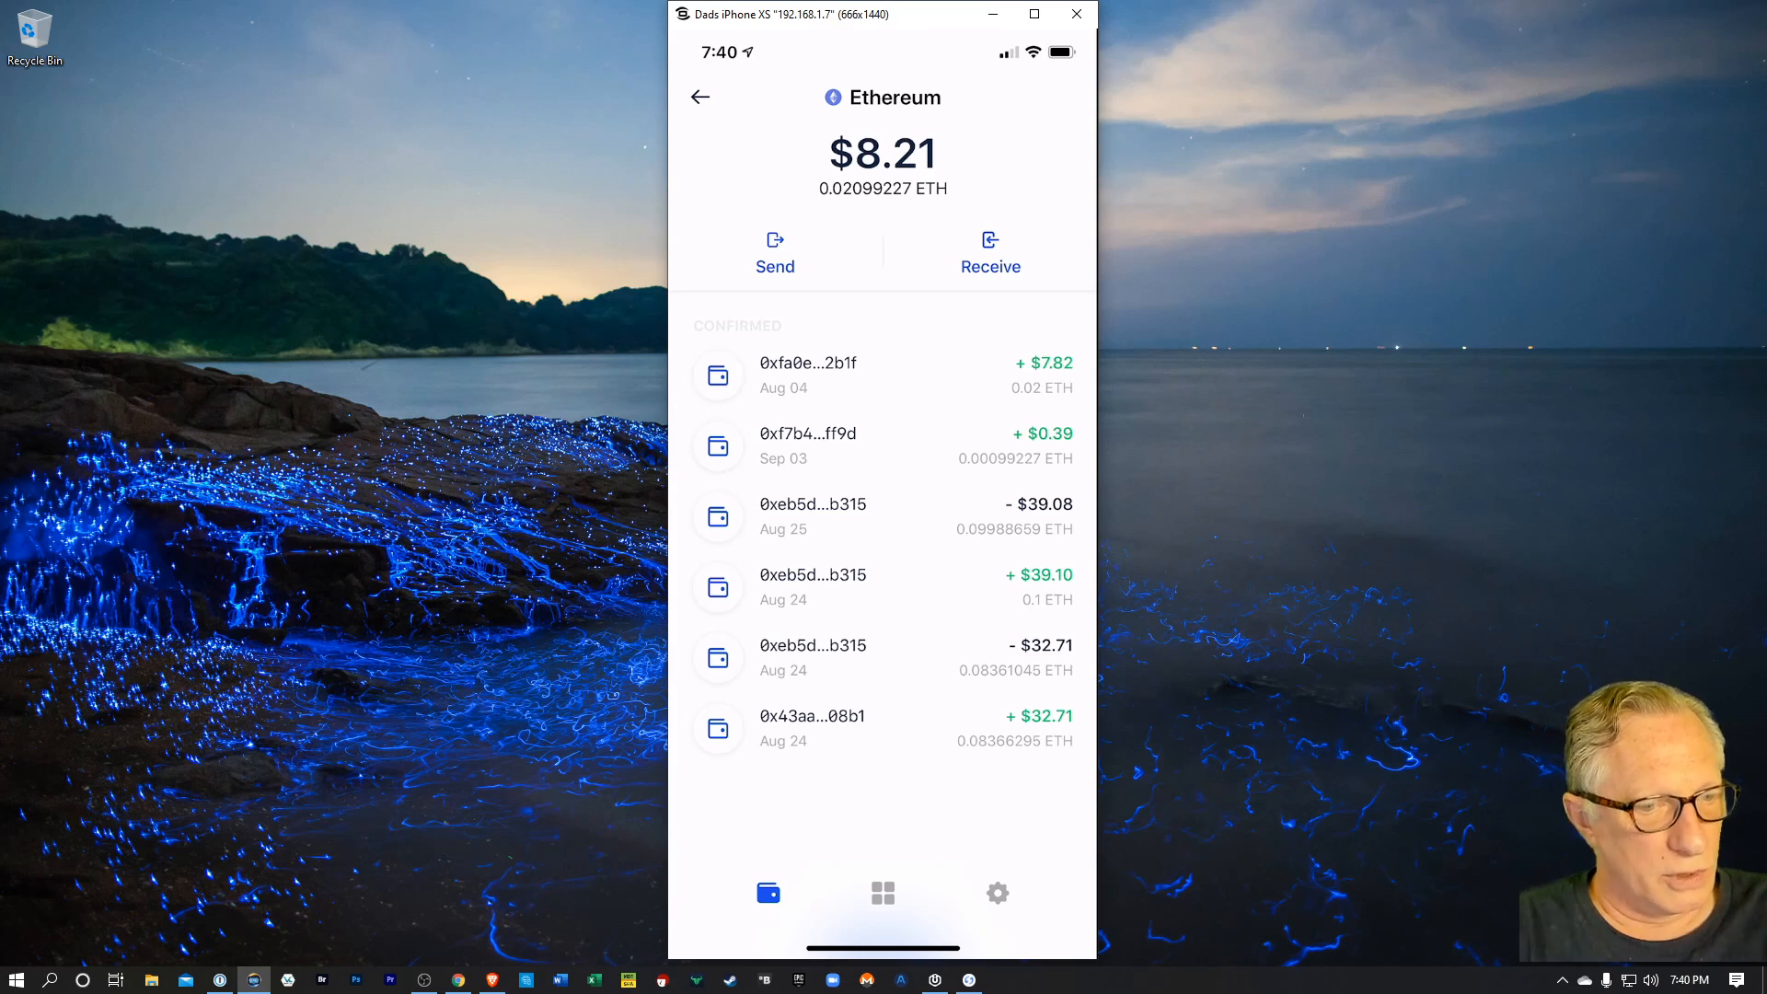
pyautogui.click(699, 97)
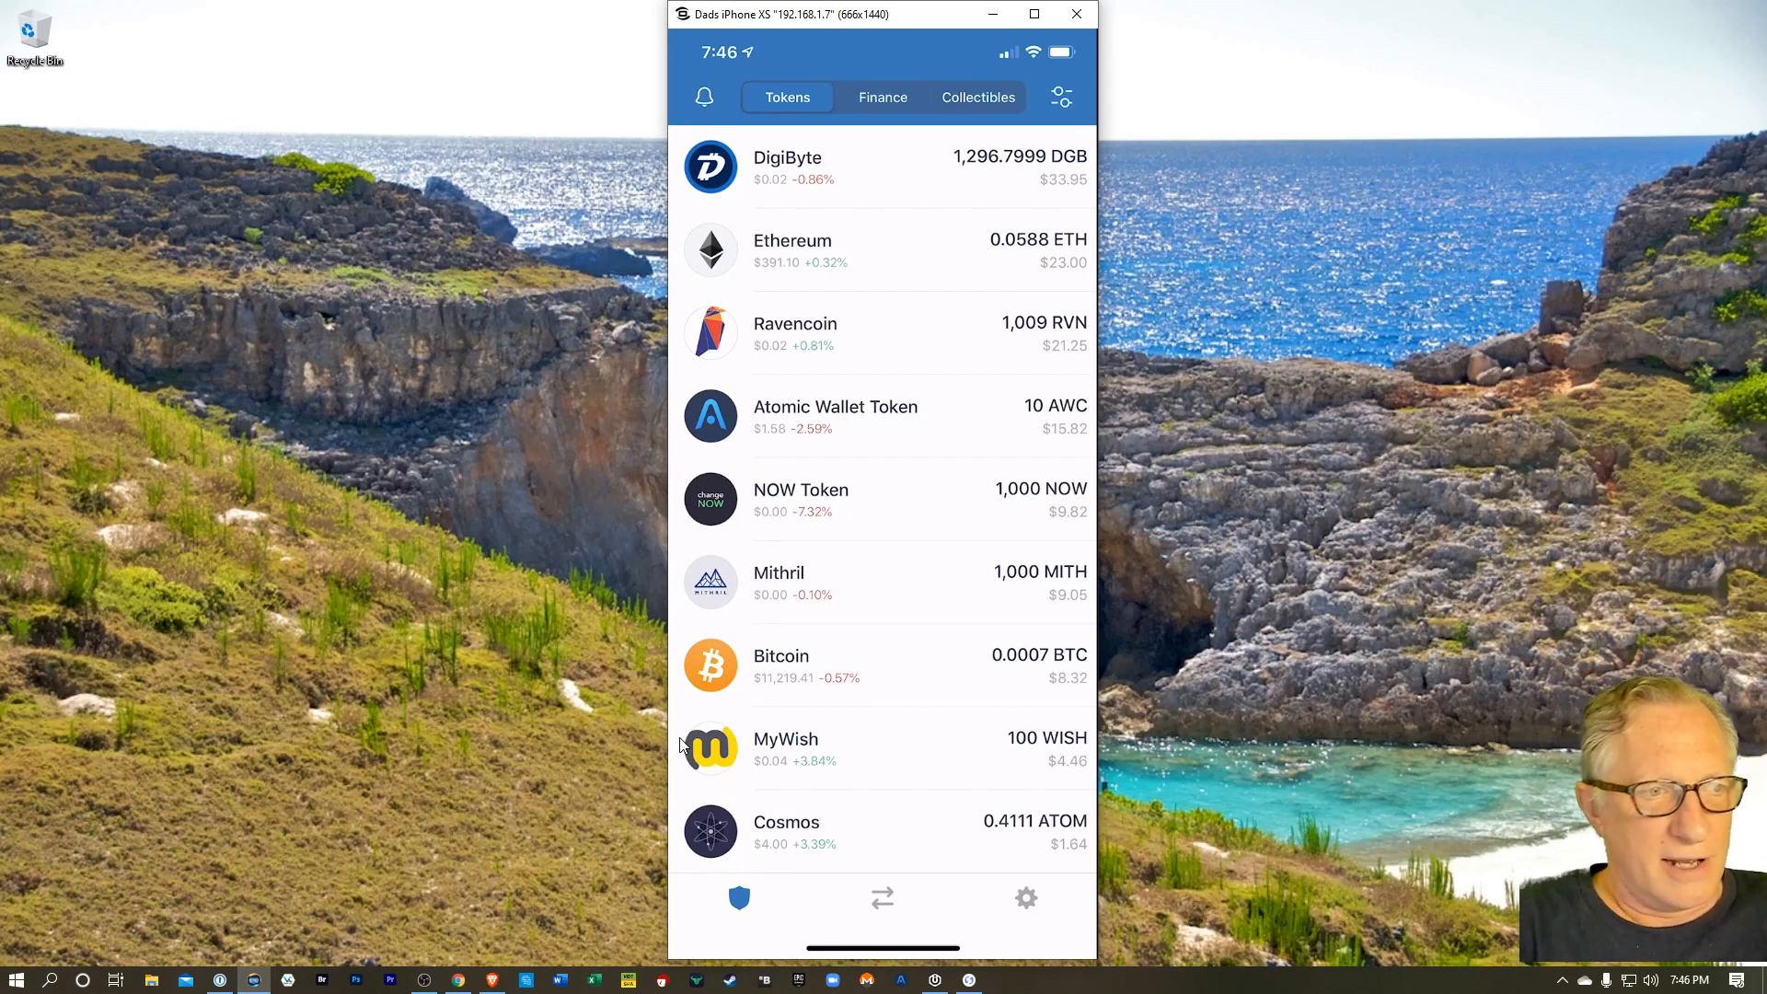
# - Start a Bitcoin send in Trust Wallet addressed to thecryptodad.crypto
pyautogui.click(780, 664)
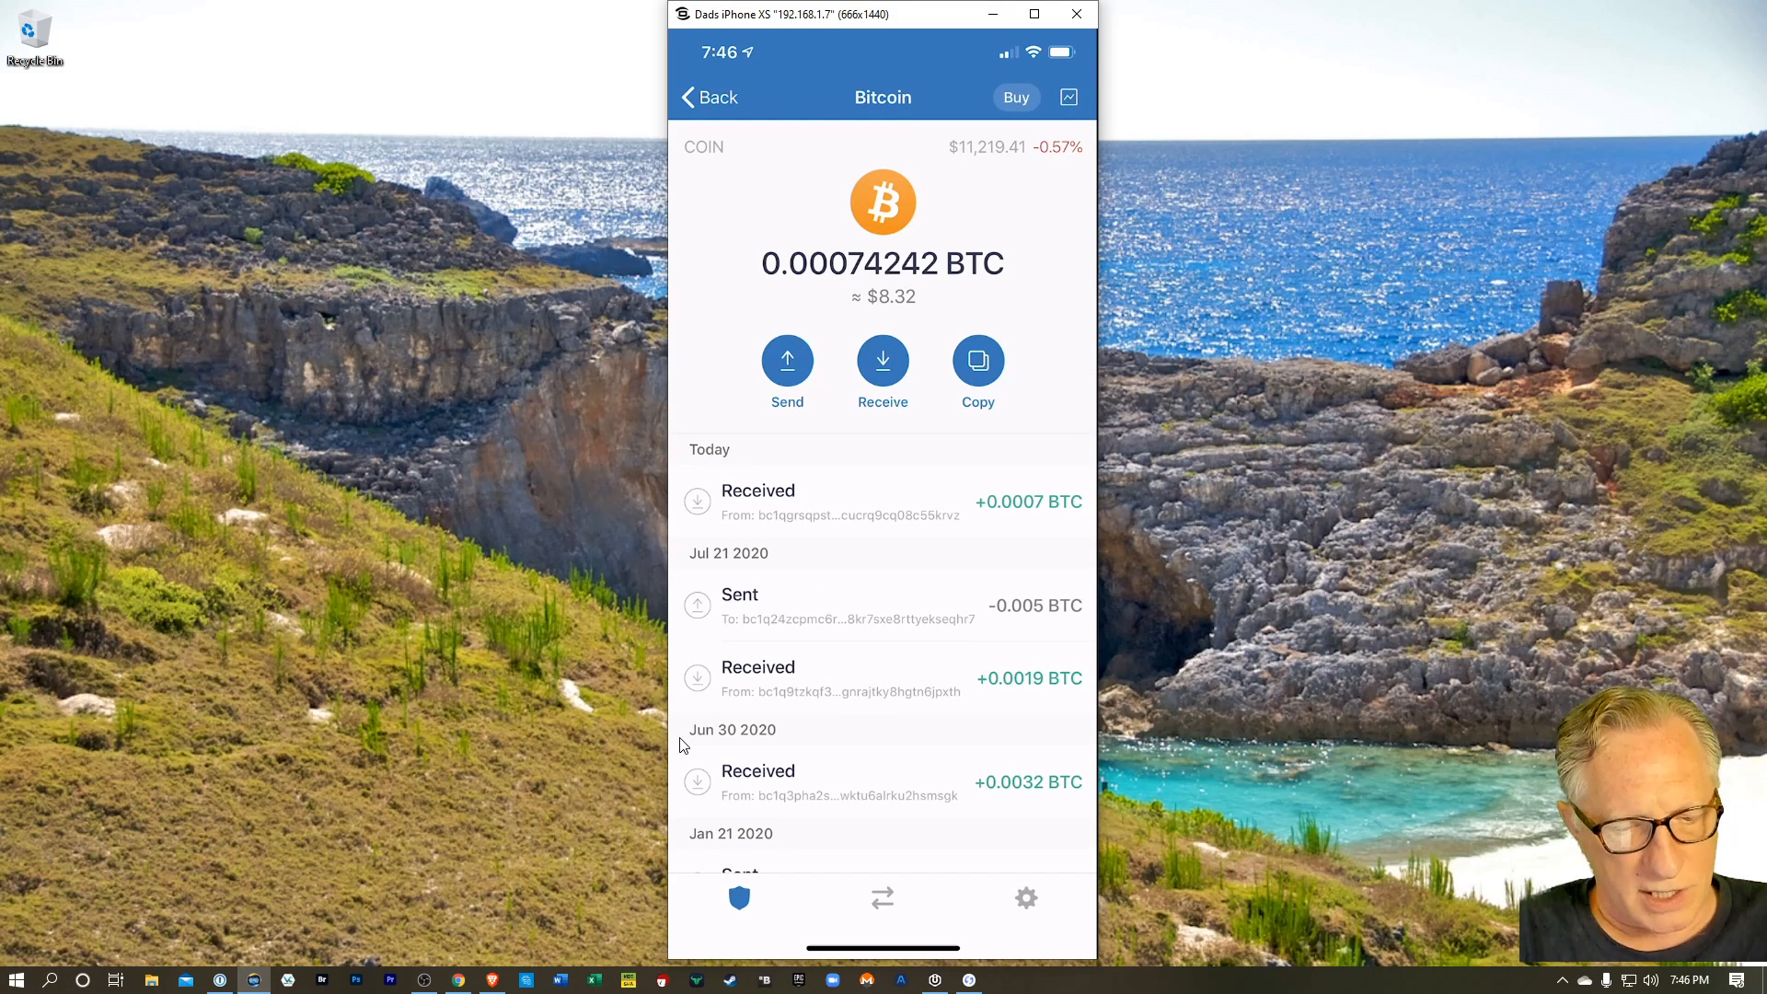
pyautogui.click(786, 365)
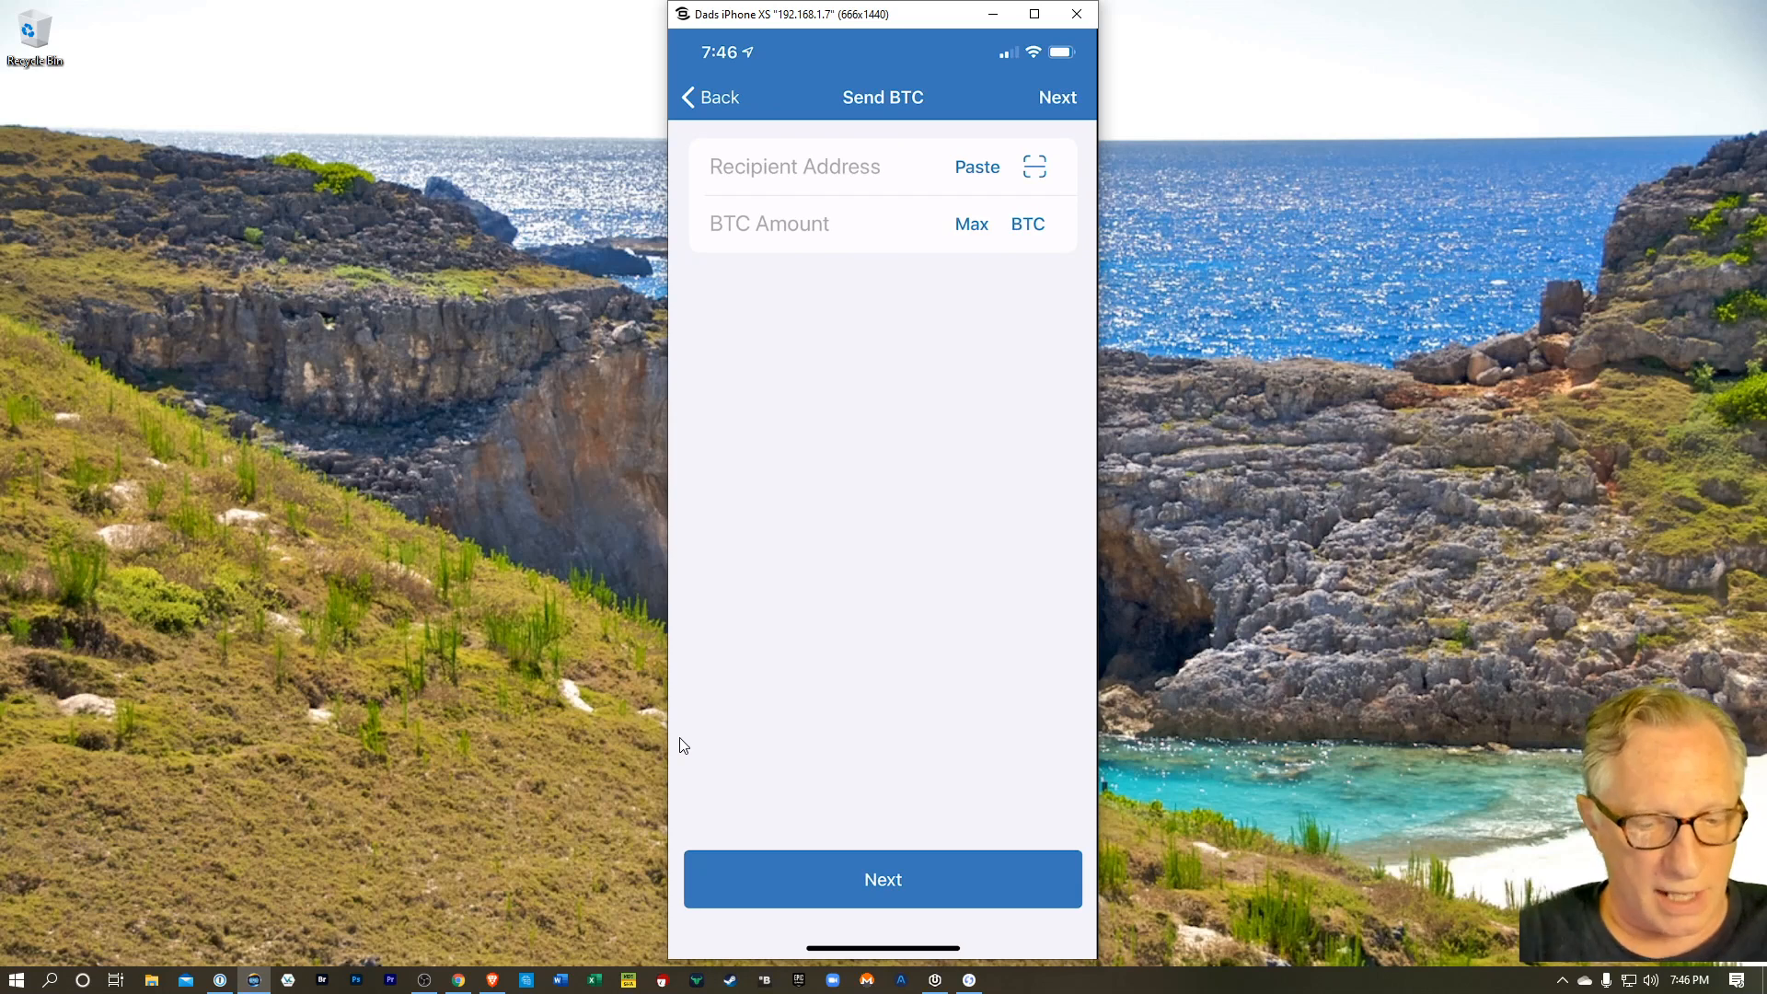
pyautogui.click(795, 167)
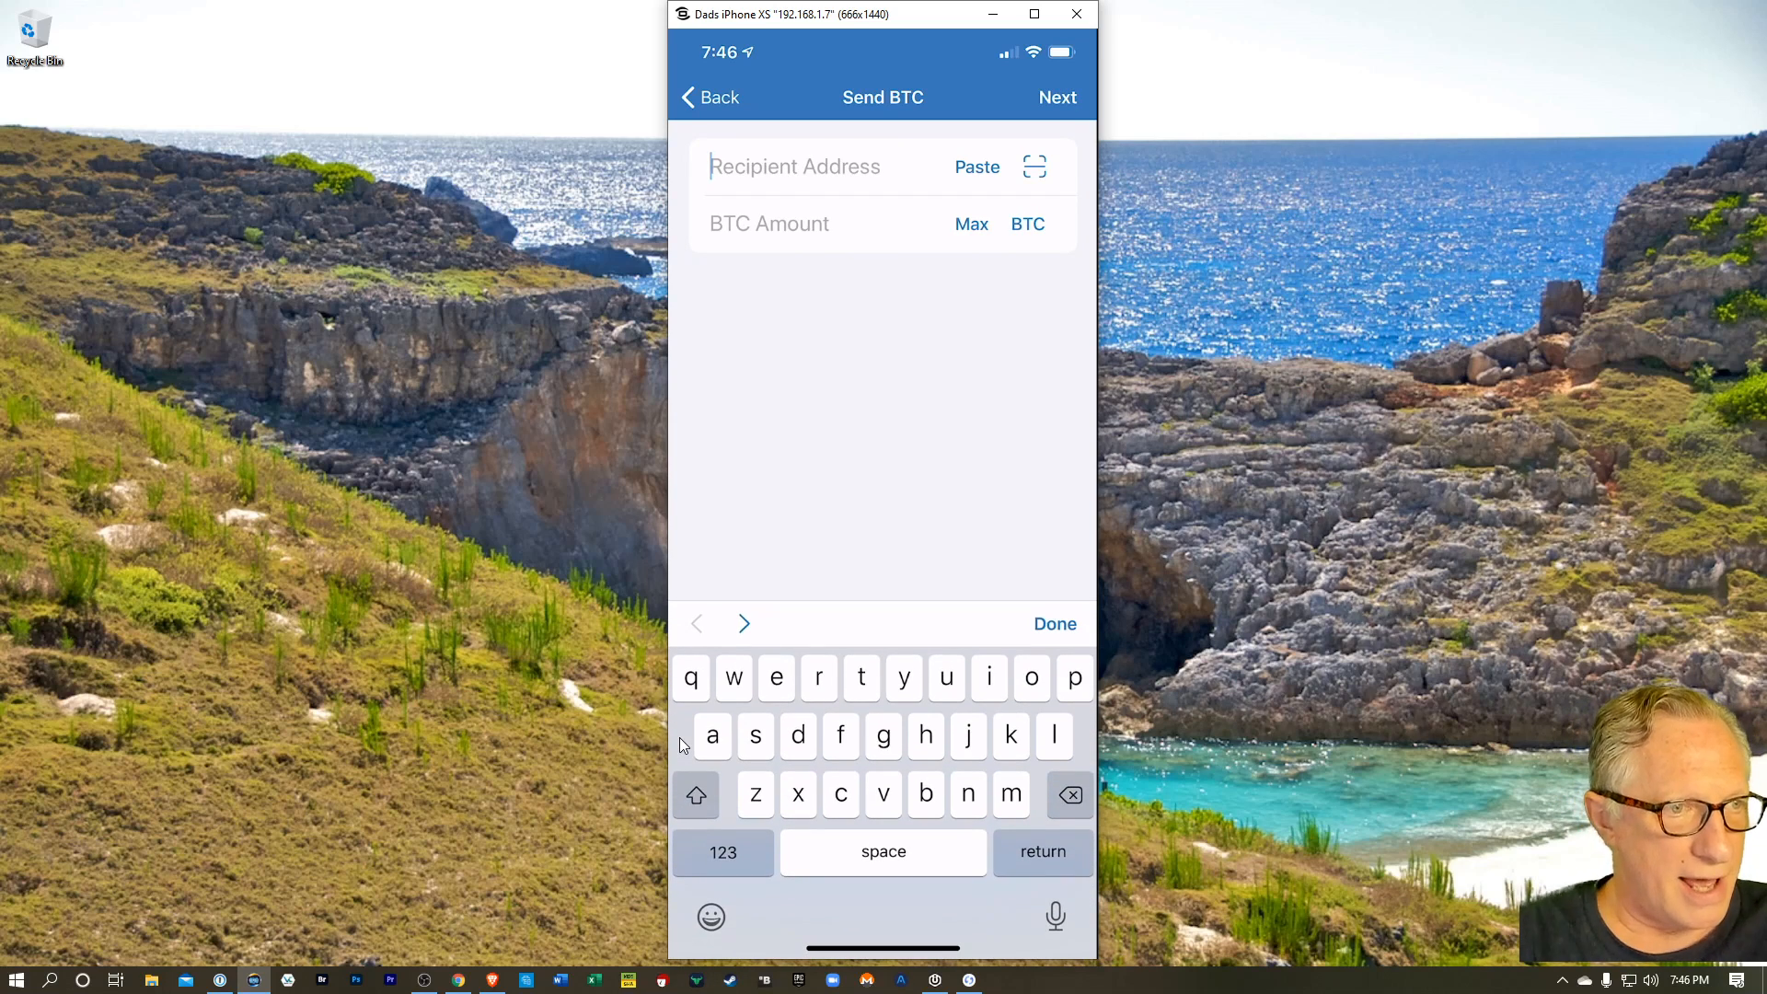
pyautogui.write('thec')
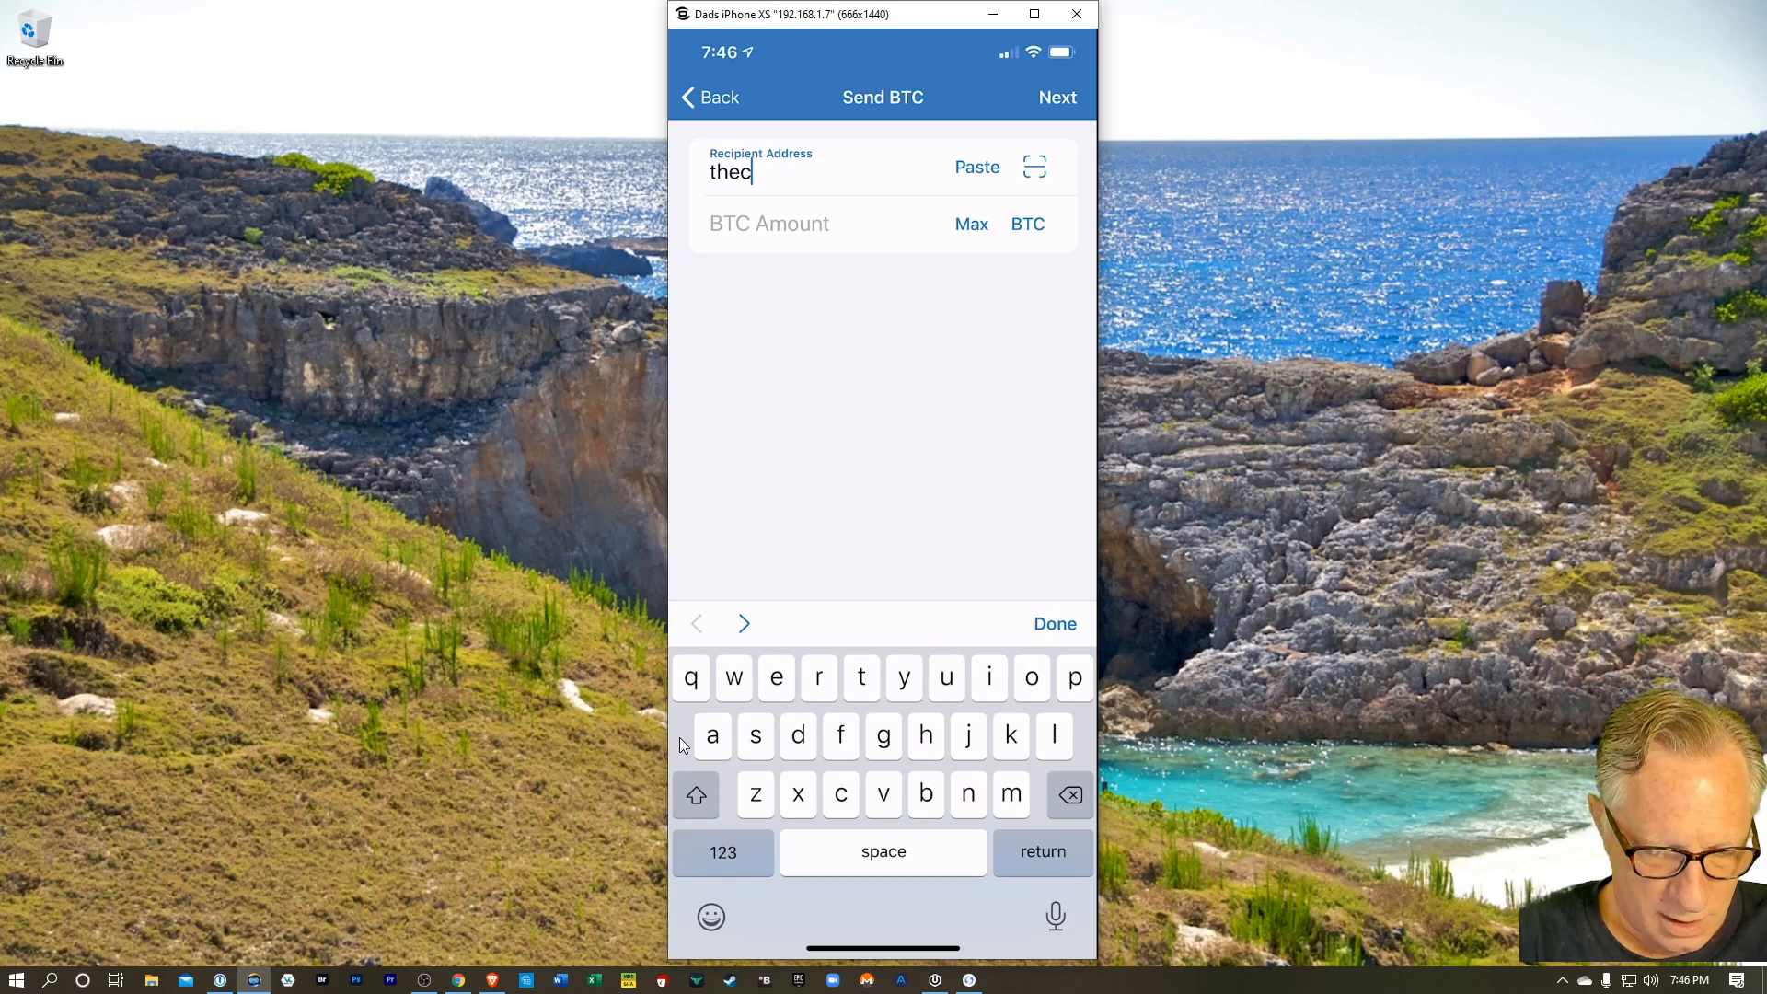
pyautogui.write('rypto')
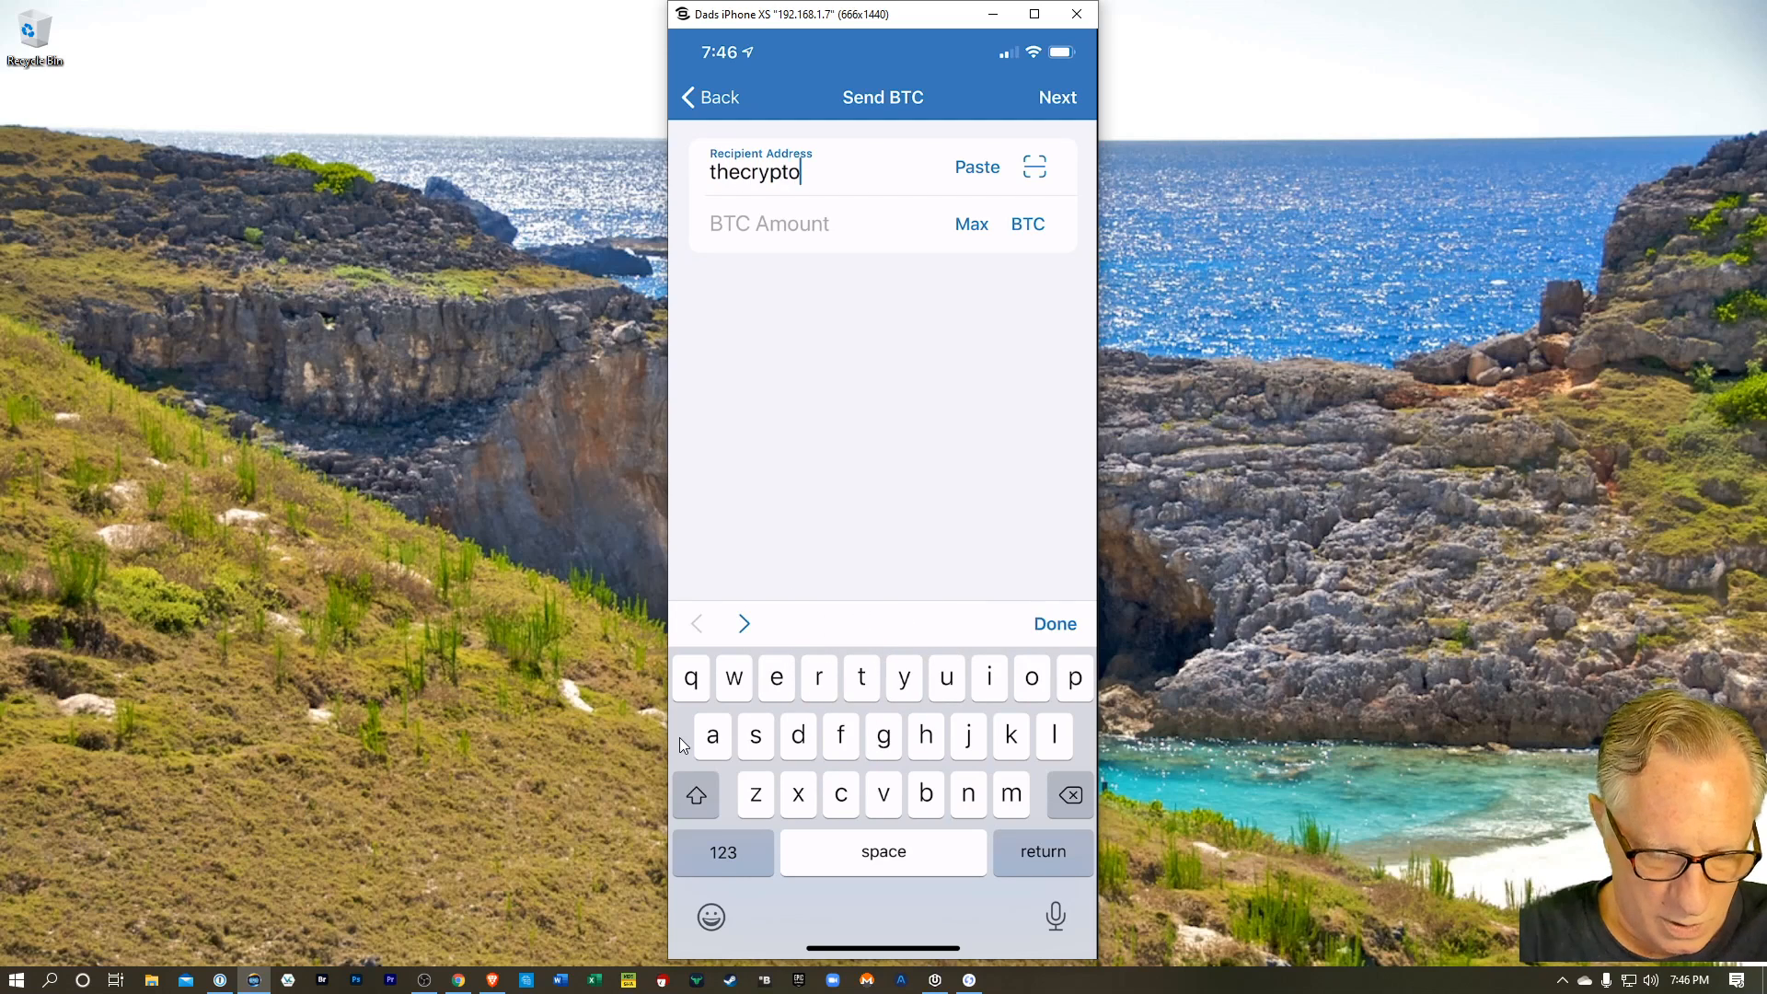
pyautogui.write('dad')
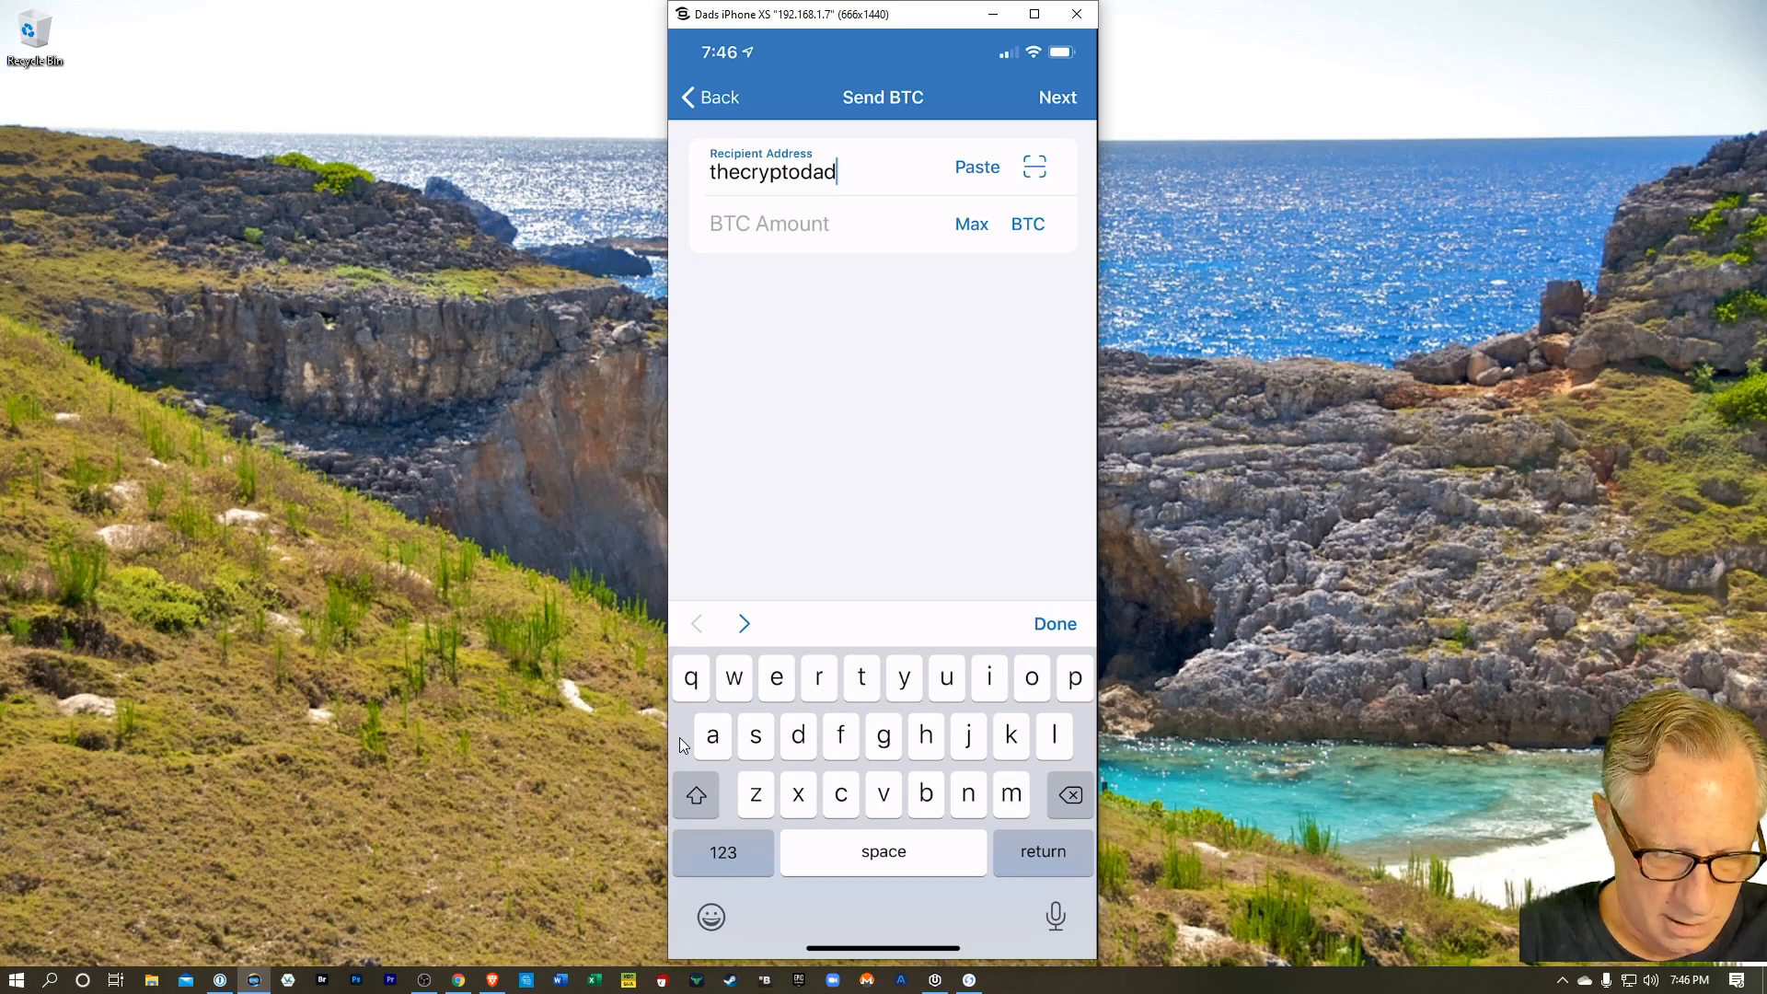
pyautogui.write('@')
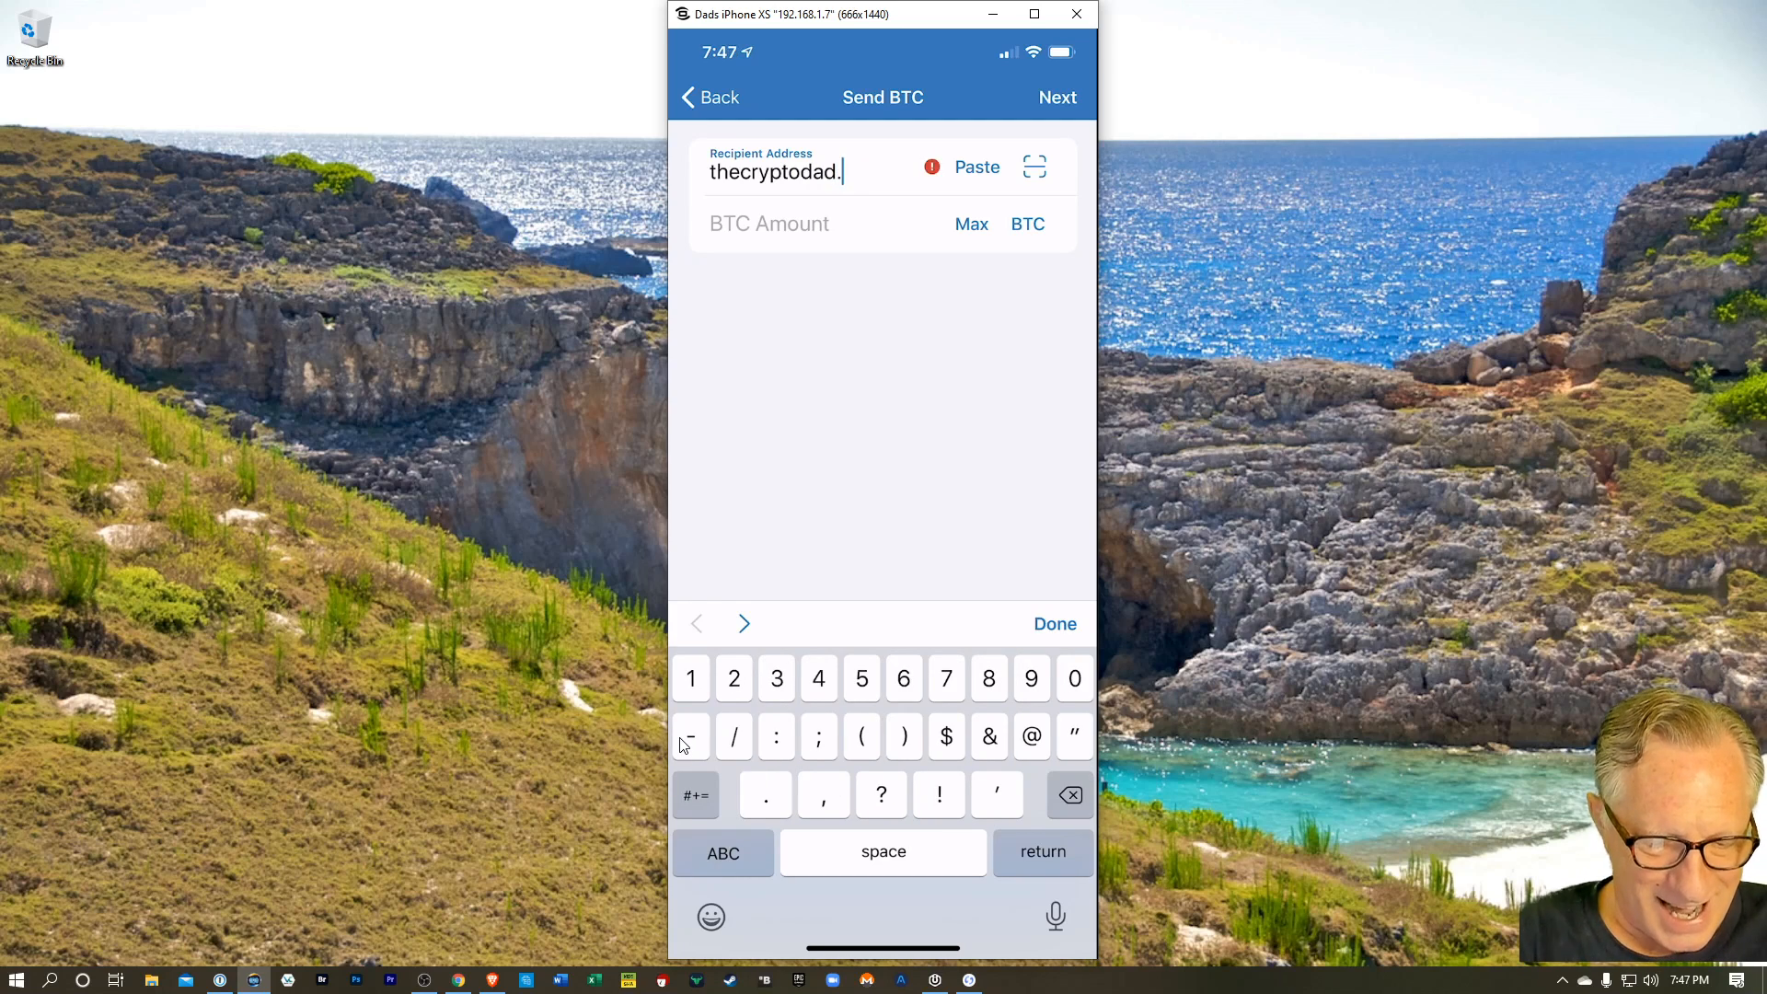
pyautogui.write('cry')
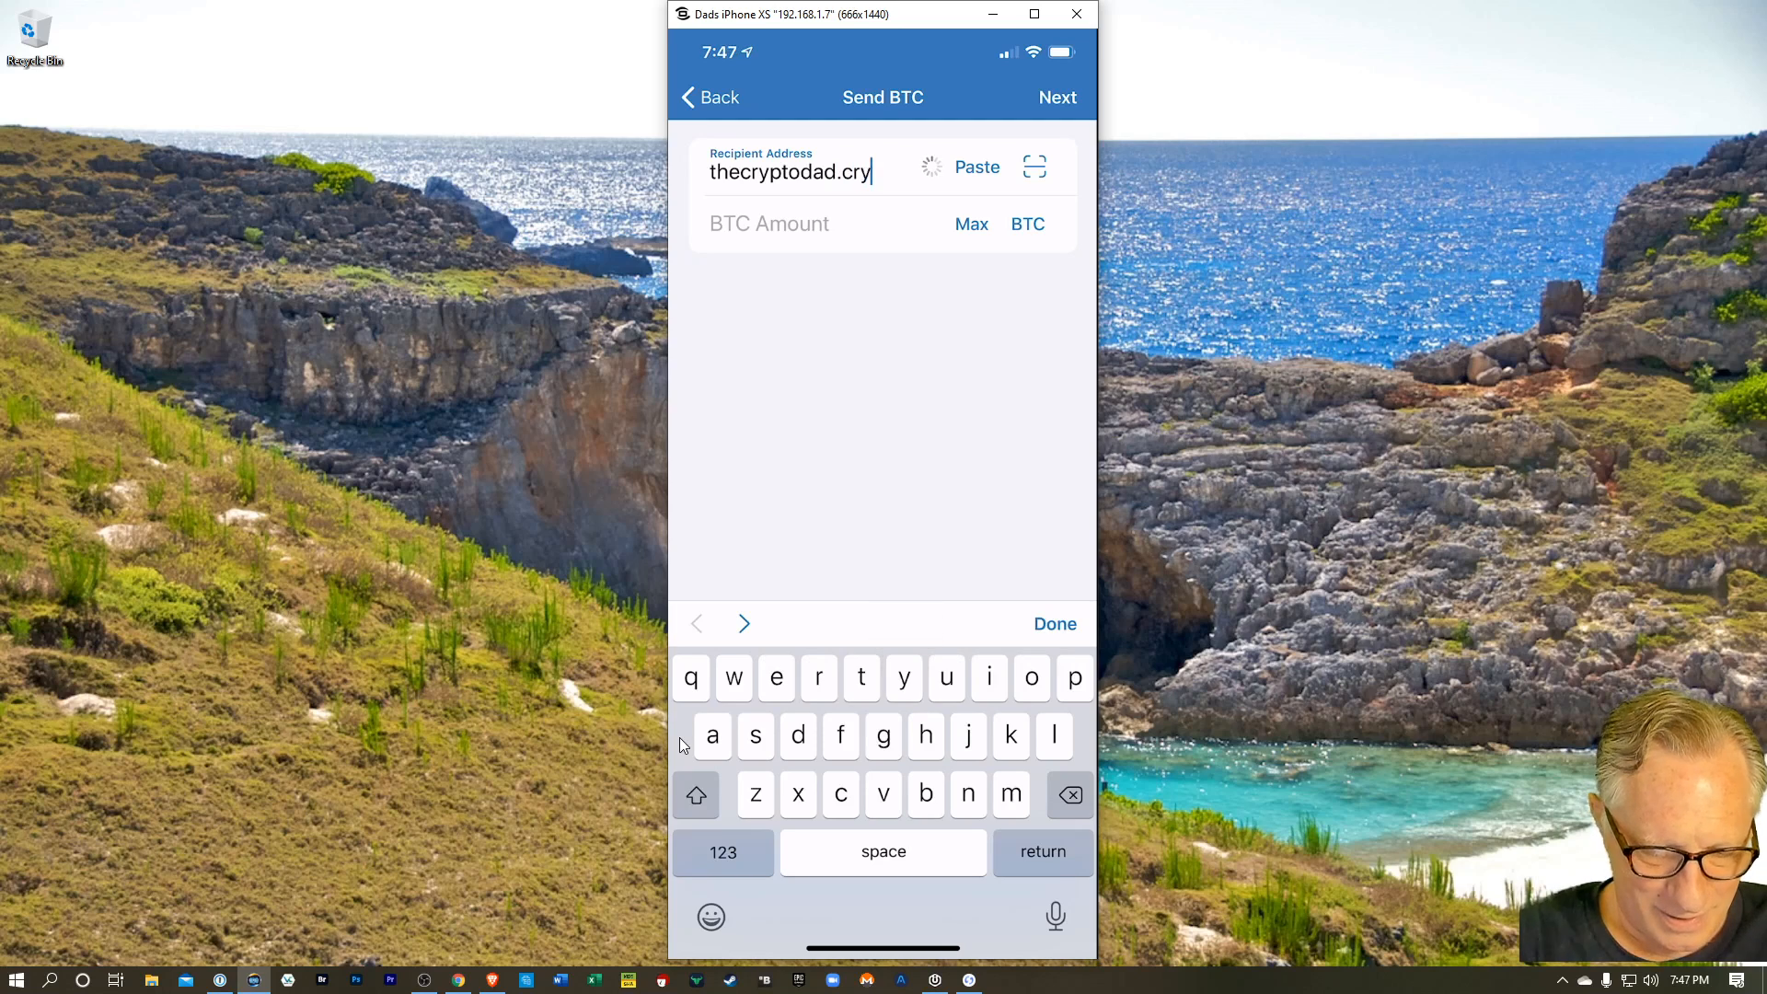
pyautogui.write('pto')
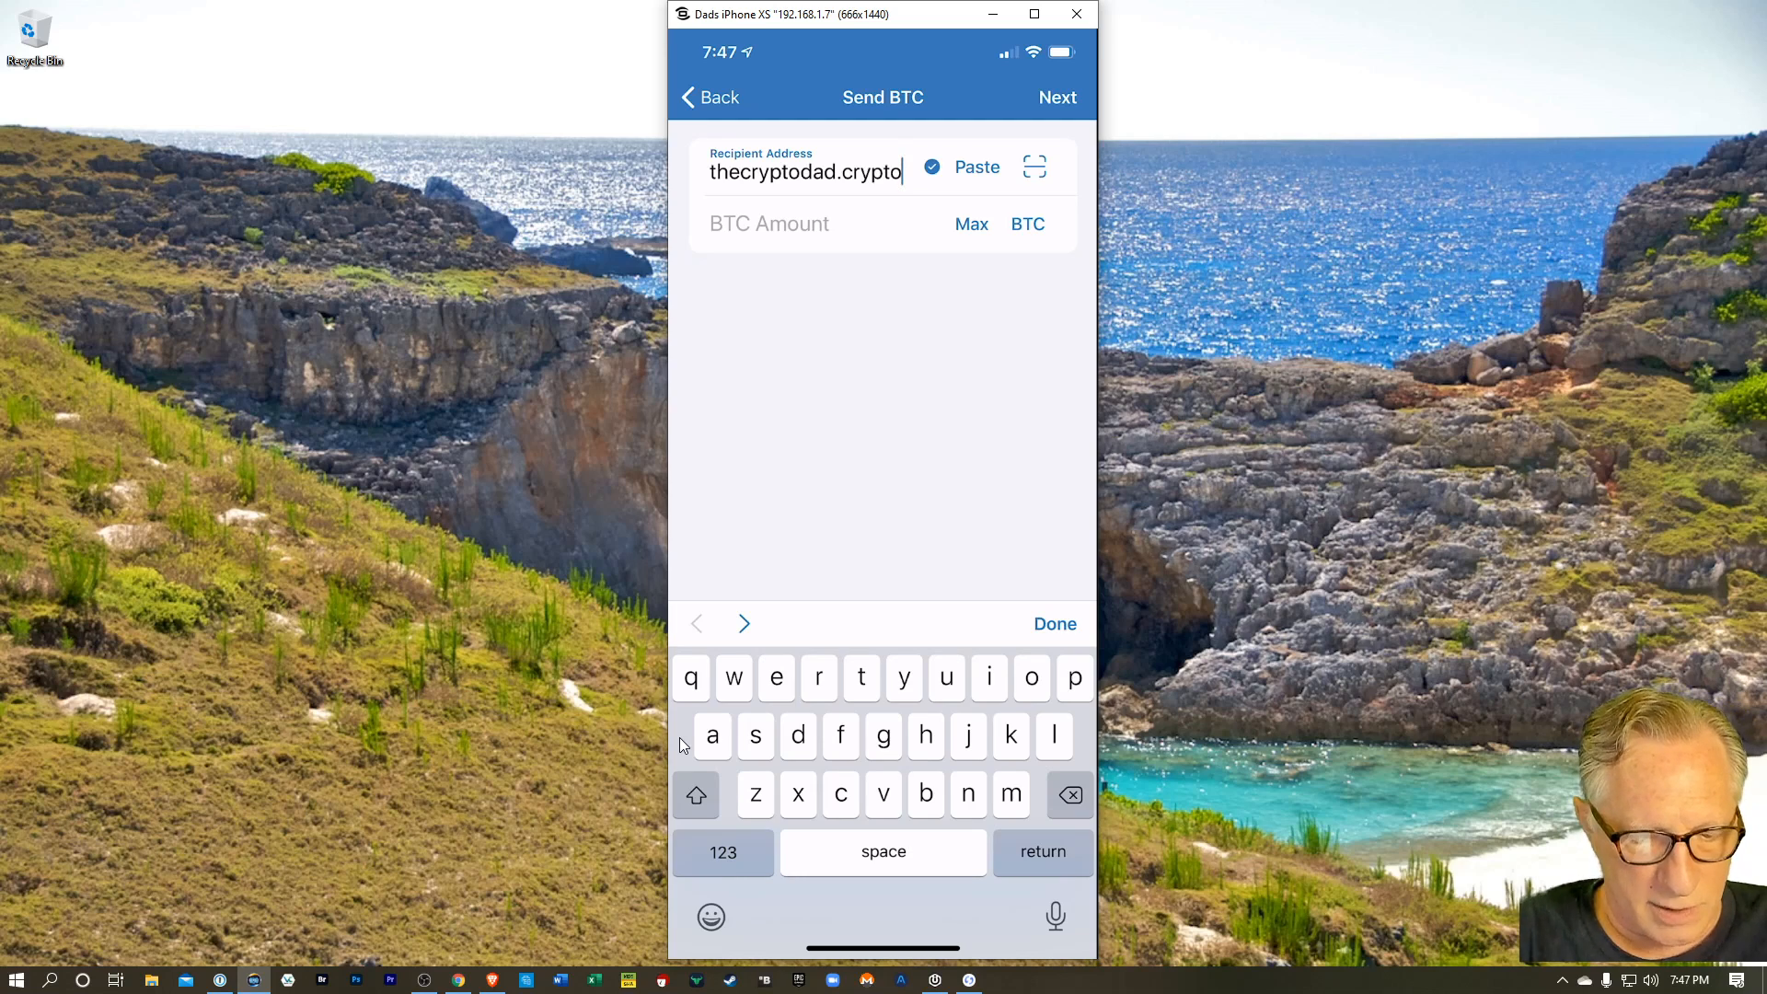
# - Enter the whole 0.00074242 BTC balance and continue to the send confirmation
pyautogui.write('0.00074242')
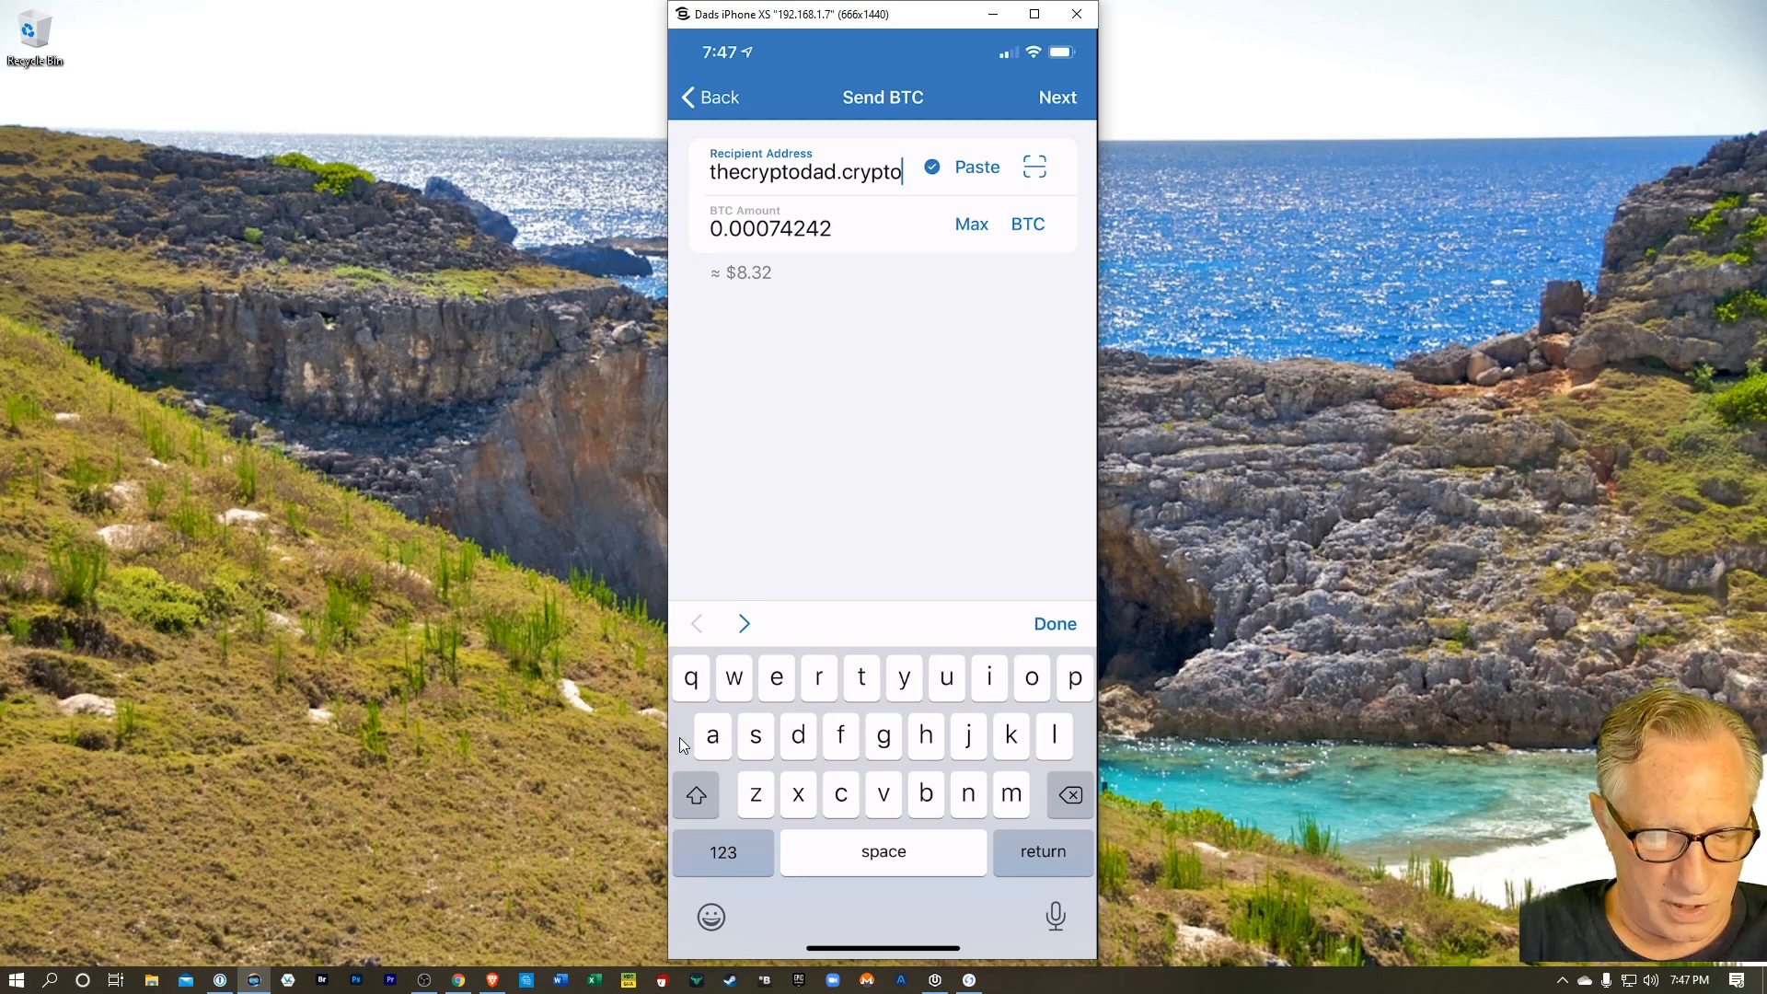
pyautogui.click(1057, 98)
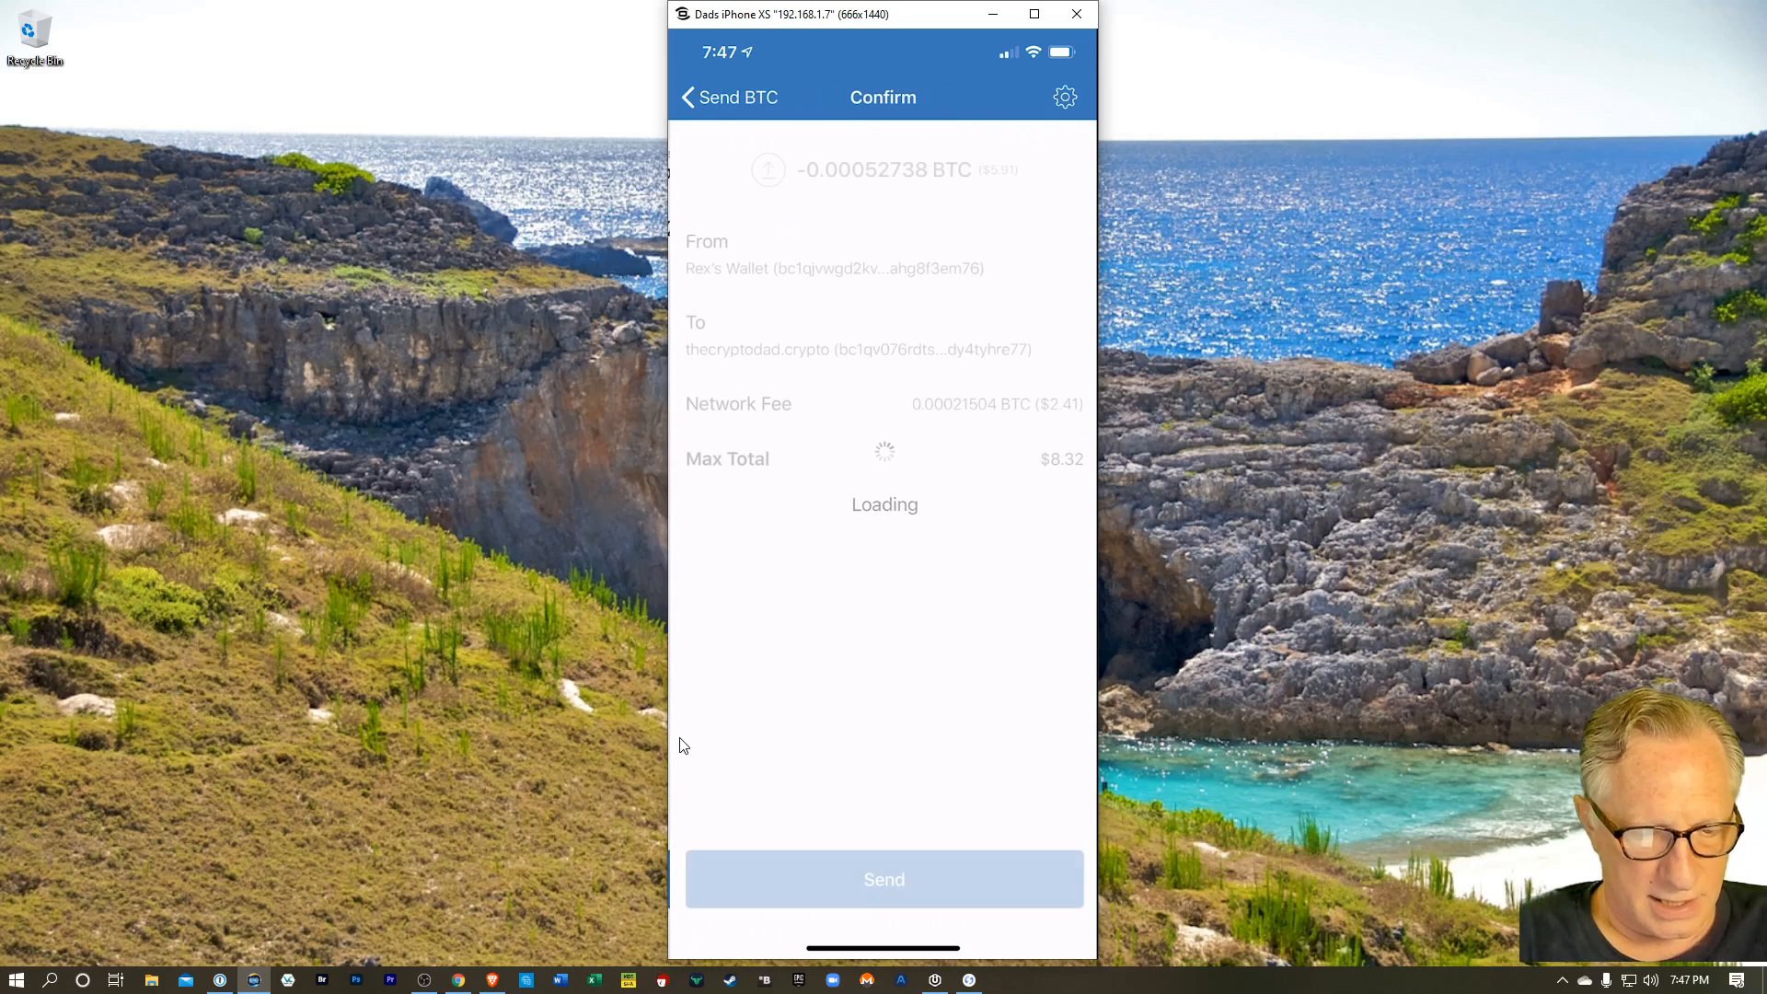
# - Send the Bitcoin to thecryptodad.crypto, leaving 0 BTC, and return to the tokens list
pyautogui.click(884, 880)
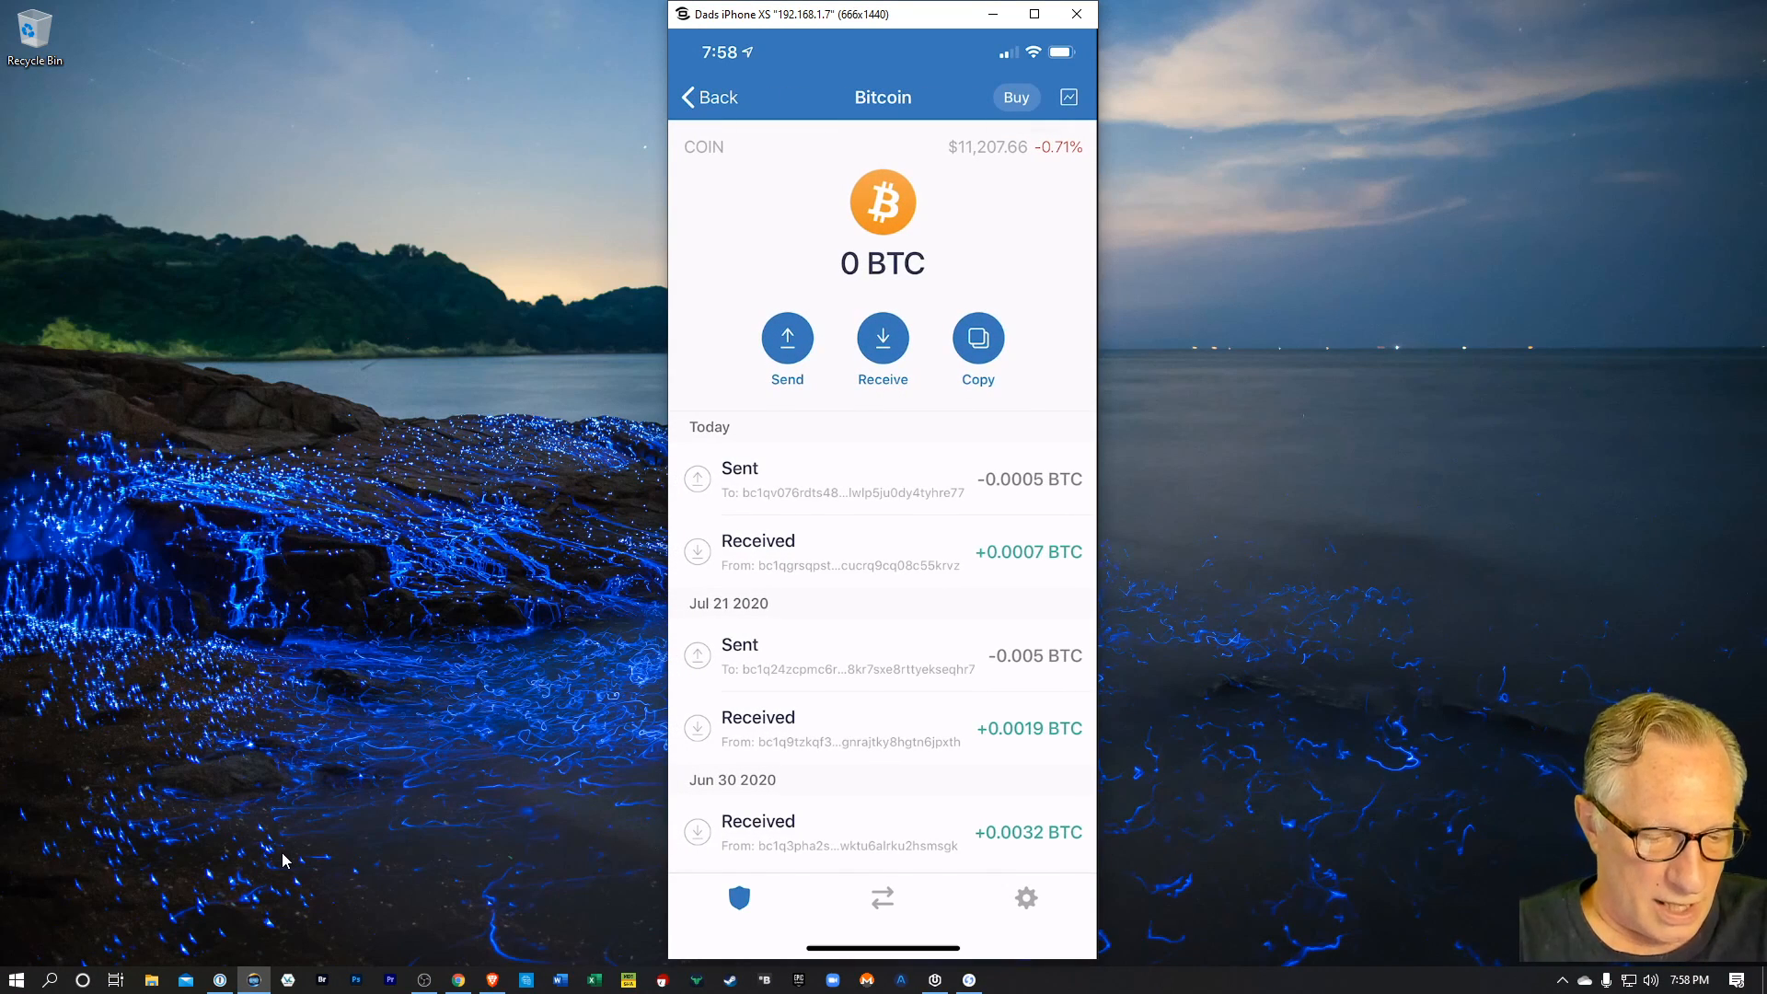
pyautogui.click(707, 97)
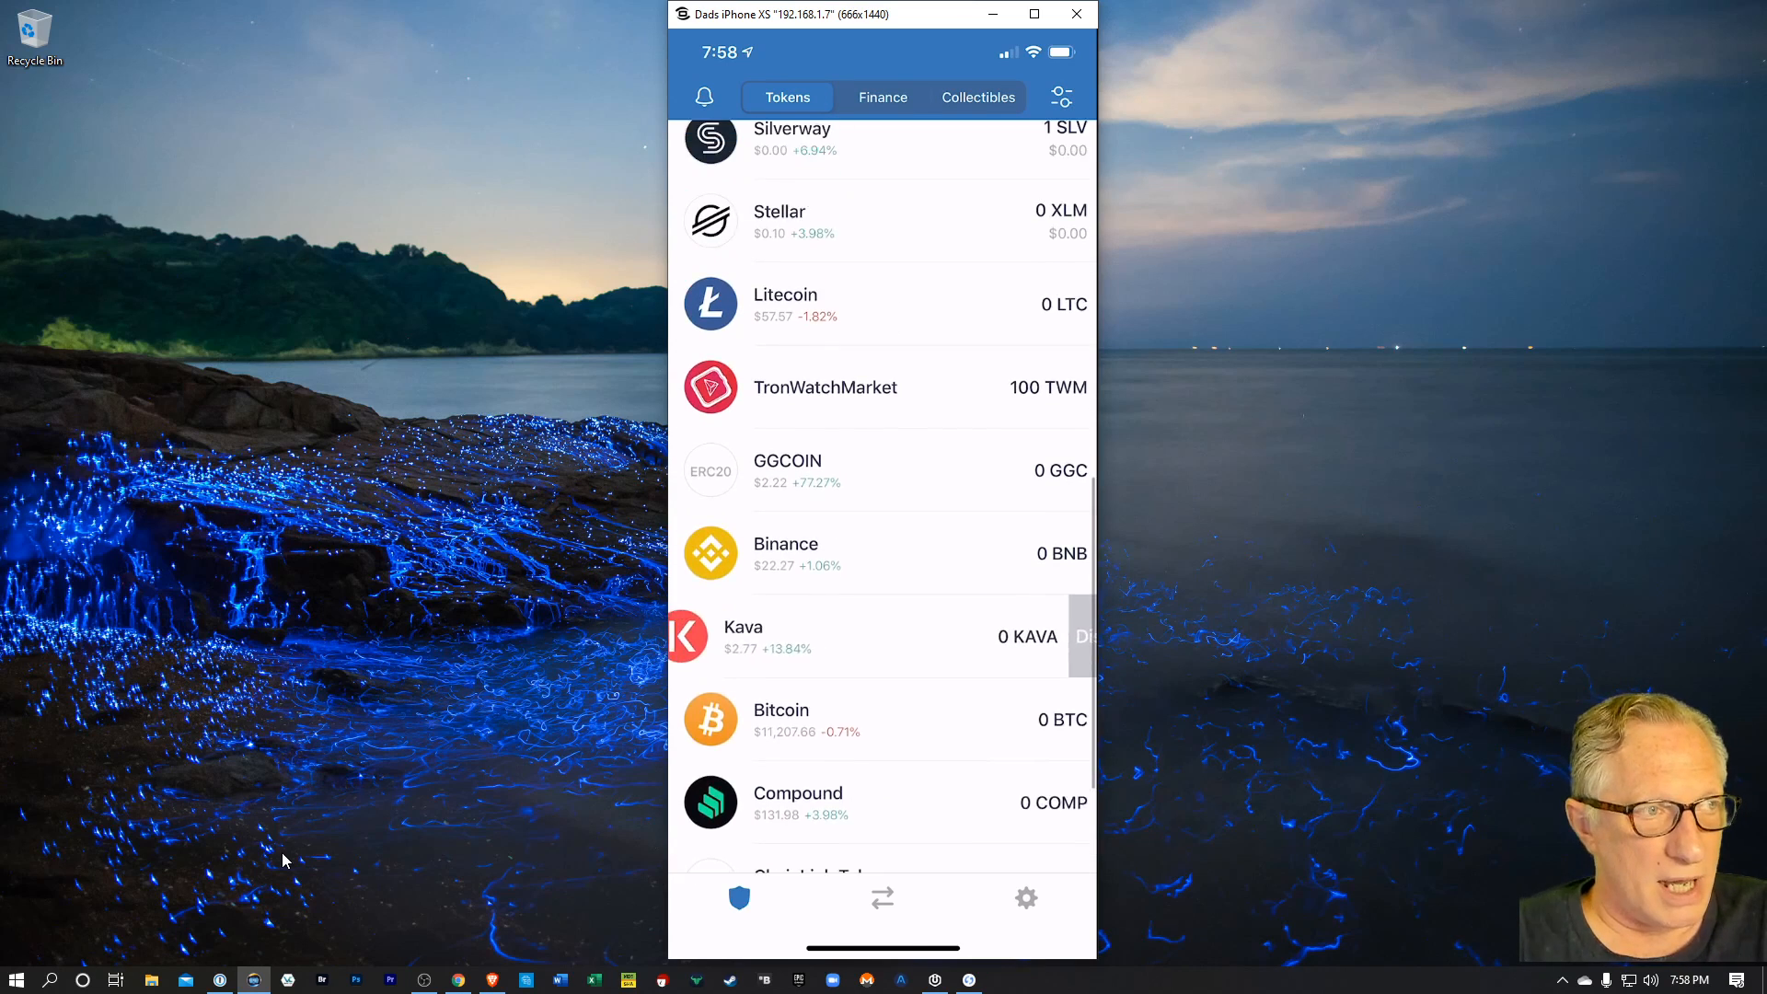